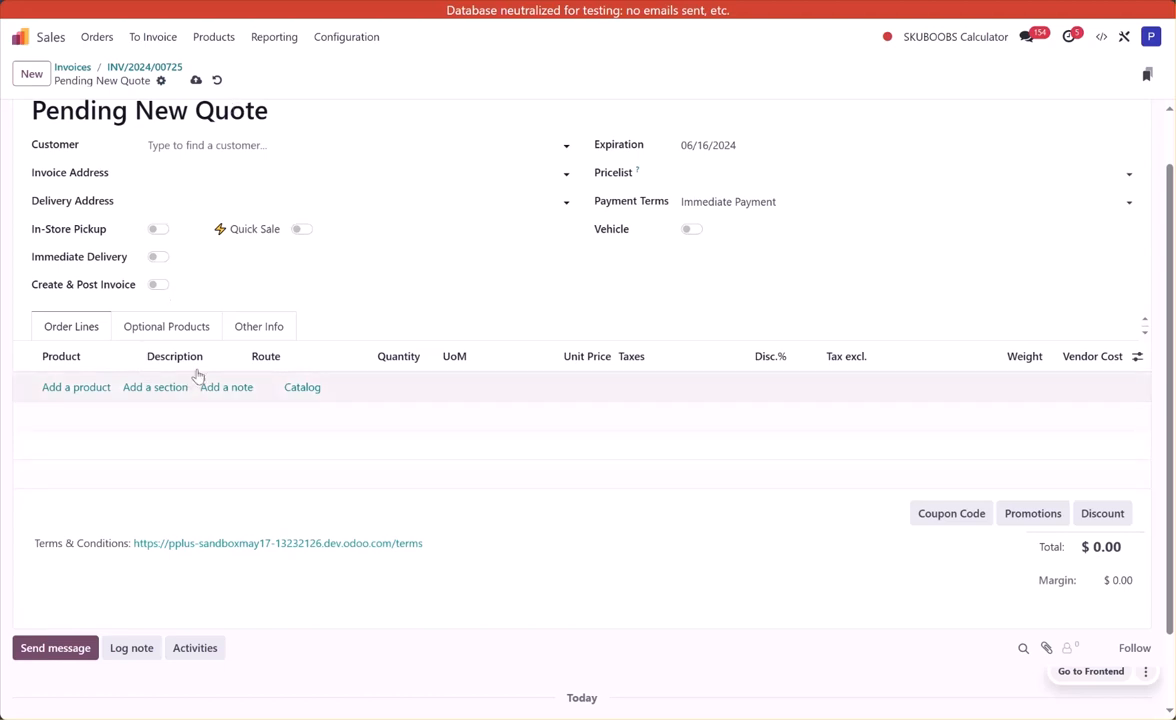
Step: Start a quotation for Marvin the Martian with a Red Widget line, accepting its configuration
click(350, 145)
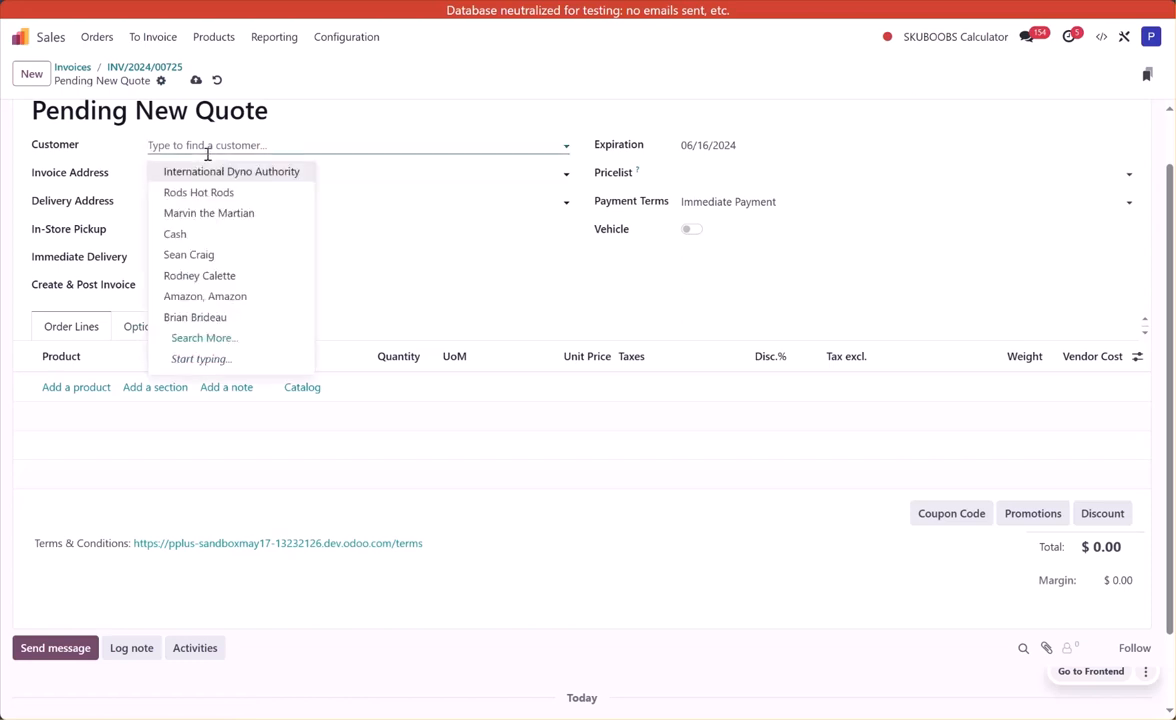
text(marvin the)
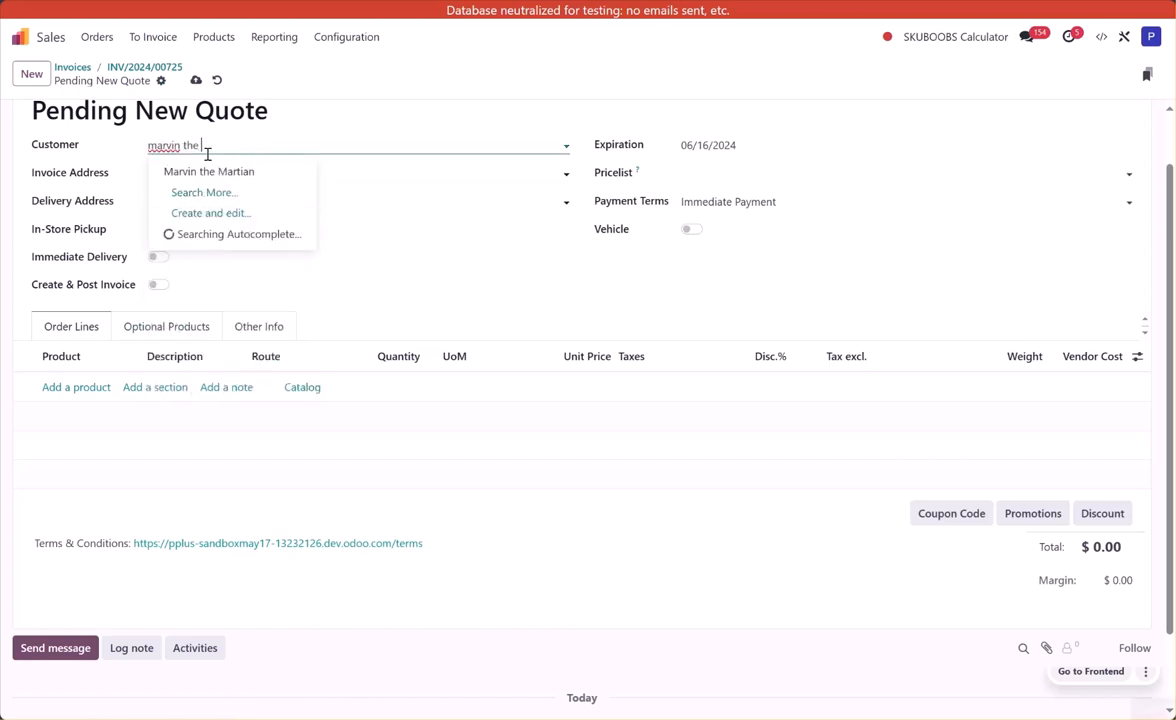
click(209, 171)
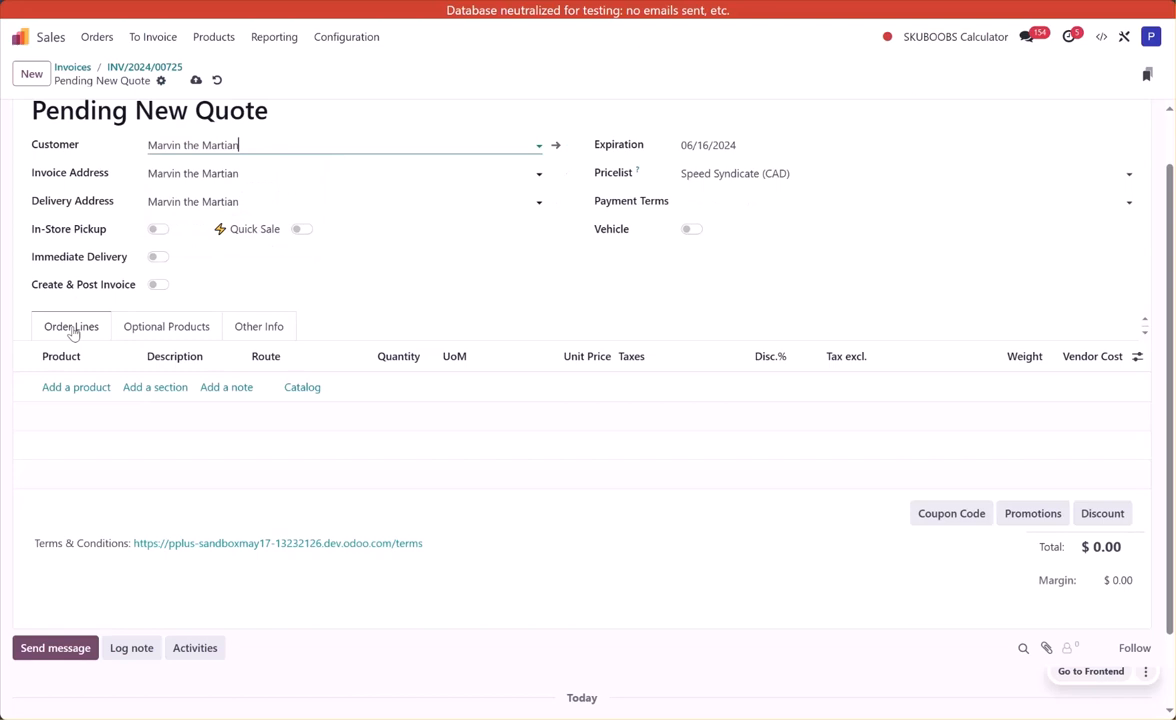
text(wid)
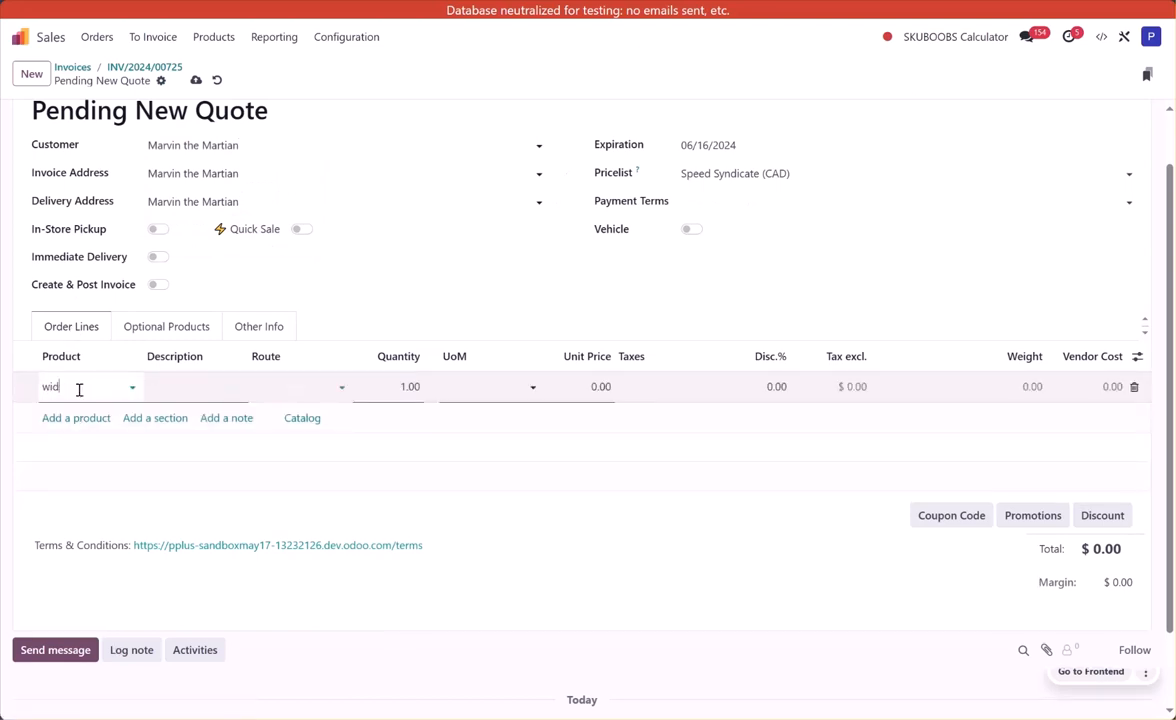
text(get)
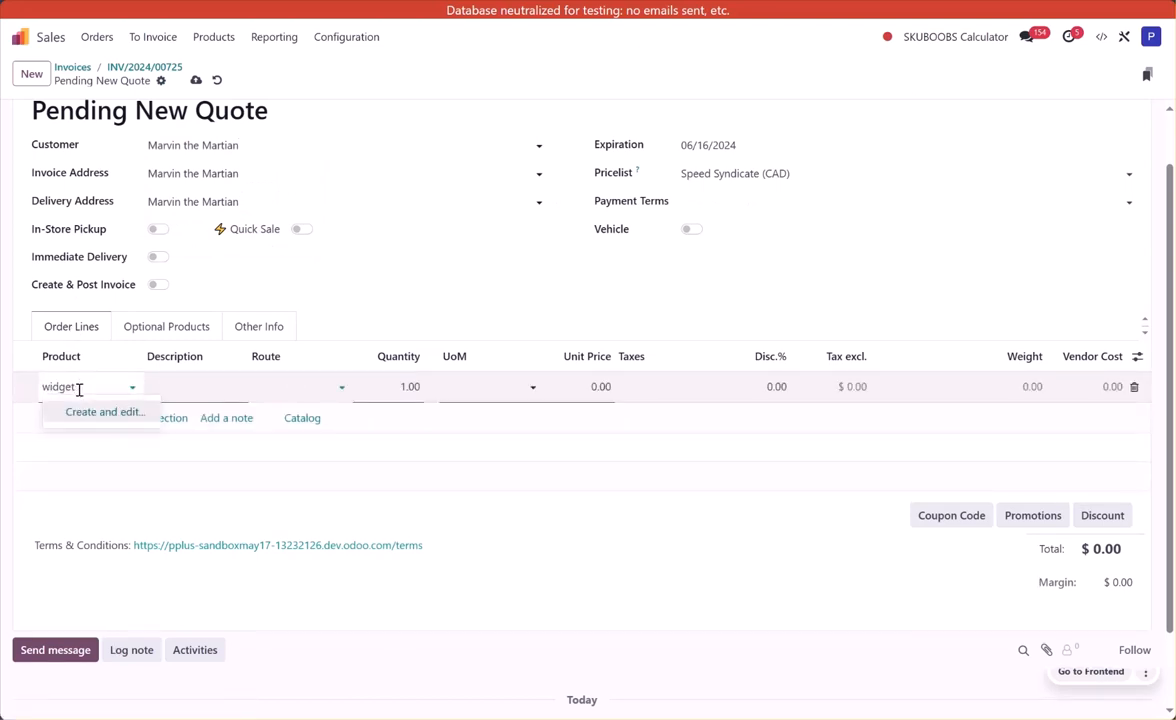
click(104, 411)
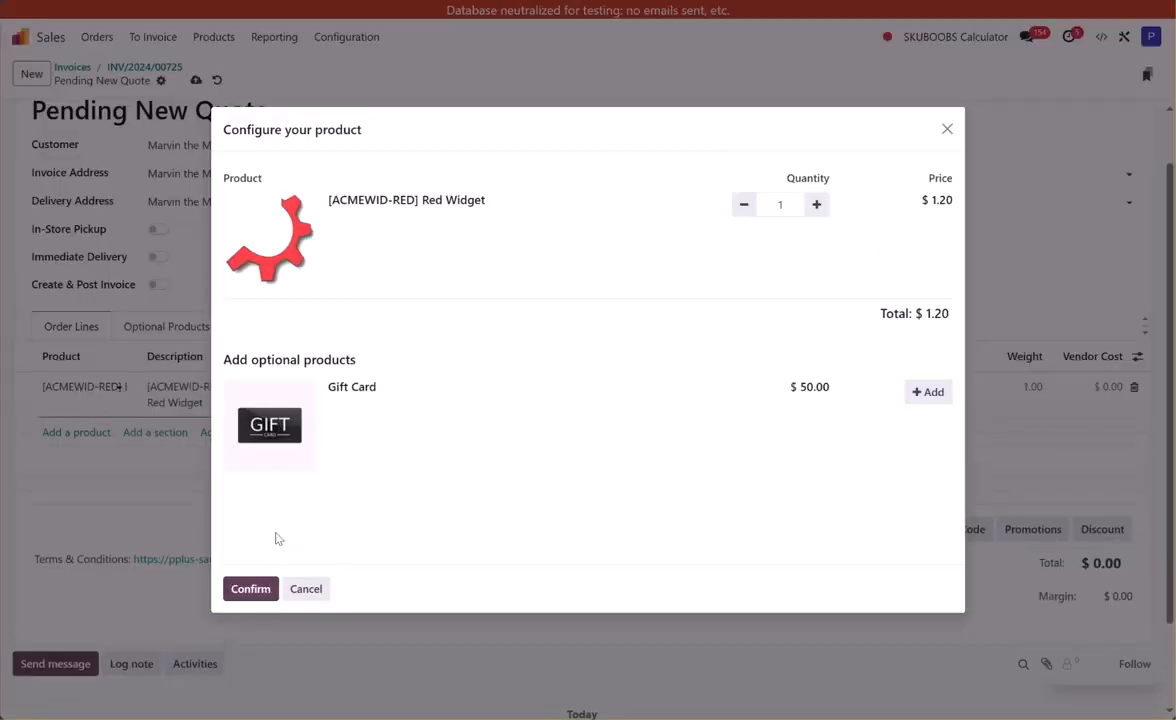
click(250, 588)
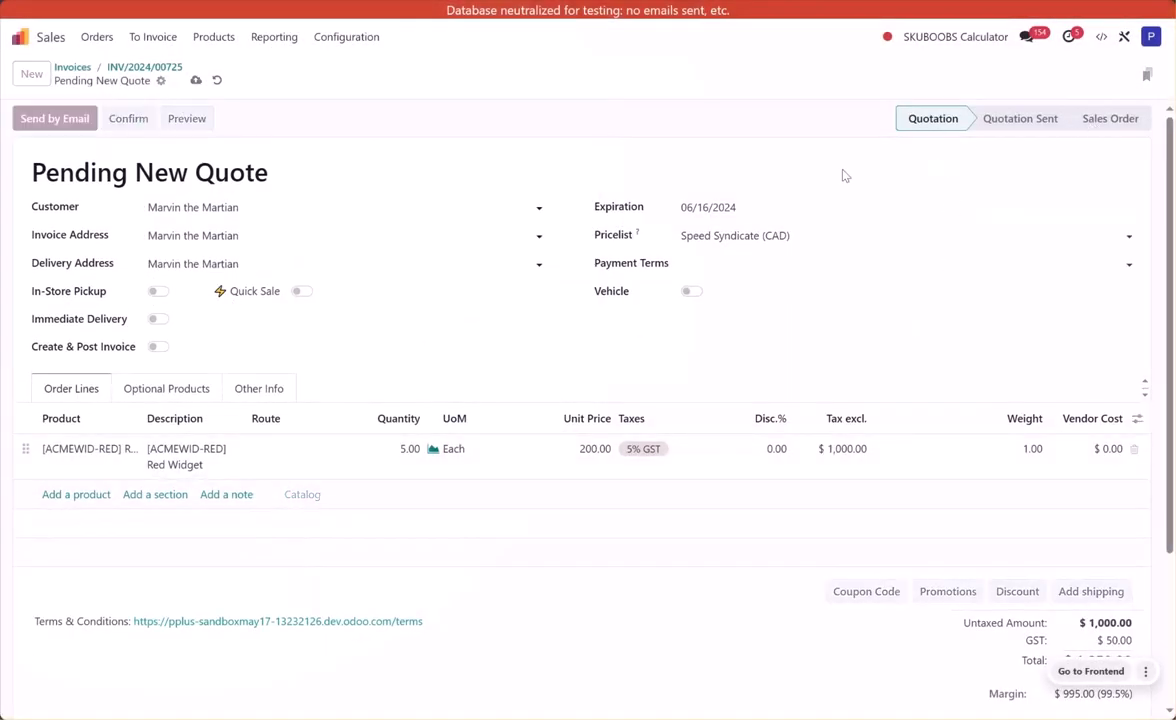
Step: Confirm order S01032 and create a draft regular invoice for $1,050.00
click(128, 118)
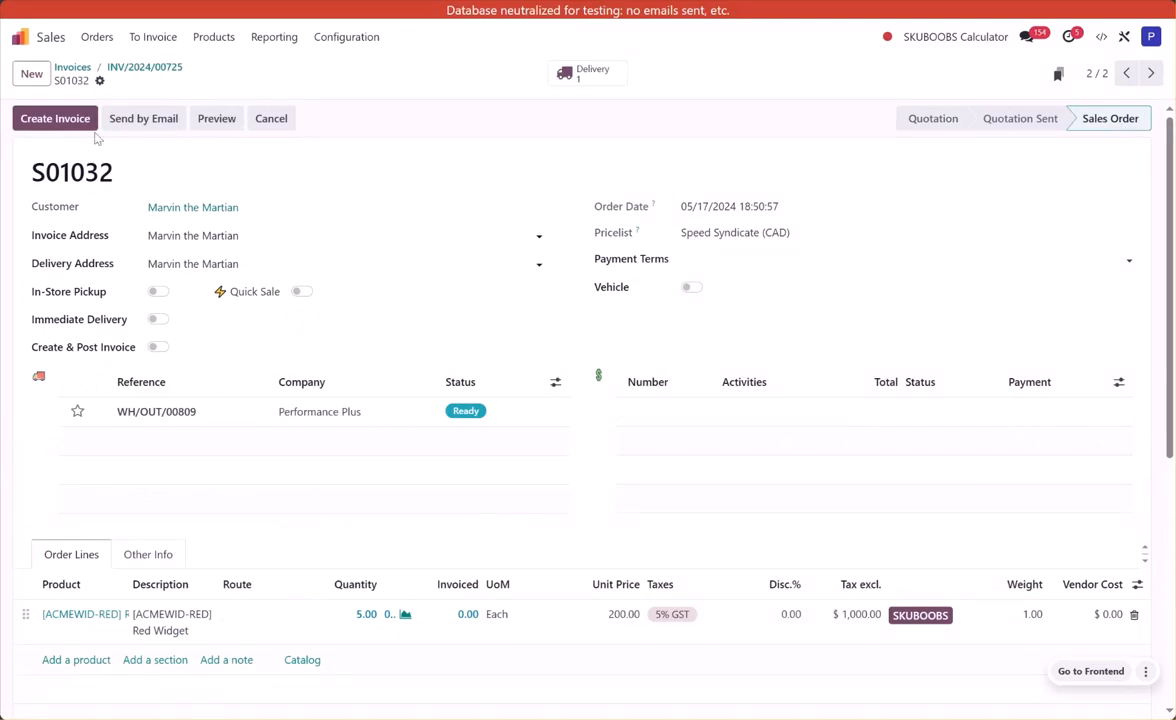
click(55, 118)
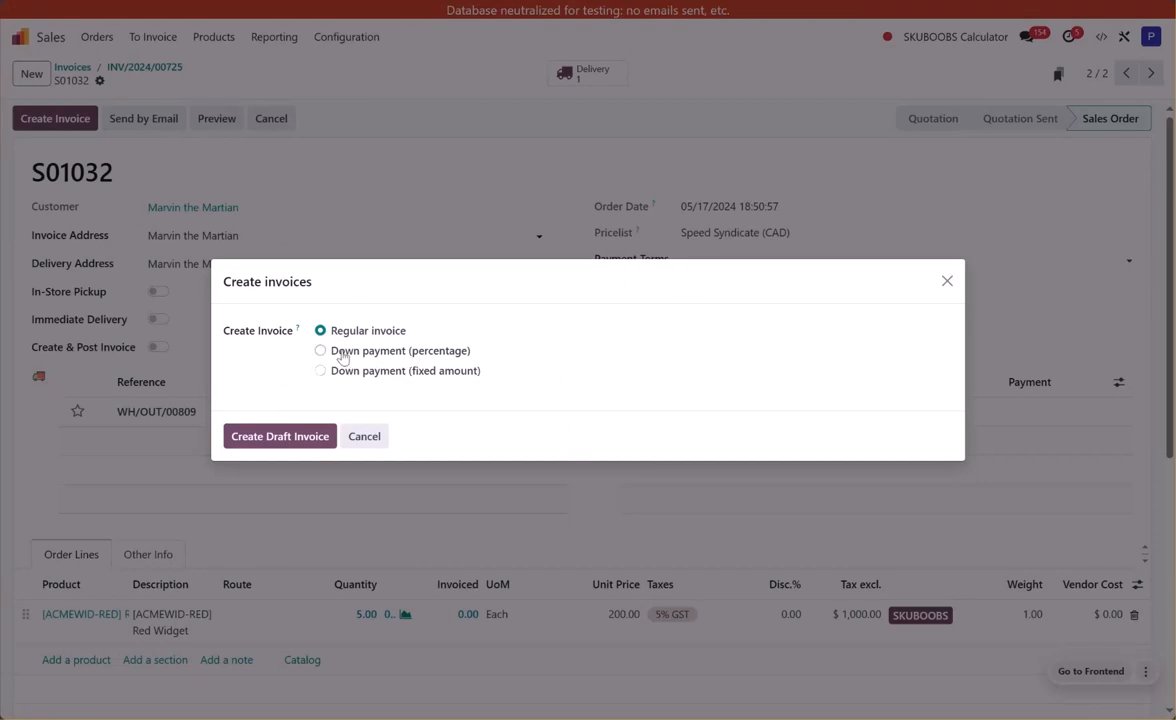
click(320, 351)
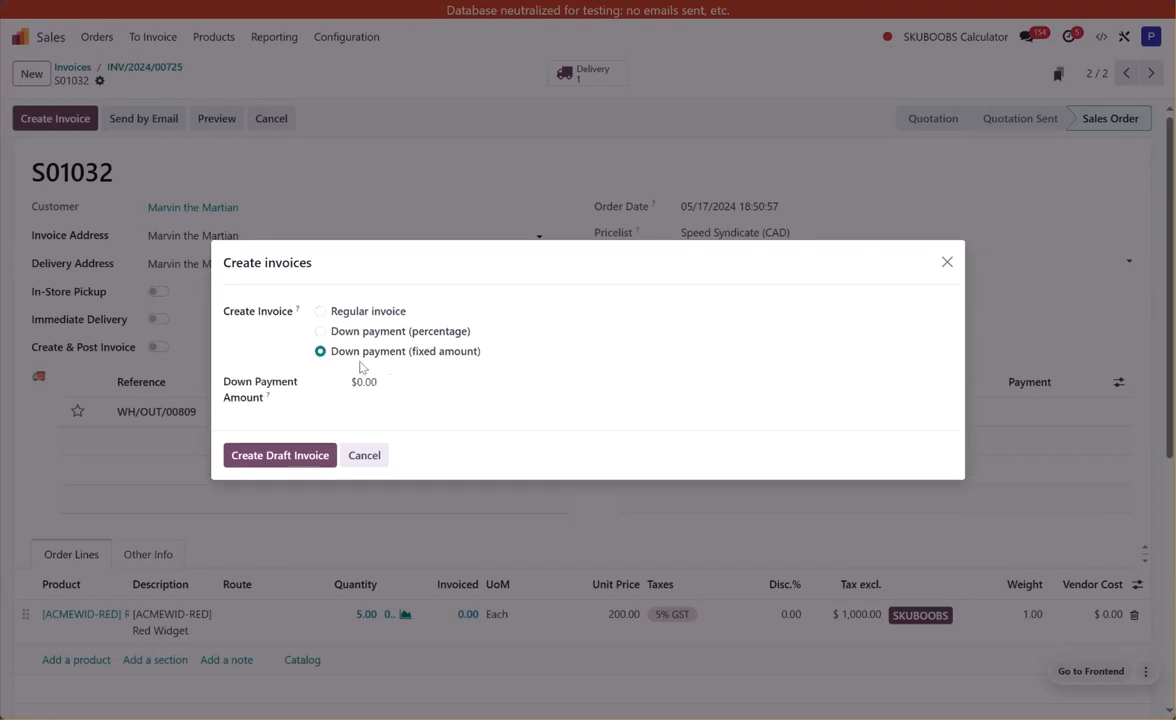
click(320, 331)
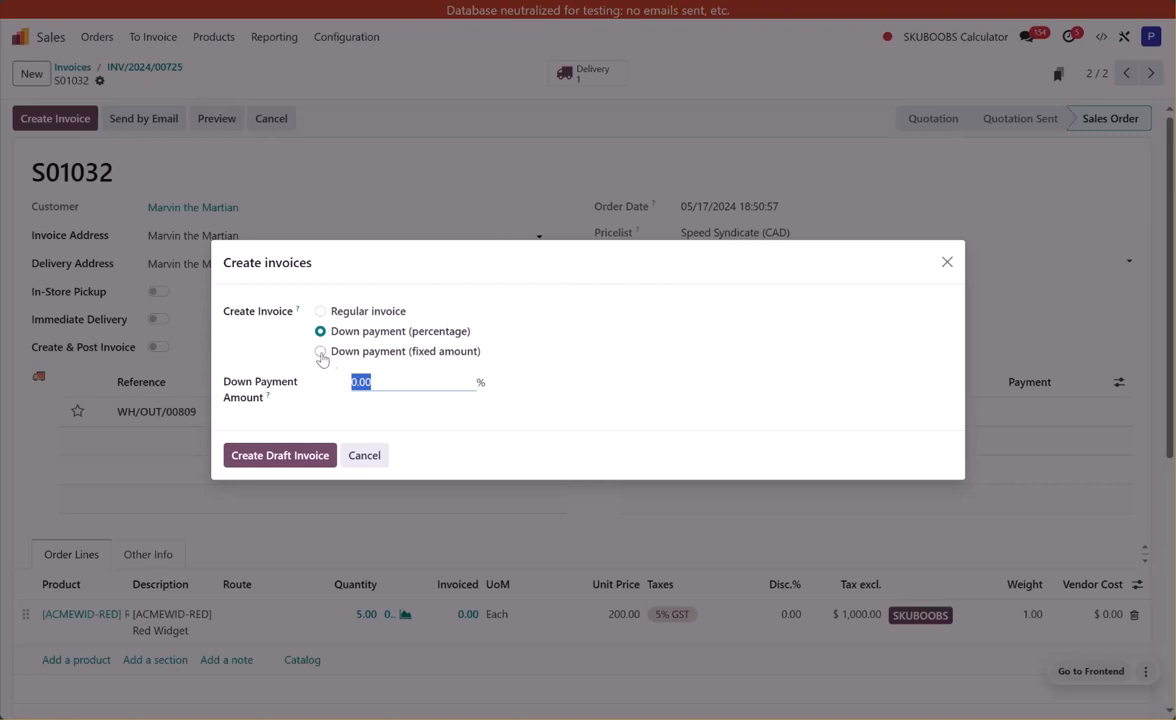
click(320, 351)
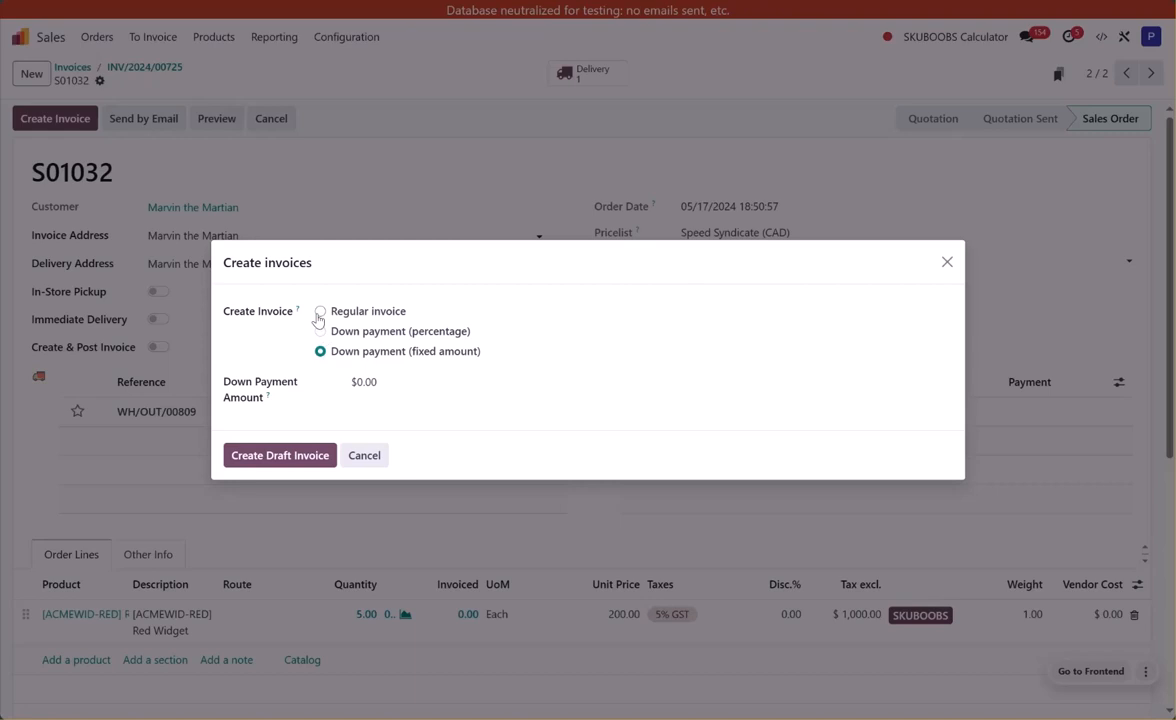
click(320, 330)
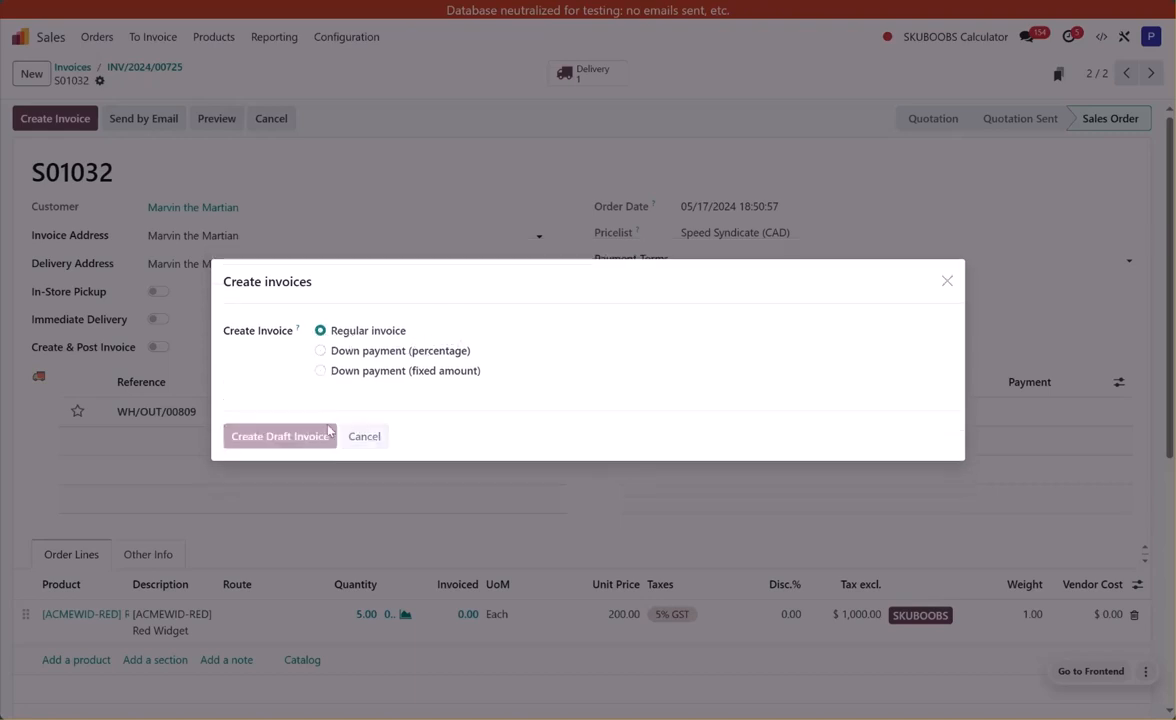
click(280, 436)
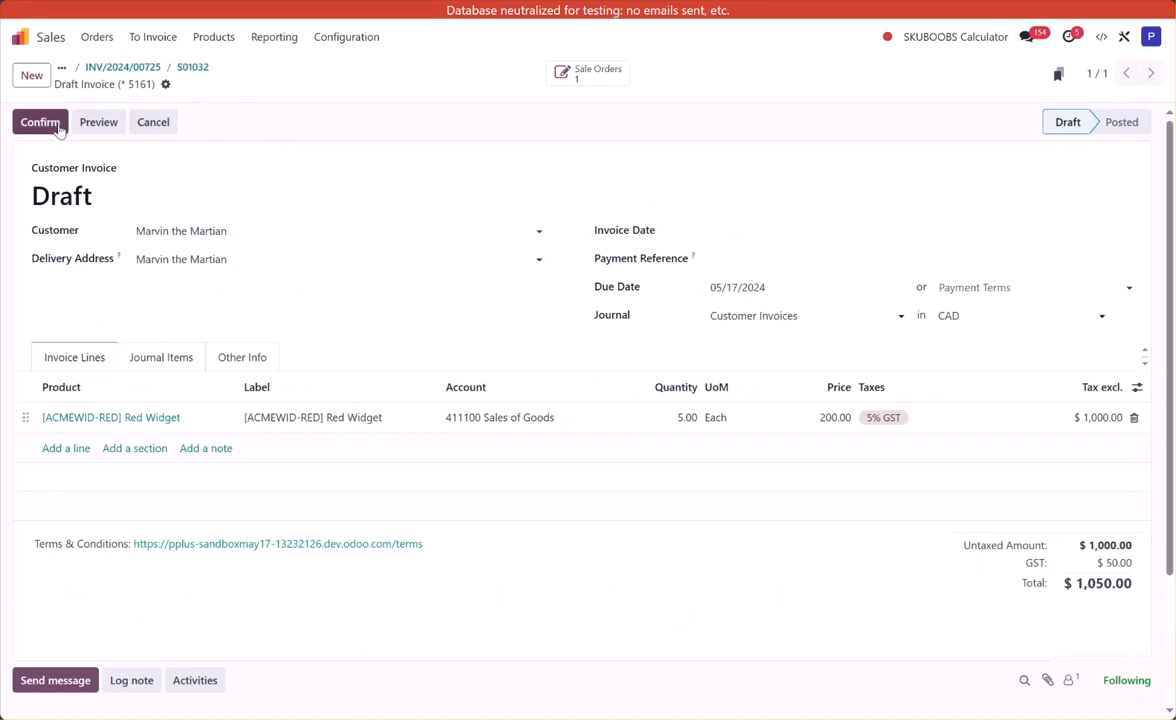
Step: Confirm invoice INV/2024/00729 and register a 400.00 Visa payment into the Bank journal
click(40, 121)
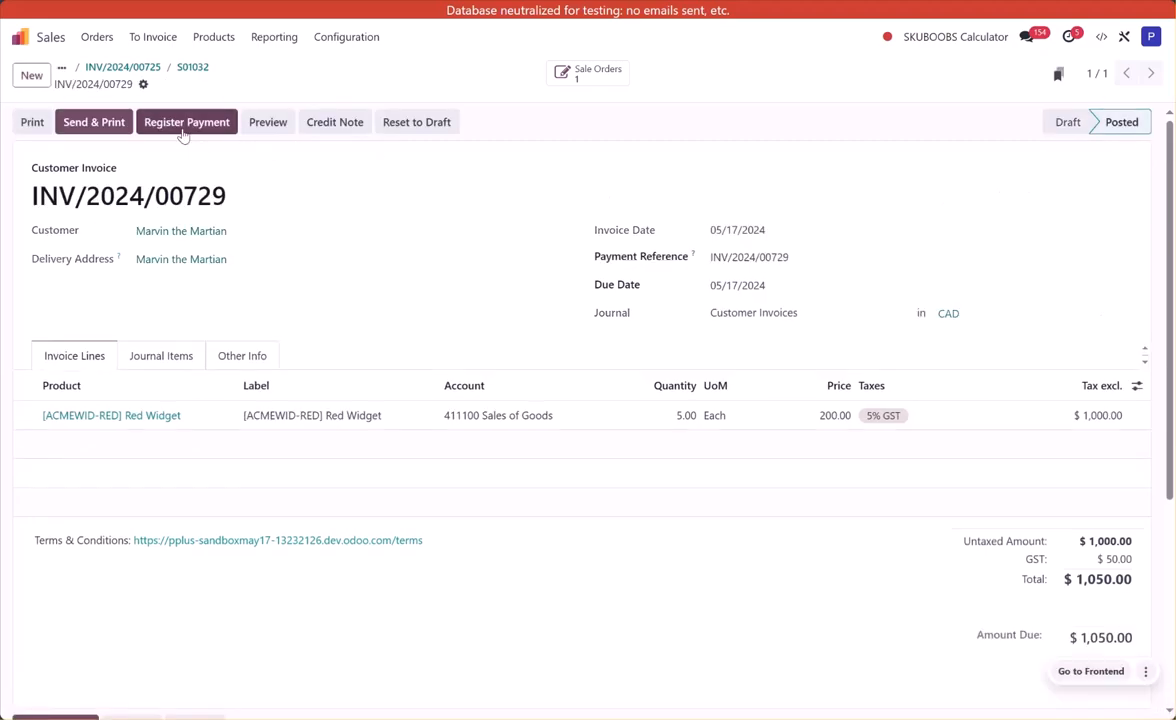
click(186, 121)
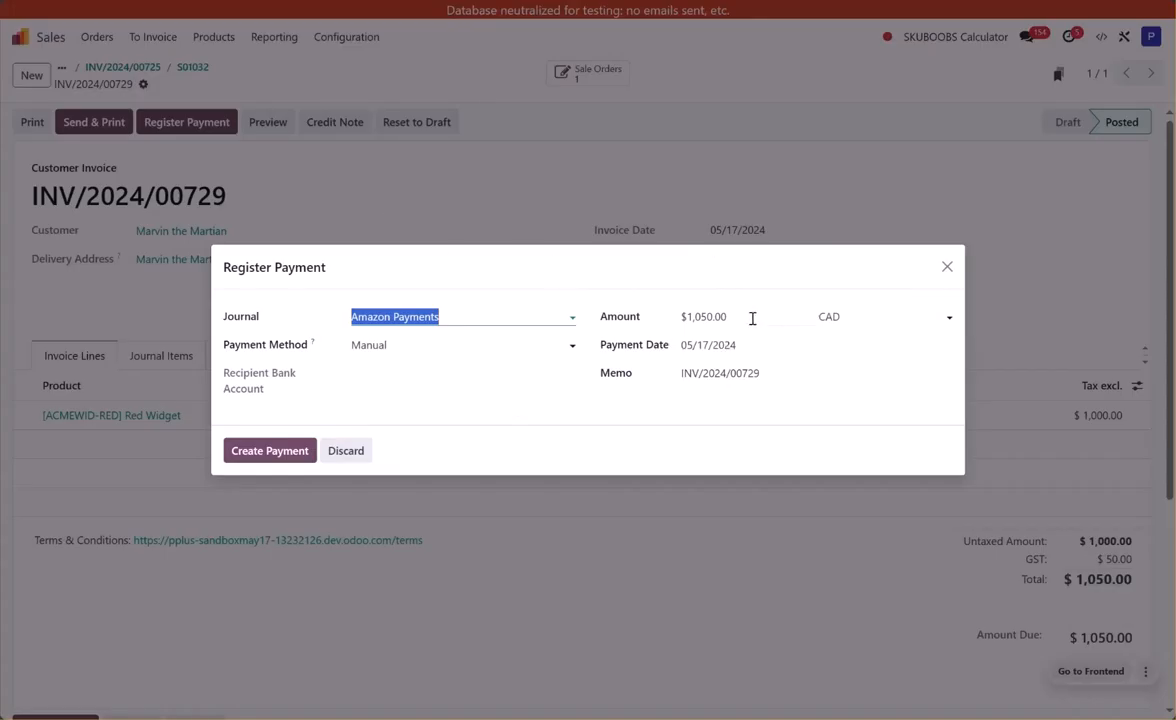
mouse_move(658, 326)
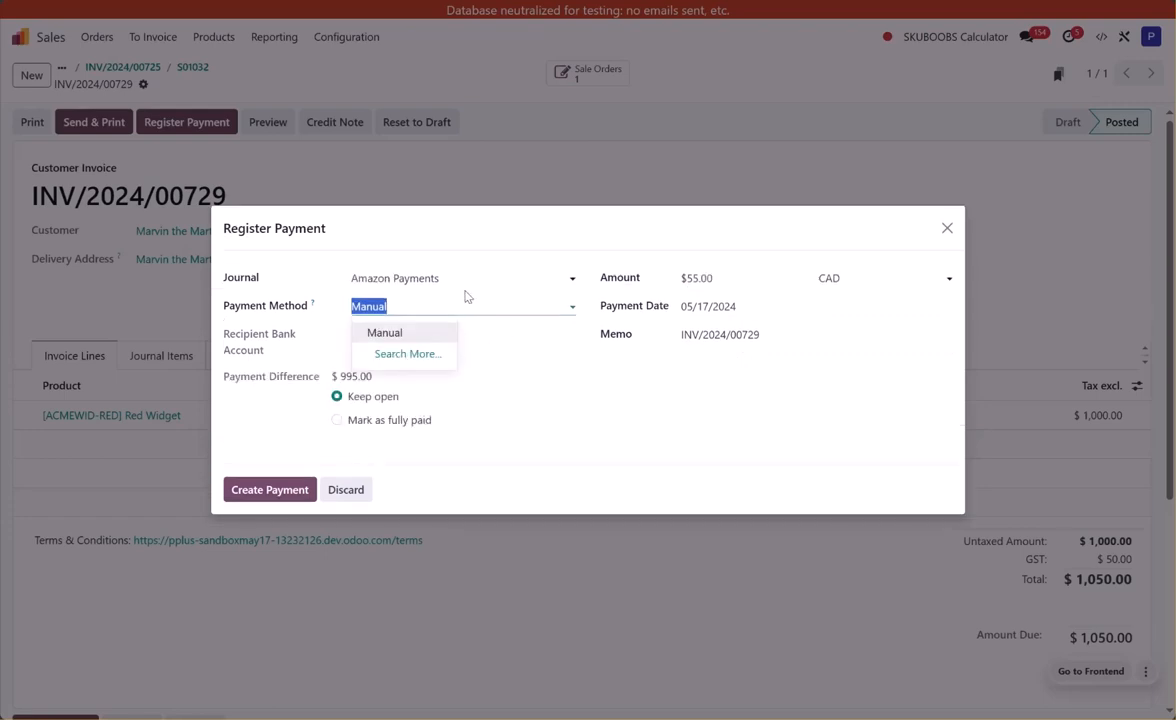
click(463, 278)
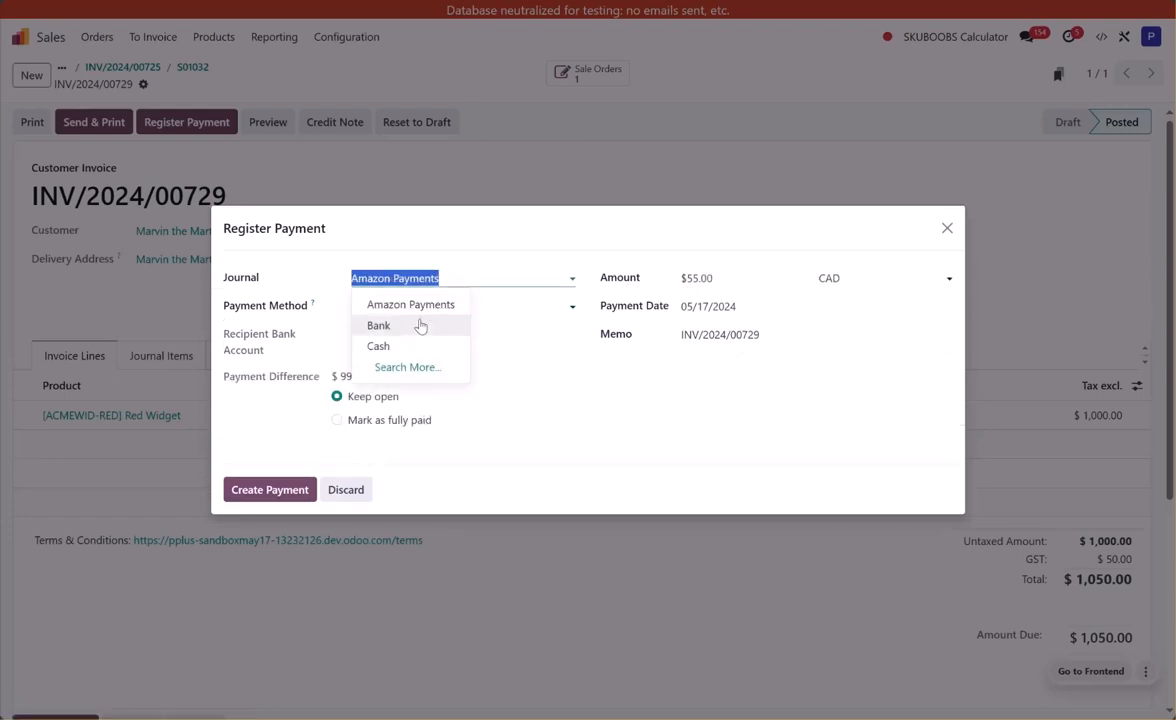
click(378, 325)
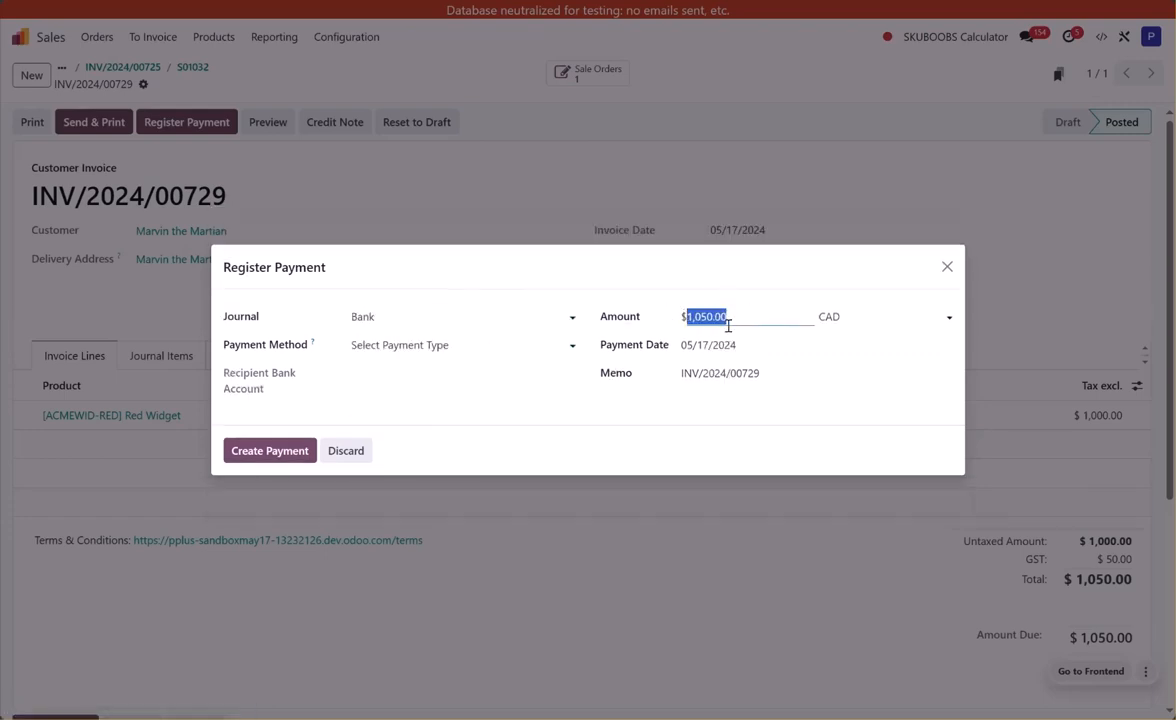
mouse_move(414, 316)
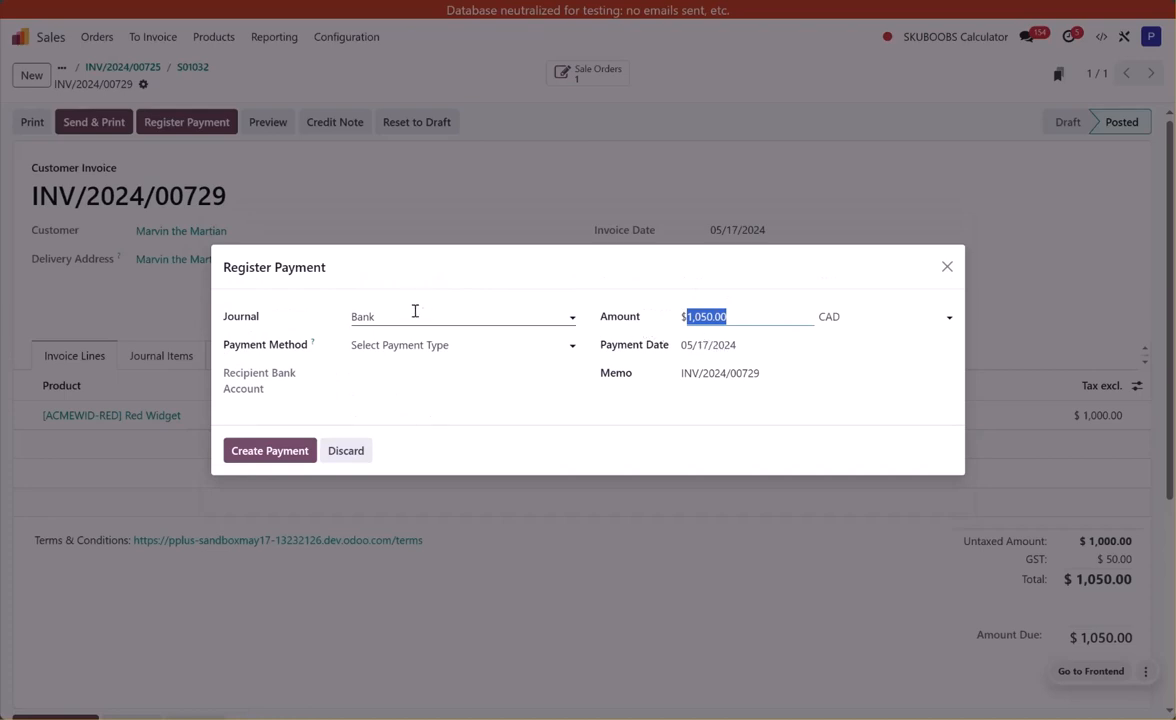
click(462, 316)
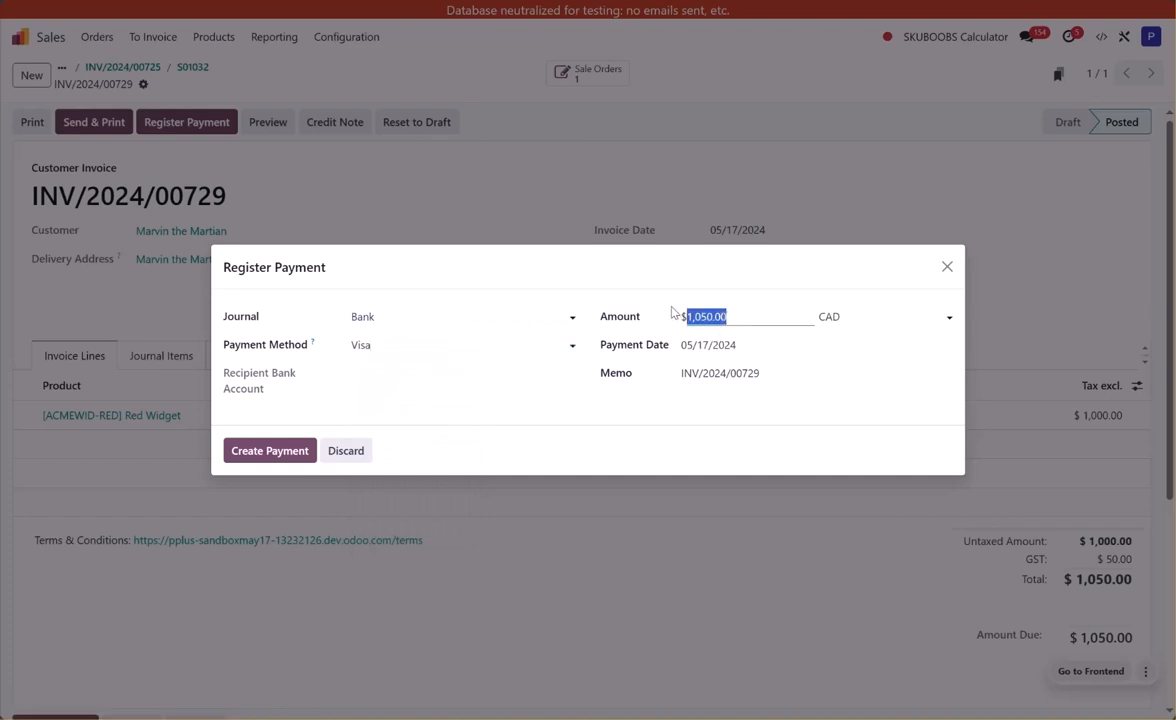
text(400)
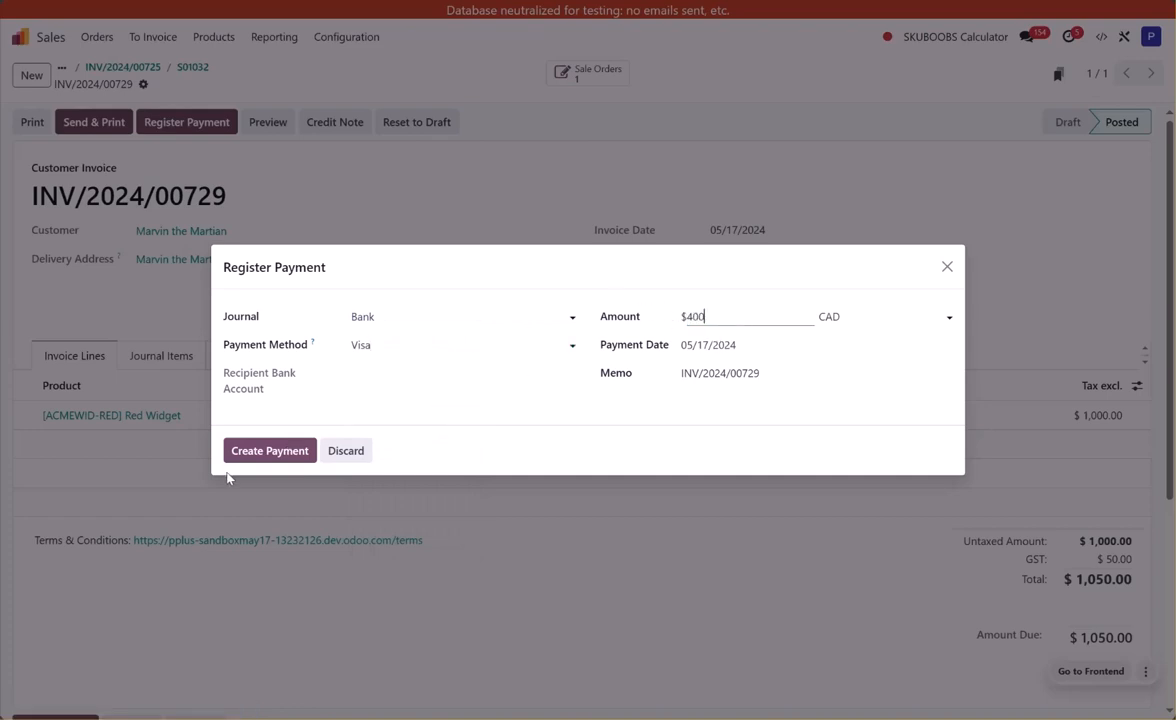
click(269, 450)
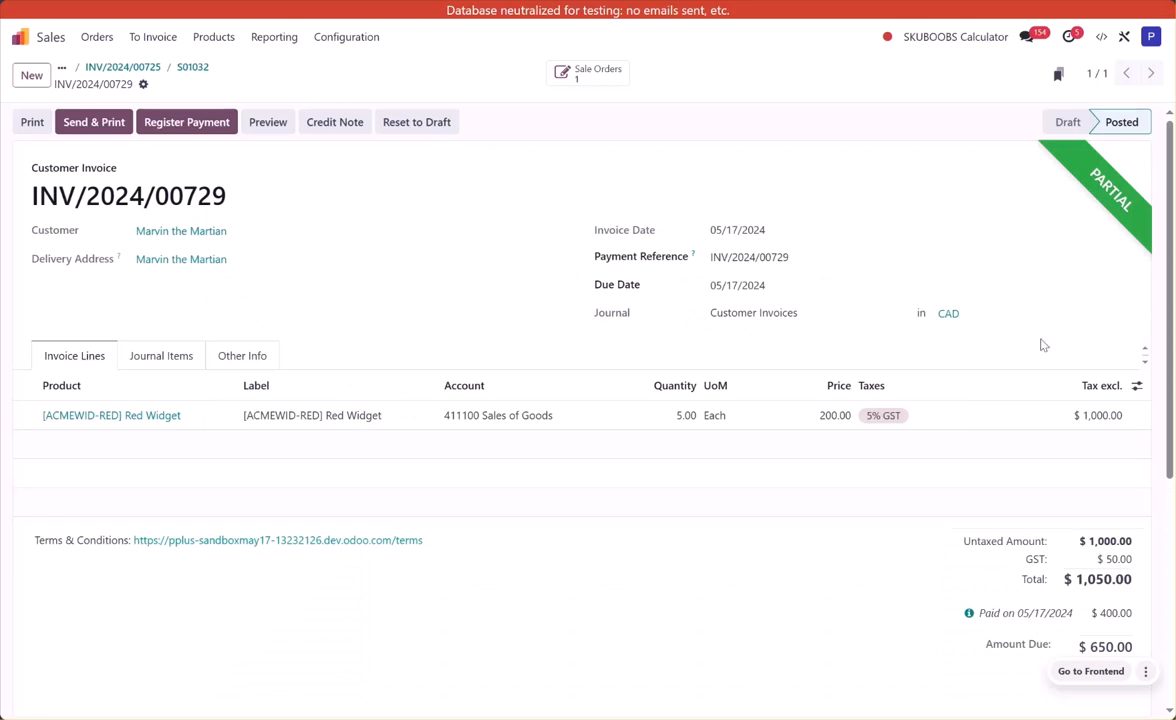
scroll(down, 3)
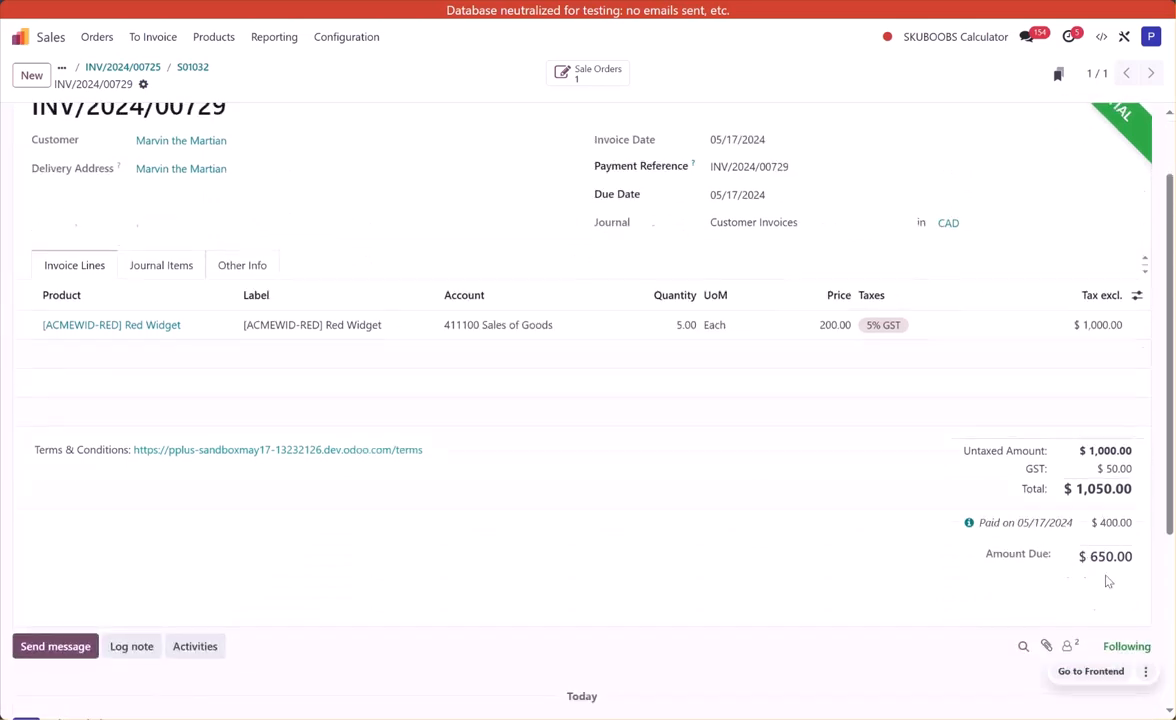
scroll(up, 3)
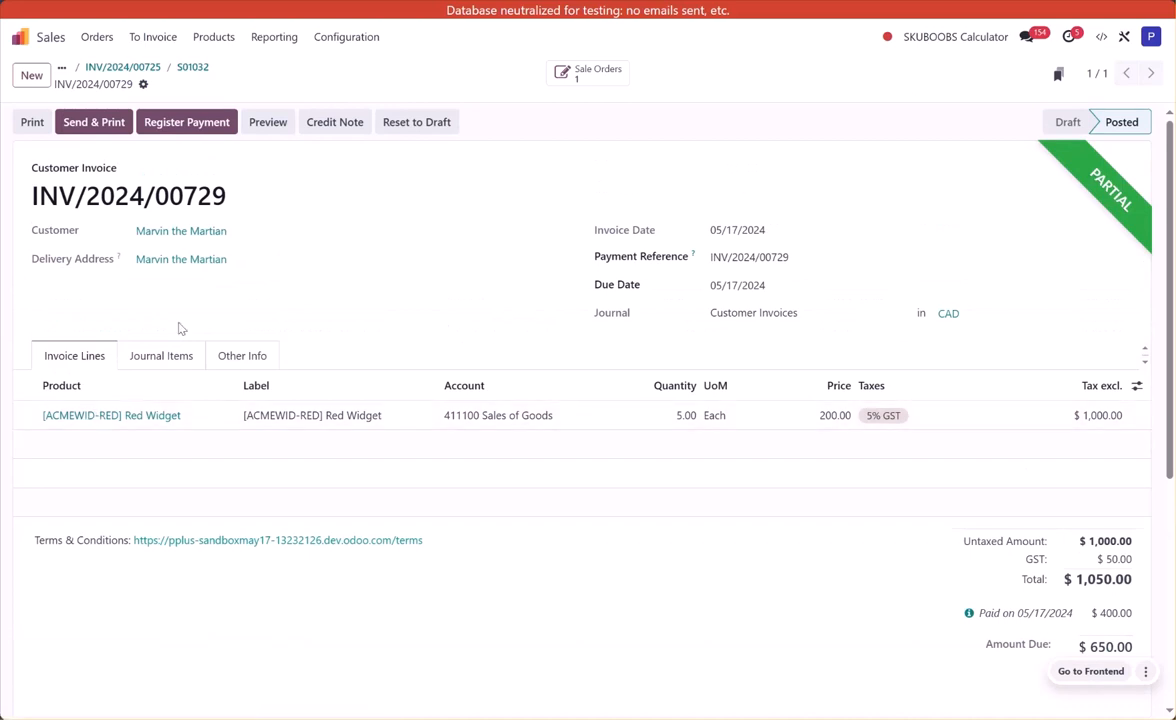
mouse_move(409, 137)
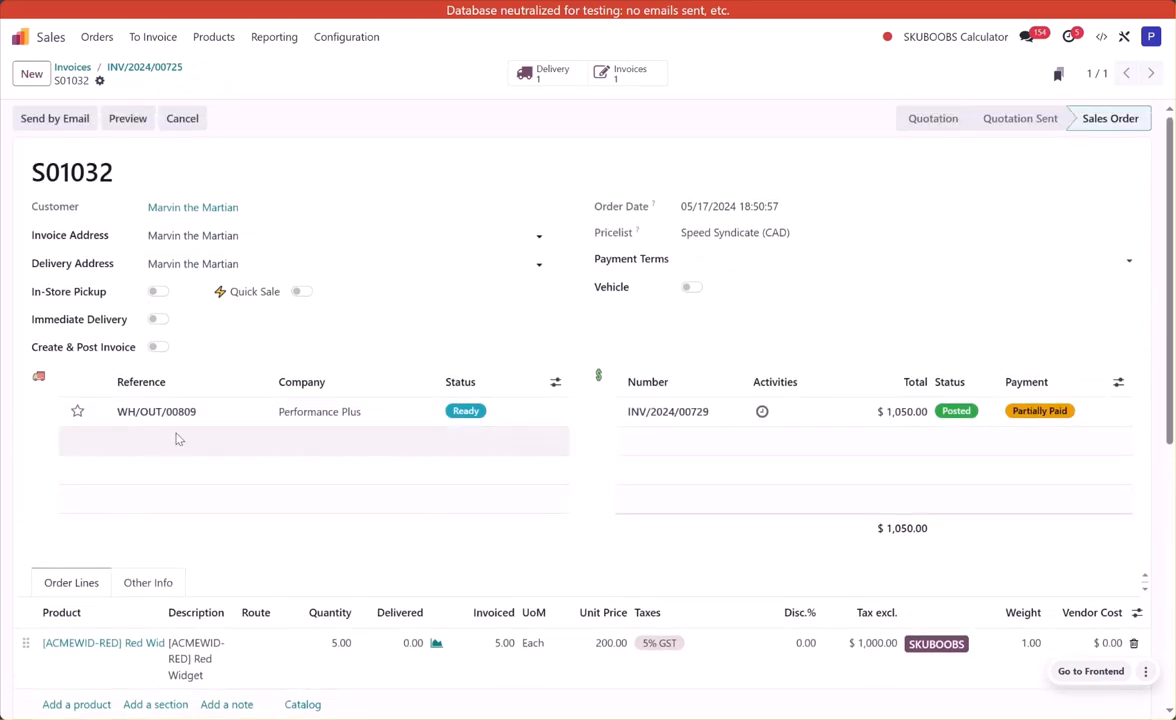
mouse_move(195, 411)
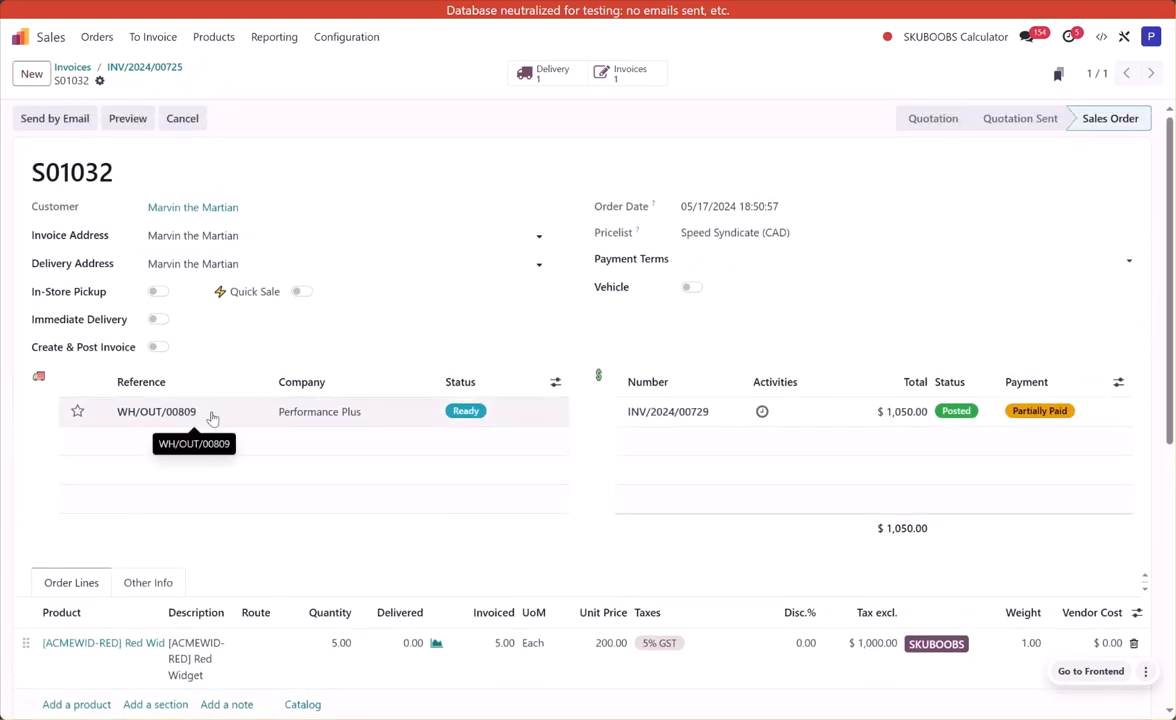
mouse_move(319, 411)
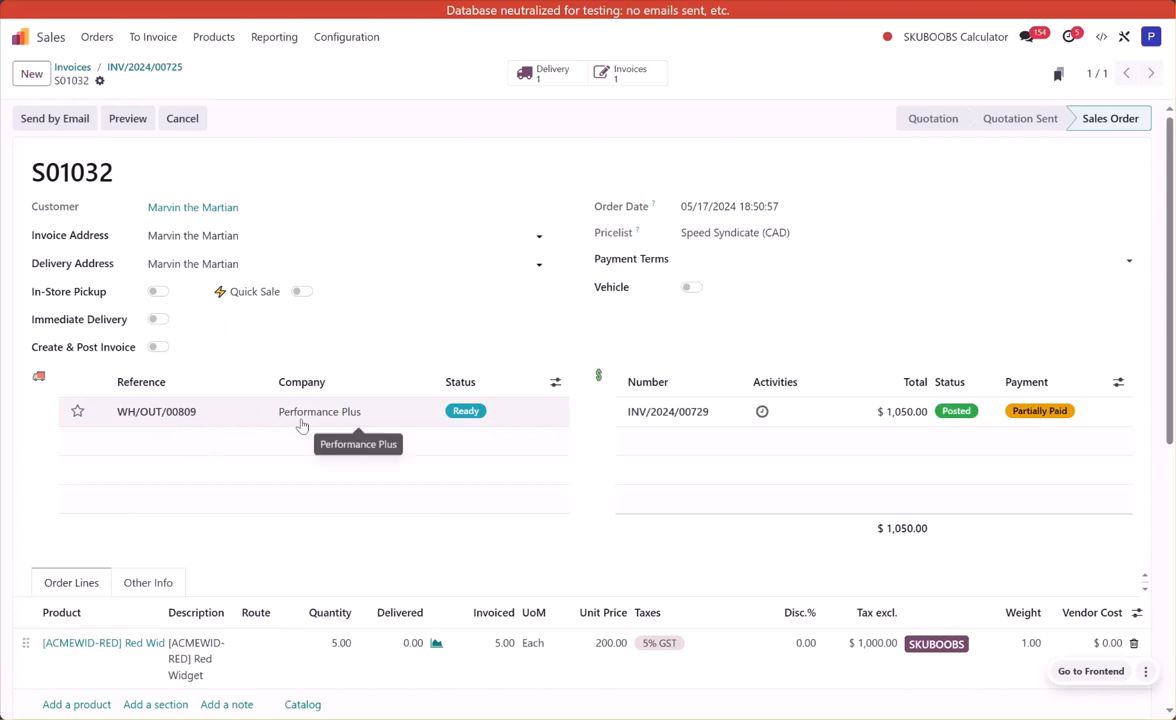
mouse_move(427, 430)
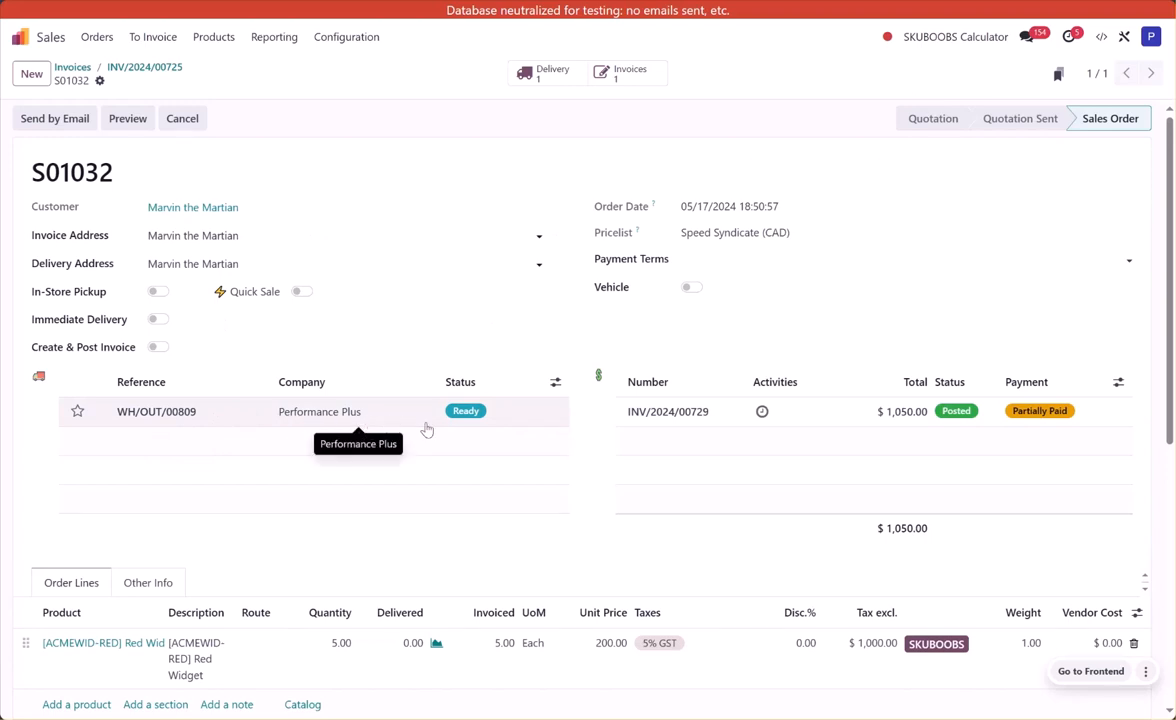
mouse_move(401, 424)
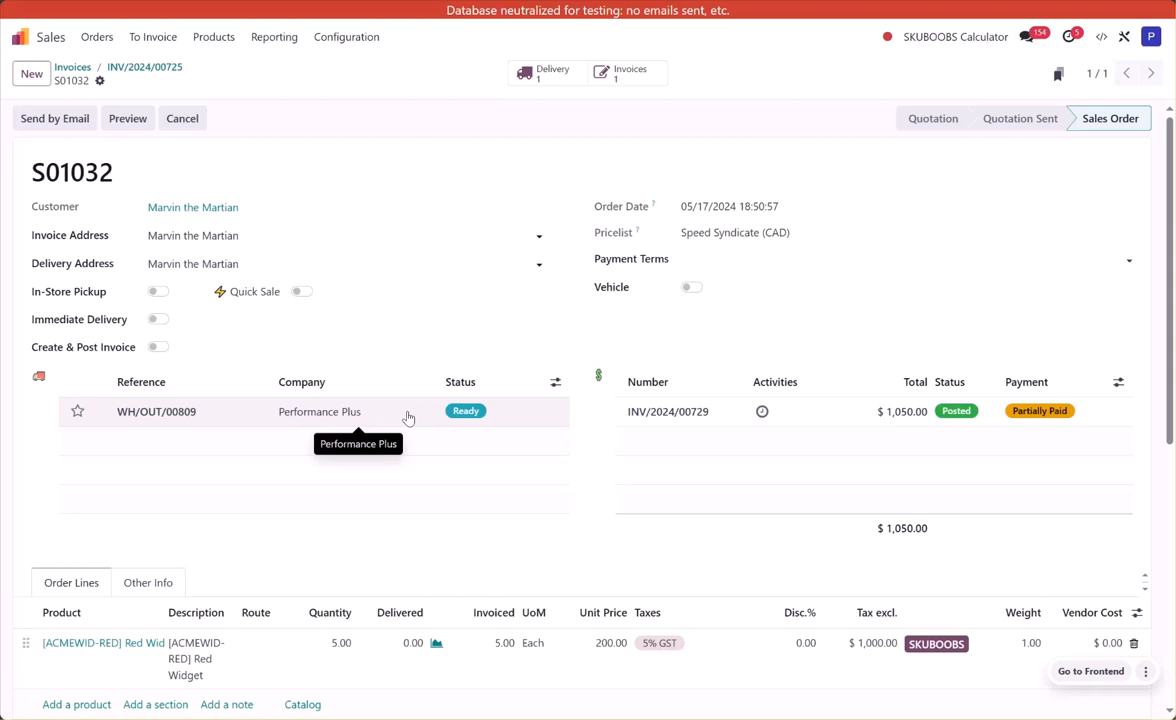
mouse_move(425, 426)
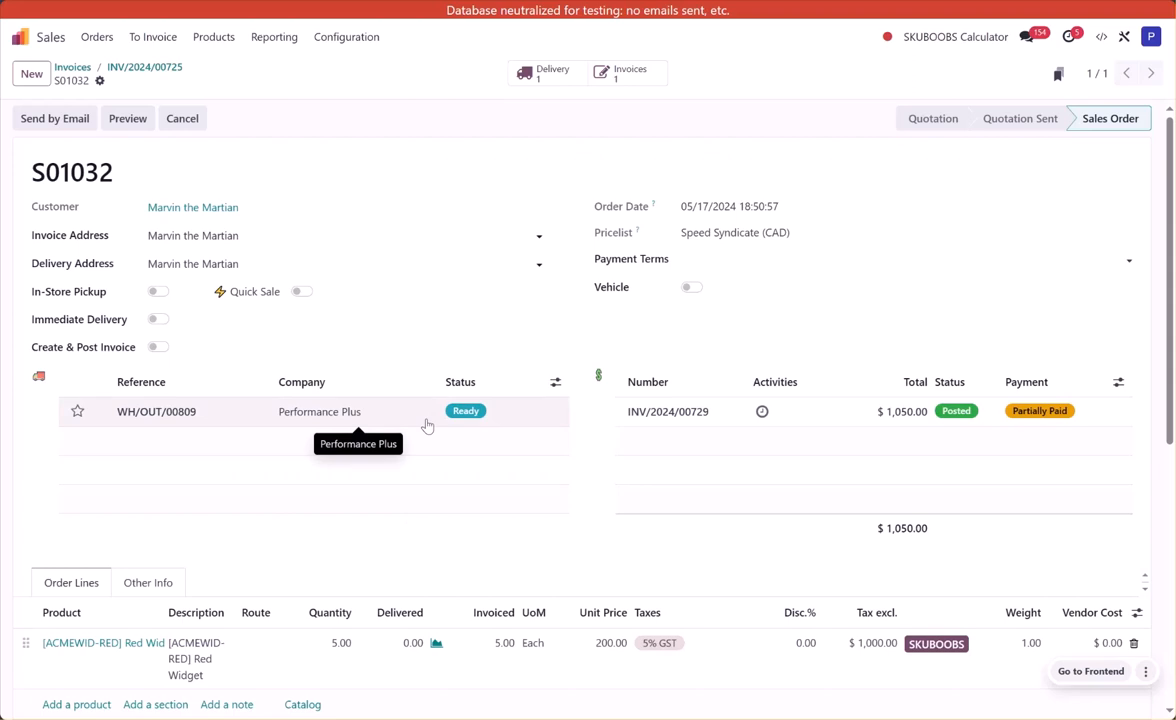
mouse_move(437, 460)
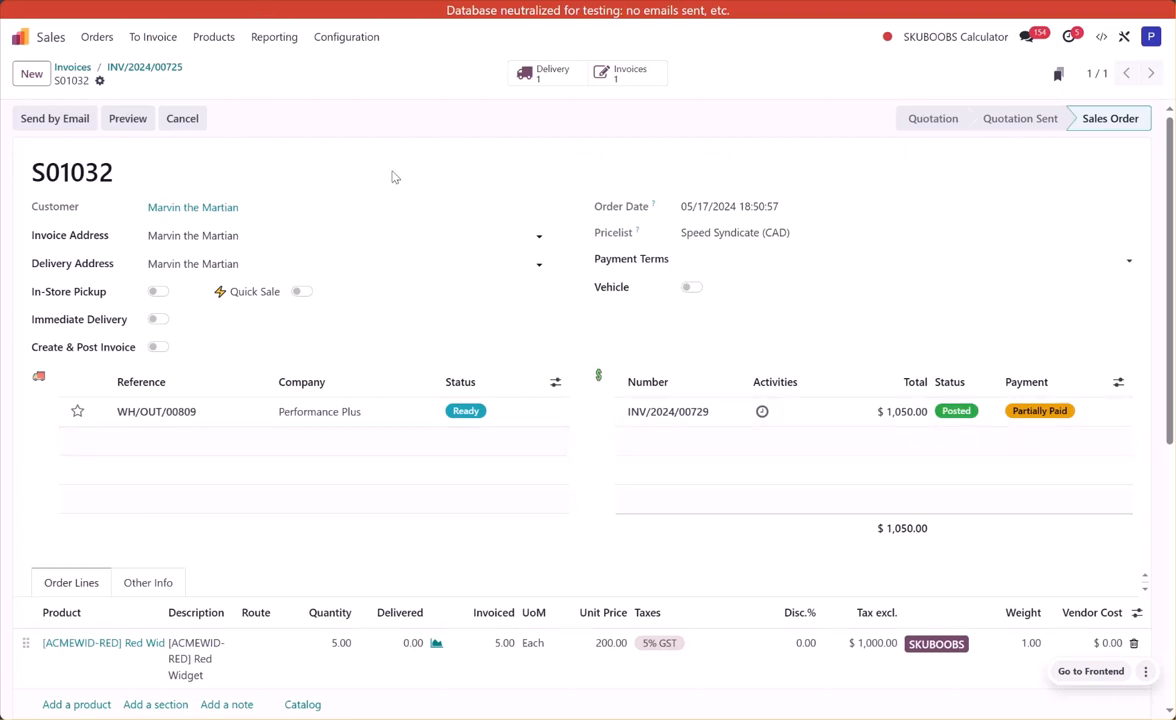
mouse_move(686, 210)
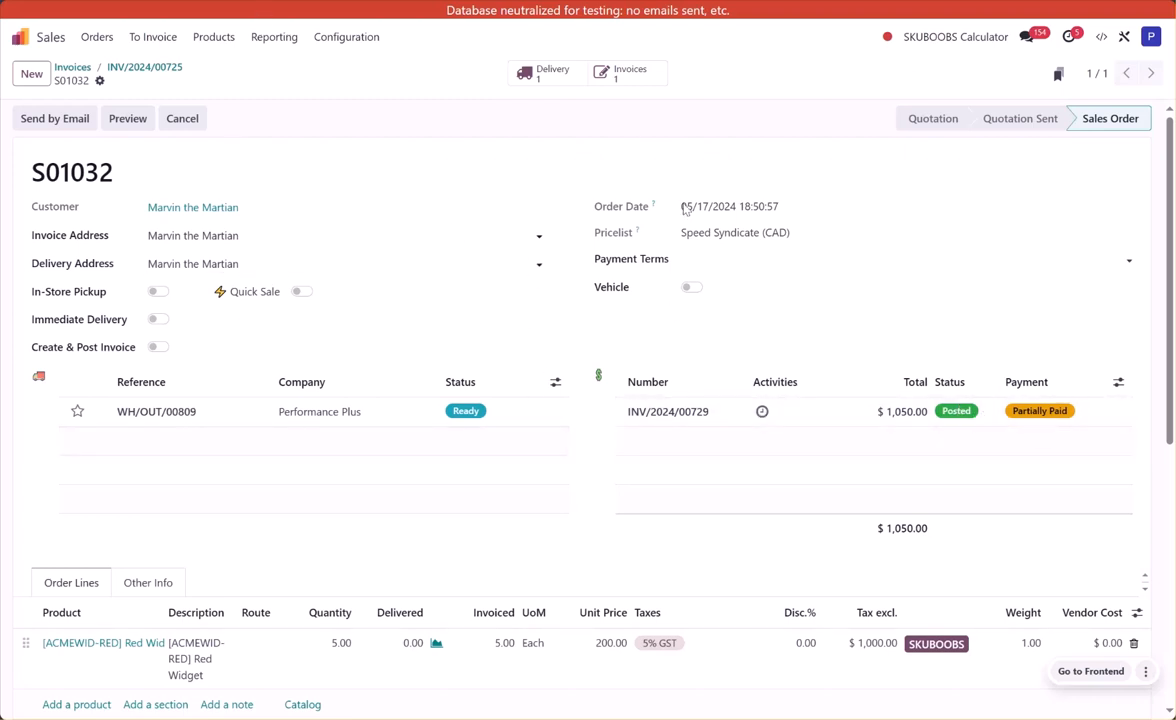
Step: Register the remaining $650.00 Visa payment on INV/2024/00729 and dismiss the sending window
click(667, 411)
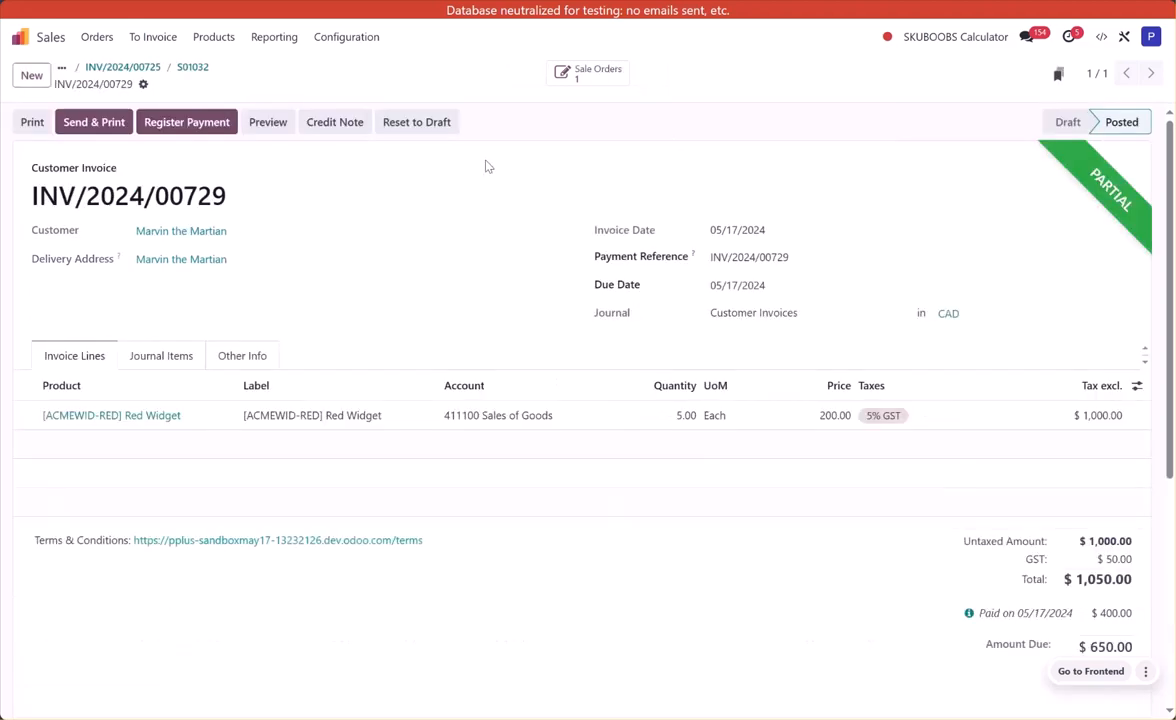
click(186, 121)
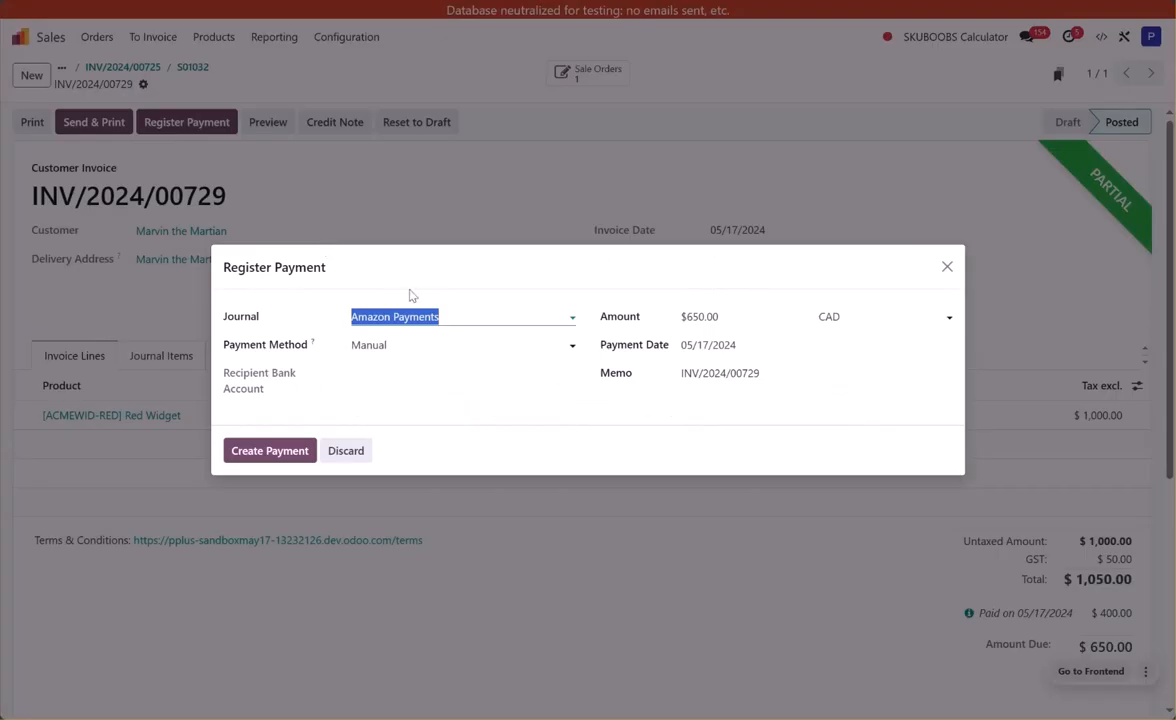
click(460, 316)
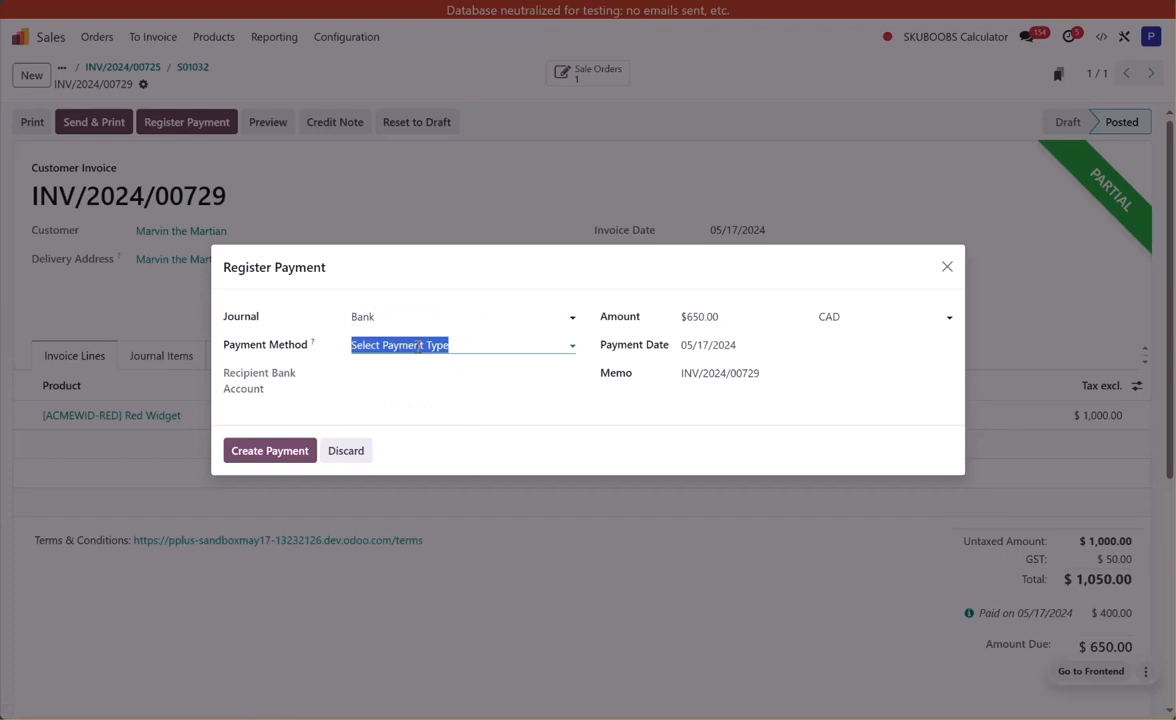
click(460, 344)
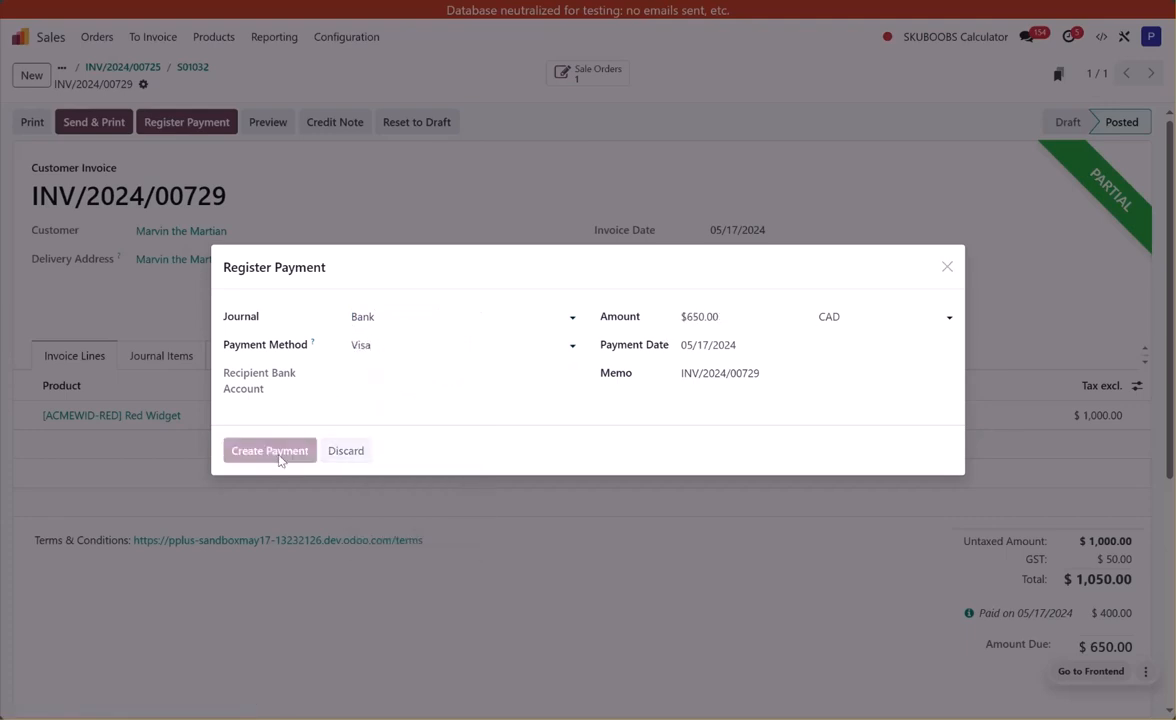
click(269, 450)
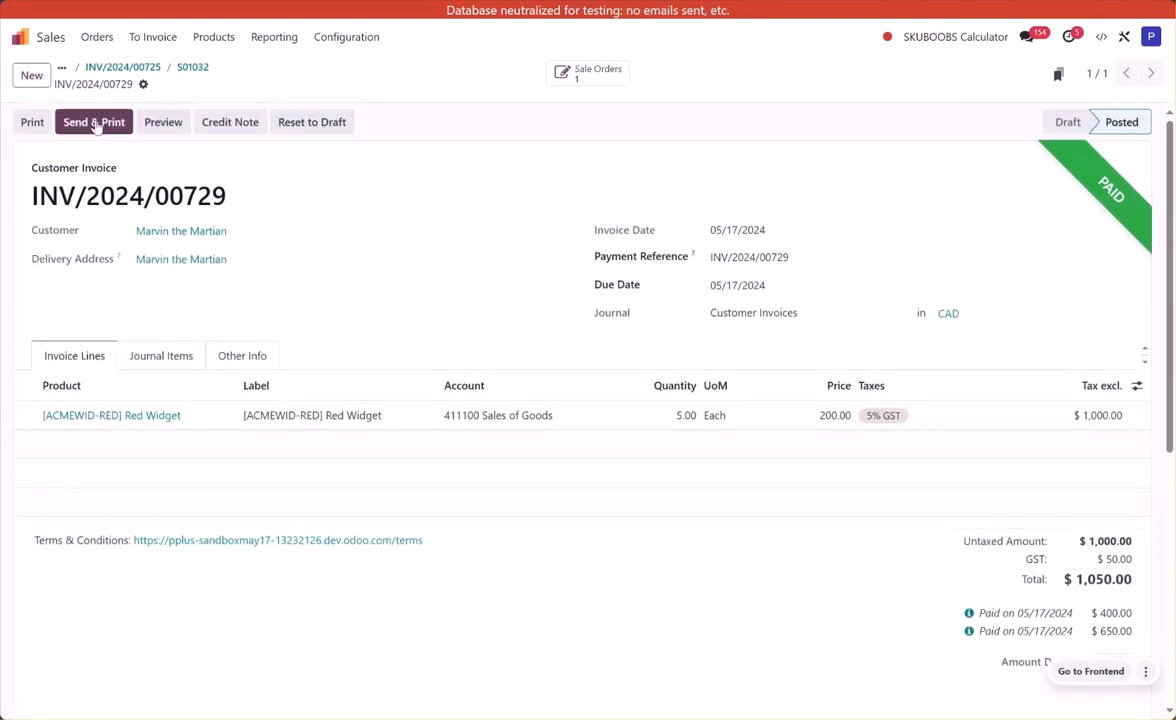
click(94, 121)
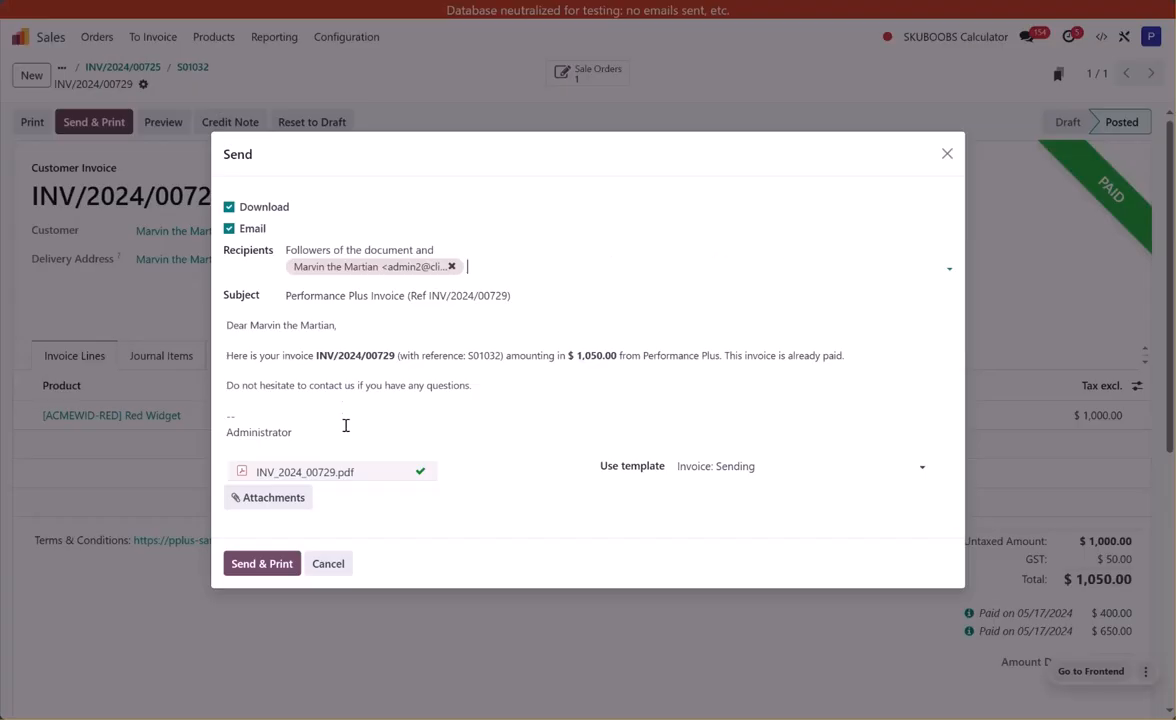
click(328, 563)
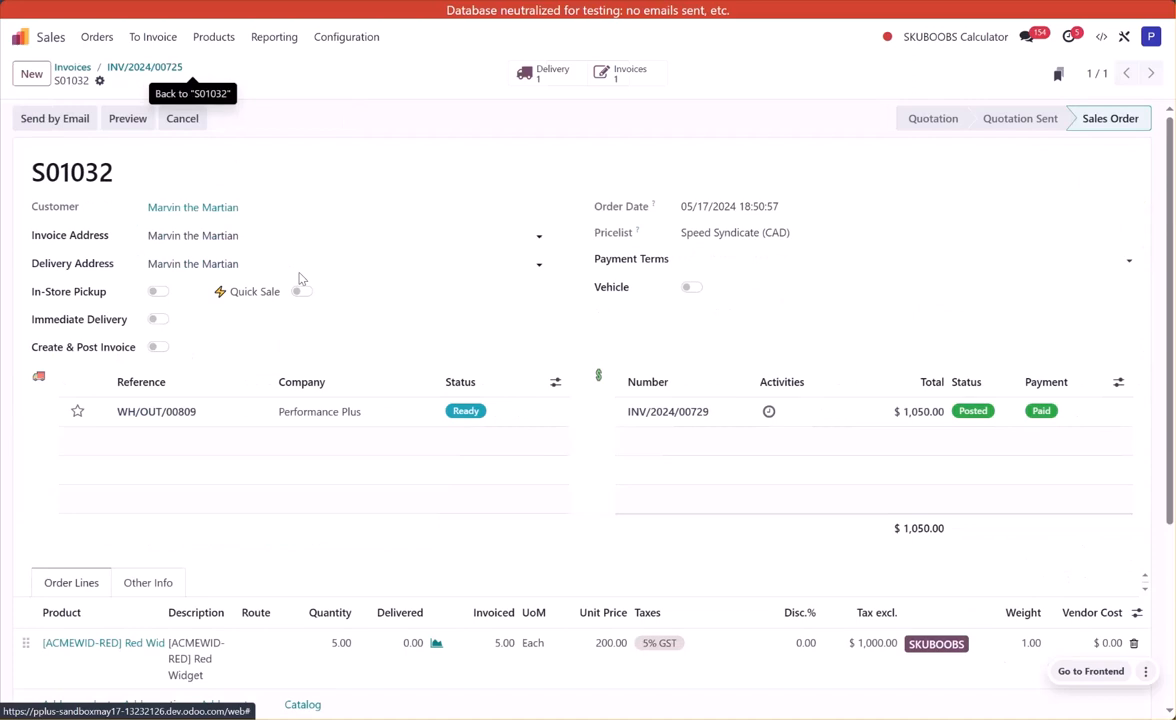
mouse_move(415, 411)
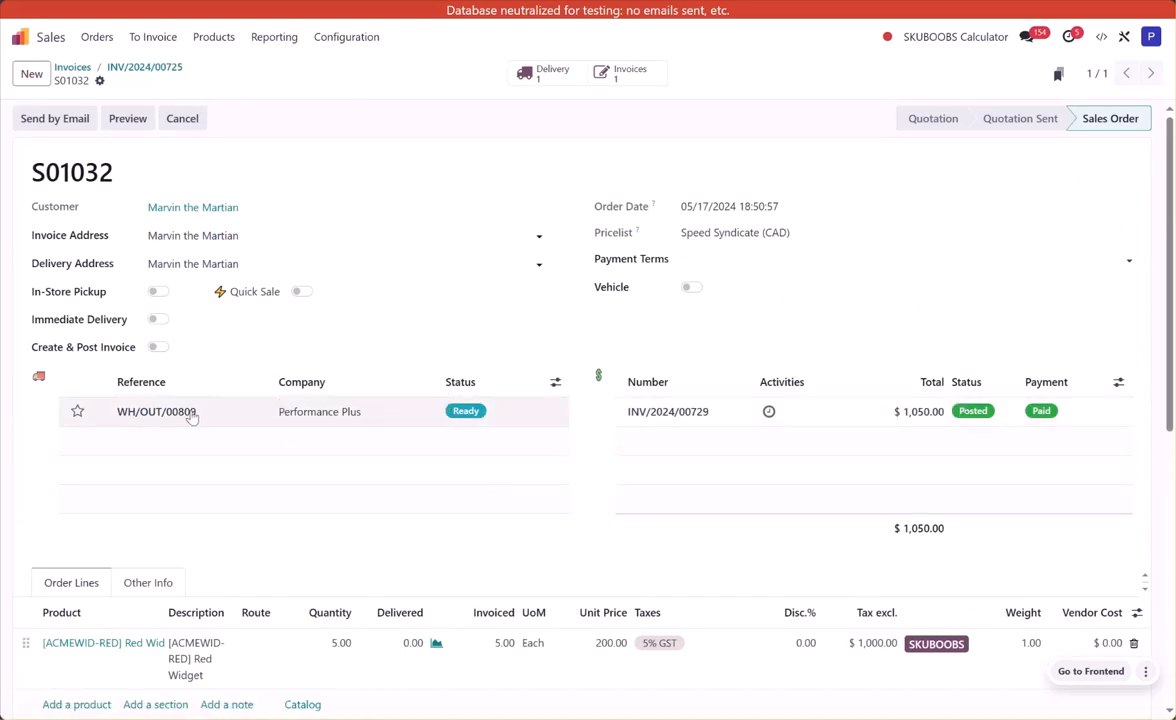
Step: Open delivery WH/OUT/00809 for the five Red Widgets and validate it
click(156, 411)
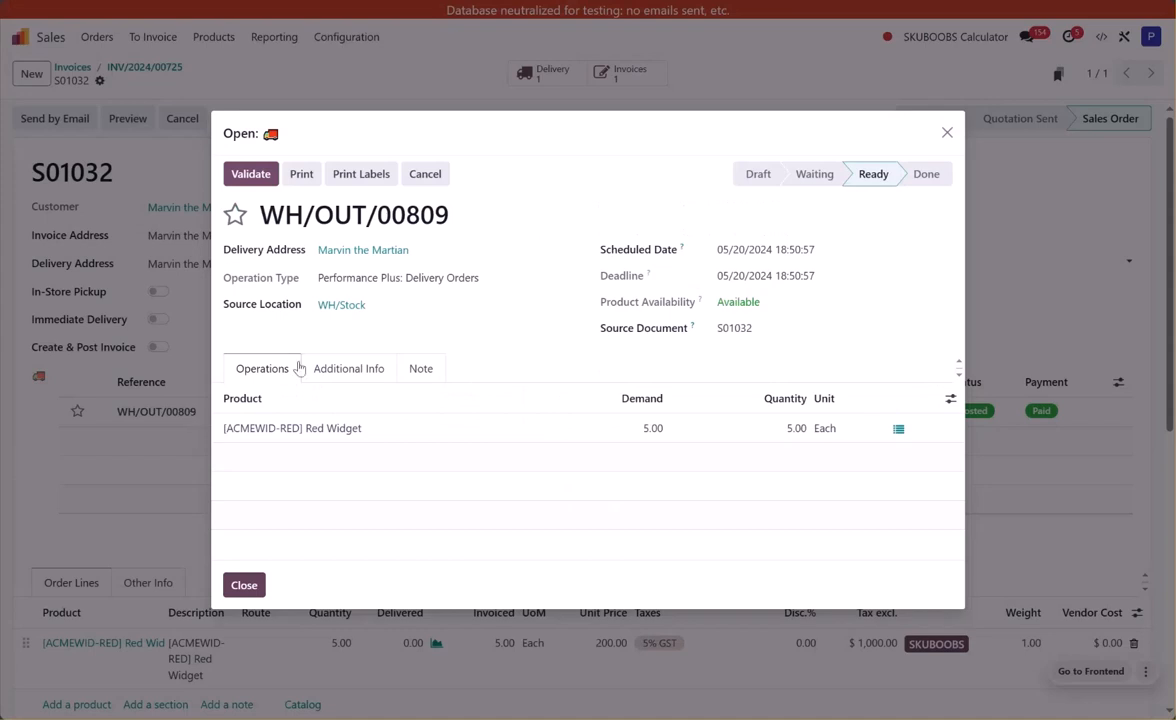
mouse_move(511, 349)
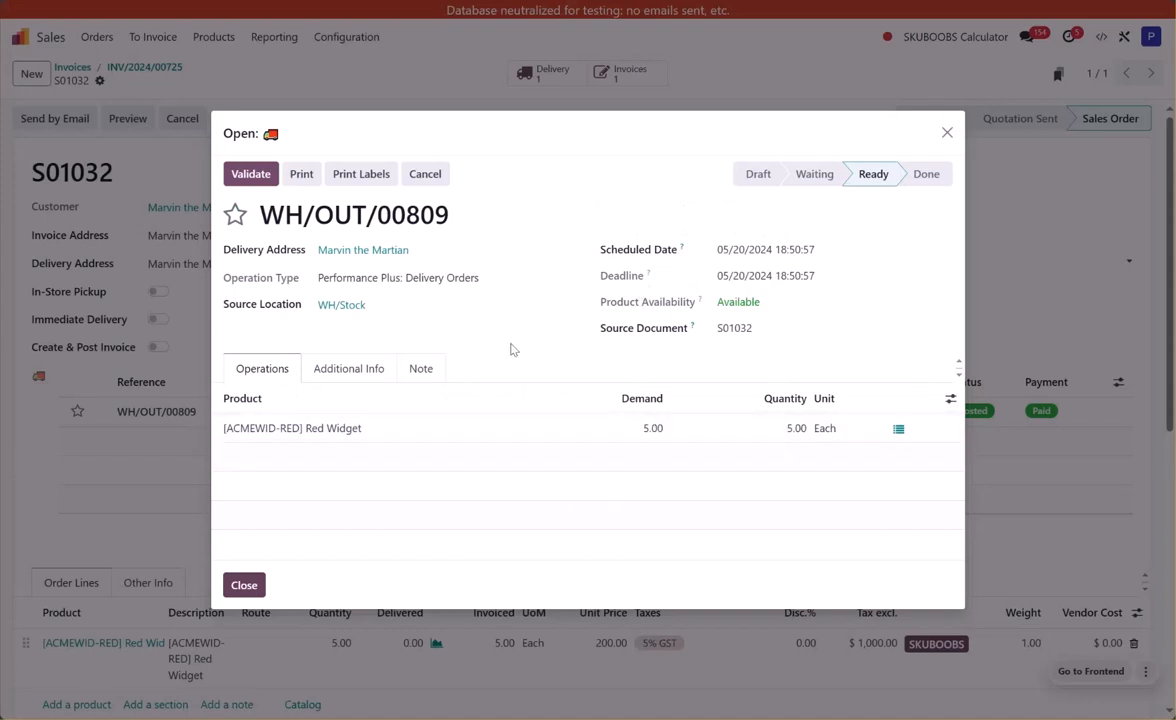
mouse_move(873, 173)
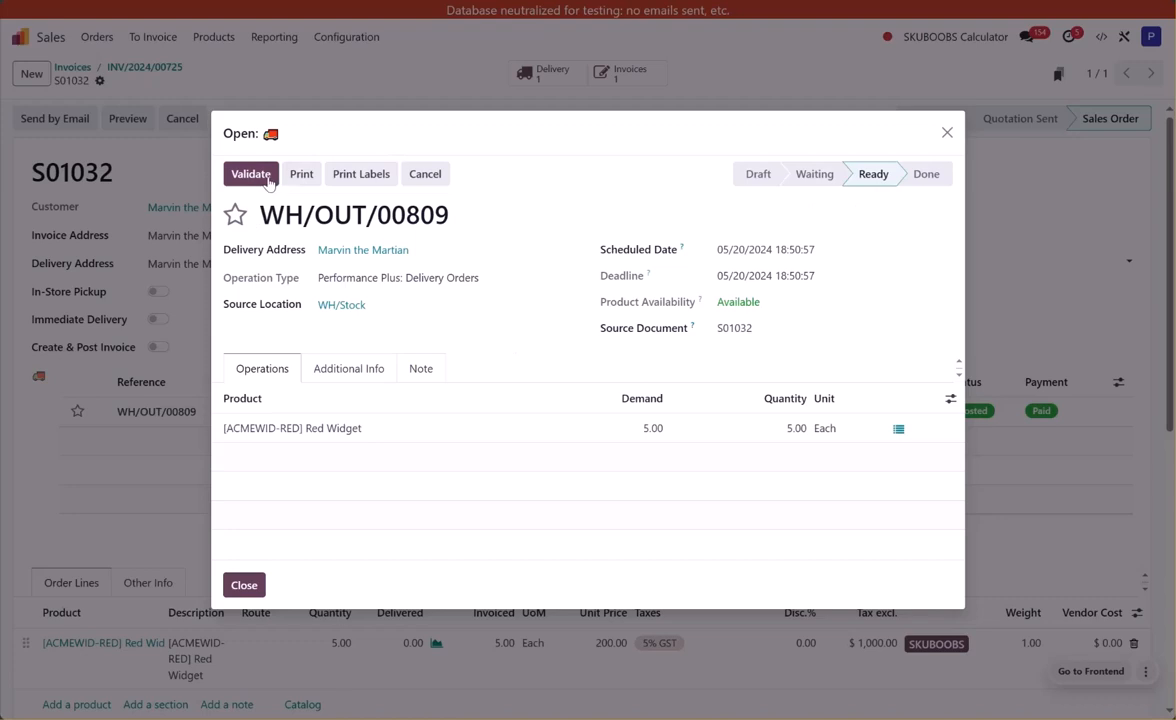
click(250, 173)
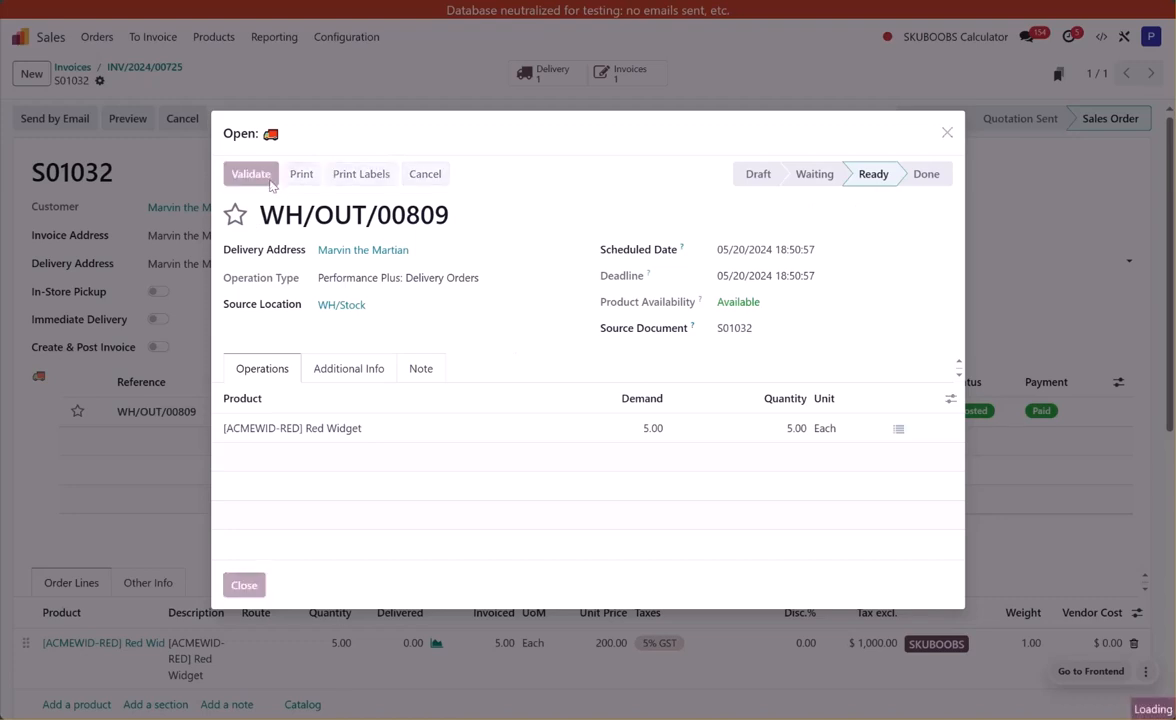
mouse_move(437, 582)
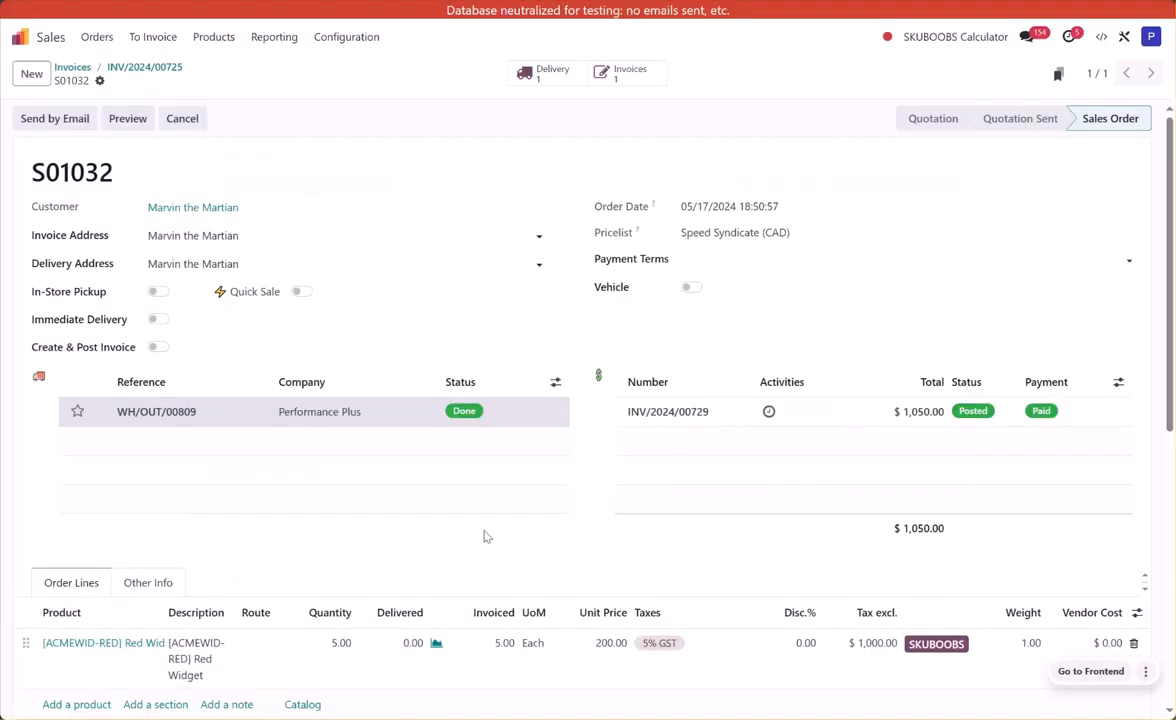
scroll(down, 3)
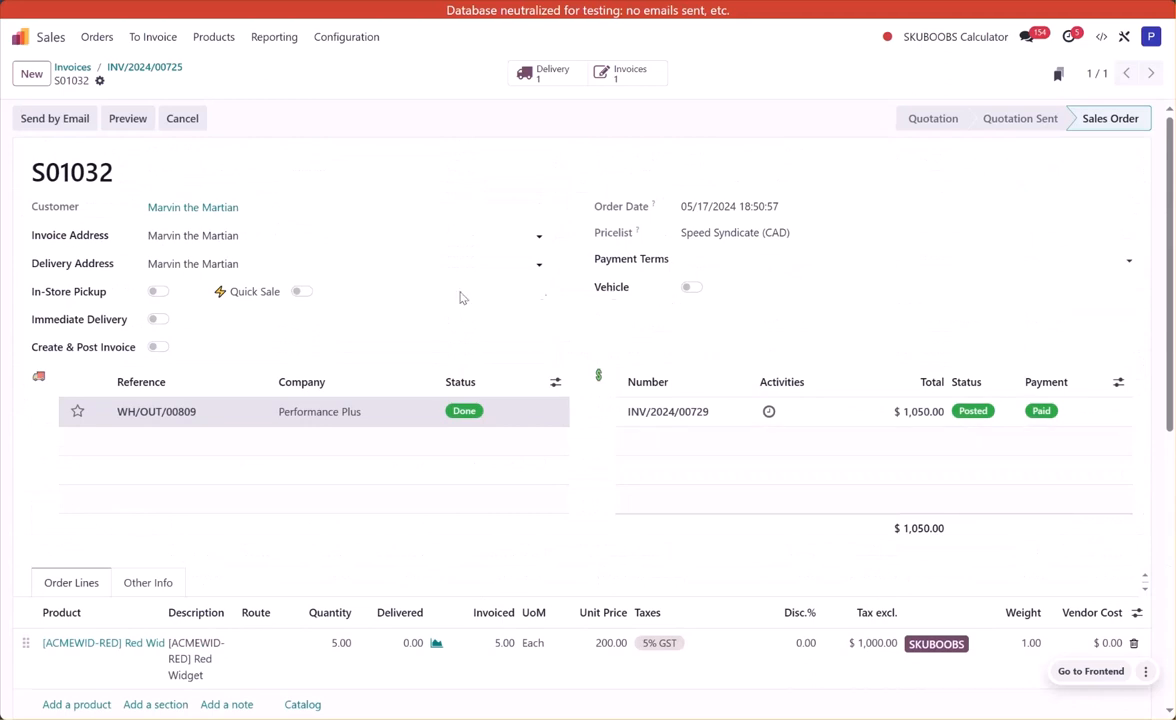
mouse_move(430, 310)
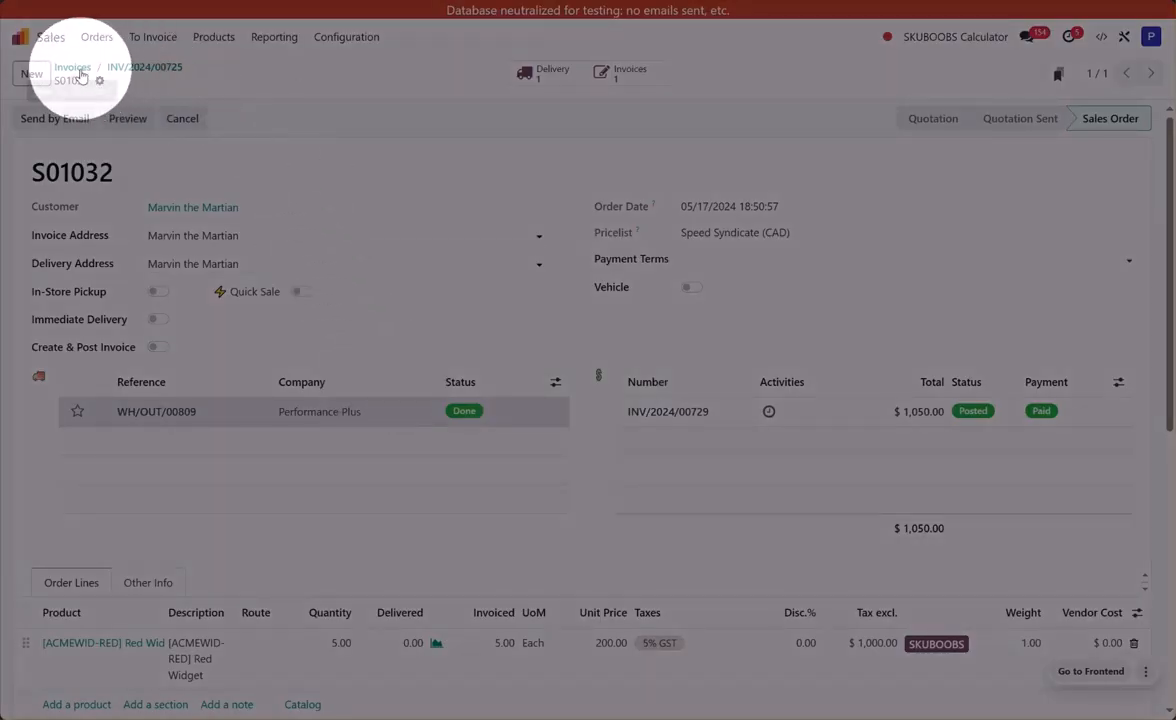
Step: Create a new quotation for Marvin the Martian with a 5.00 Red Widget line
click(31, 73)
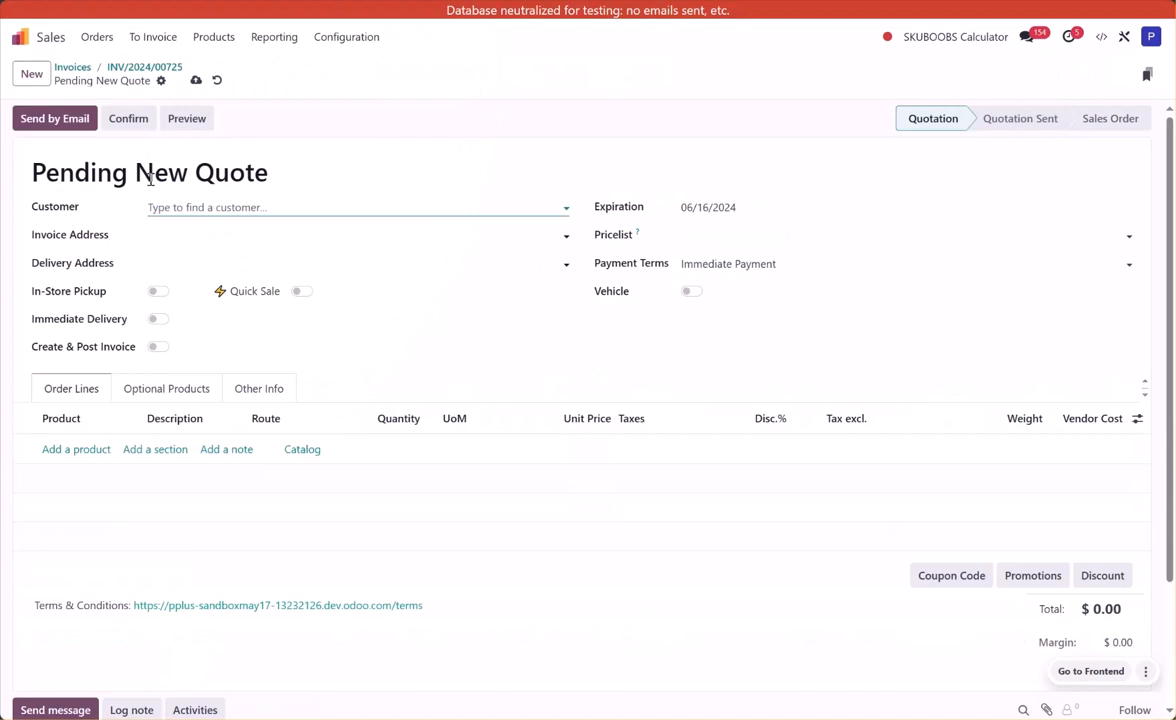
text(marvin)
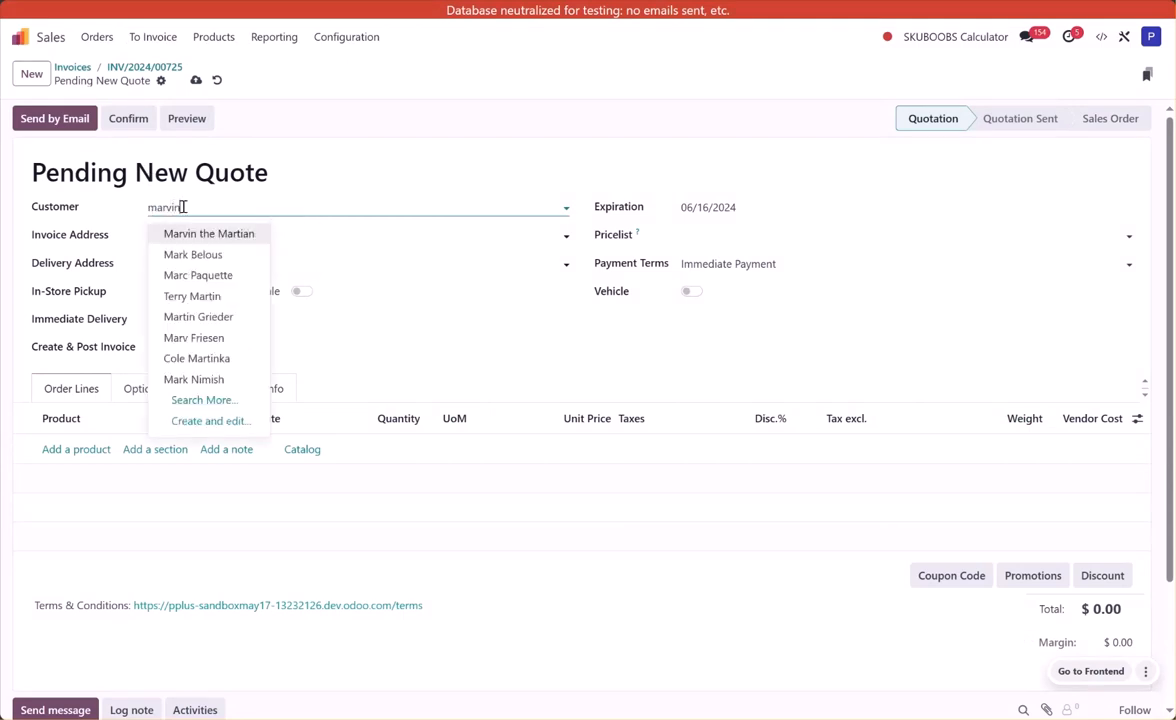
click(208, 233)
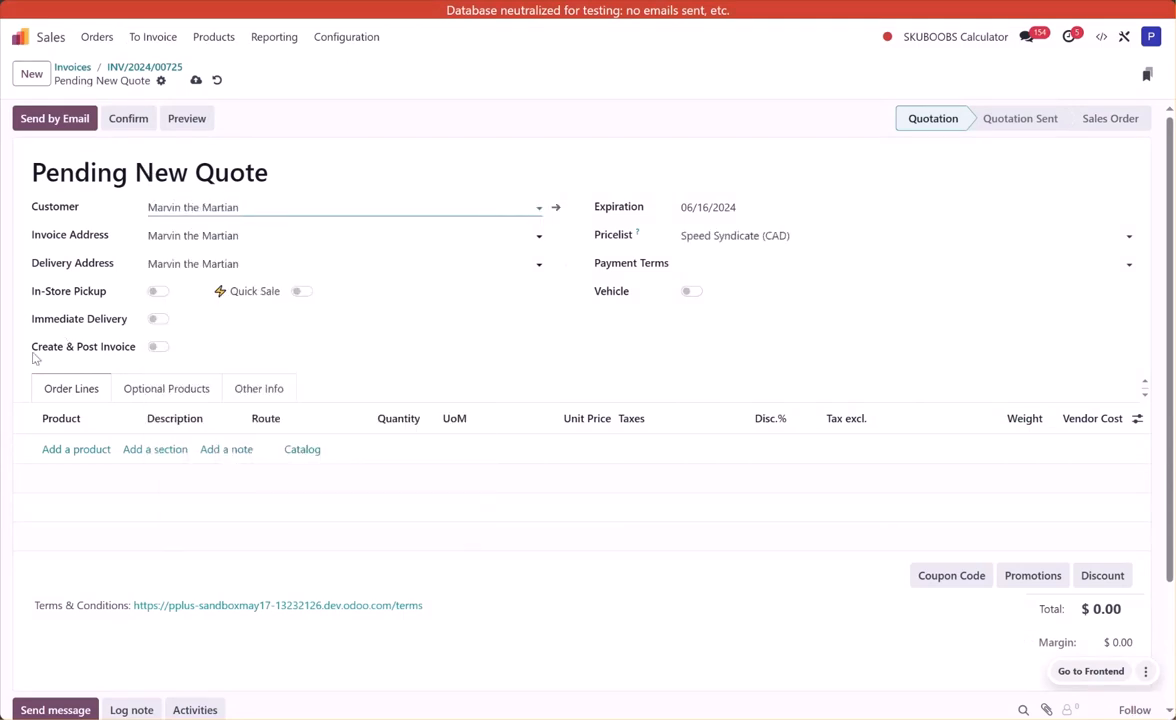
click(76, 449)
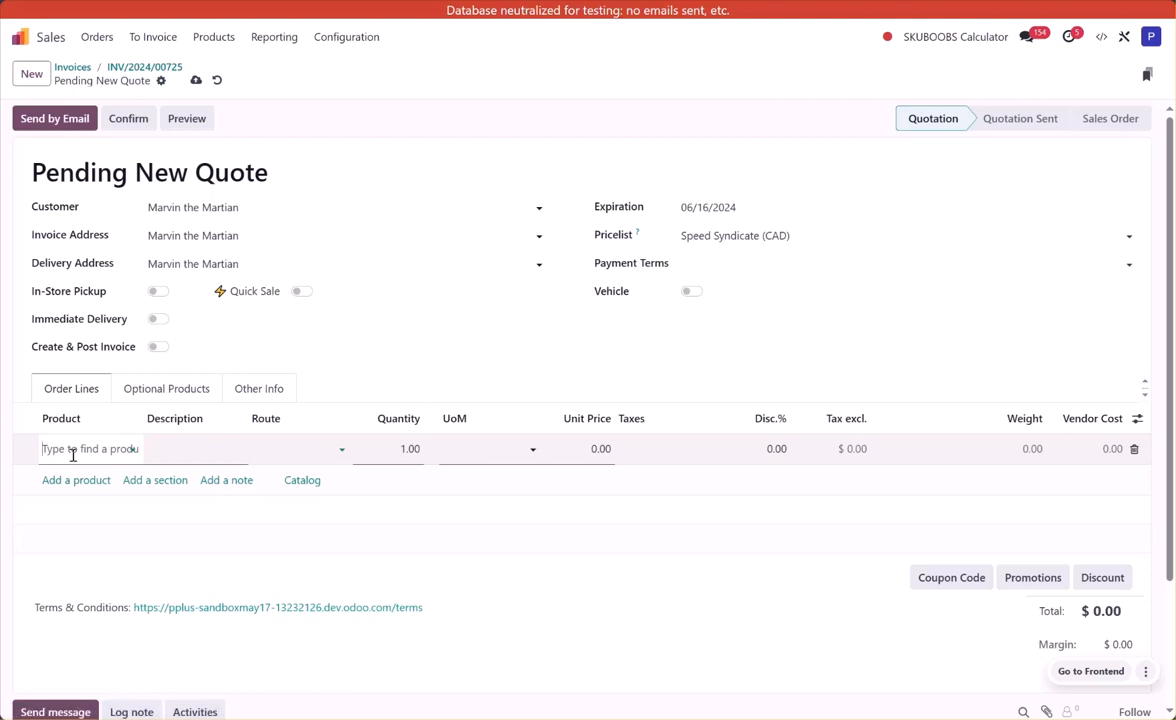
click(90, 448)
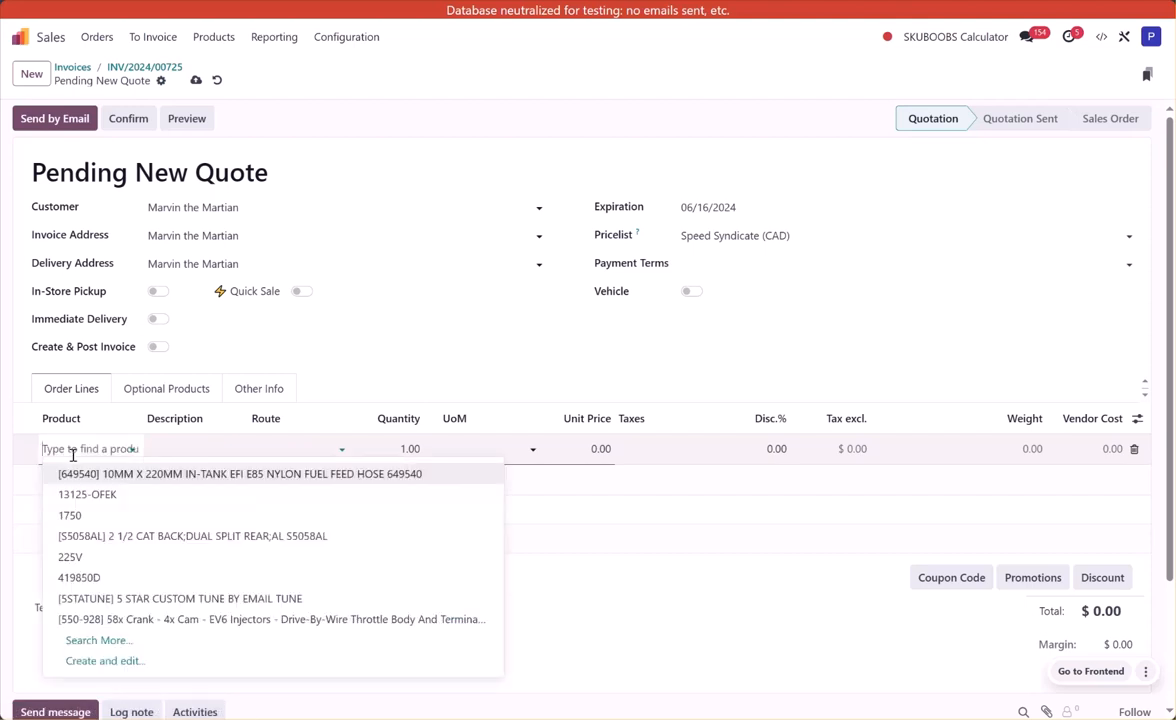
text(widget)
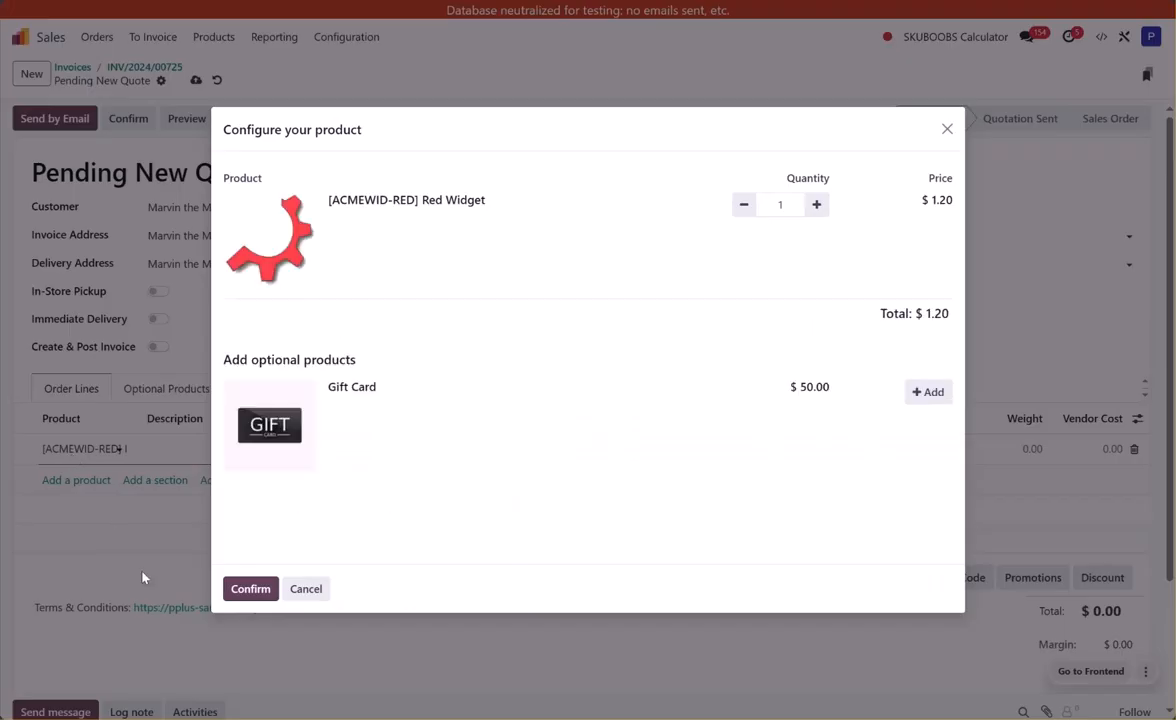
click(250, 588)
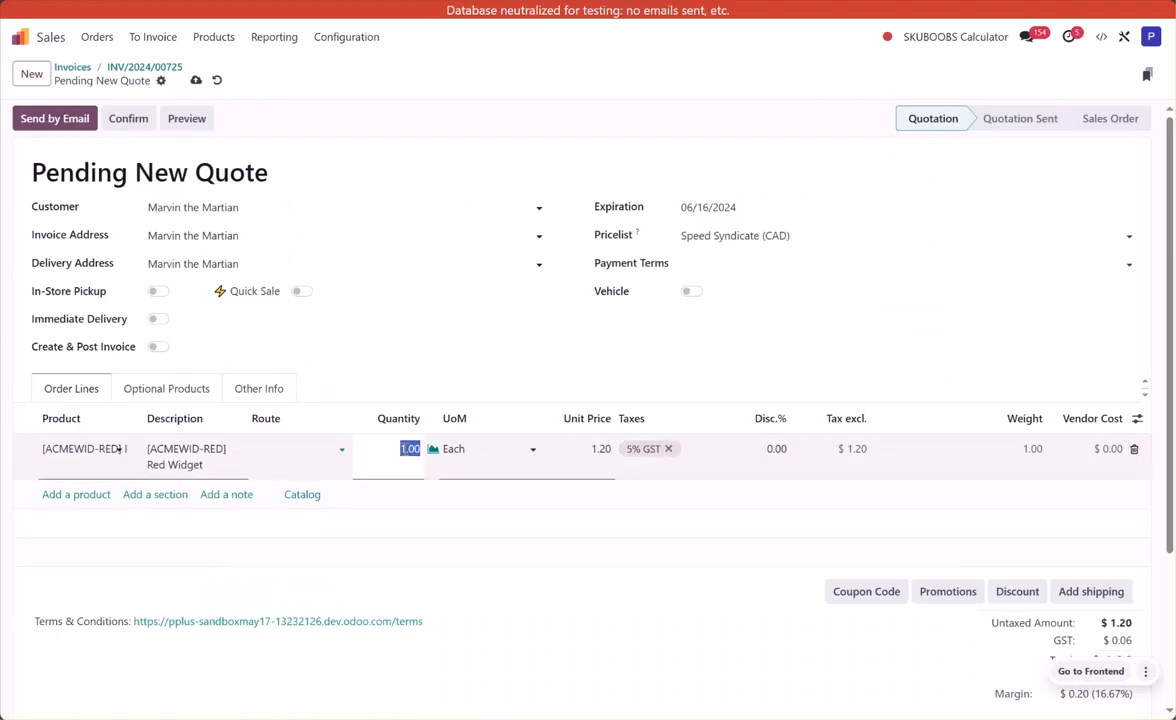
text(5.00)
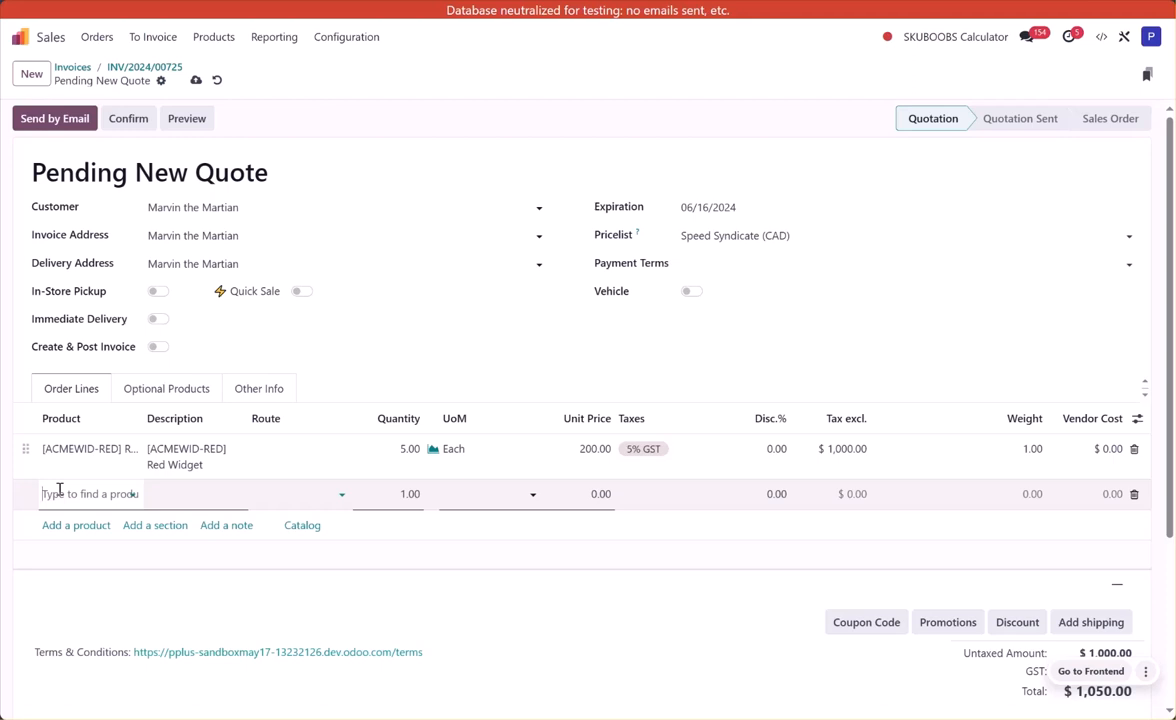
text(oil)
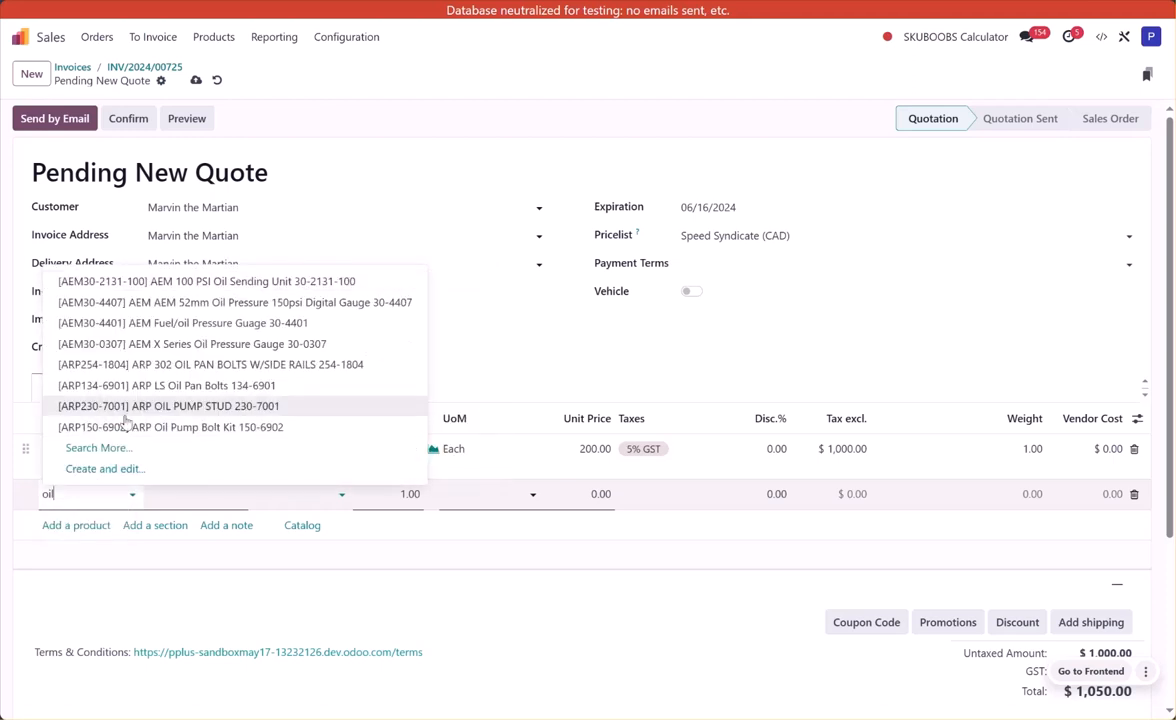
mouse_move(184, 302)
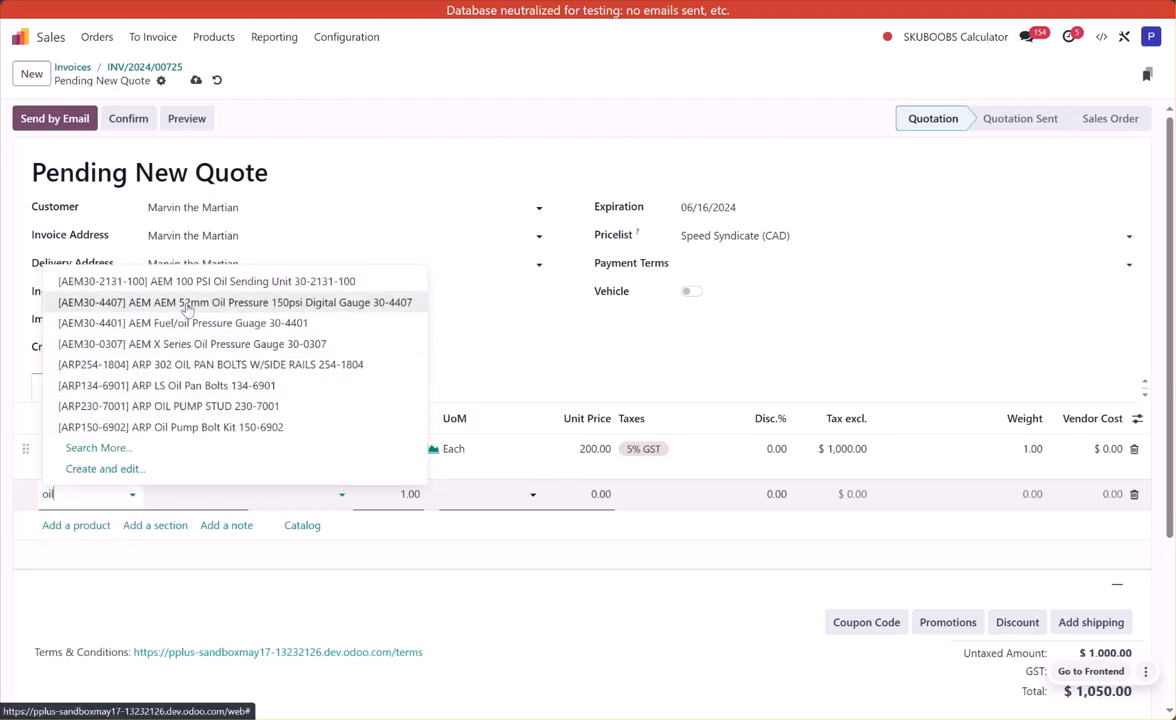
mouse_move(192, 281)
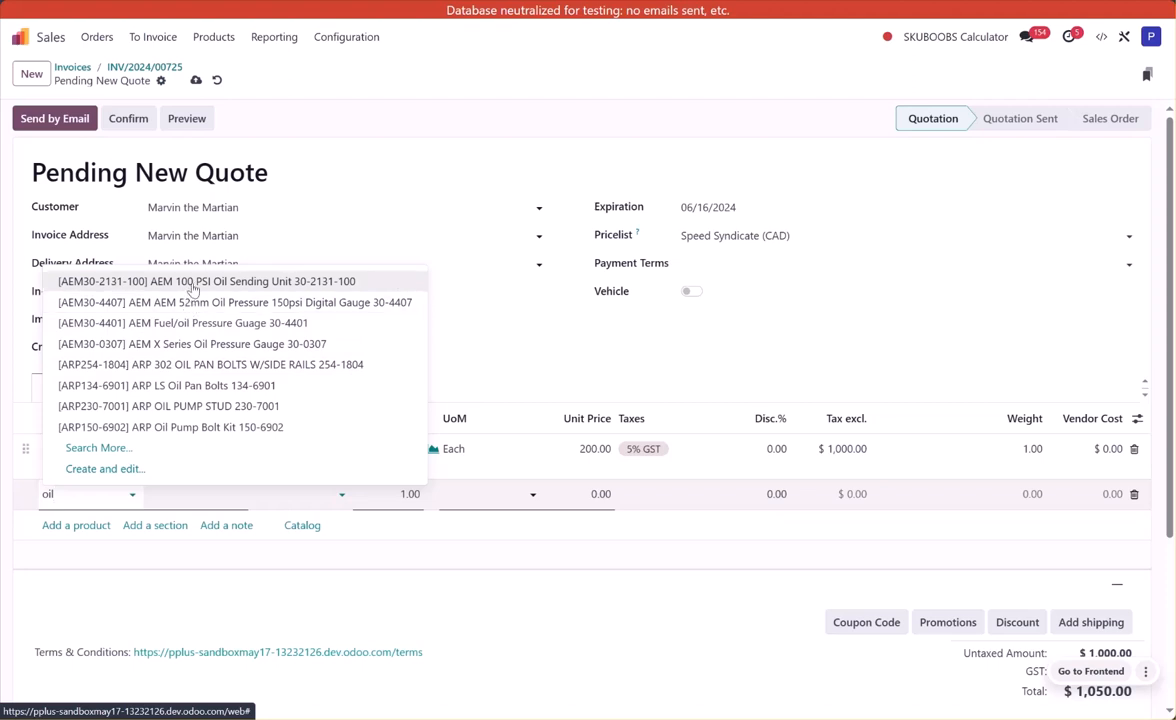
click(206, 281)
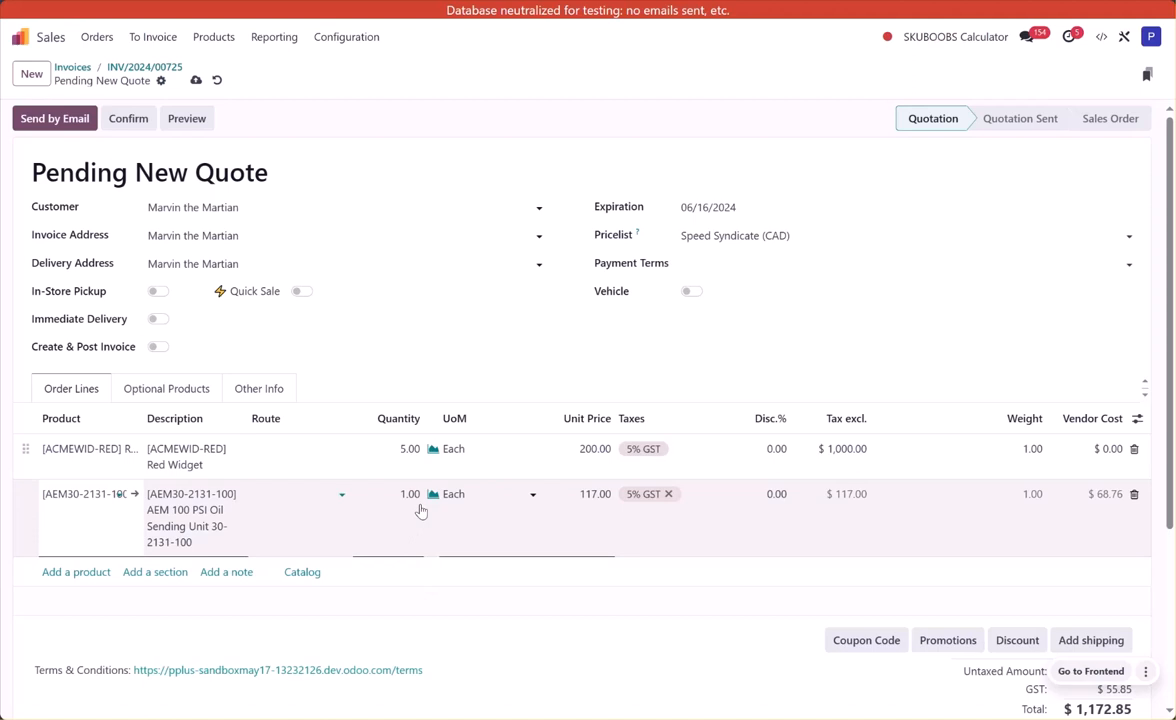
mouse_move(609, 512)
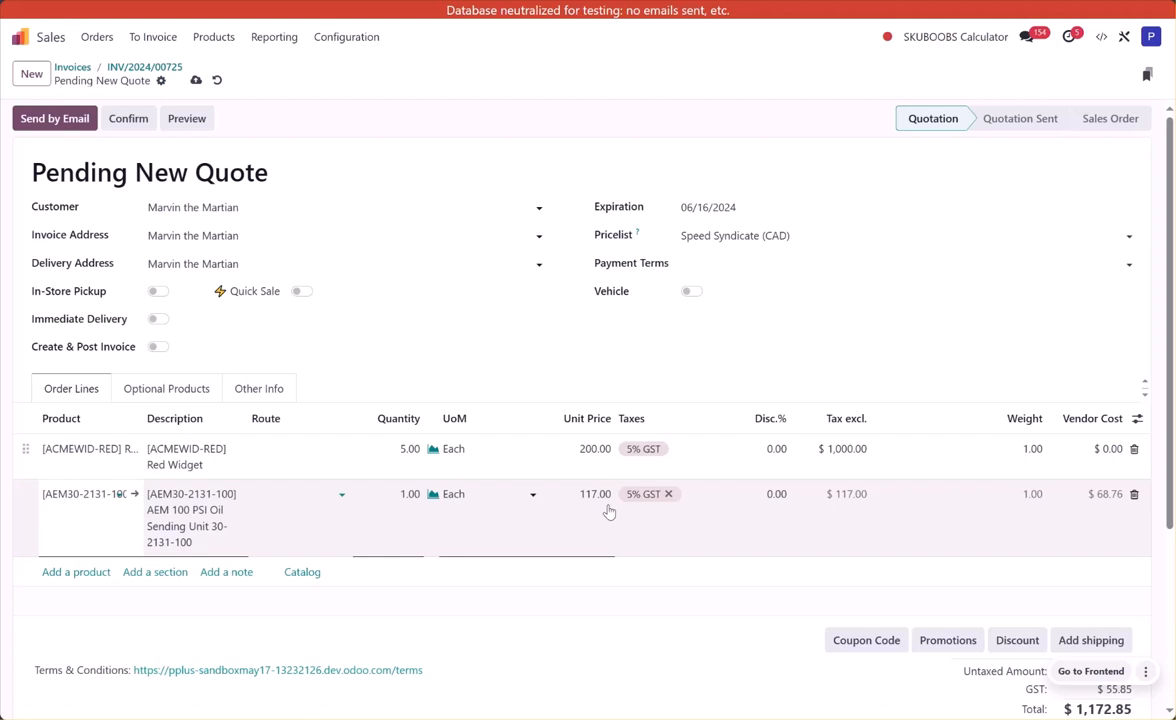
mouse_move(836, 508)
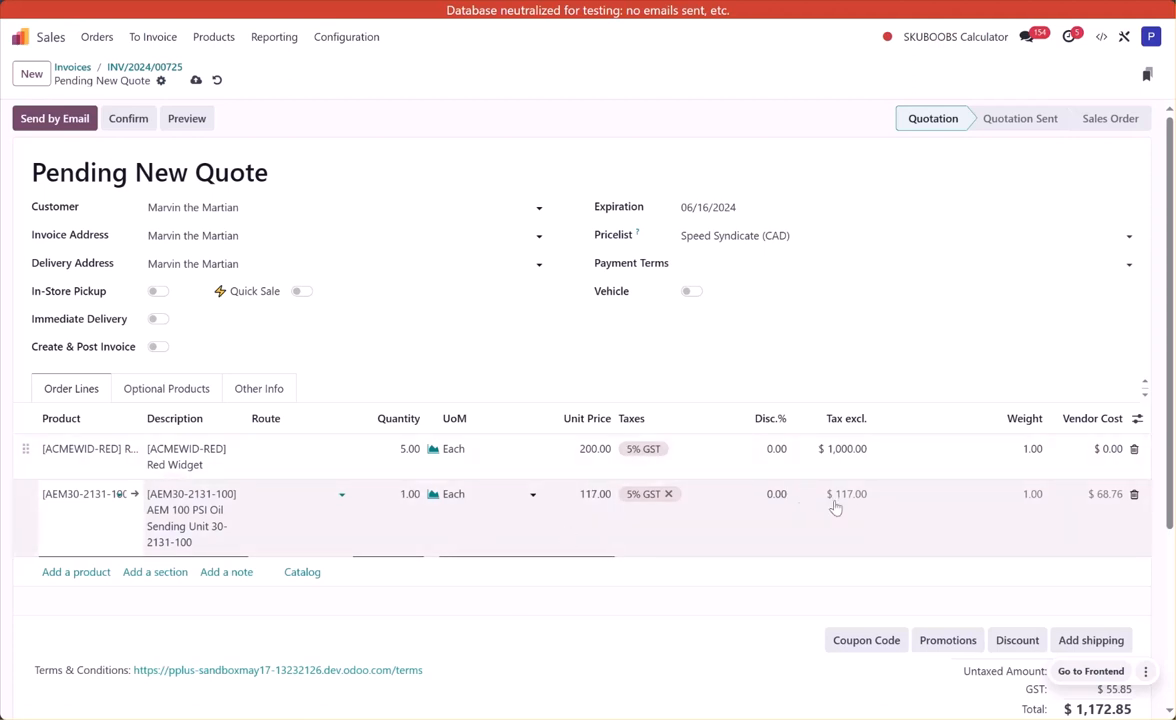
mouse_move(850, 510)
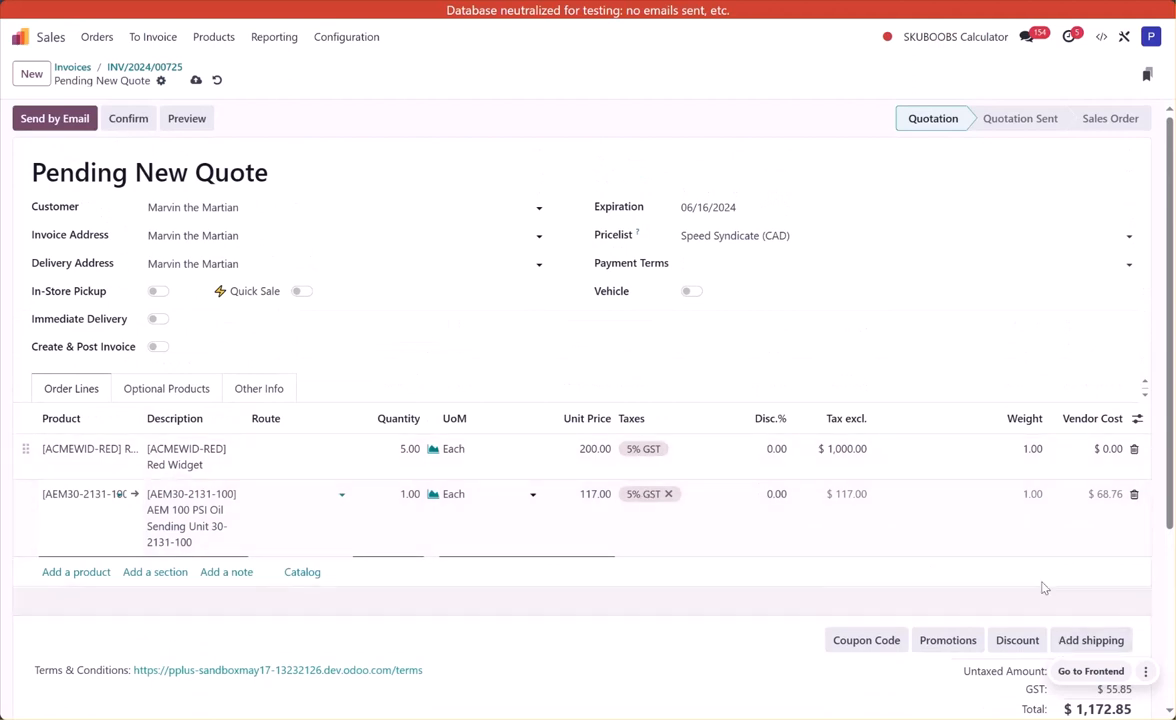
mouse_move(1028, 593)
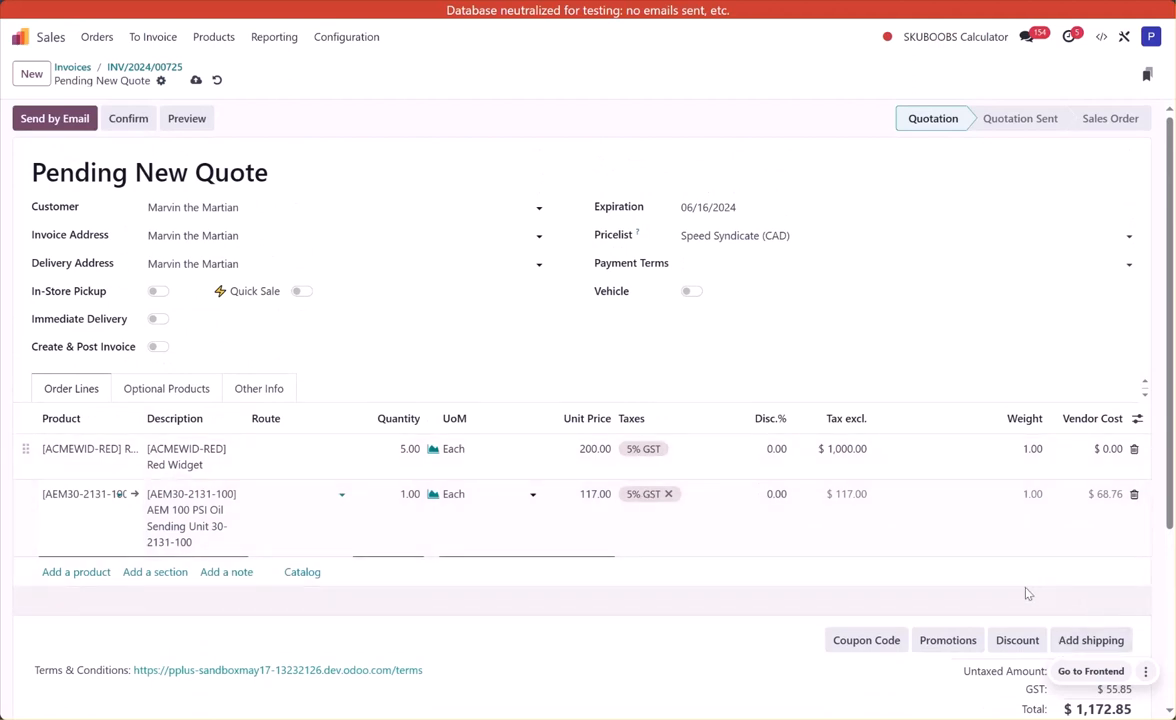
click(398, 493)
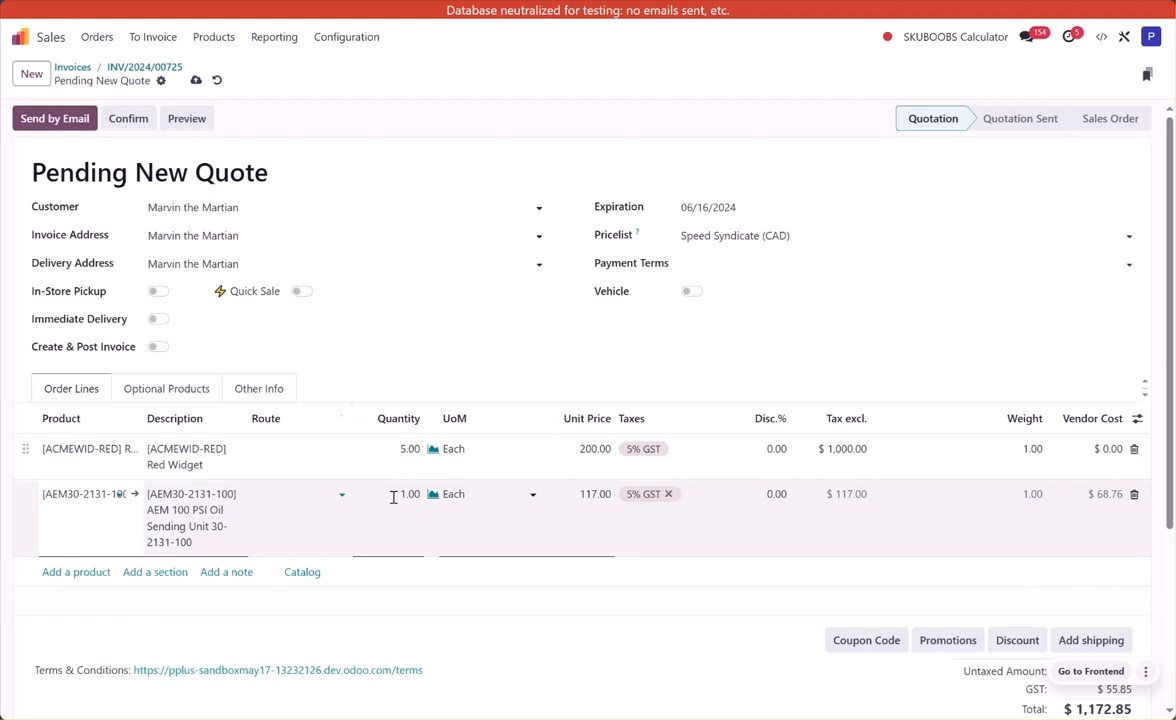
scroll(down, 3)
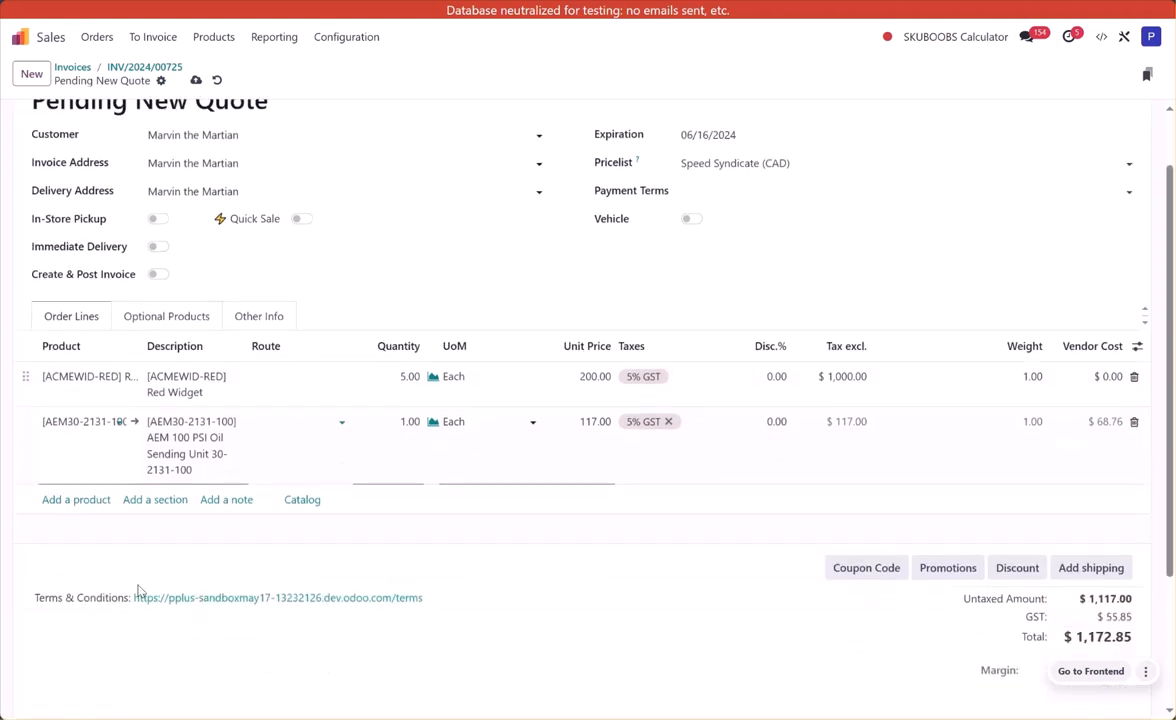
scroll(up, 3)
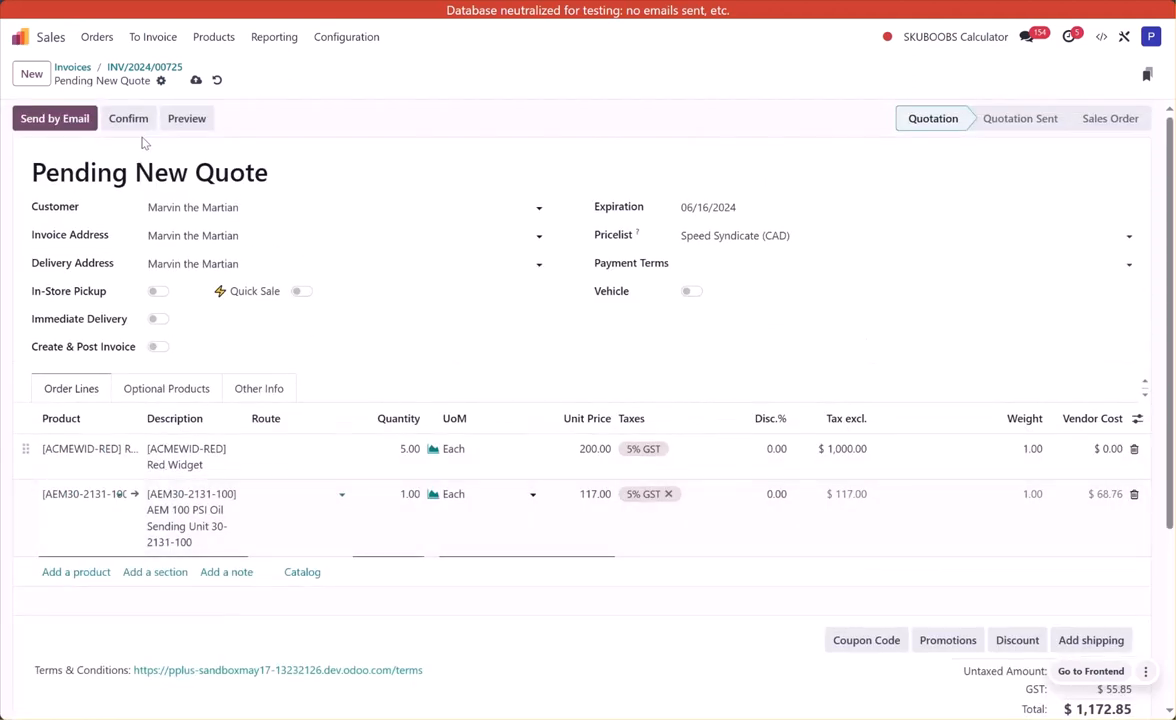
Step: Confirm the quotation as order S01033 and begin invoice creation
click(128, 118)
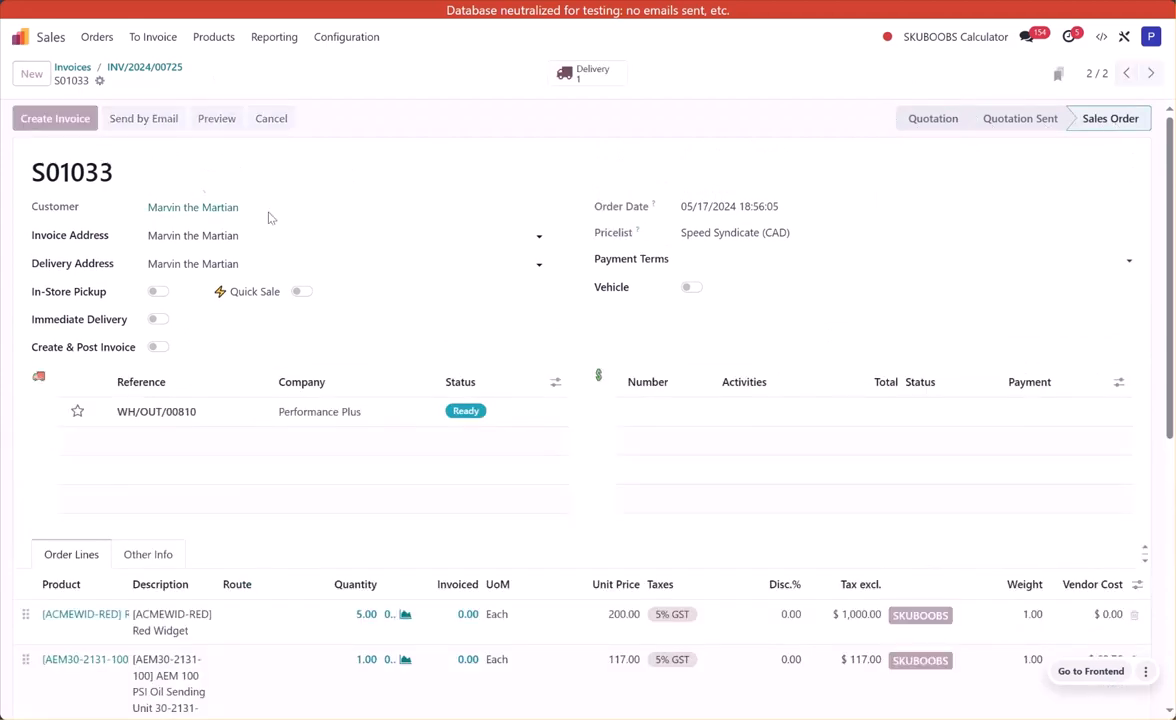
click(55, 118)
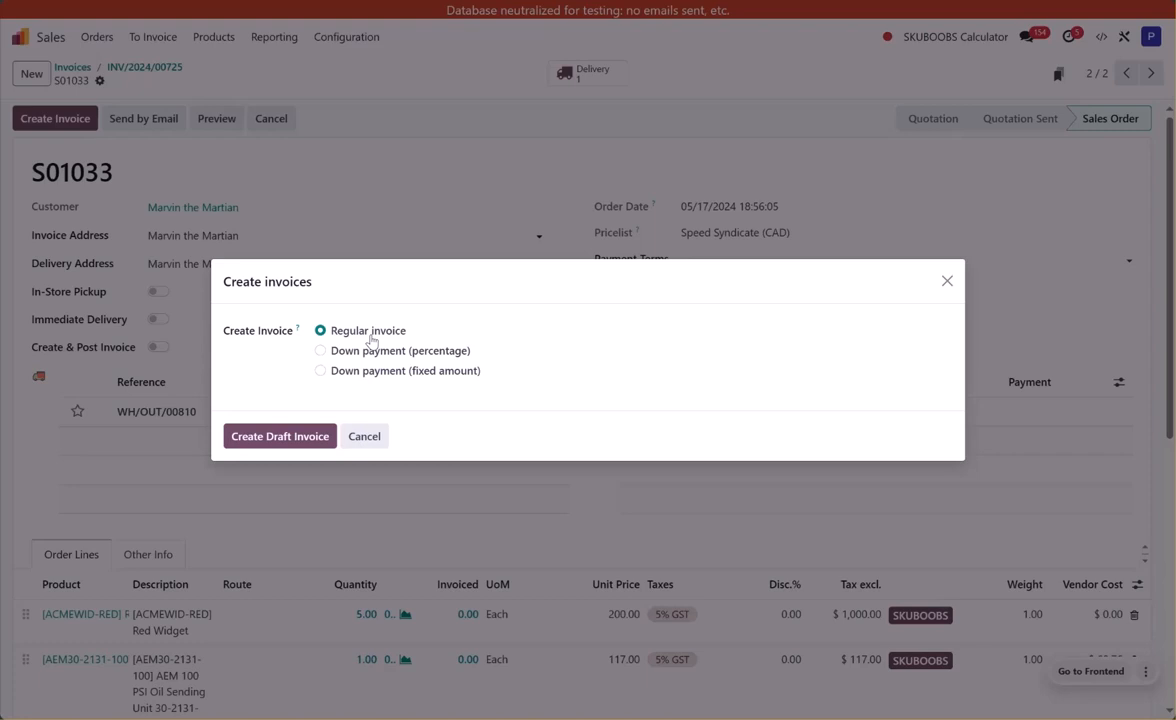
mouse_move(173, 497)
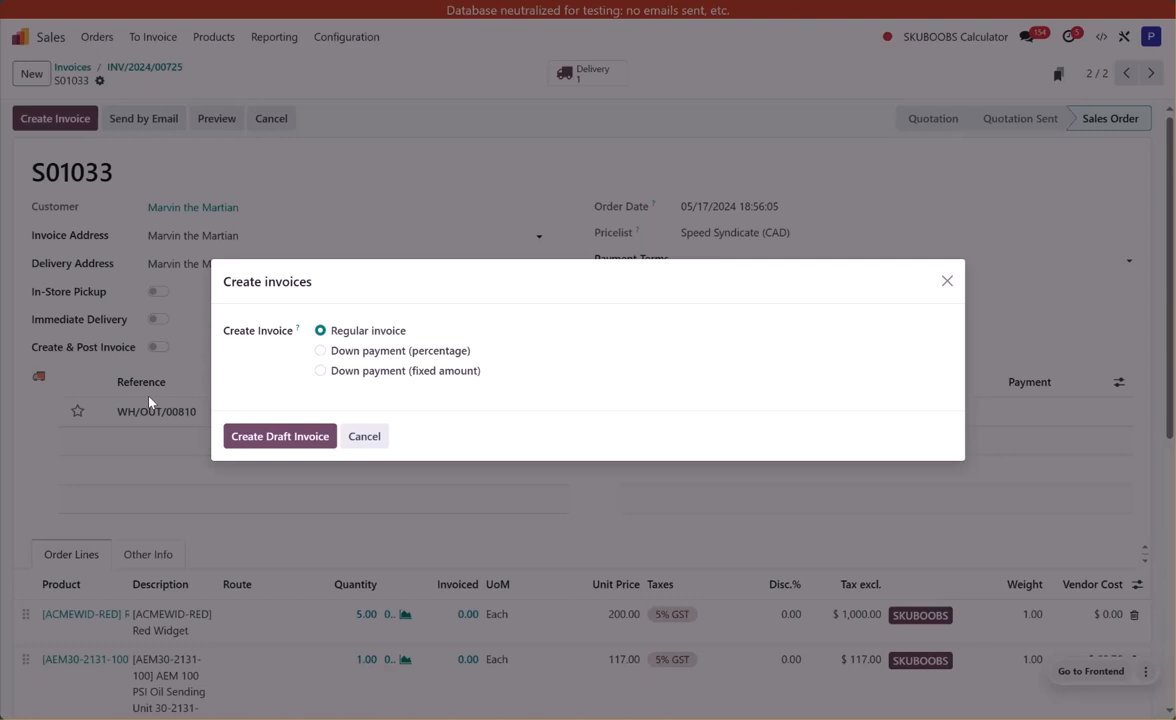
mouse_move(305, 386)
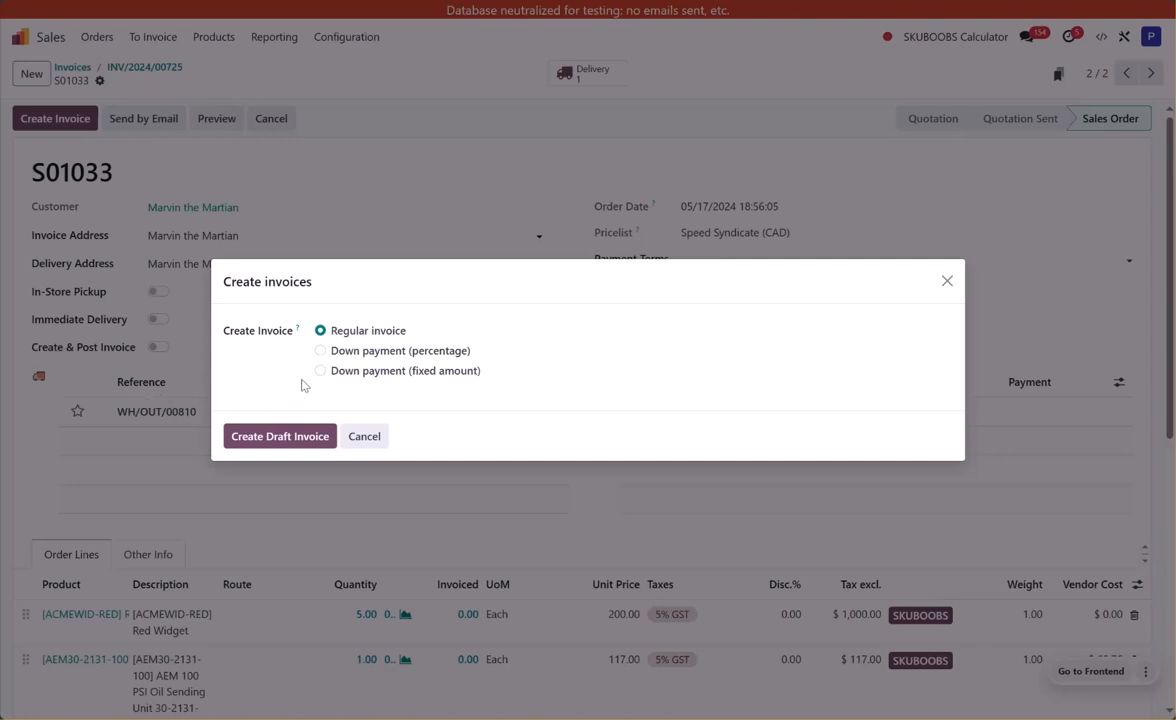
Step: Choose a fixed-amount down payment and replace the down payment amount
click(320, 370)
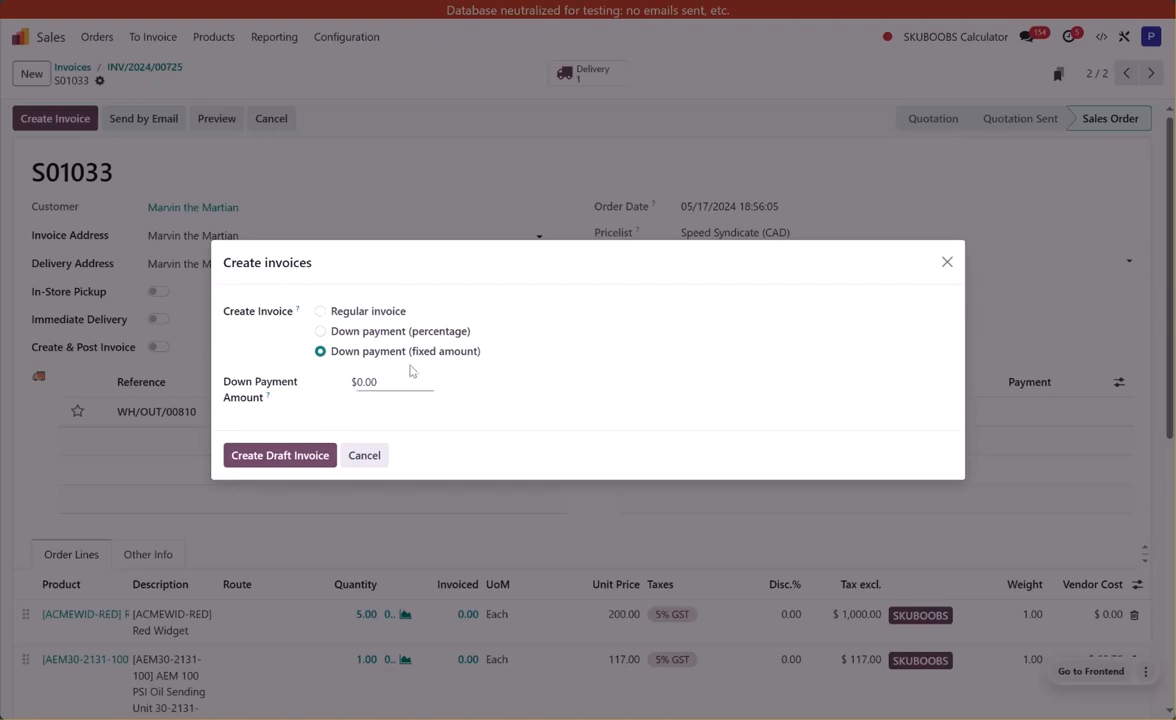
triple_click(364, 381)
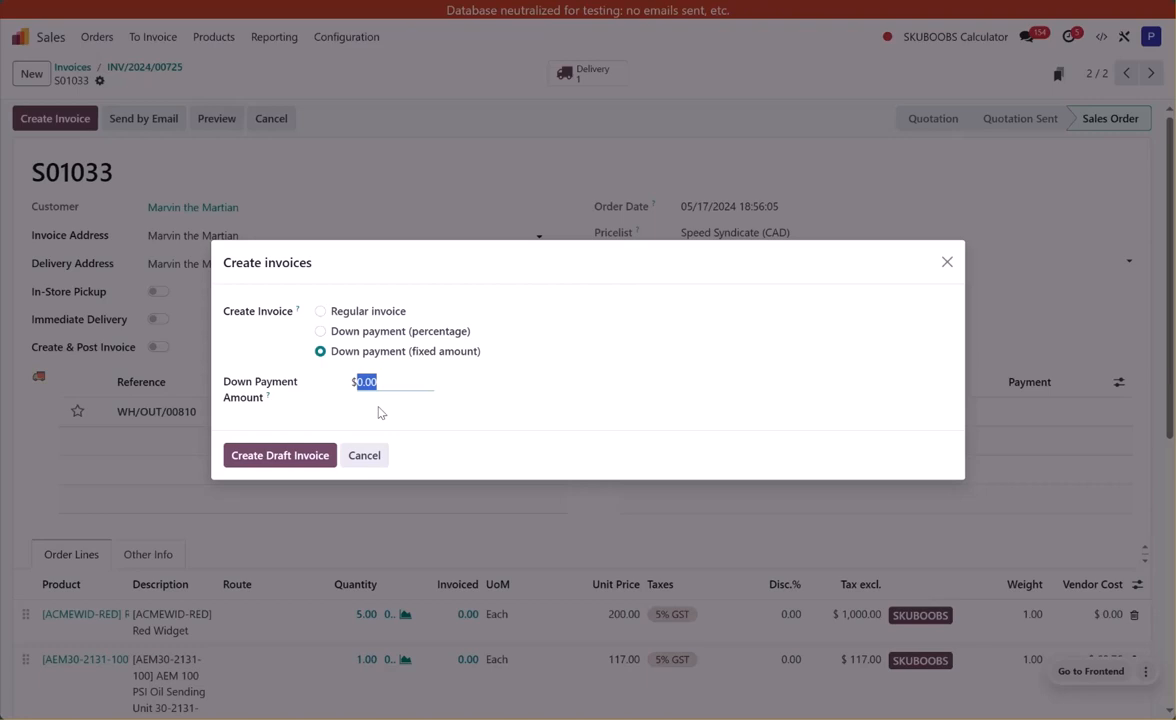
mouse_move(389, 443)
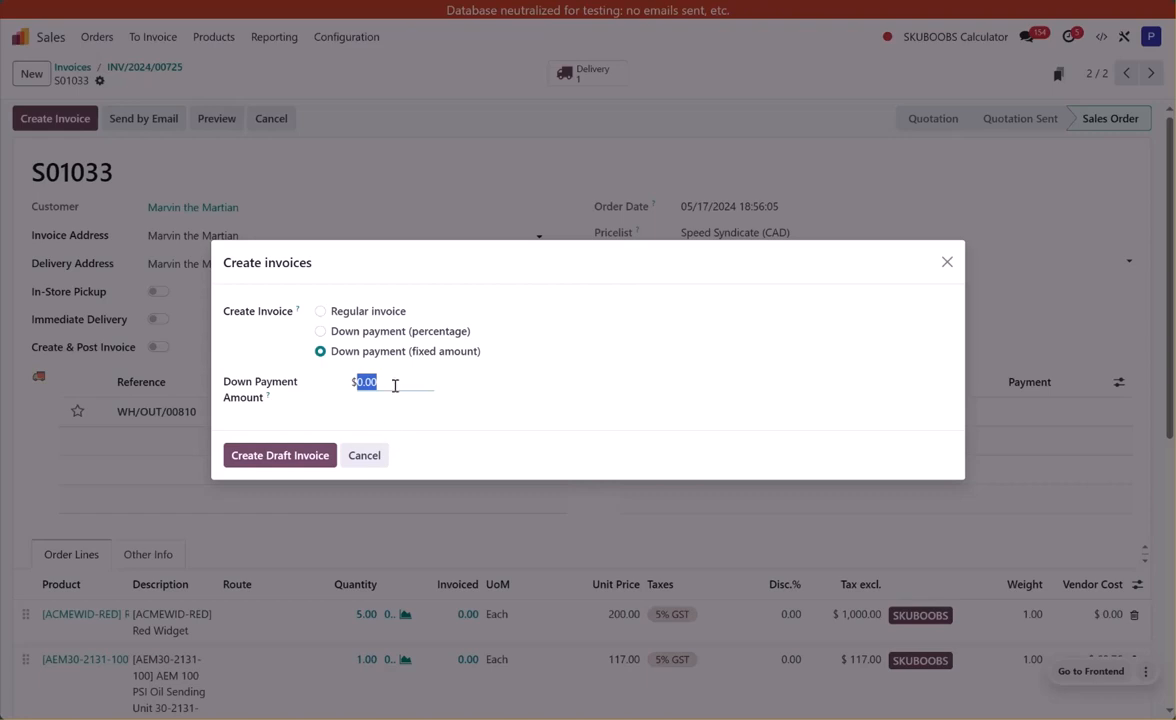
text(5)
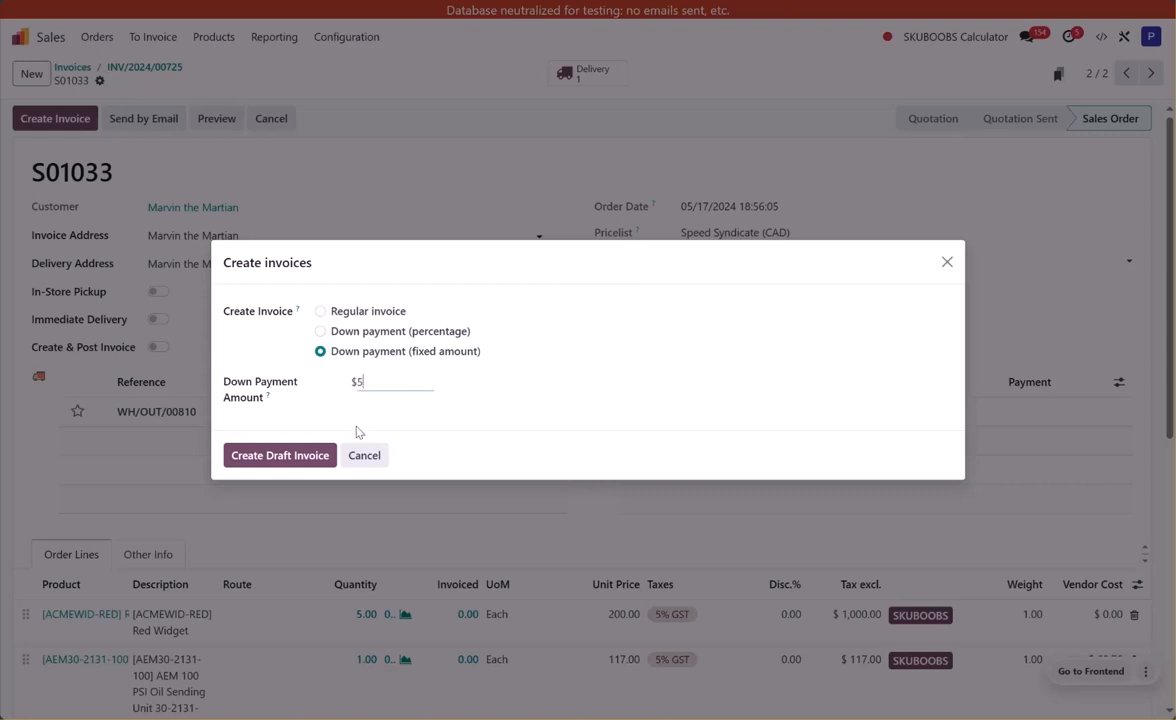
text(0)
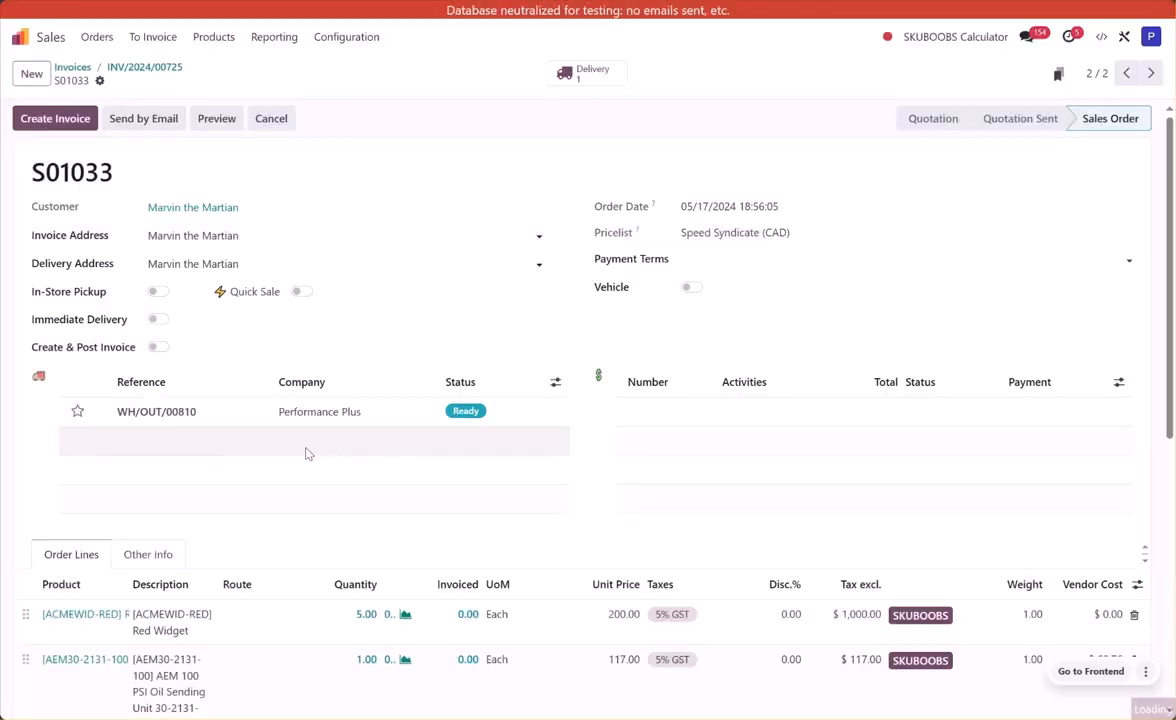
Step: Post the $500.00 down payment invoice INV/2024/00730 and pay it into Bank
click(55, 118)
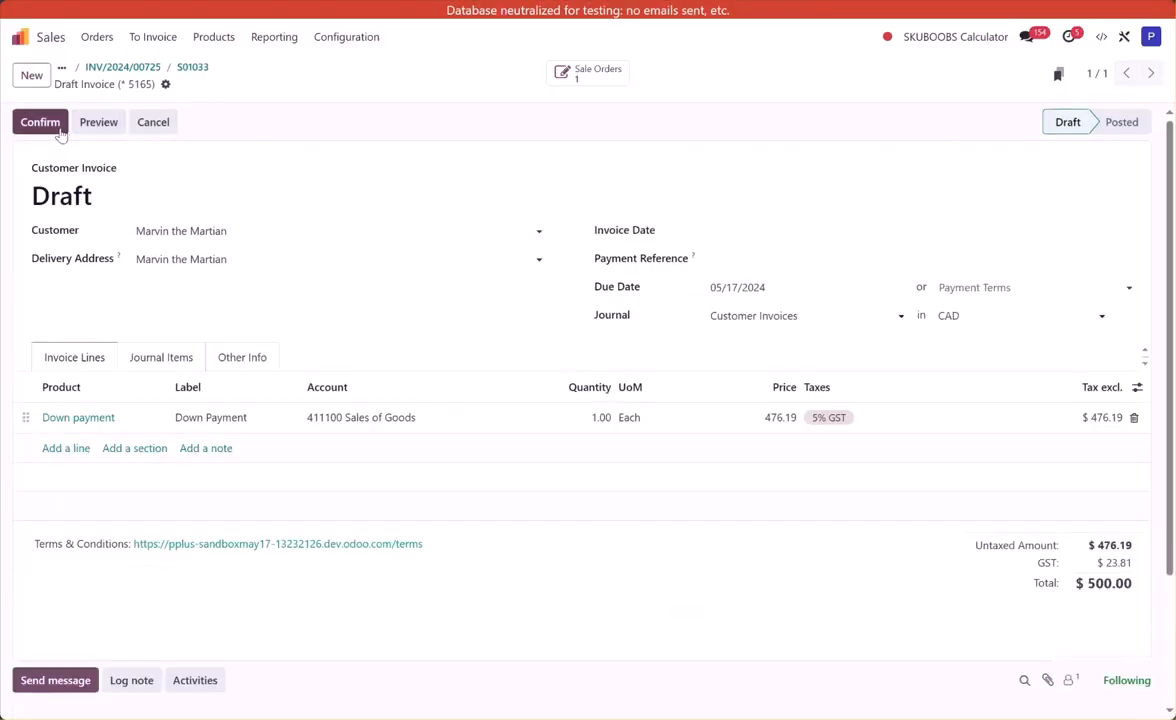
click(40, 121)
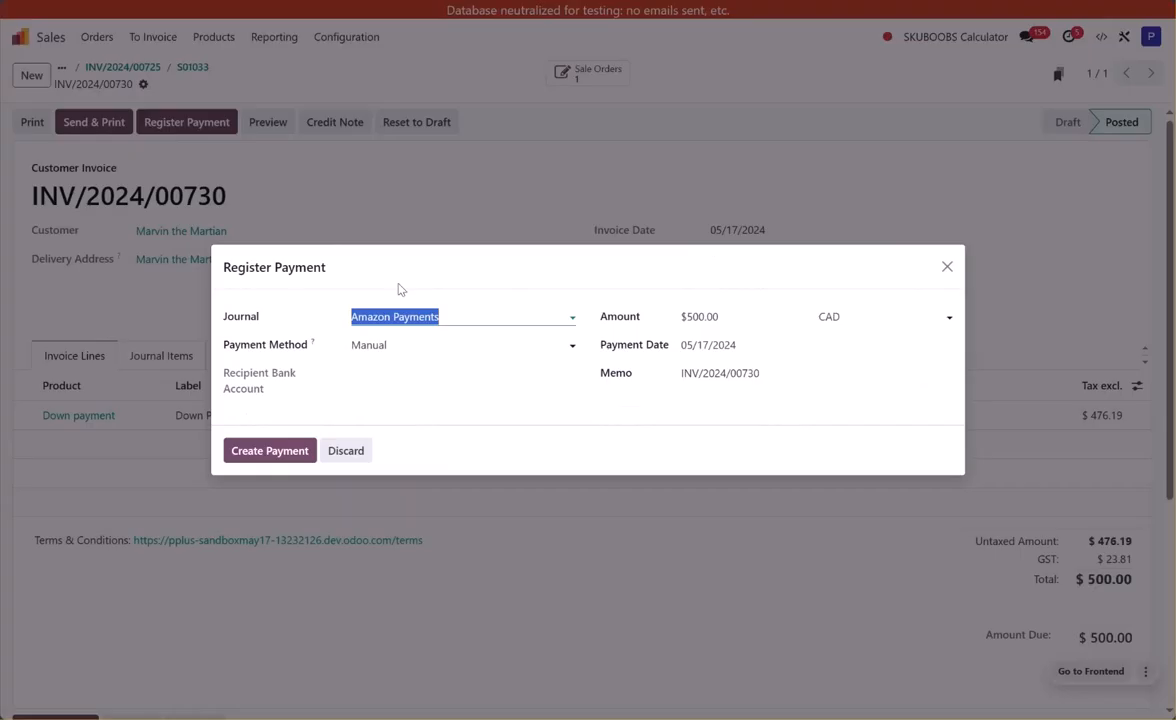
click(463, 316)
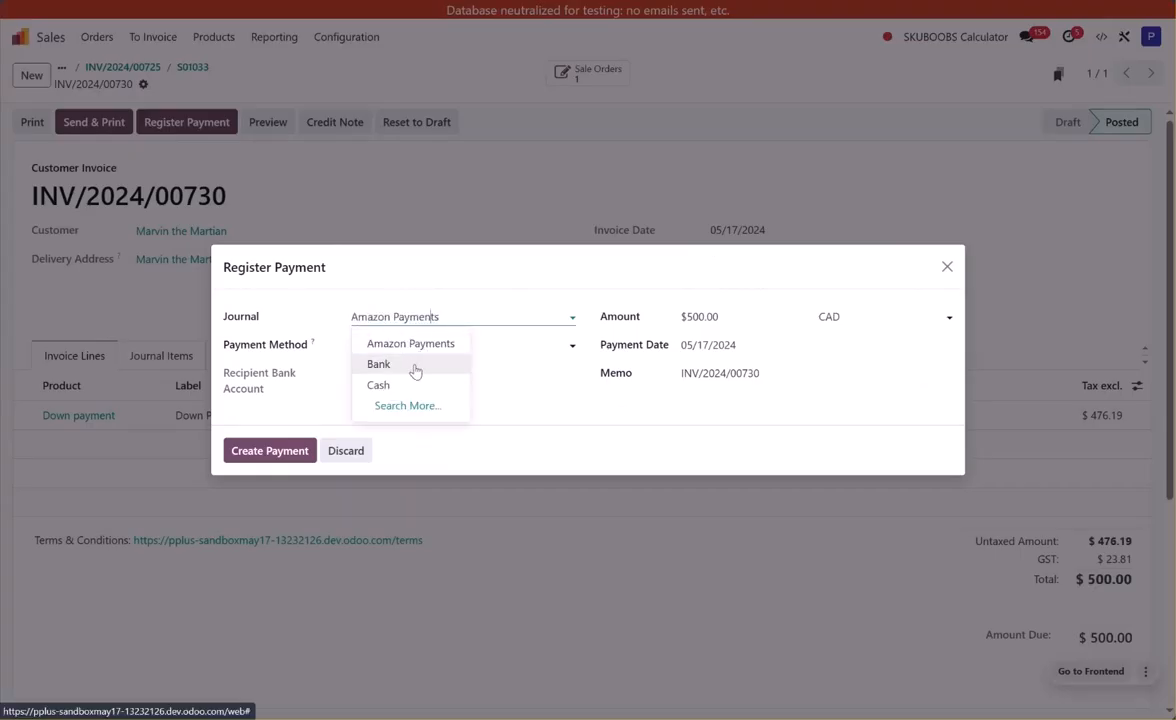
click(378, 363)
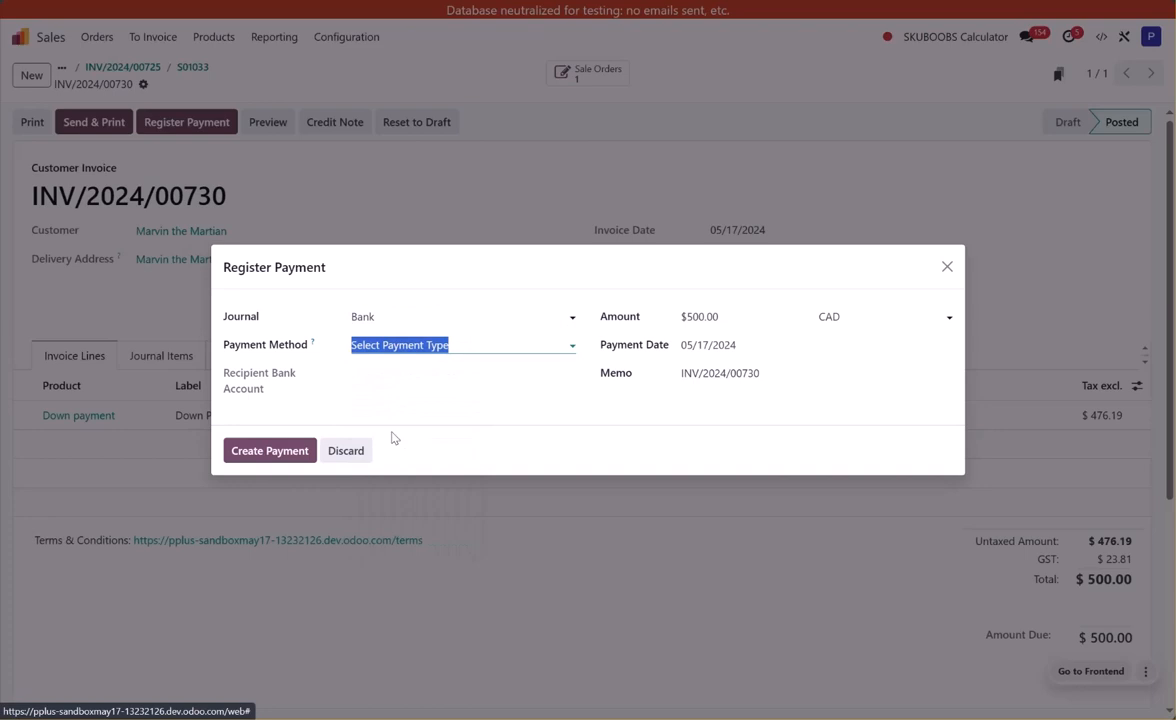
click(269, 450)
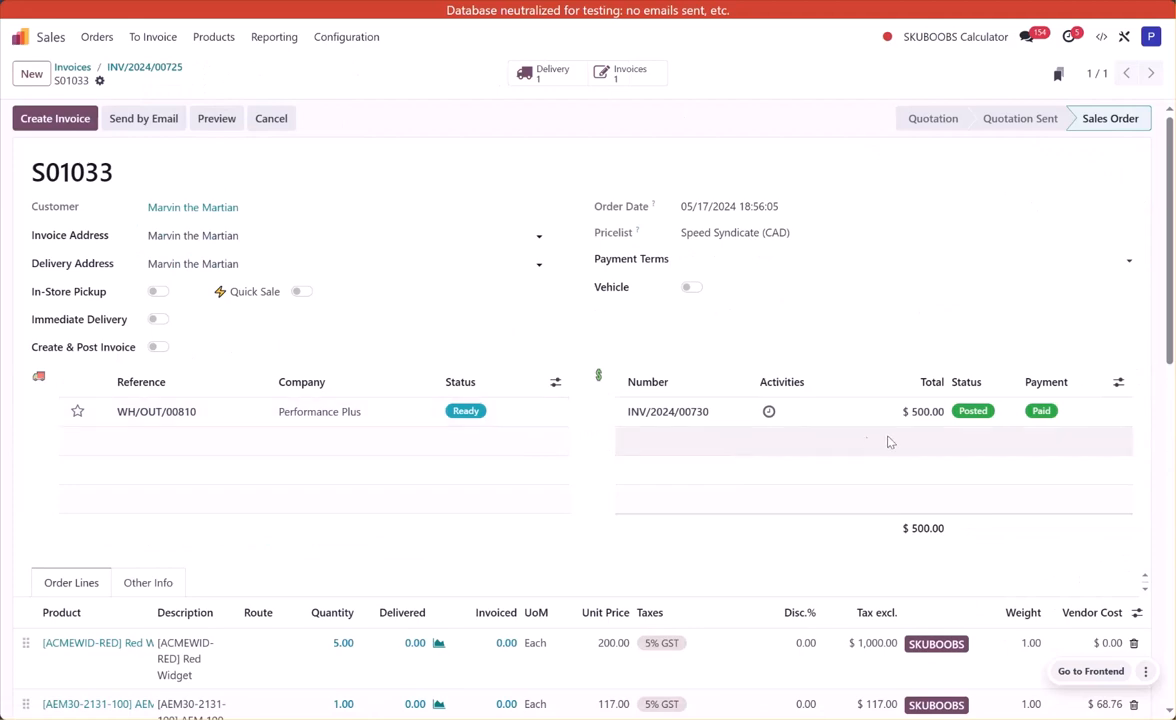
mouse_move(1036, 437)
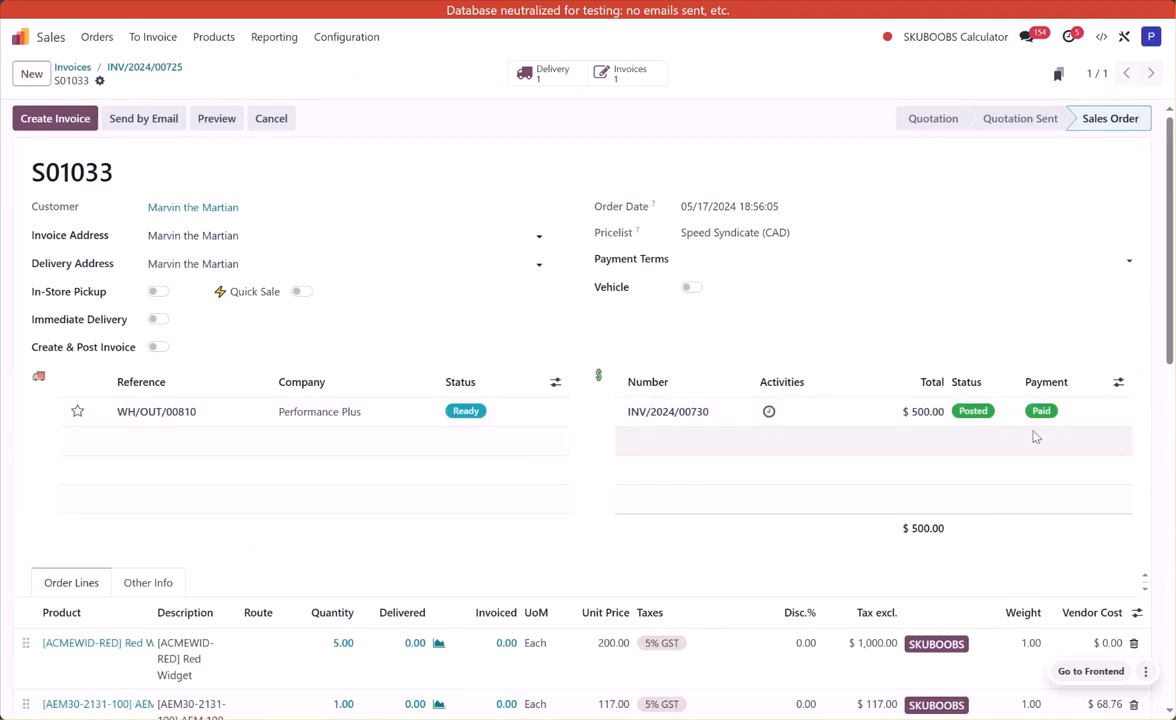
scroll(down, 3)
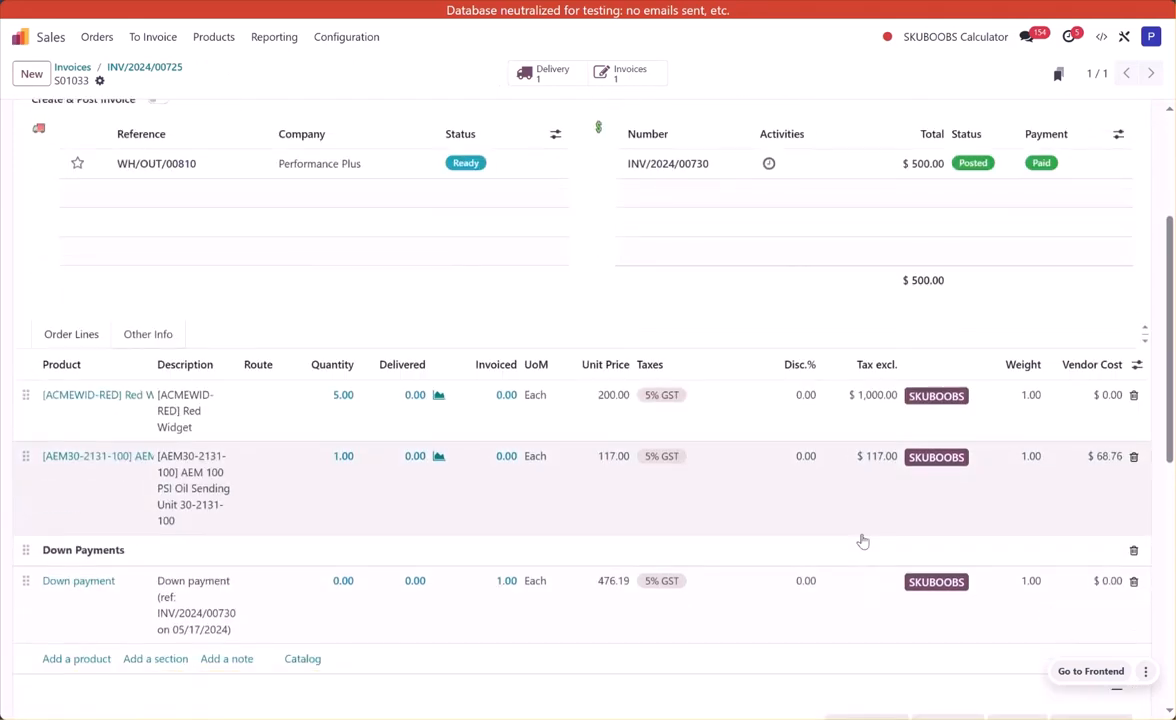
scroll(down, 3)
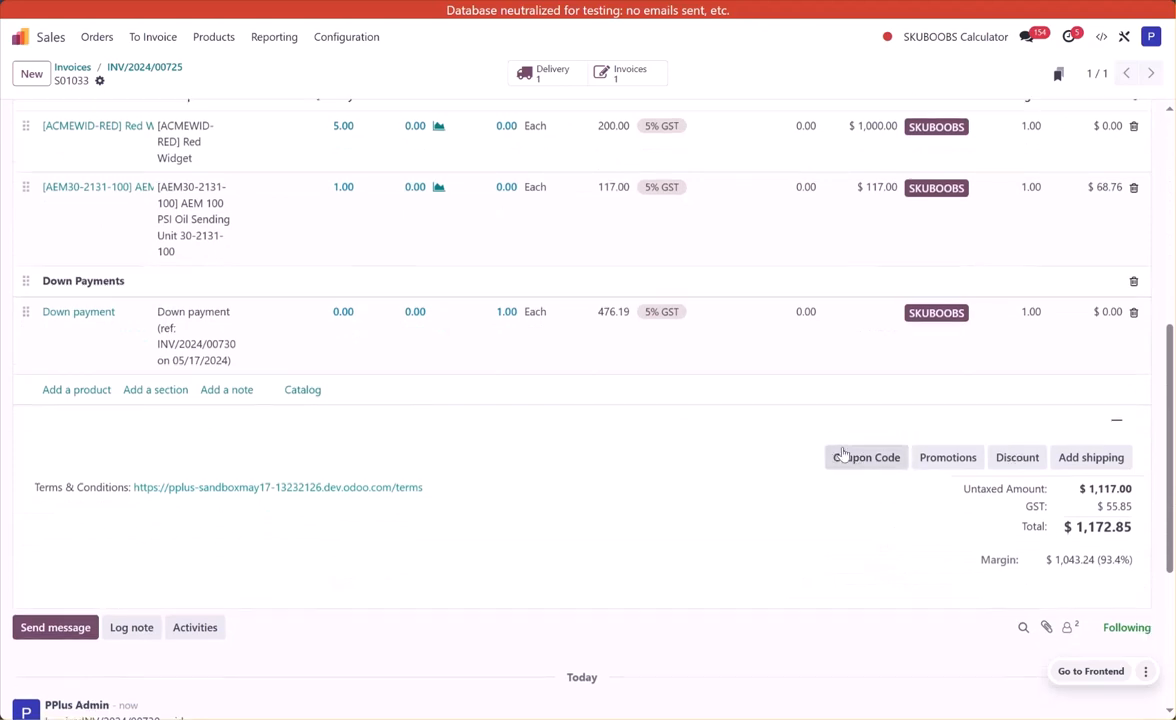
scroll(up, 3)
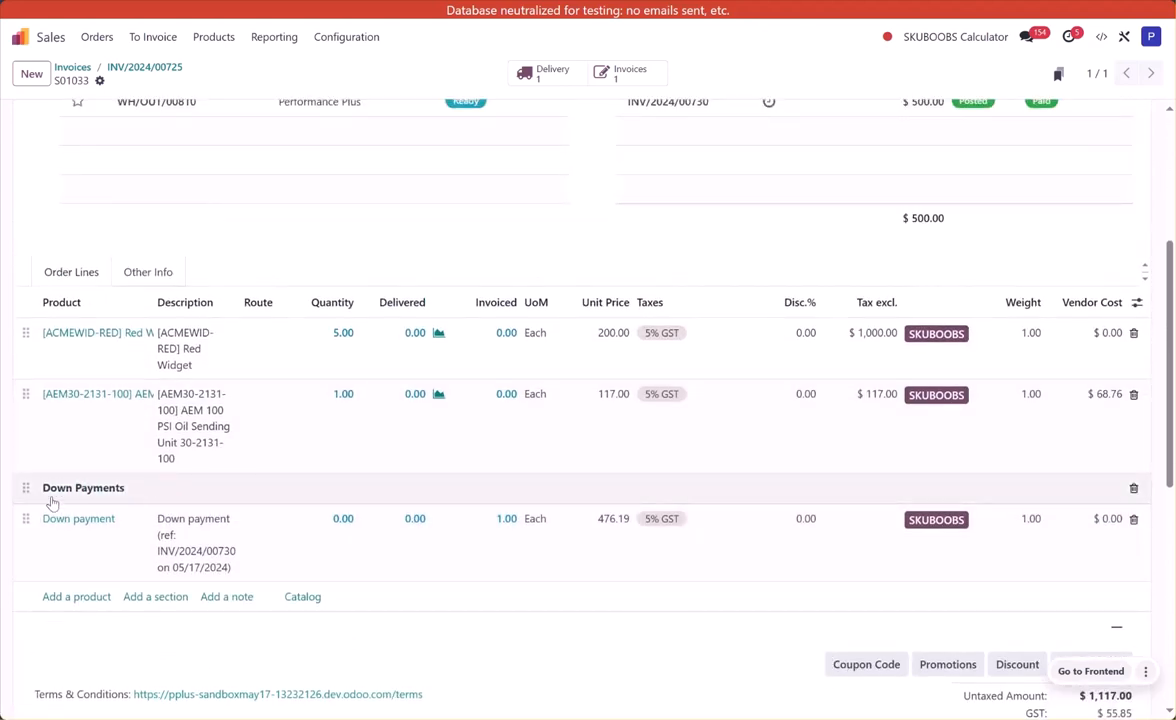
mouse_move(135, 502)
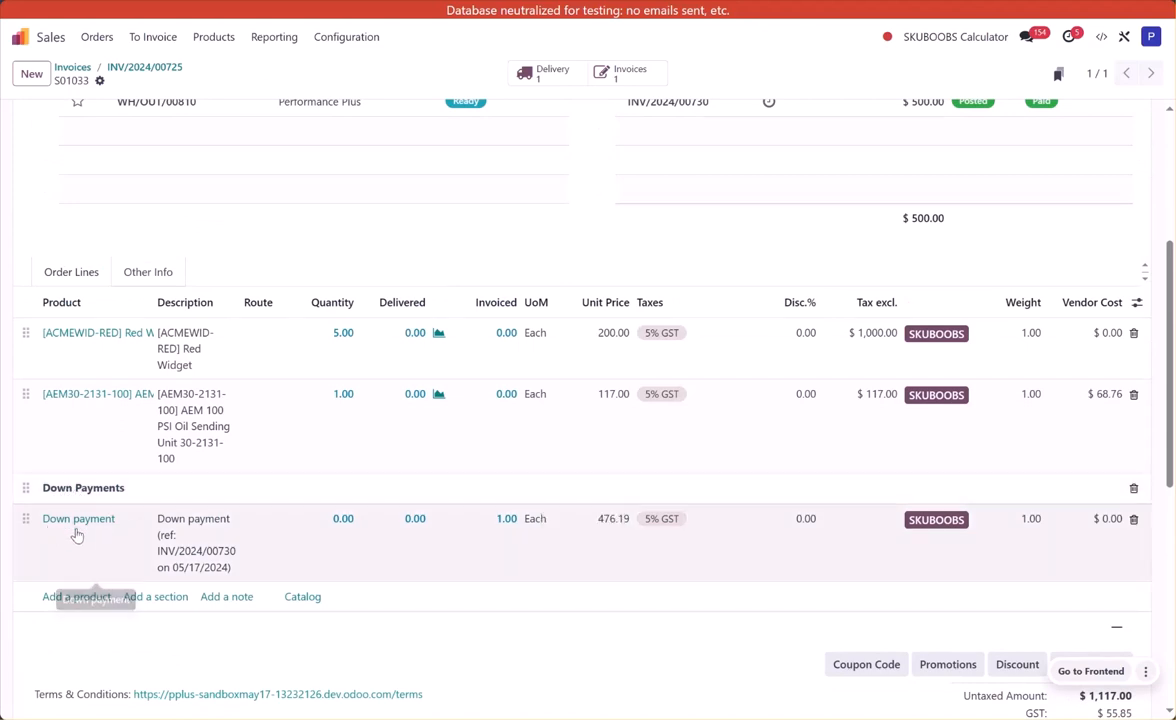
scroll(down, 3)
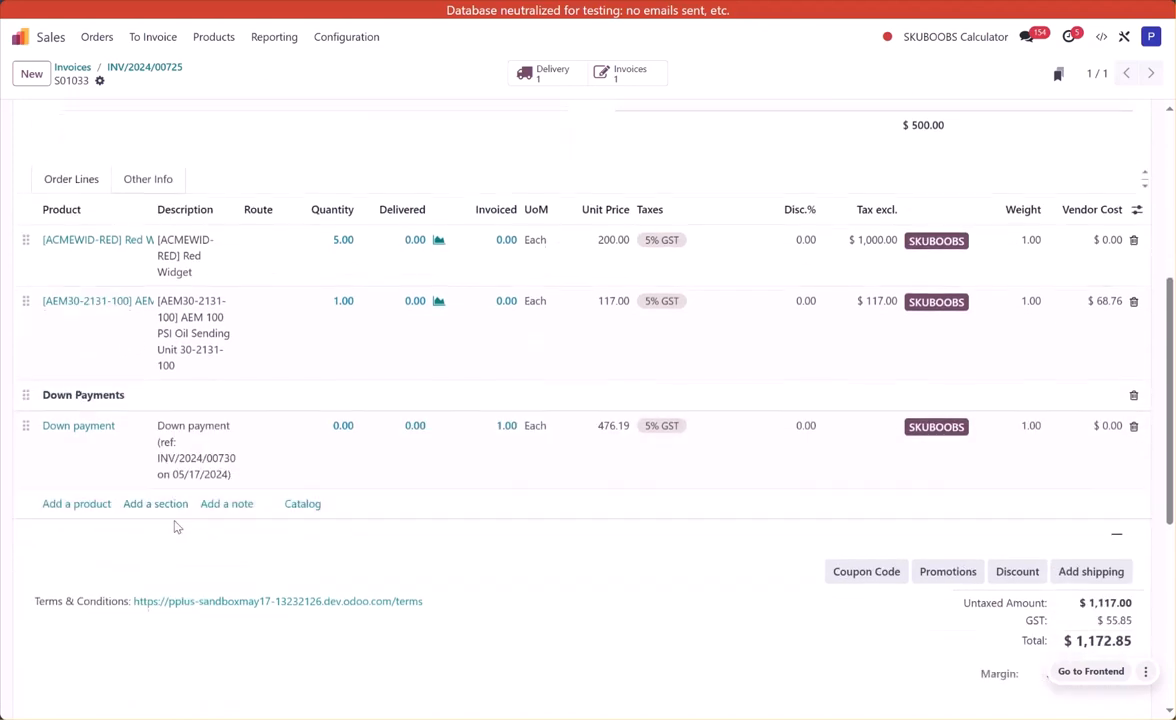
scroll(down, 3)
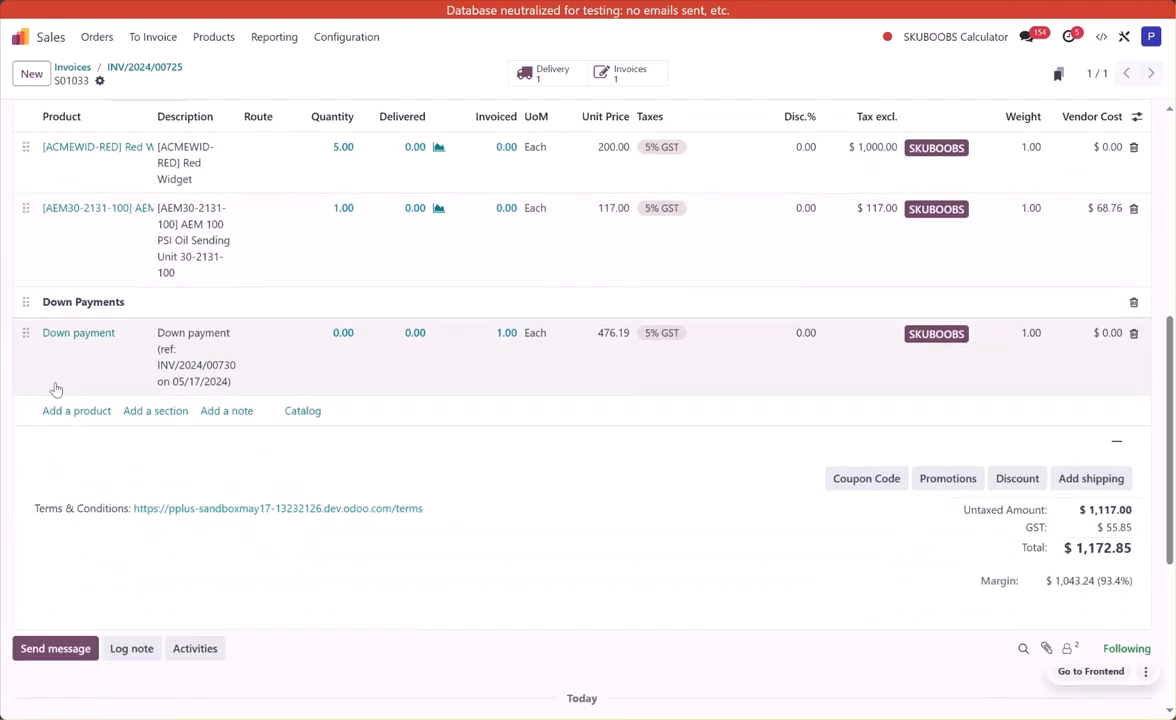
mouse_move(23, 335)
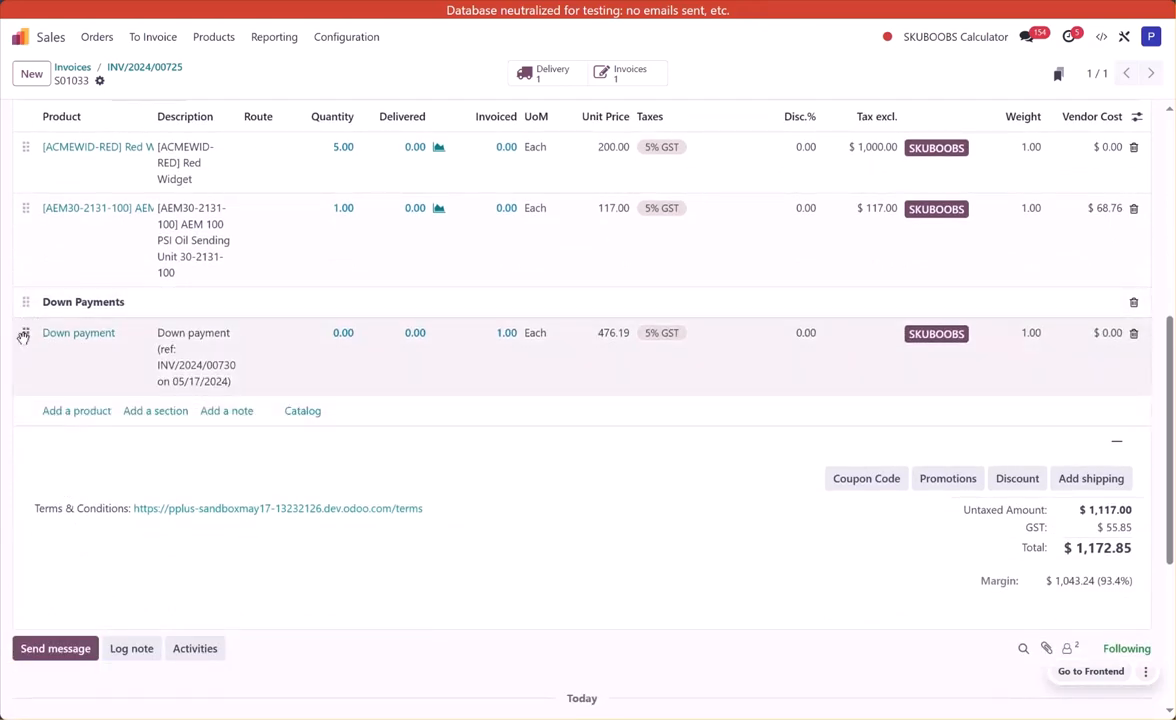
mouse_move(45, 360)
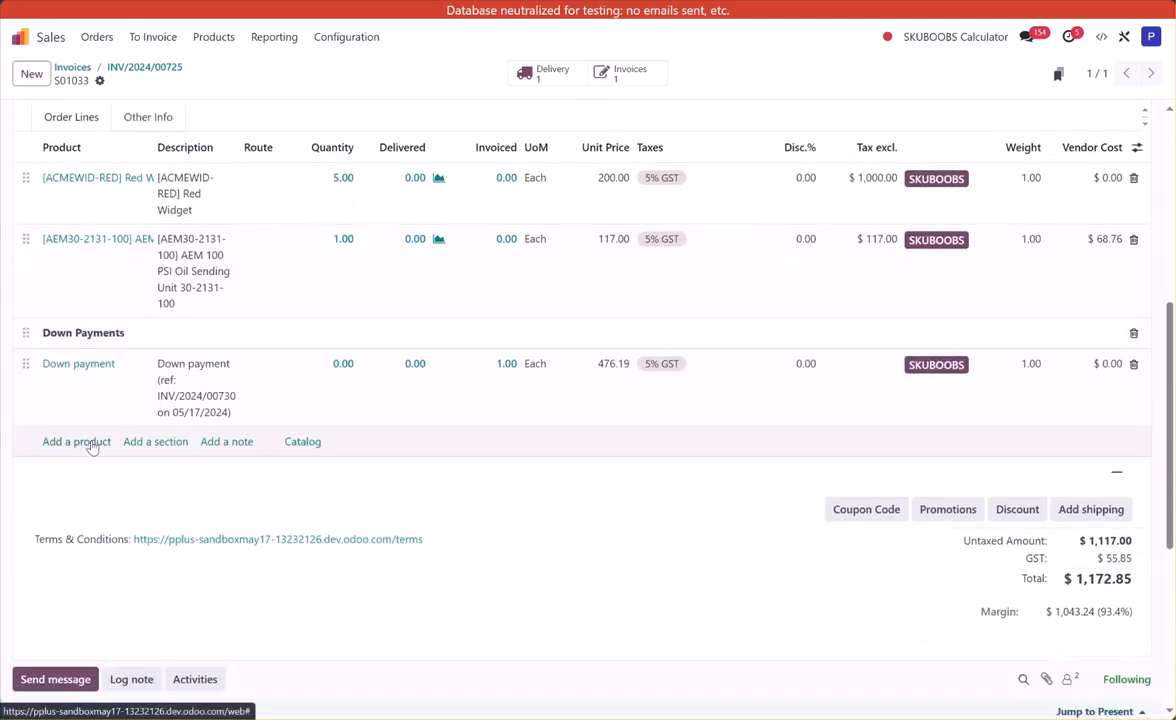
Step: Search products for 'turbo' and pick the Precision Turbo 2018+ Mustang kit for a new line
click(76, 441)
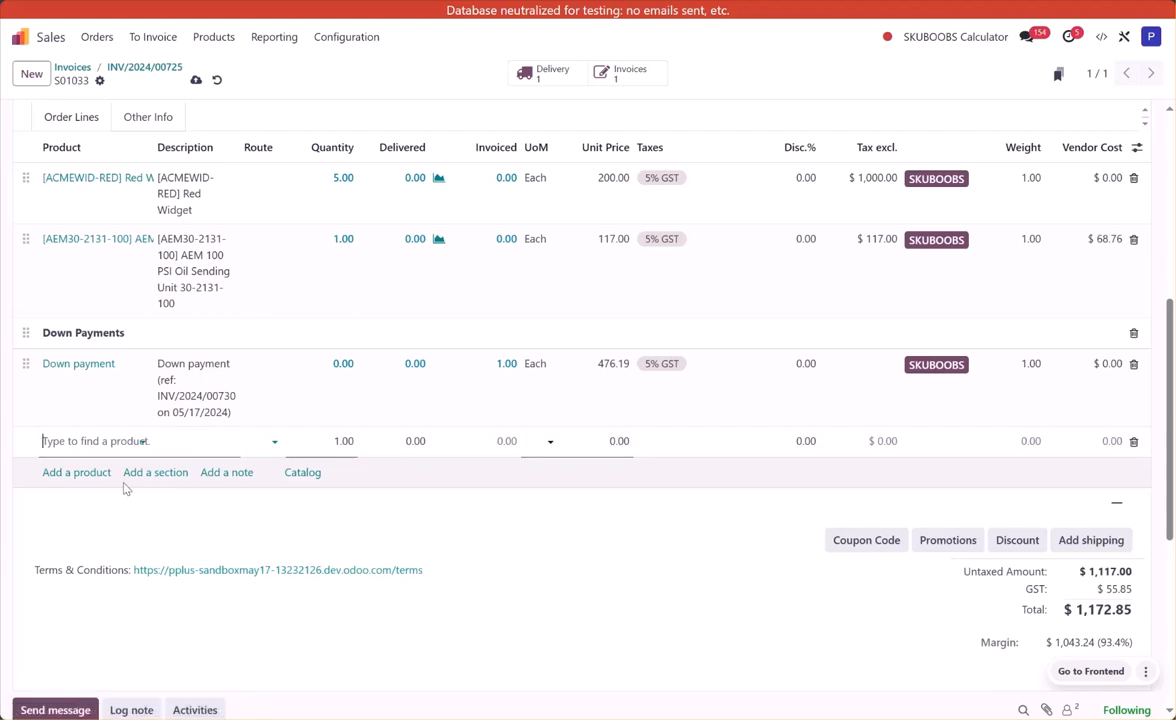
text(turn)
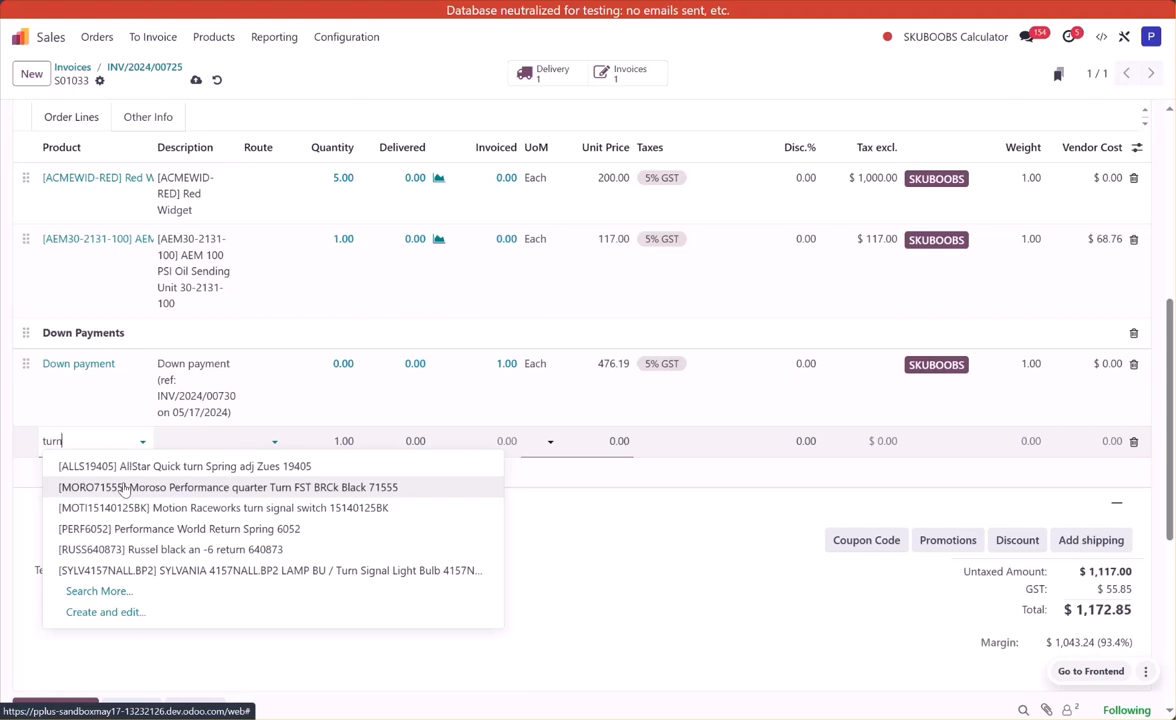
mouse_move(141, 484)
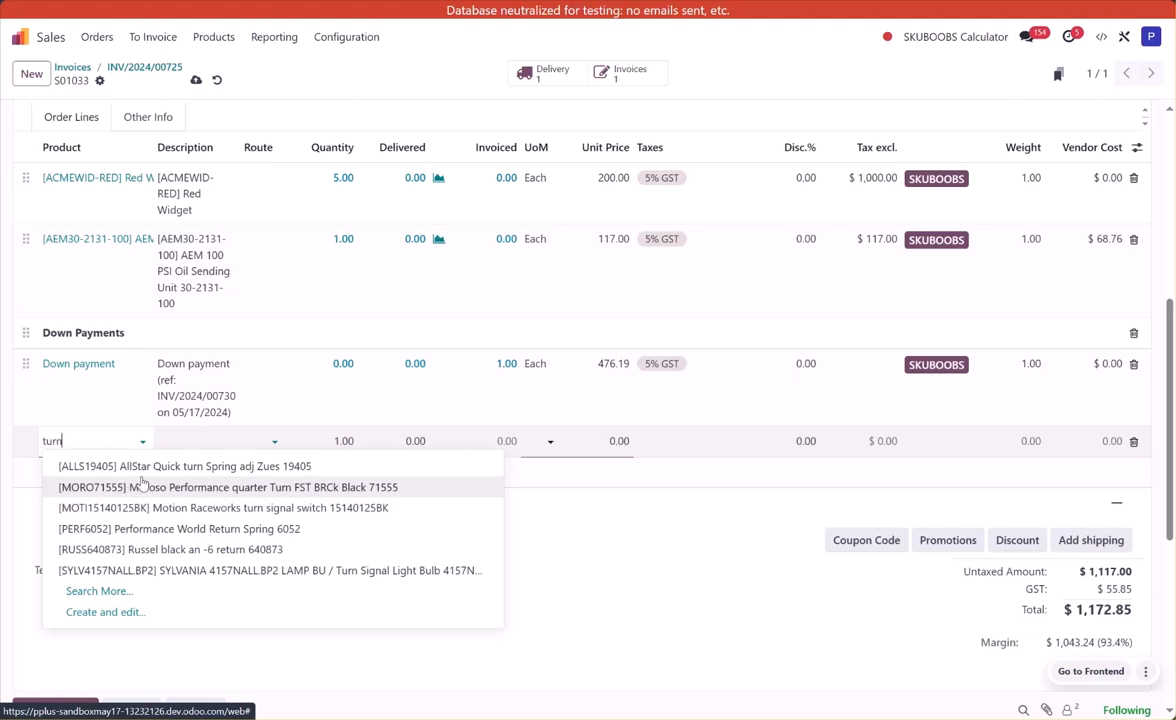
mouse_move(103, 620)
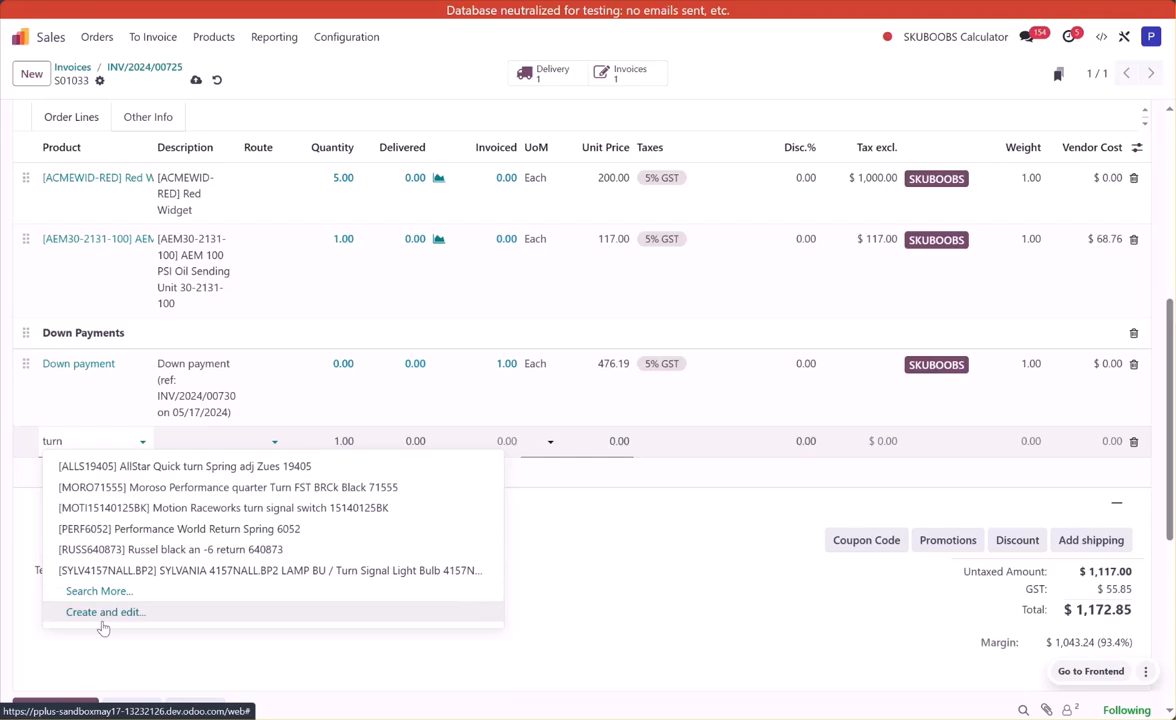
click(98, 590)
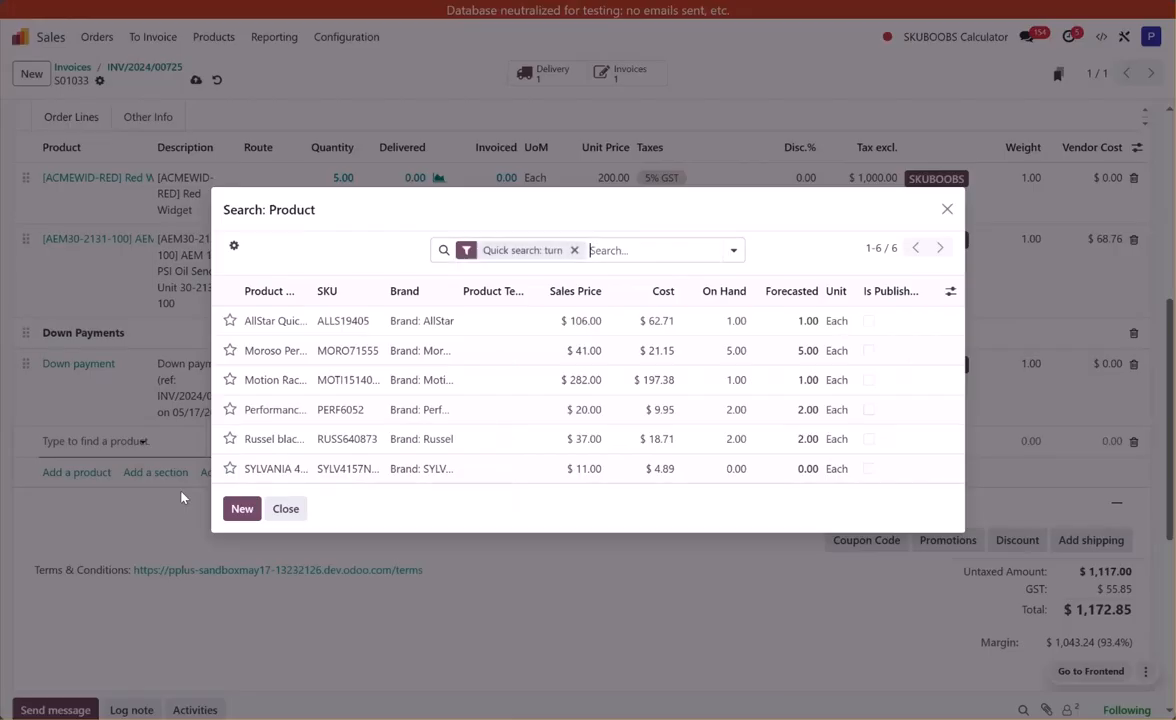
mouse_move(340, 350)
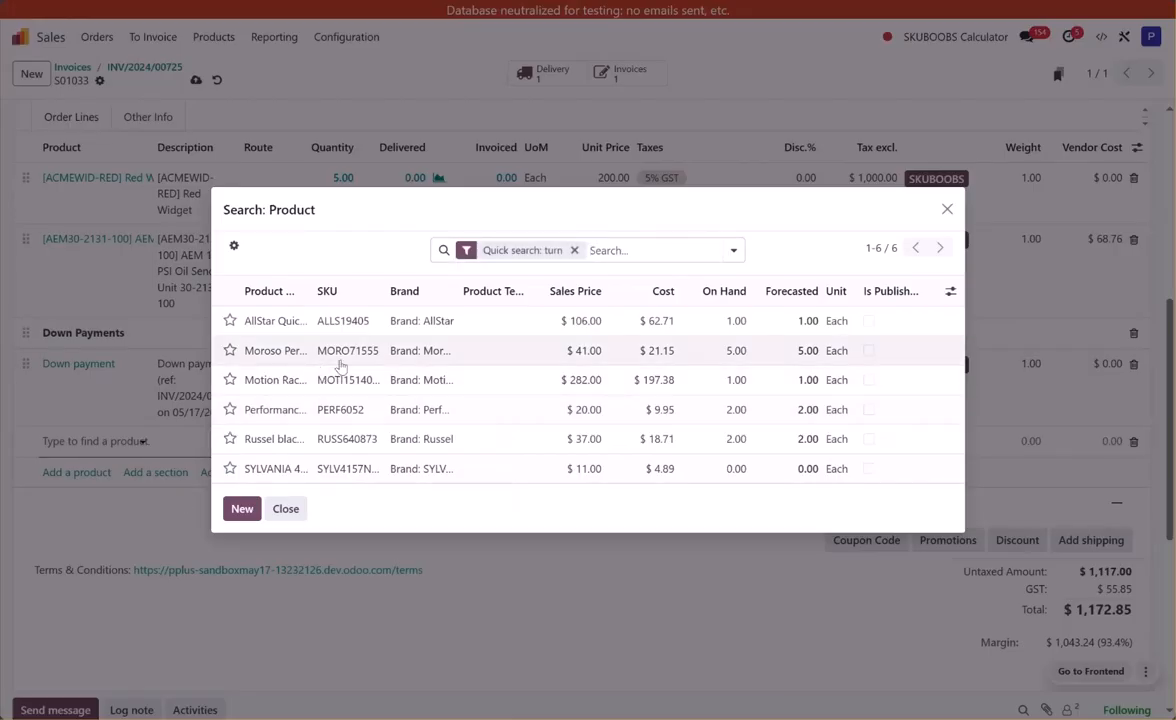
text(turbo)
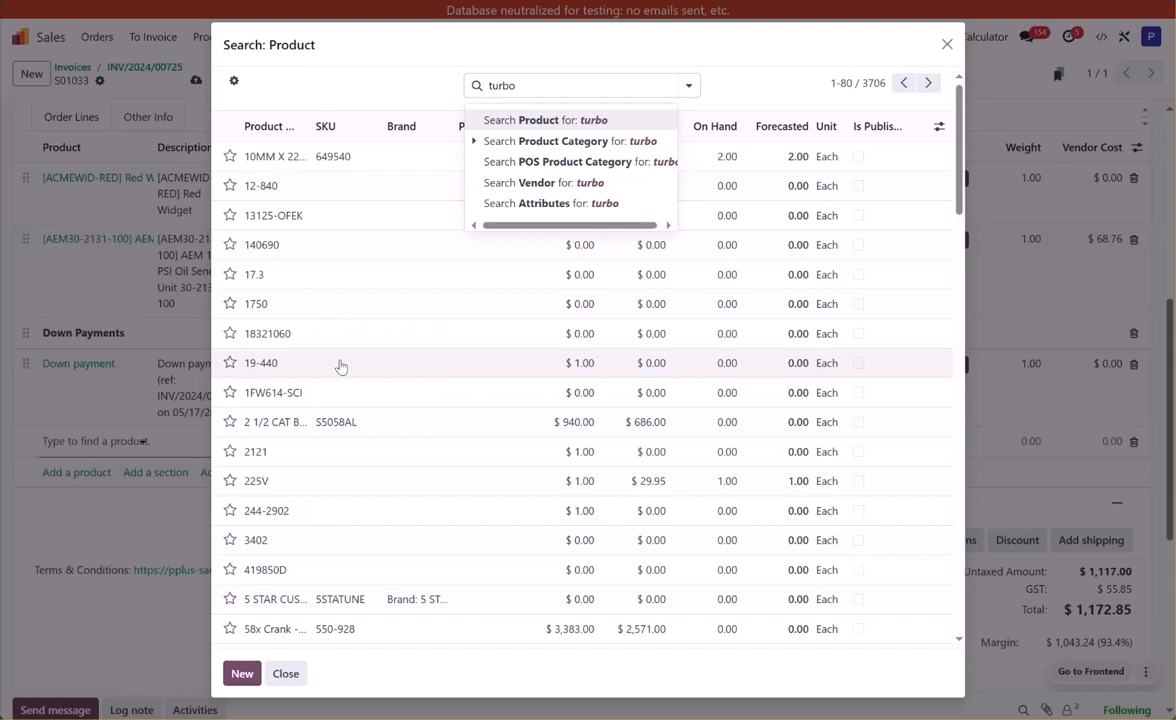
click(544, 119)
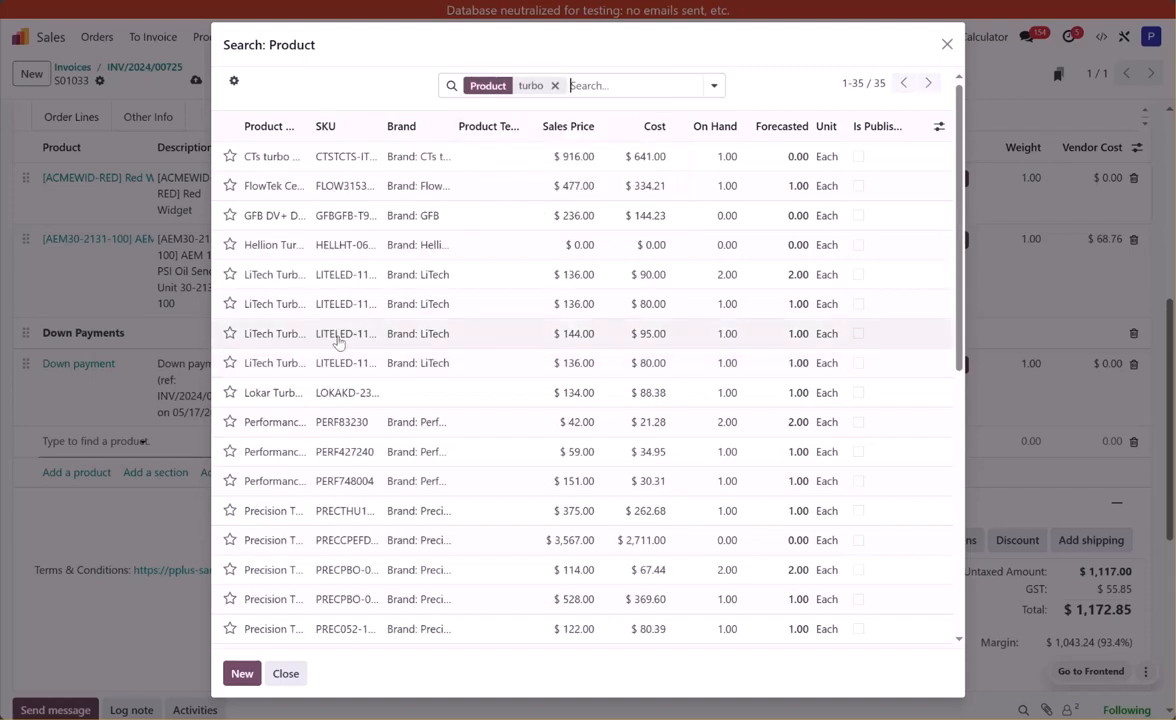
mouse_move(359, 551)
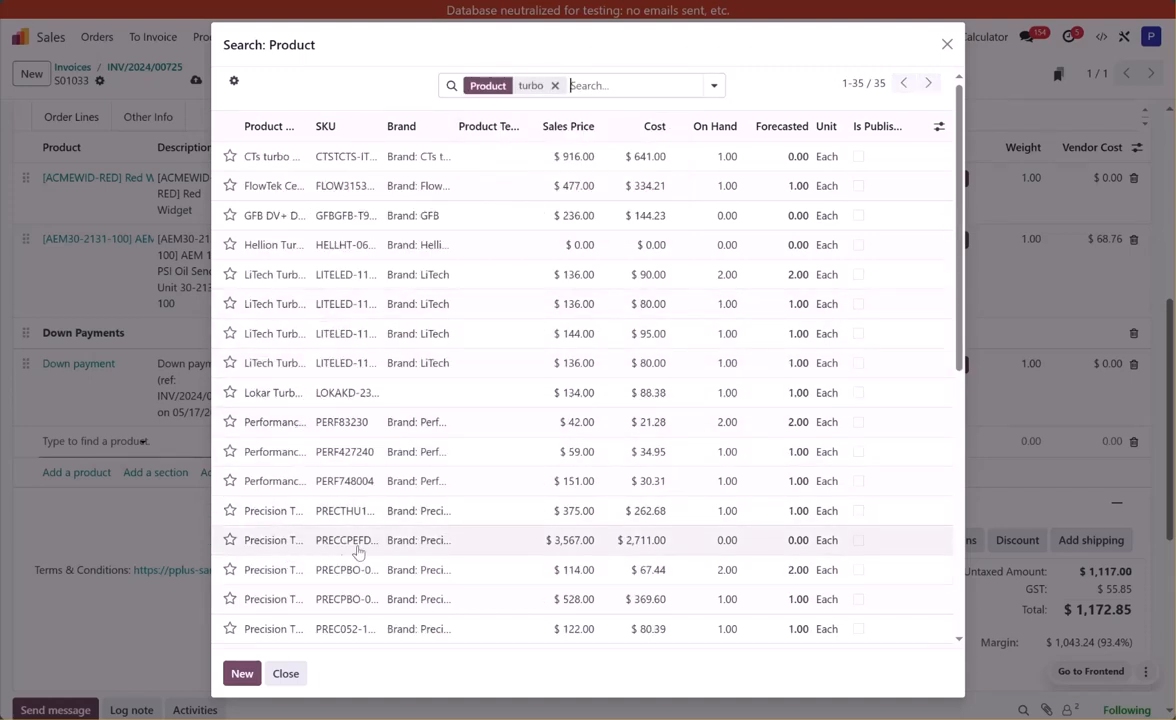
click(345, 540)
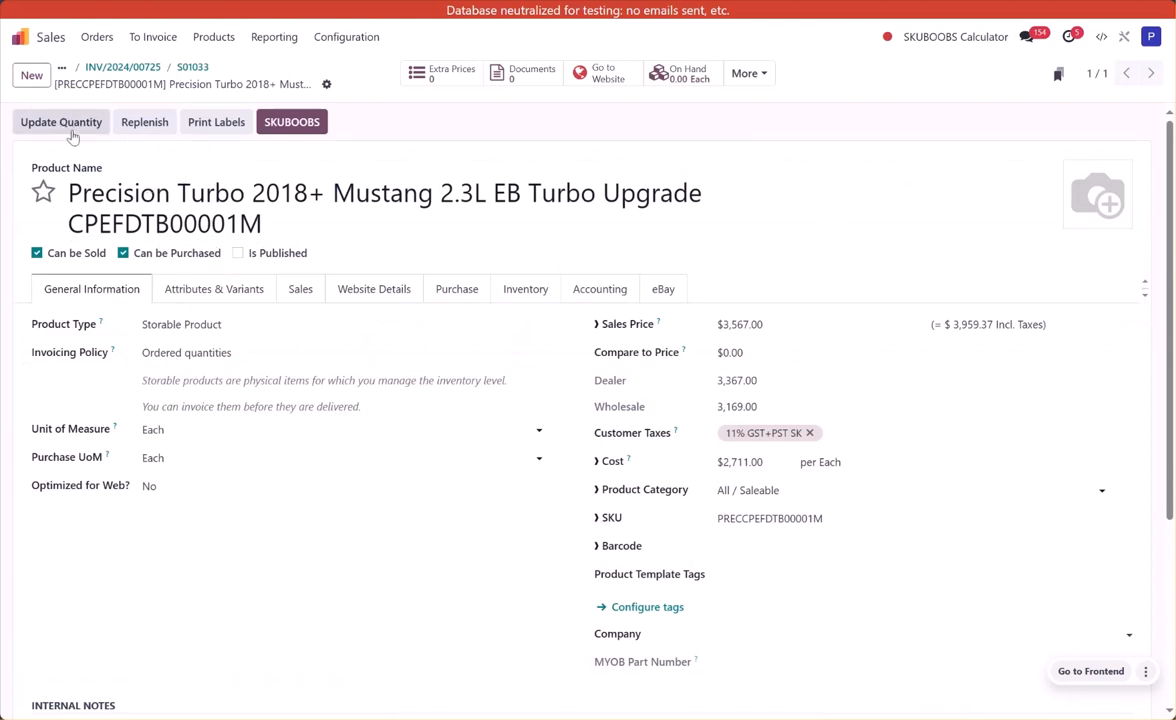
Step: Leave the Precision Turbo 2018+ Mustang product form and return to order S01033
click(60, 121)
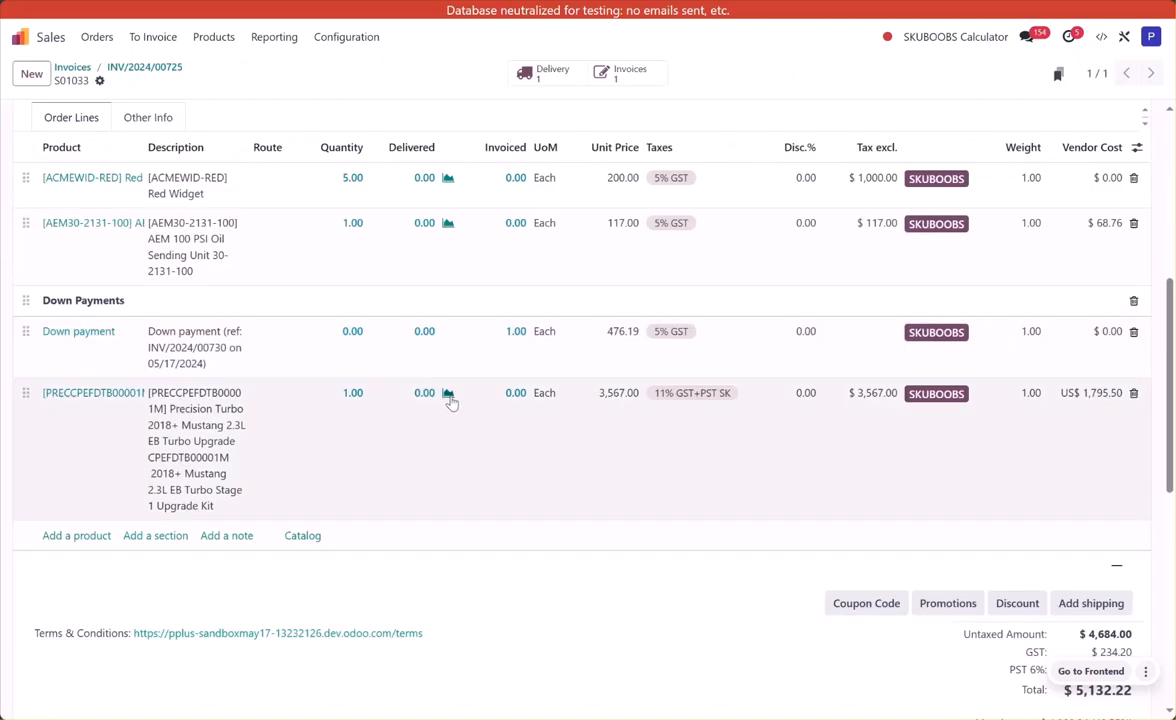
mouse_move(356, 401)
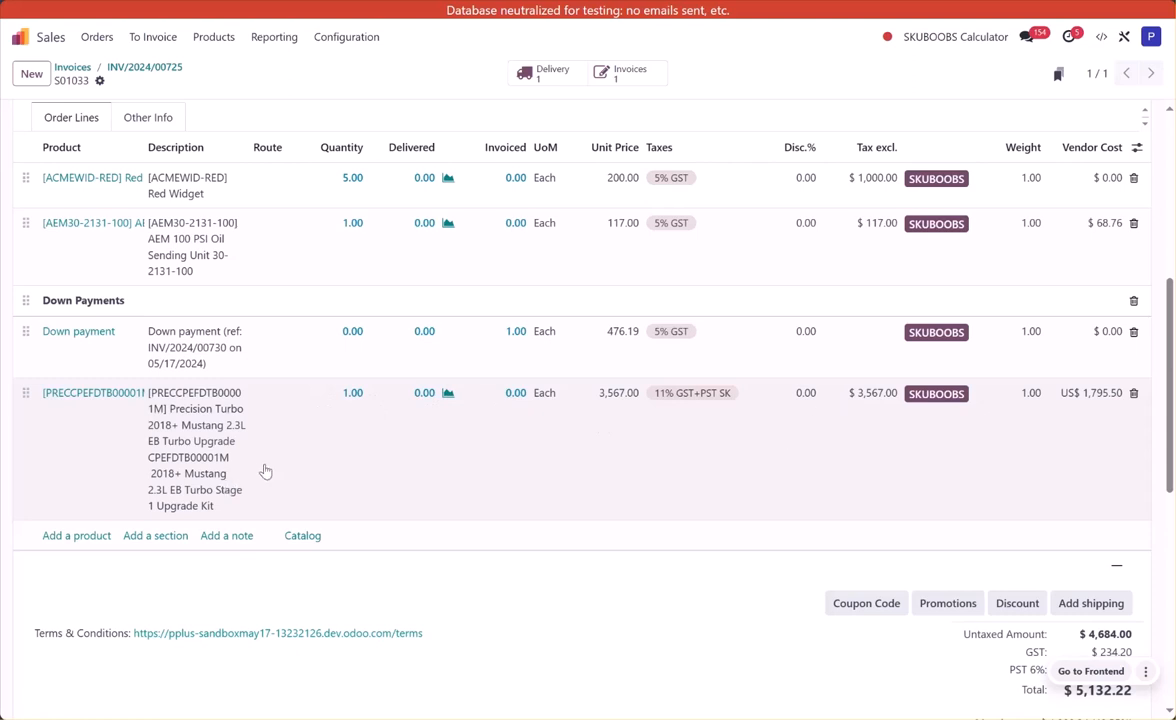
mouse_move(439, 460)
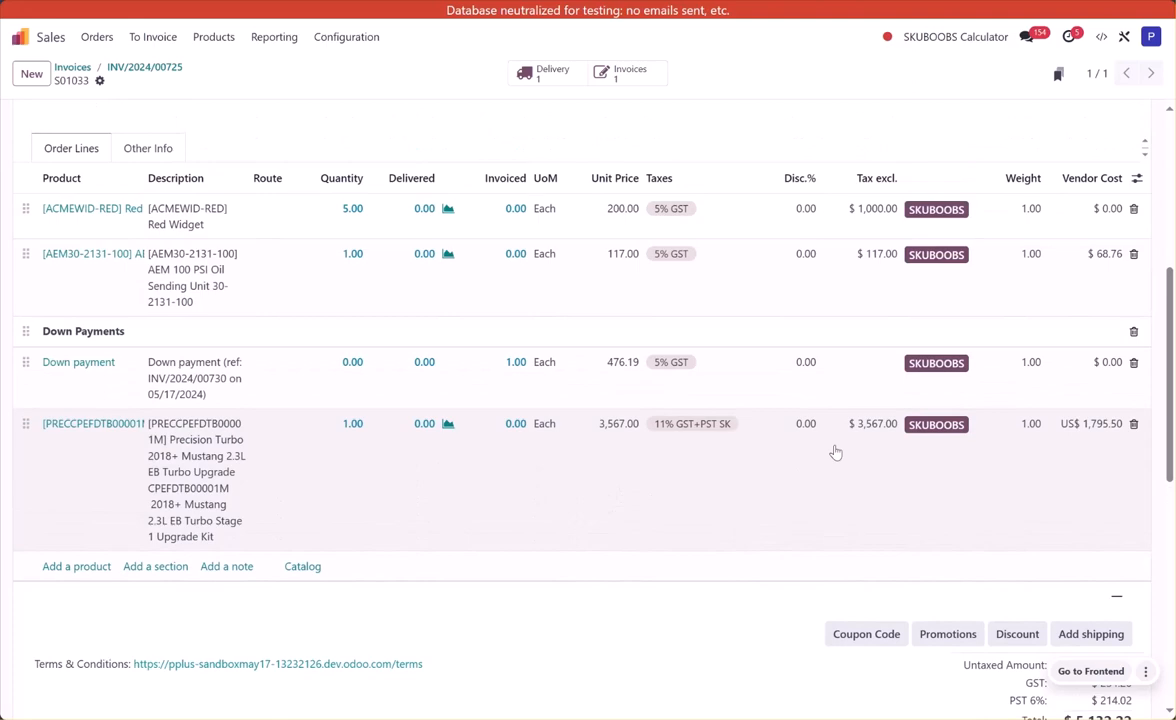
scroll(down, 3)
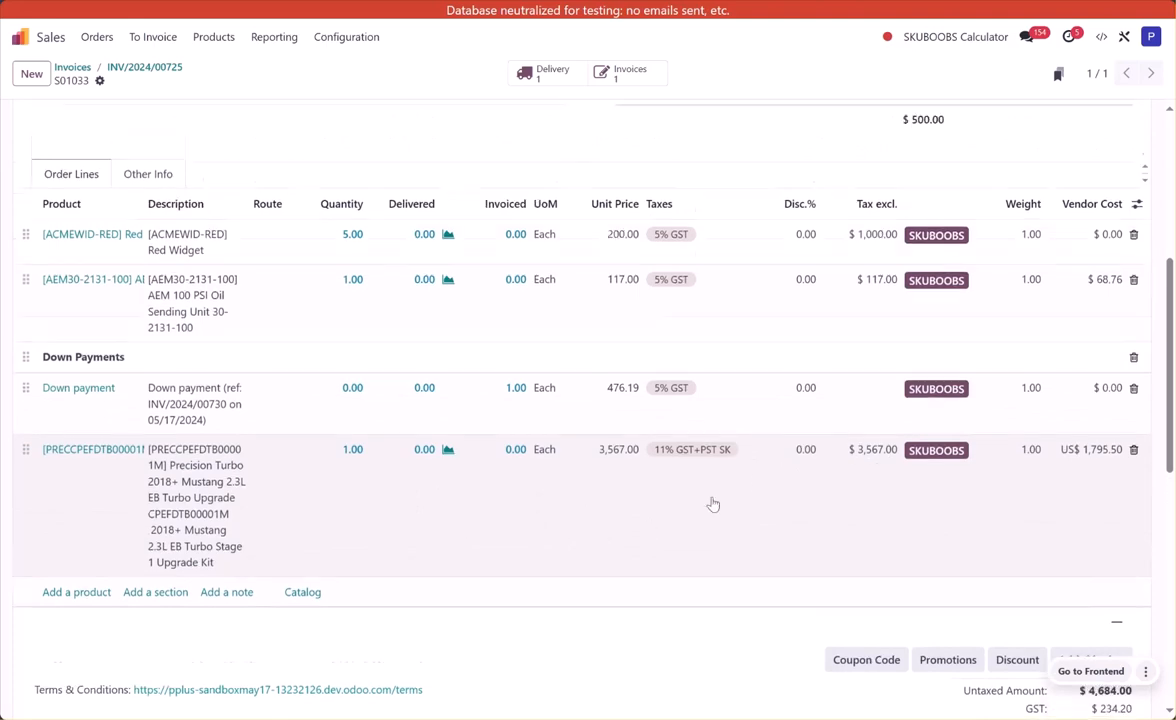
scroll(up, 3)
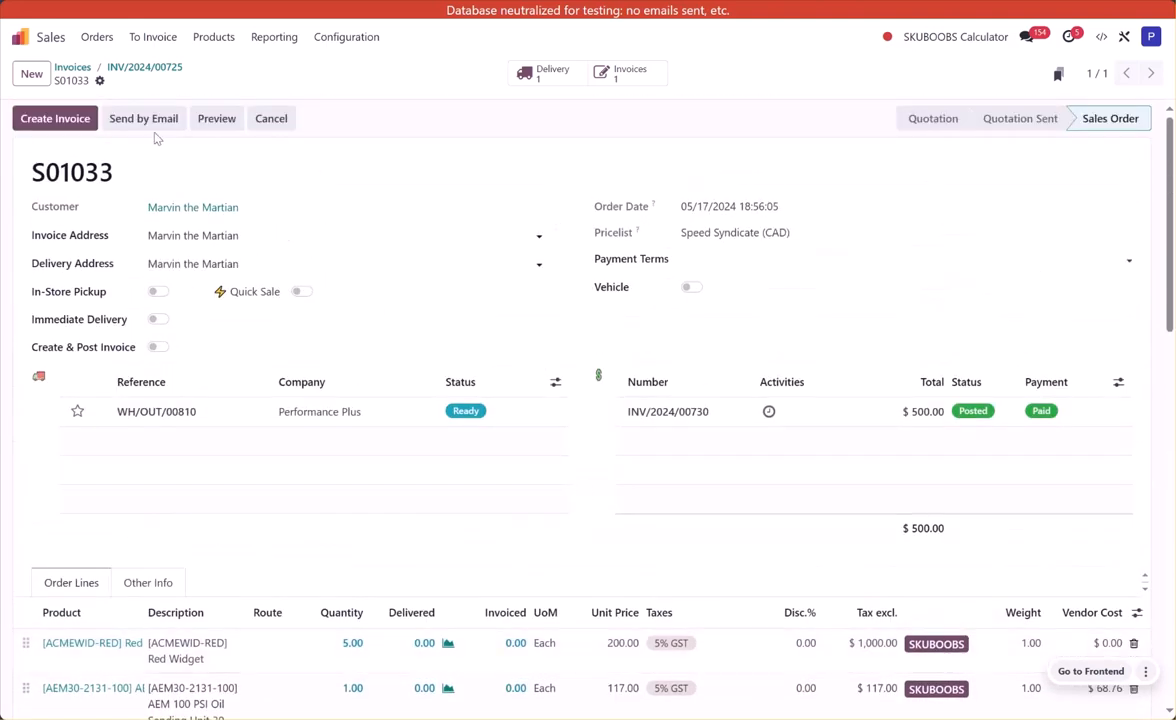
Step: Draft a fixed-amount down payment invoice of 400 for order S01033
click(55, 118)
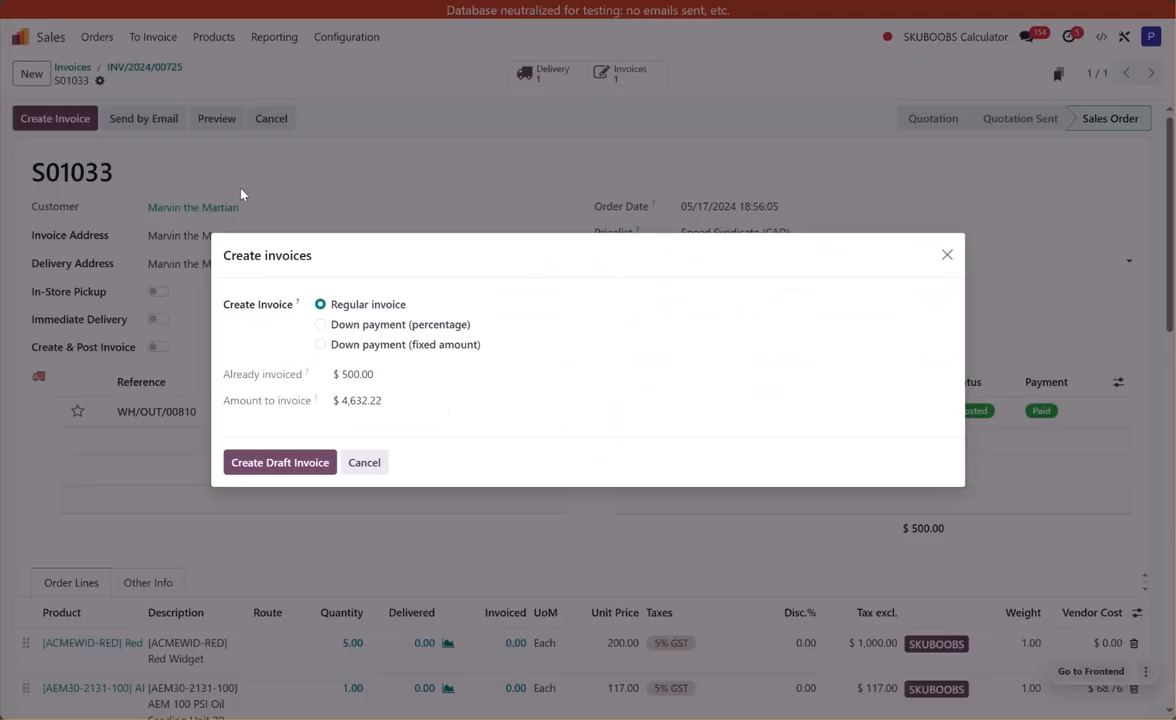
click(320, 344)
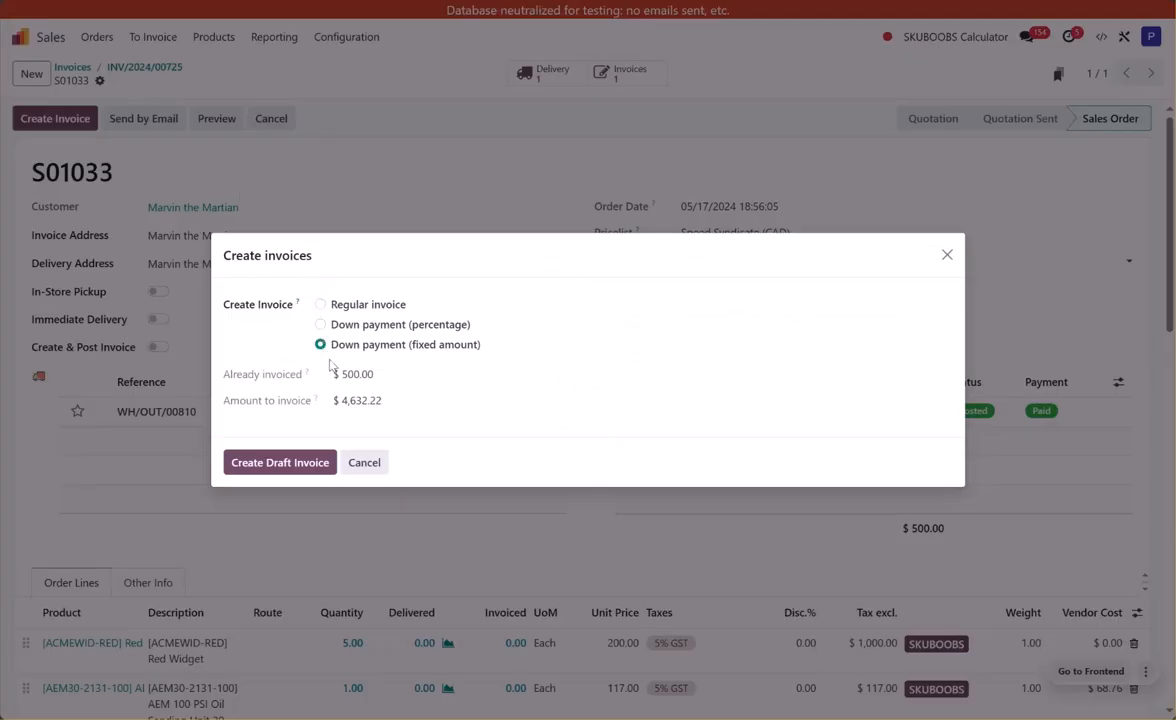
click(320, 344)
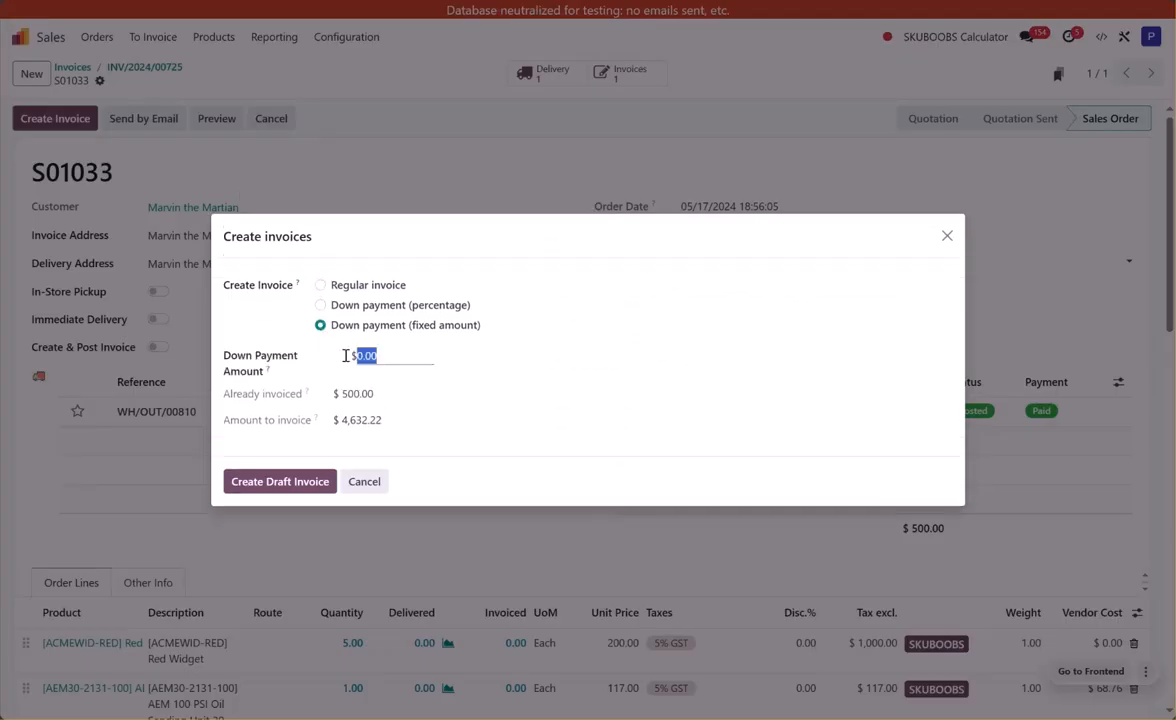
text(400)
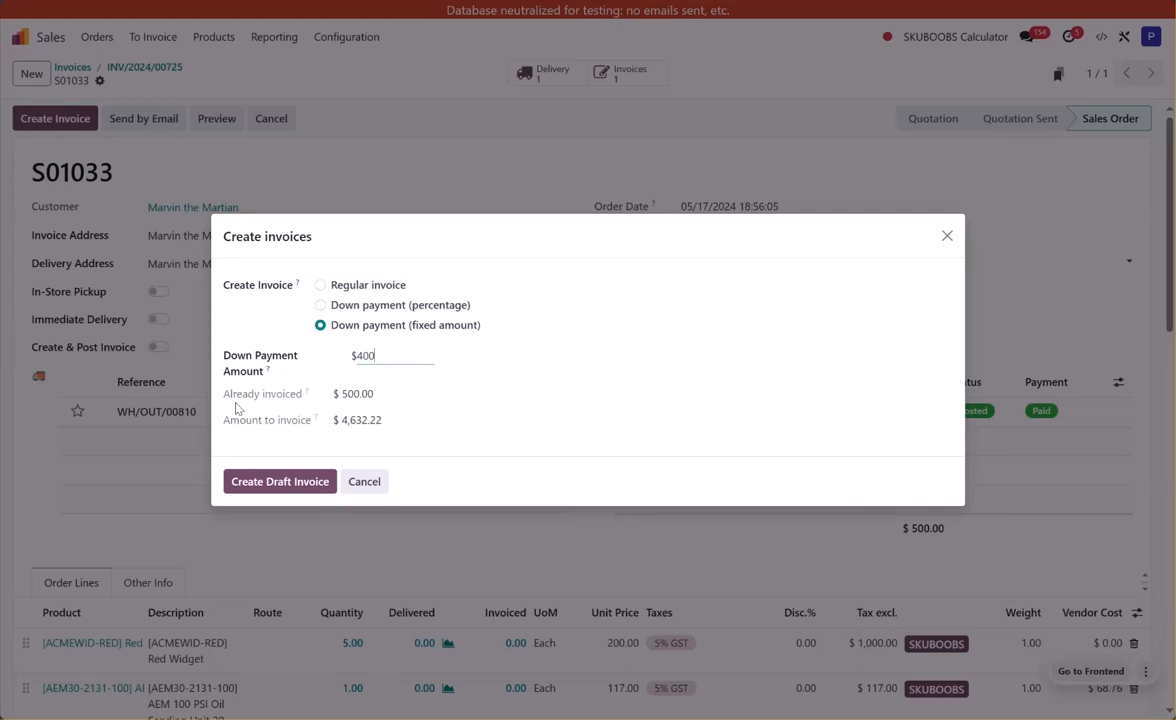
mouse_move(348, 443)
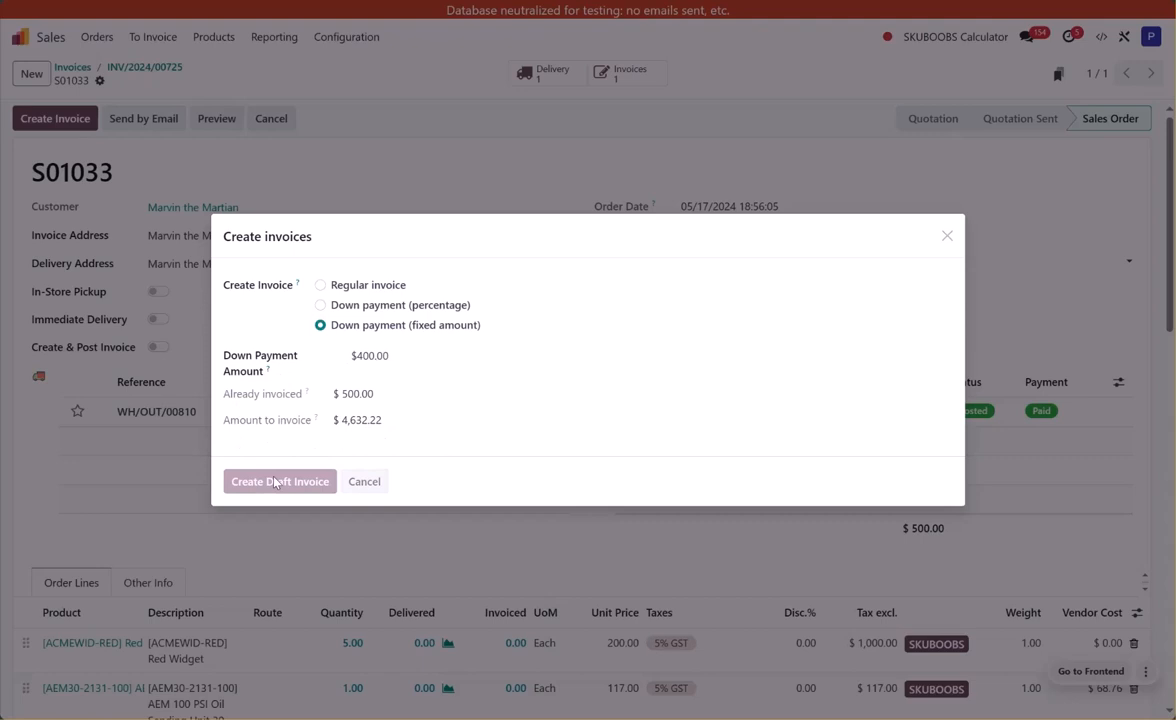
click(279, 481)
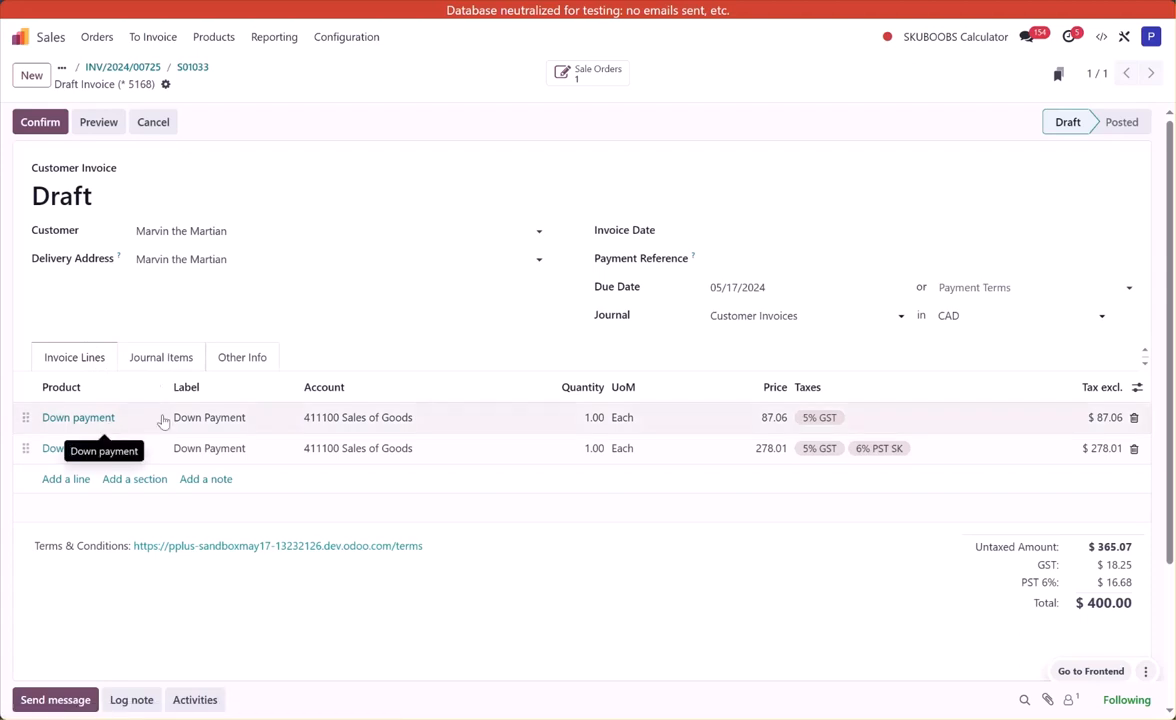
mouse_move(322, 479)
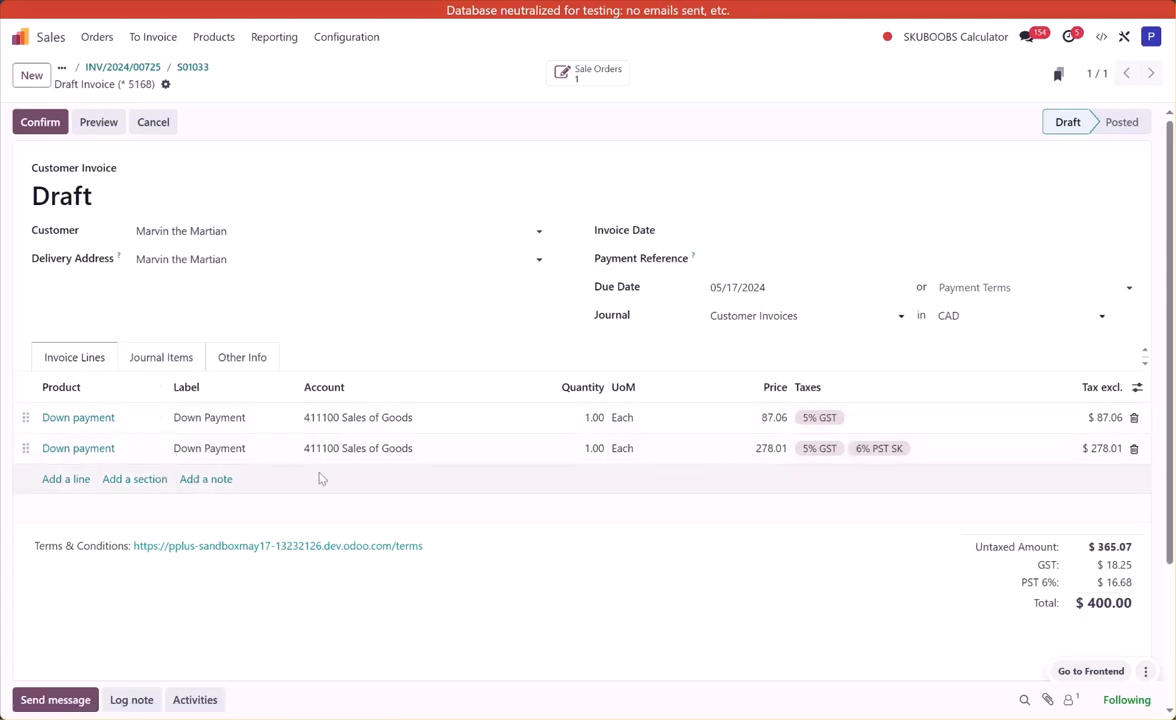
mouse_move(784, 524)
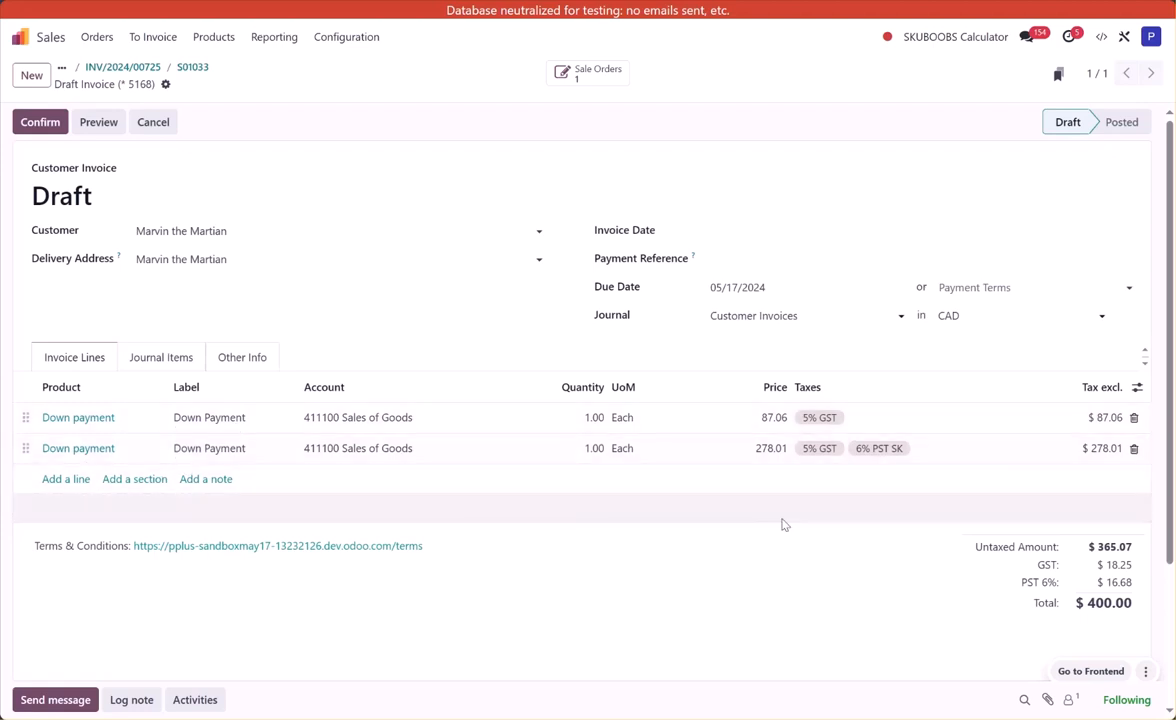
mouse_move(858, 459)
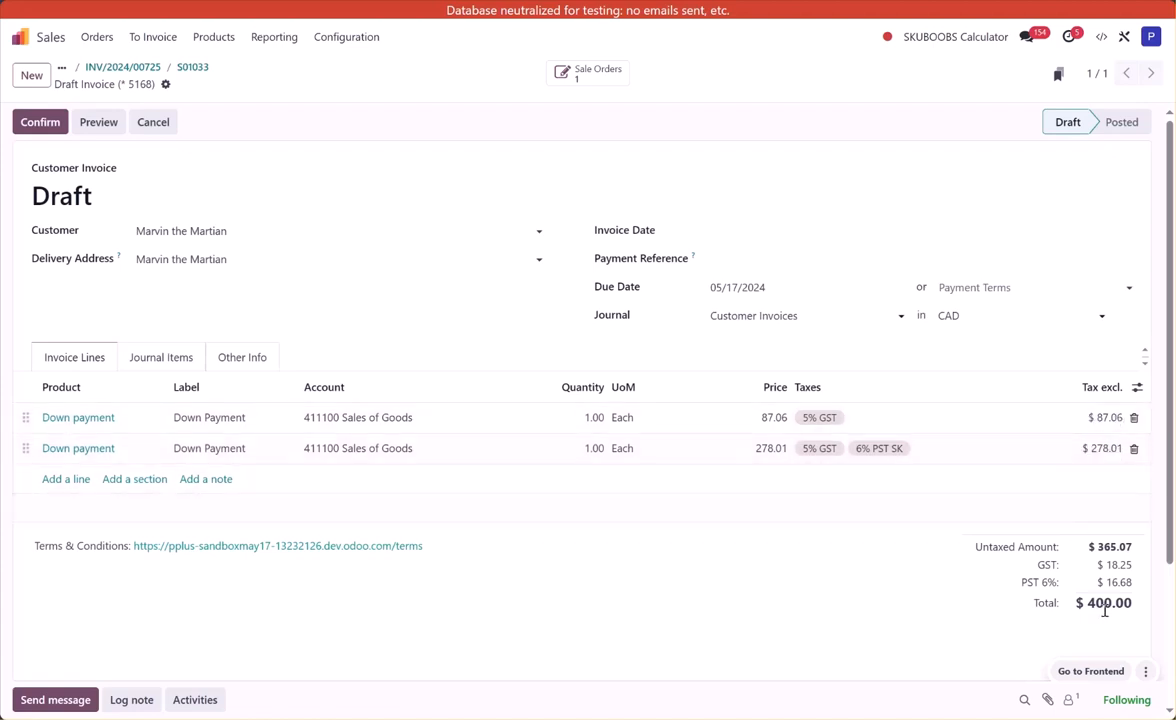
mouse_move(973, 580)
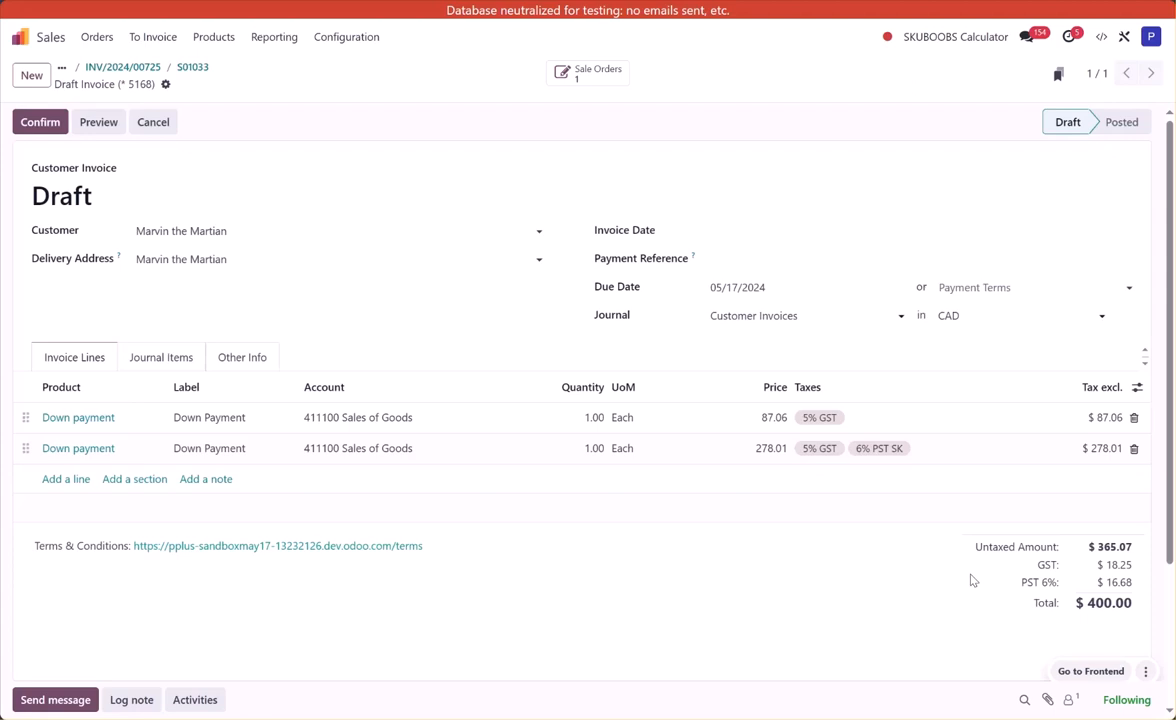
mouse_move(798, 614)
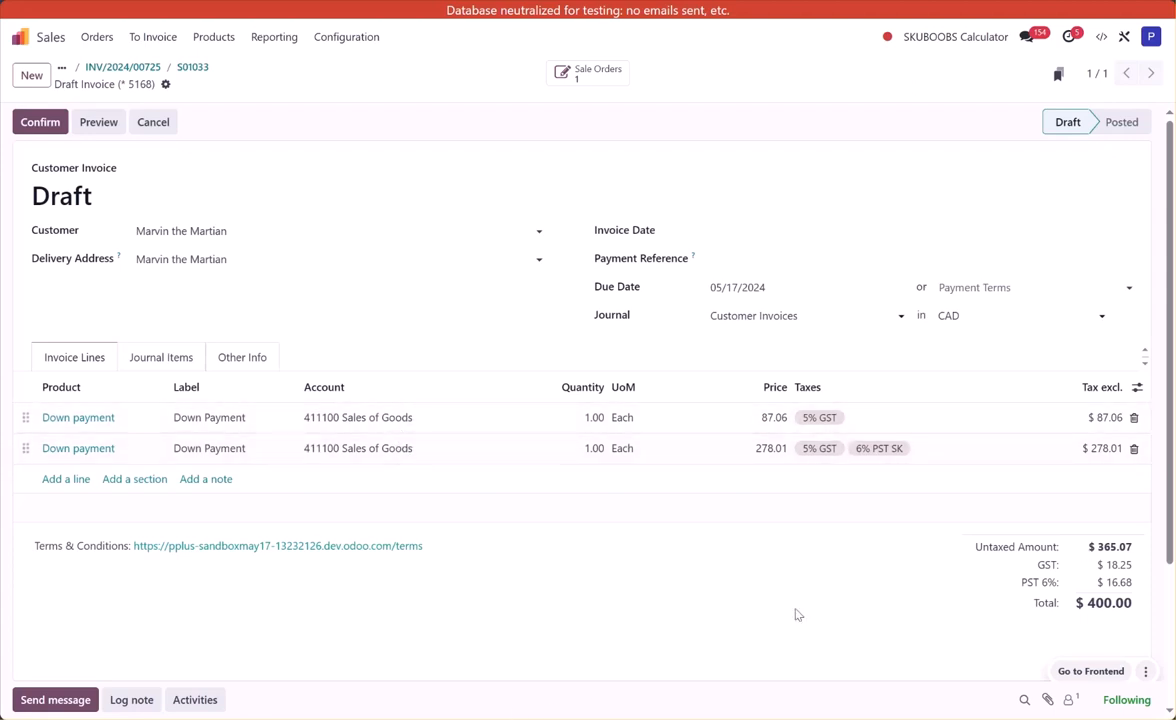
mouse_move(1060, 462)
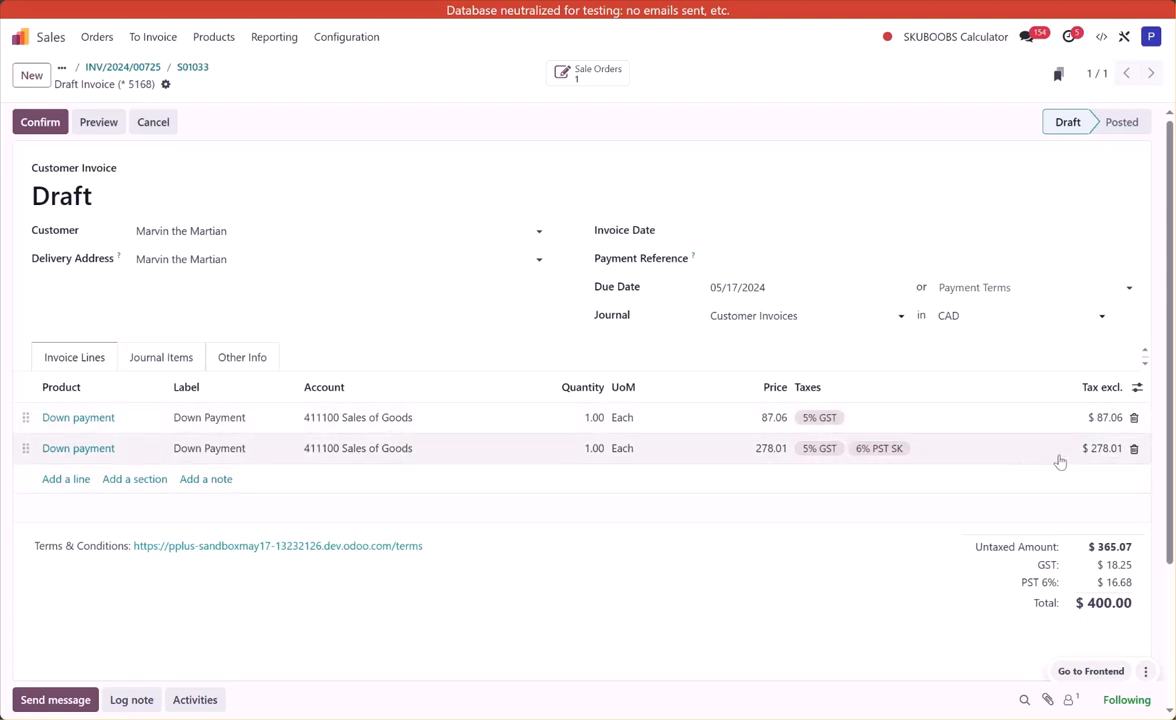
mouse_move(945, 493)
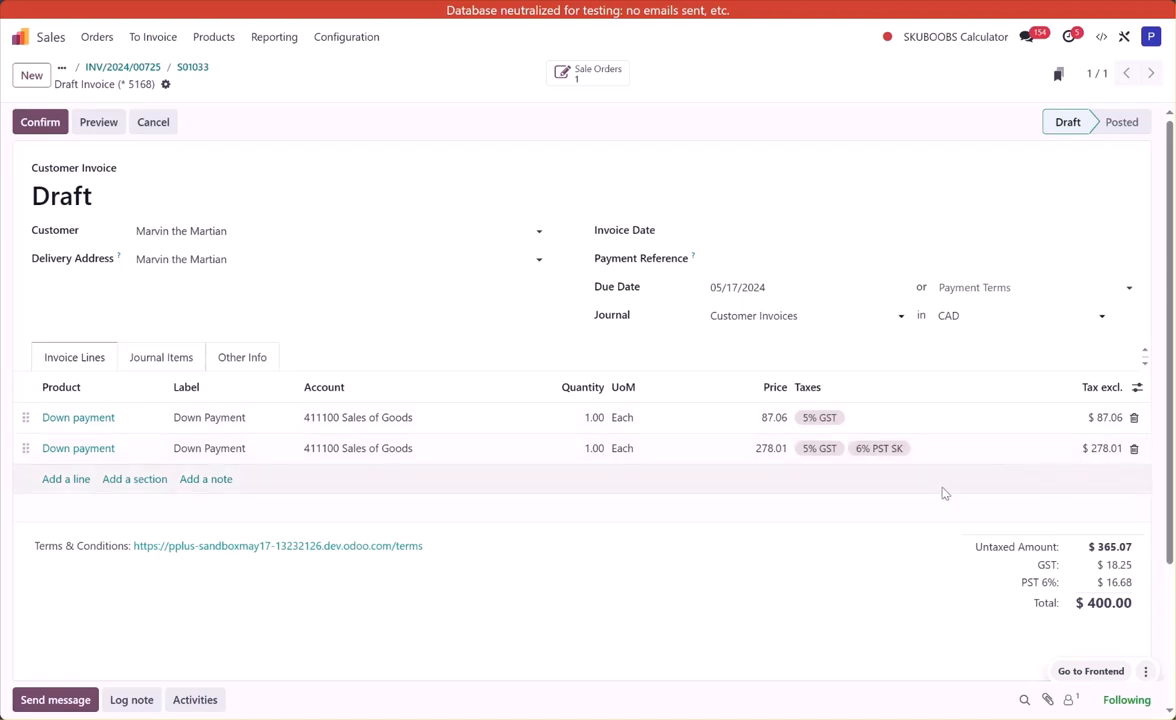
mouse_move(1093, 462)
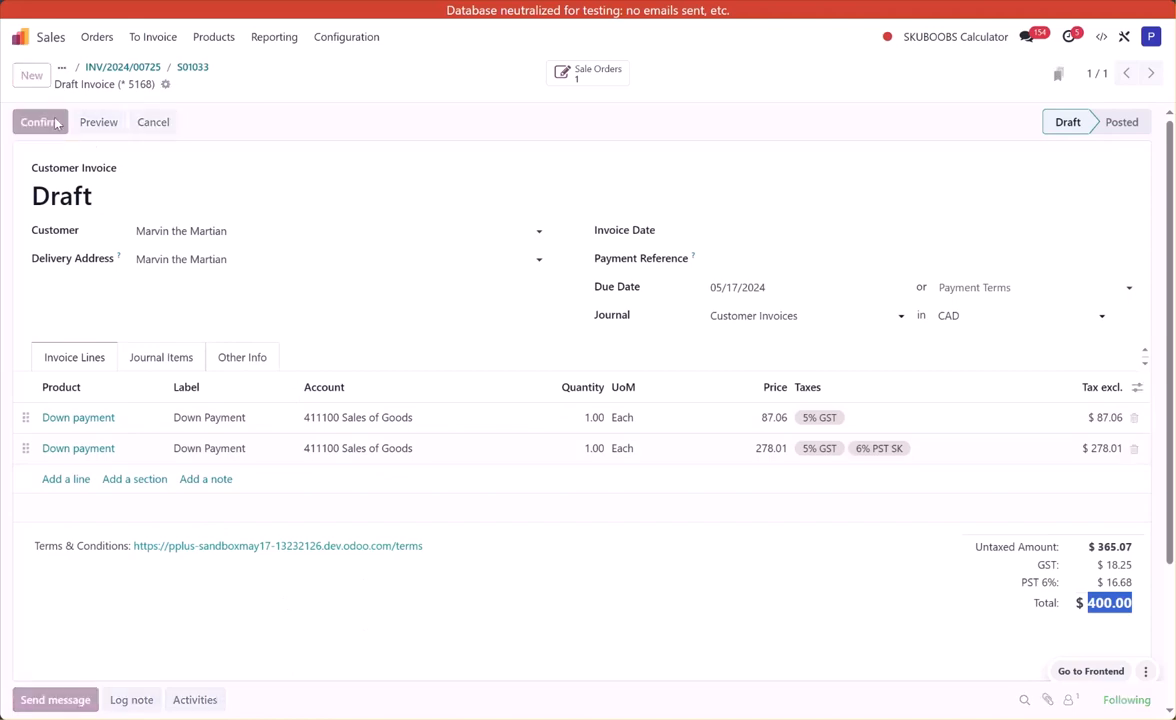
Step: Confirm the $400.00 down payment draft, posting it as INV/2024/00731
click(40, 121)
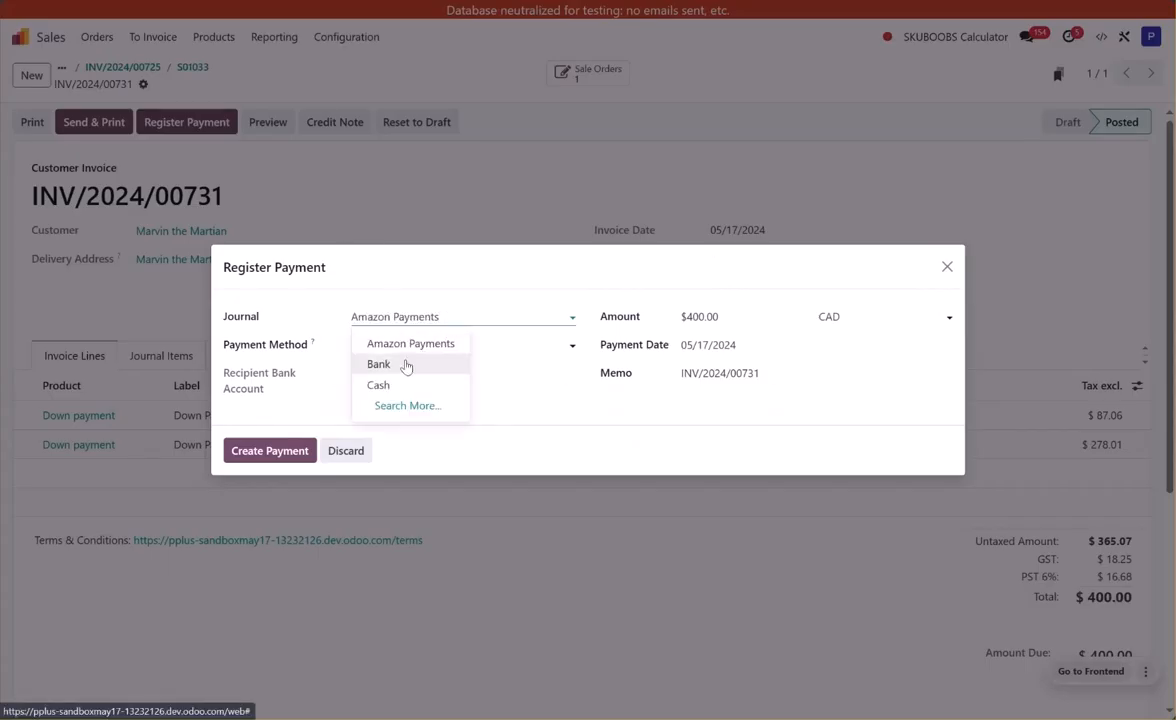
Step: Pay INV/2024/00731's $400.00 through the Bank journal and go back to S01033
click(378, 363)
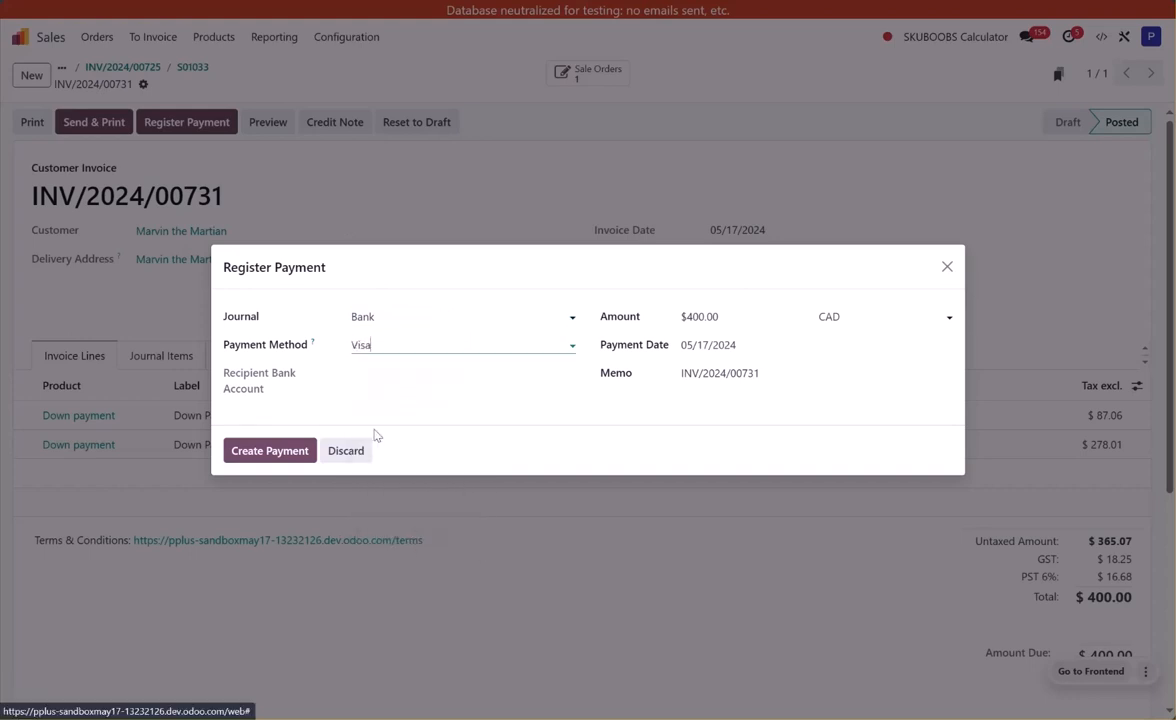
click(269, 450)
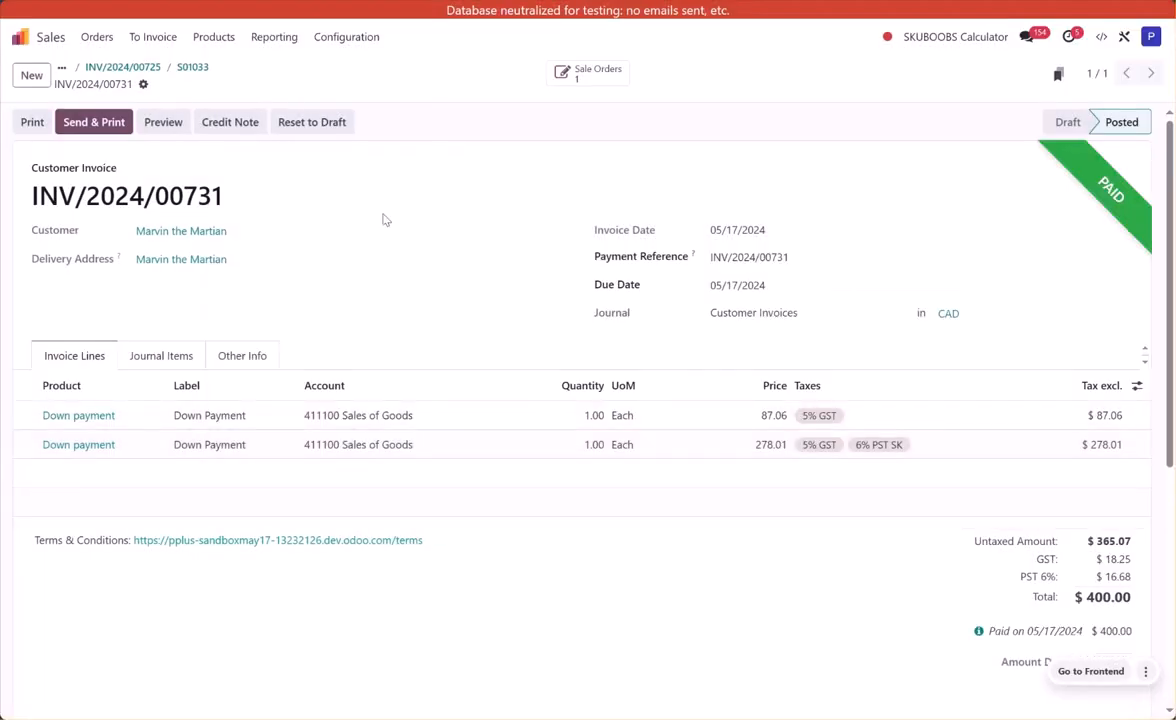
click(192, 67)
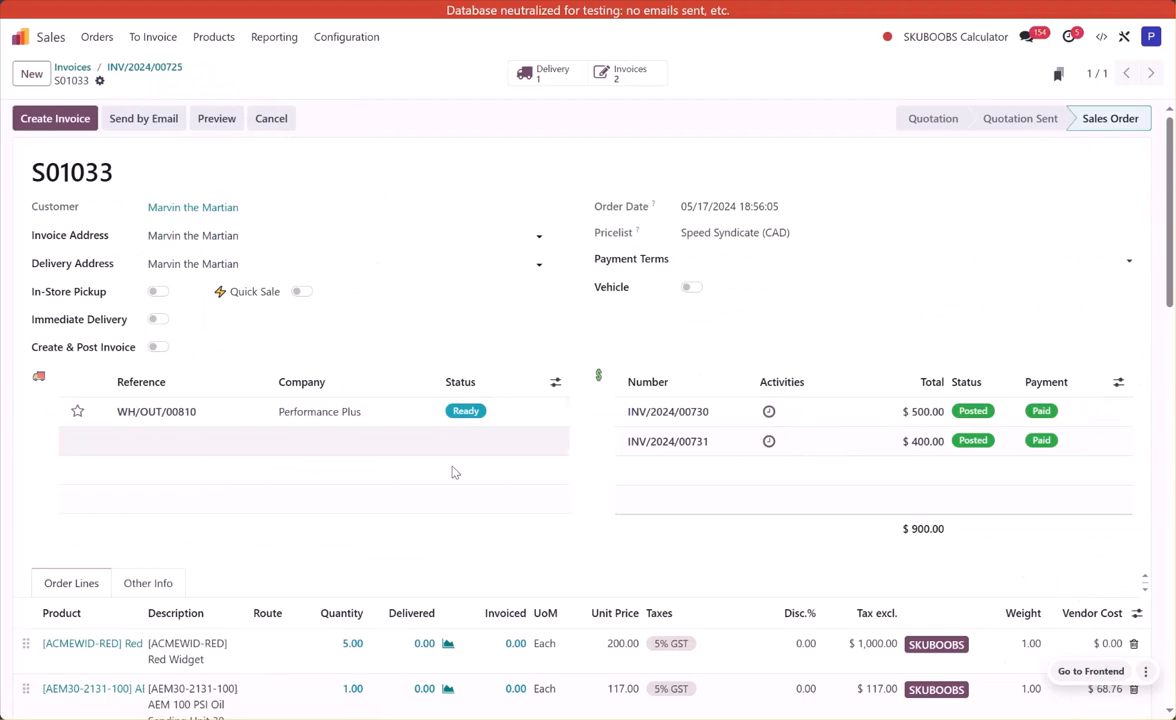
Step: Scroll past the 87.06 and 278.01 down payment lines and begin a new order line
scroll(down, 3)
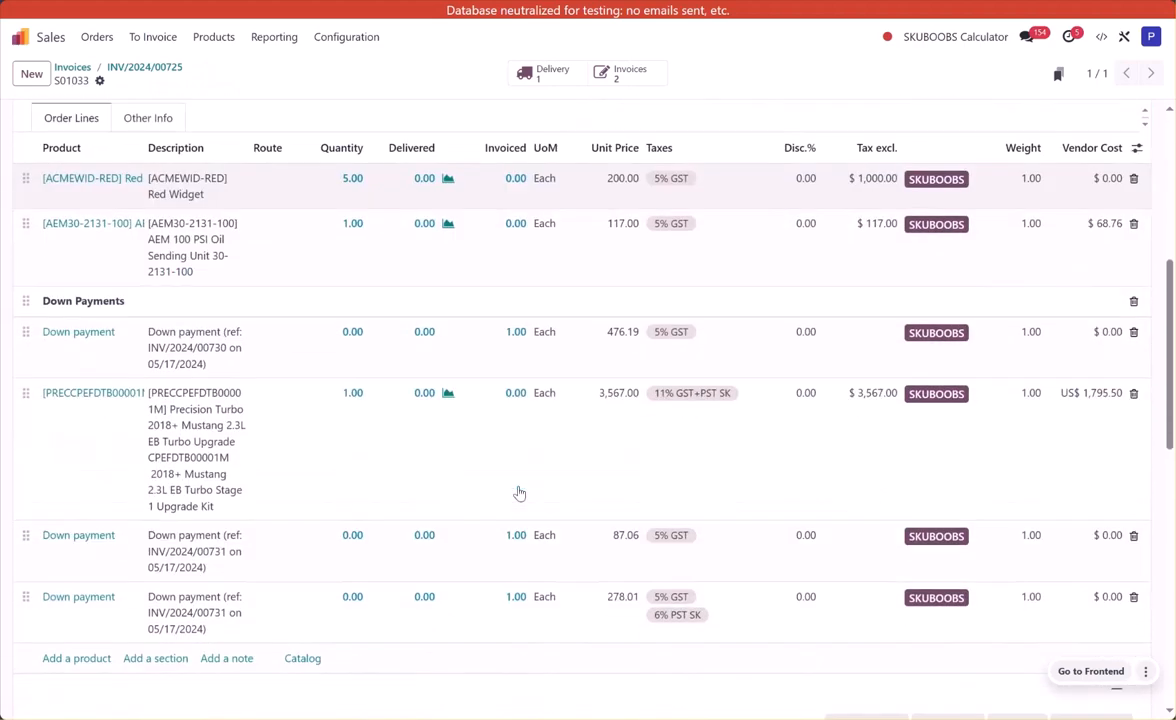
scroll(down, 3)
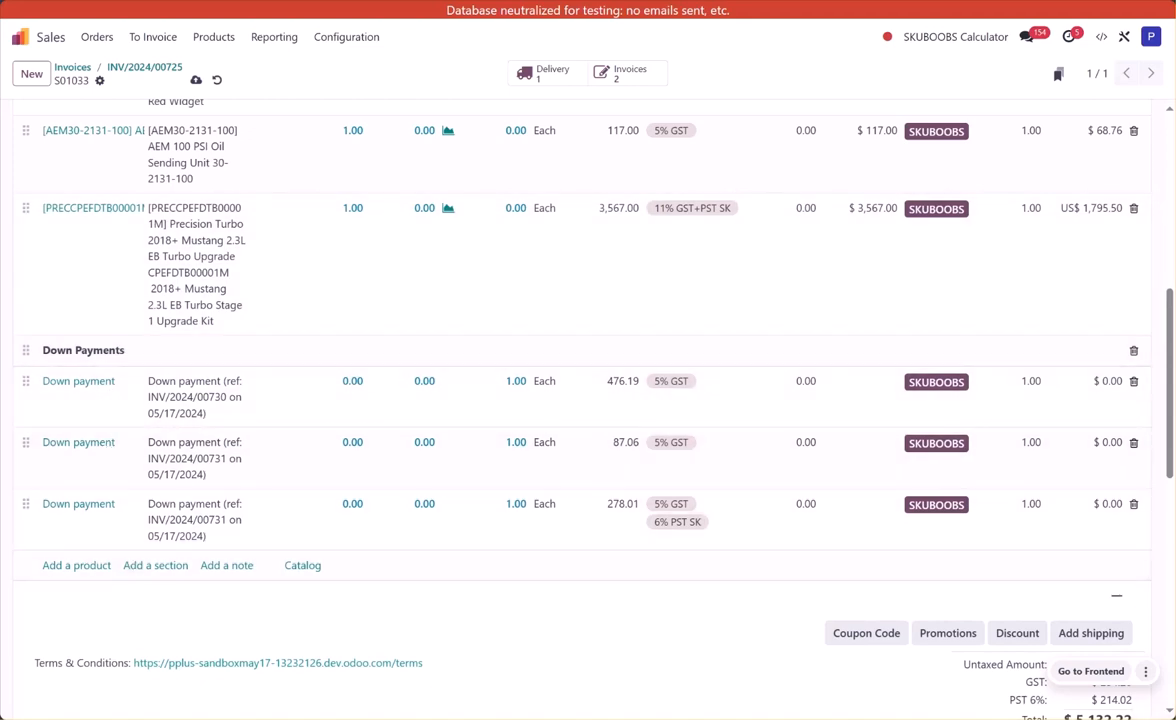
mouse_move(130, 573)
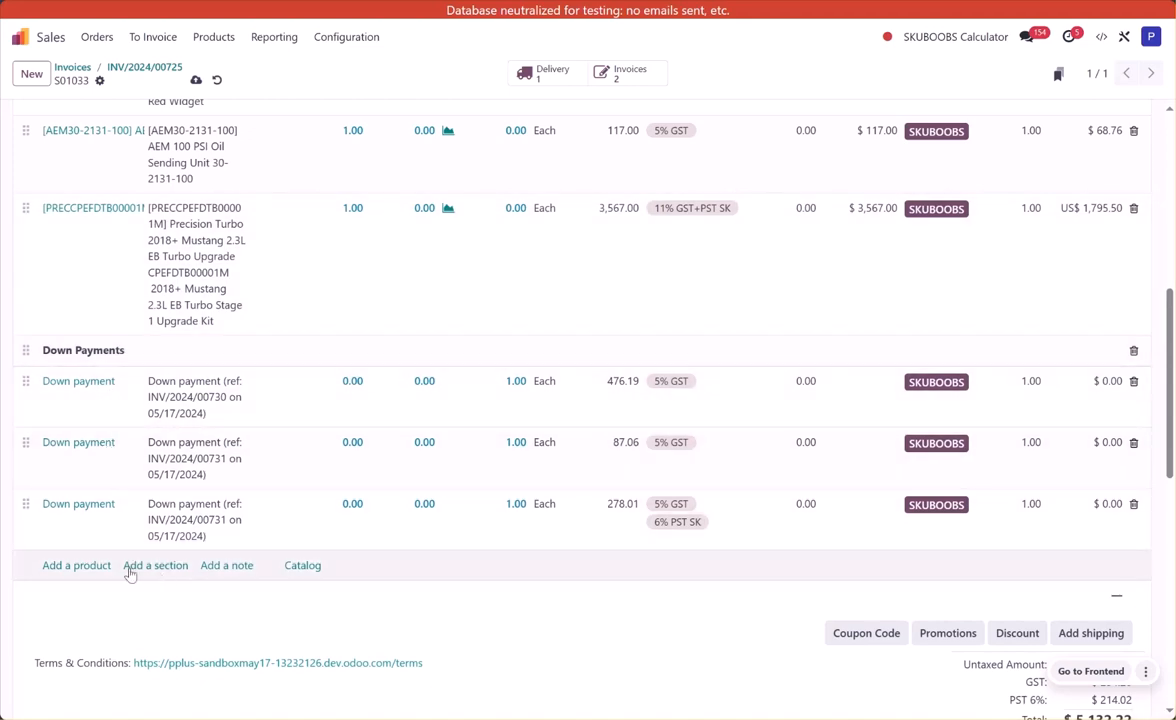
click(76, 565)
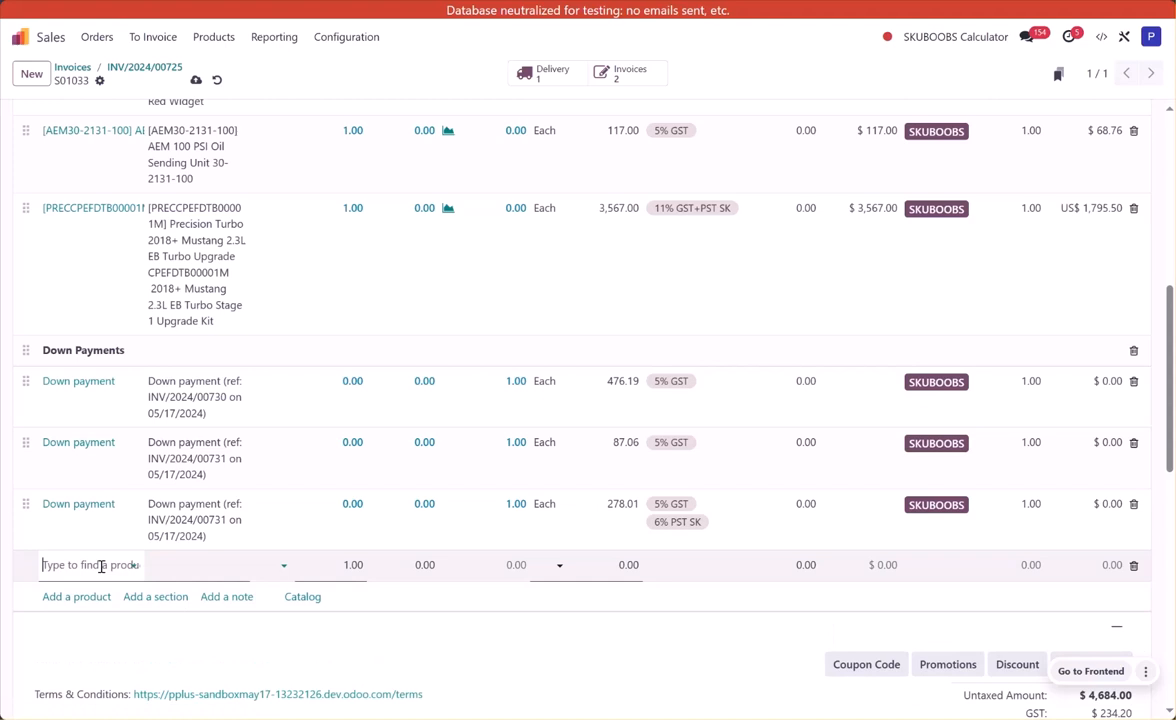
Step: Add a 9-hour [SERVICE] Labour line and a 3-hour Labour line described 'Detail service'
text(service)
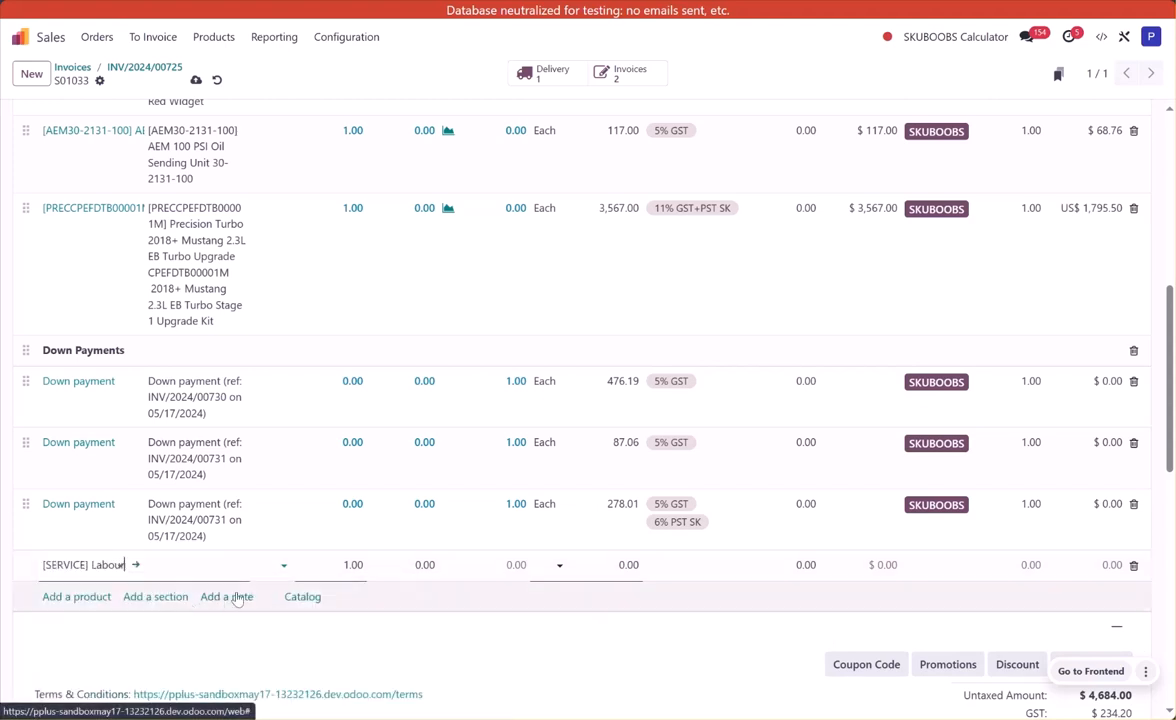
click(189, 564)
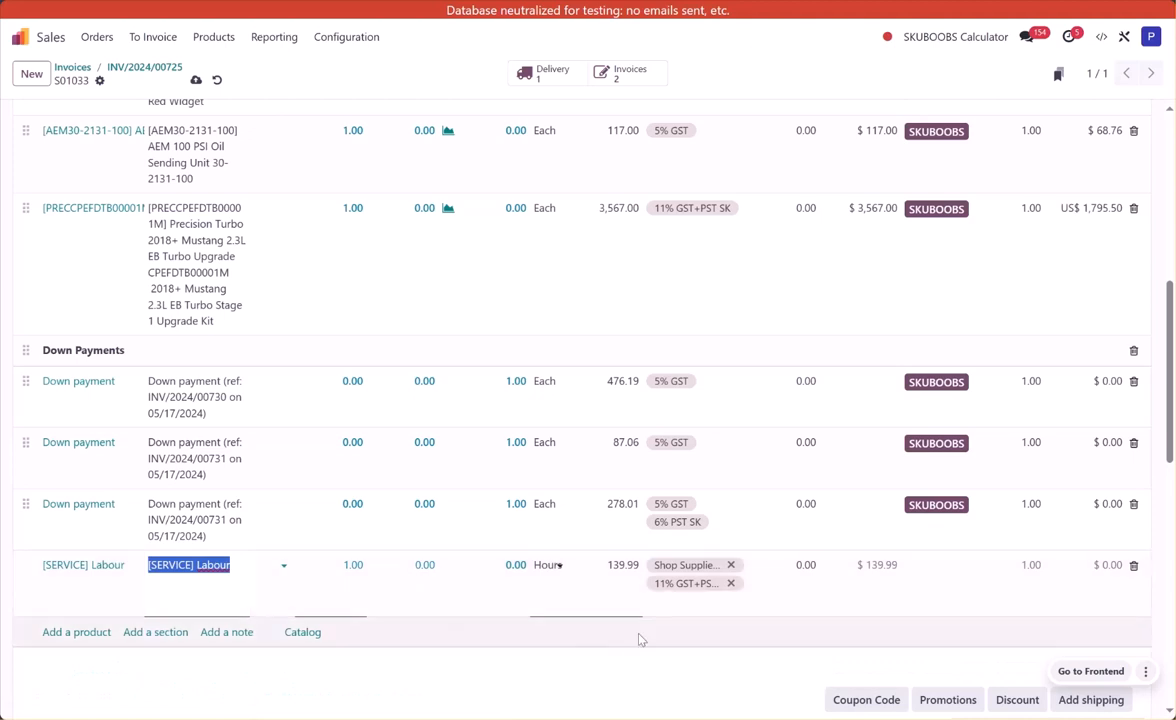
mouse_move(685, 565)
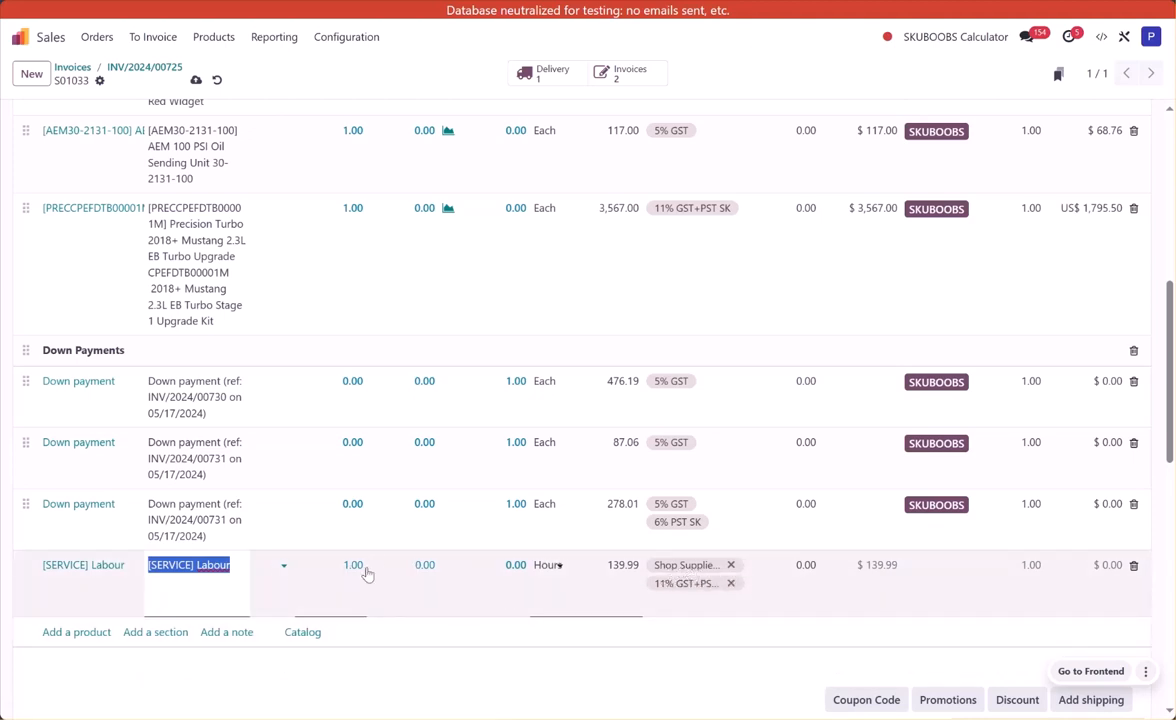
click(352, 565)
text(9)
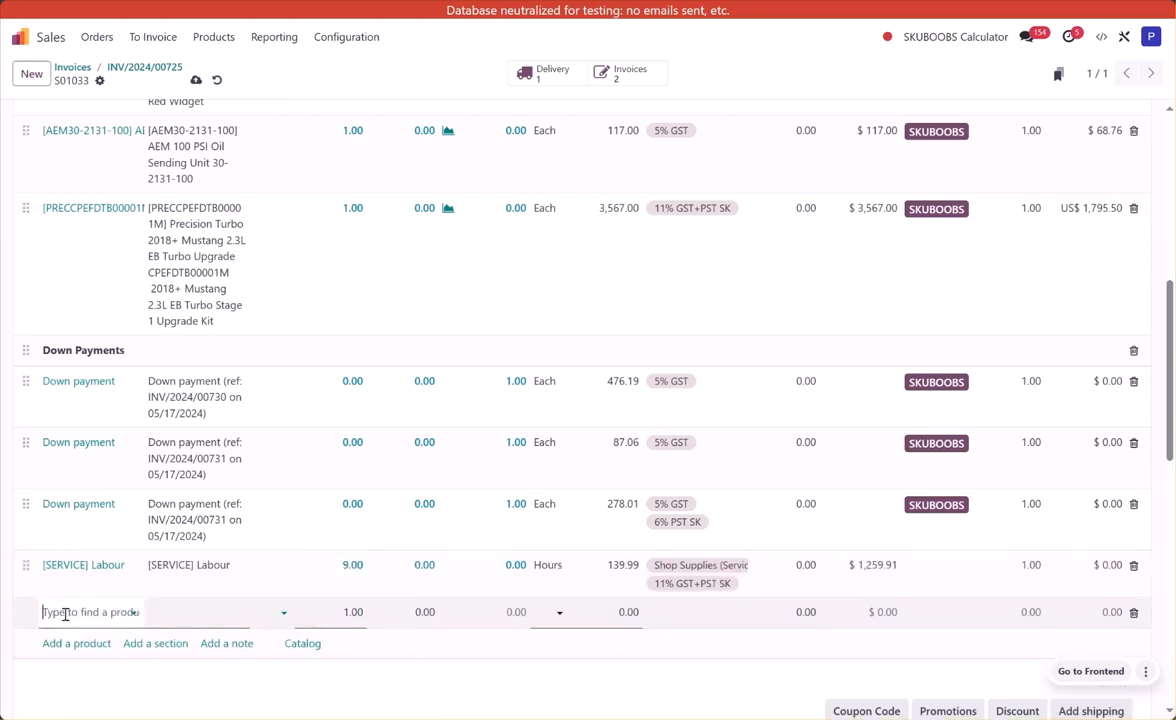
text(serv)
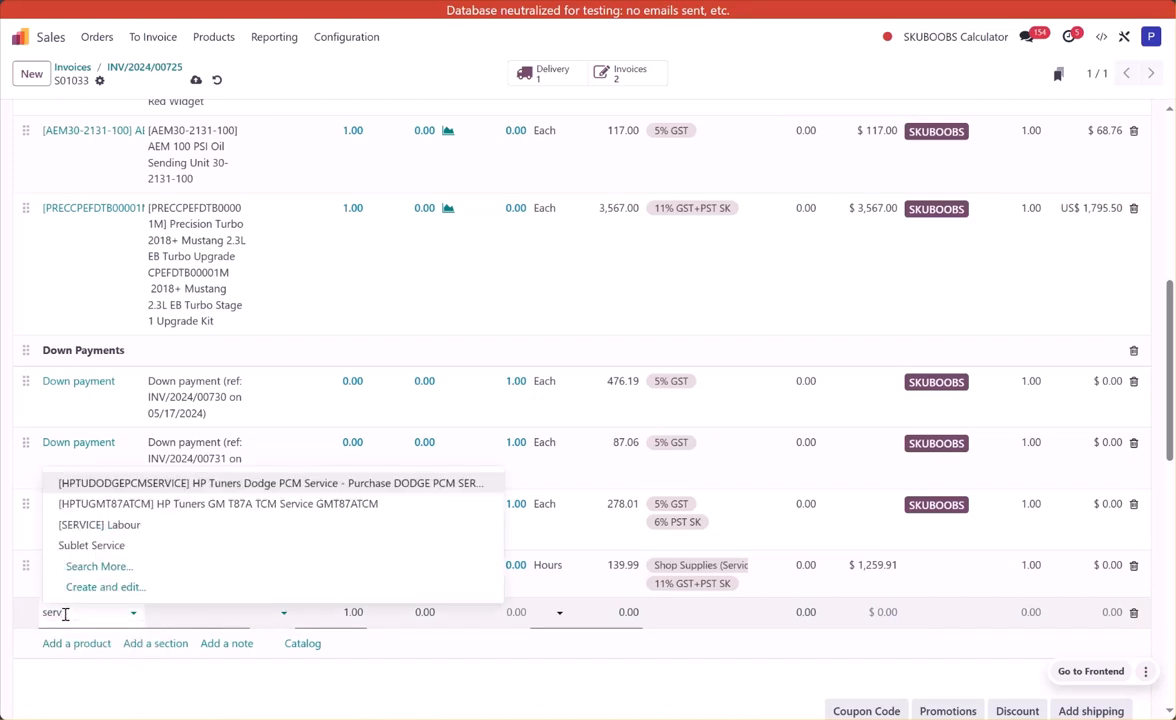
mouse_move(98, 524)
text(Detail)
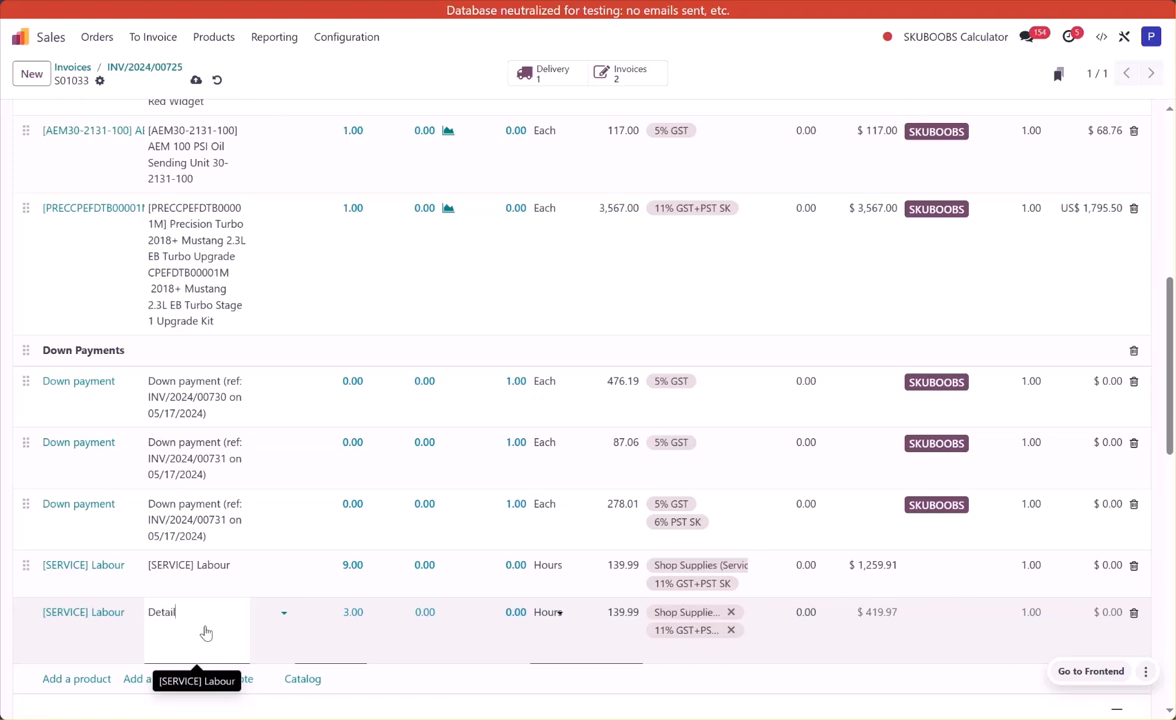
text(service)
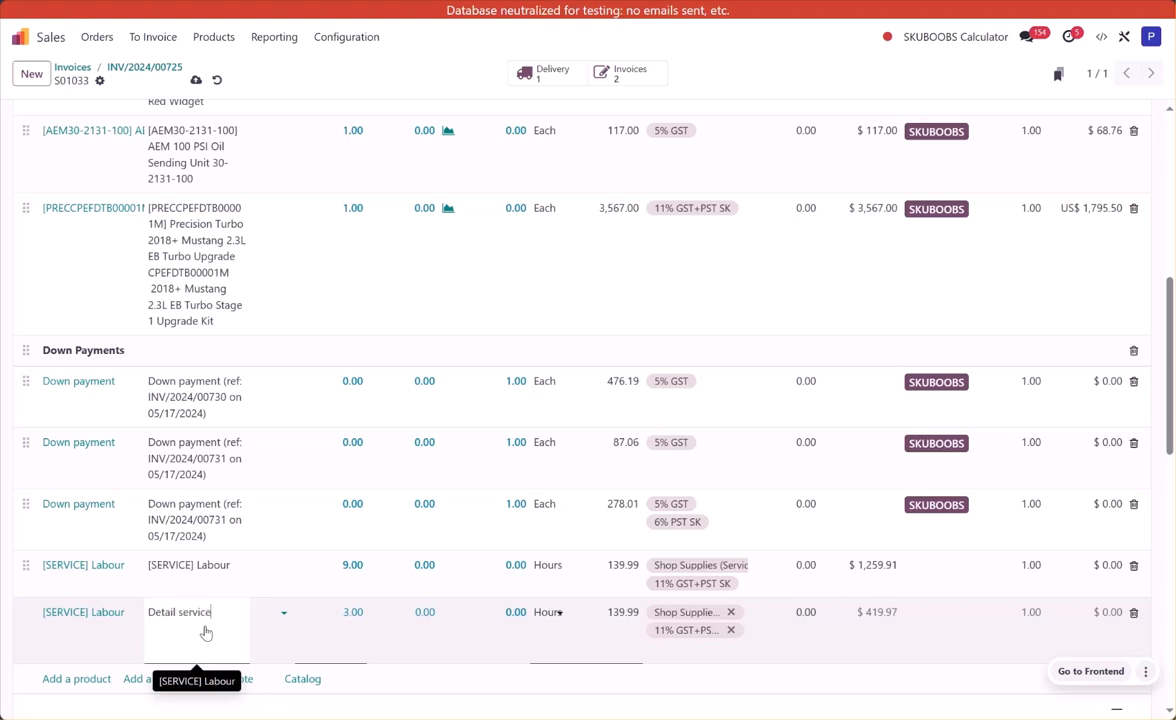
Step: Add a [BOOSDRINK12NRGREG] Boostane Energy Drink line at 4.00 and check the $7,131.85 total
scroll(down, 3)
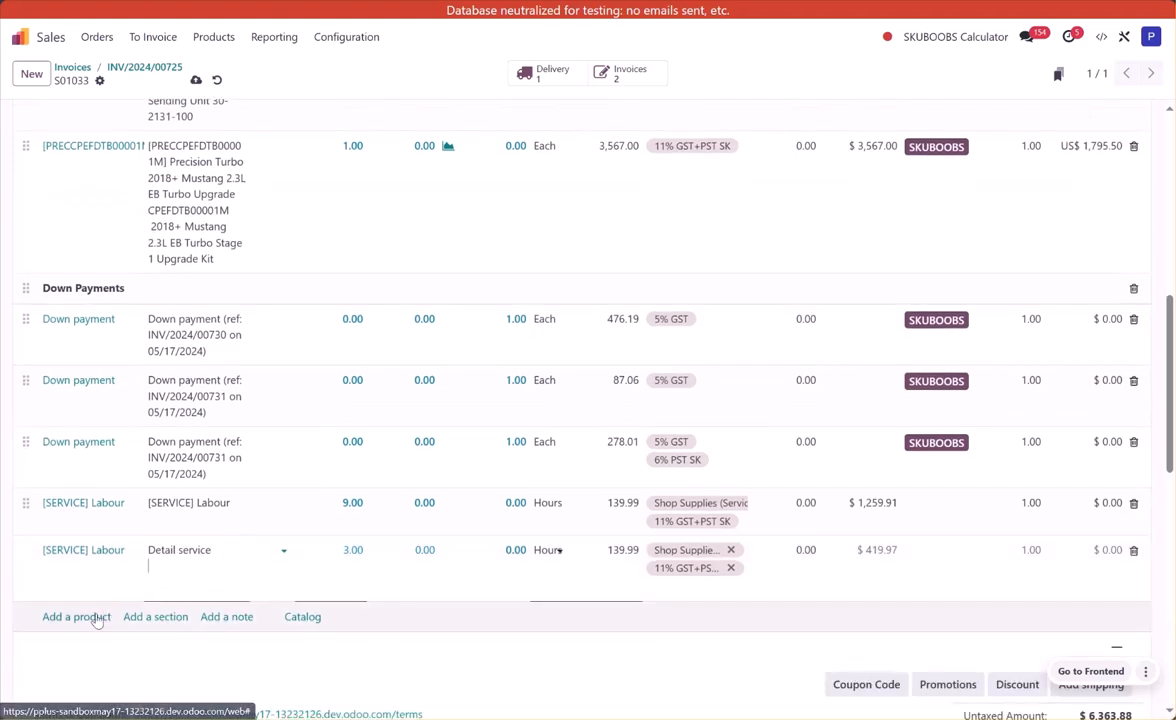
click(76, 616)
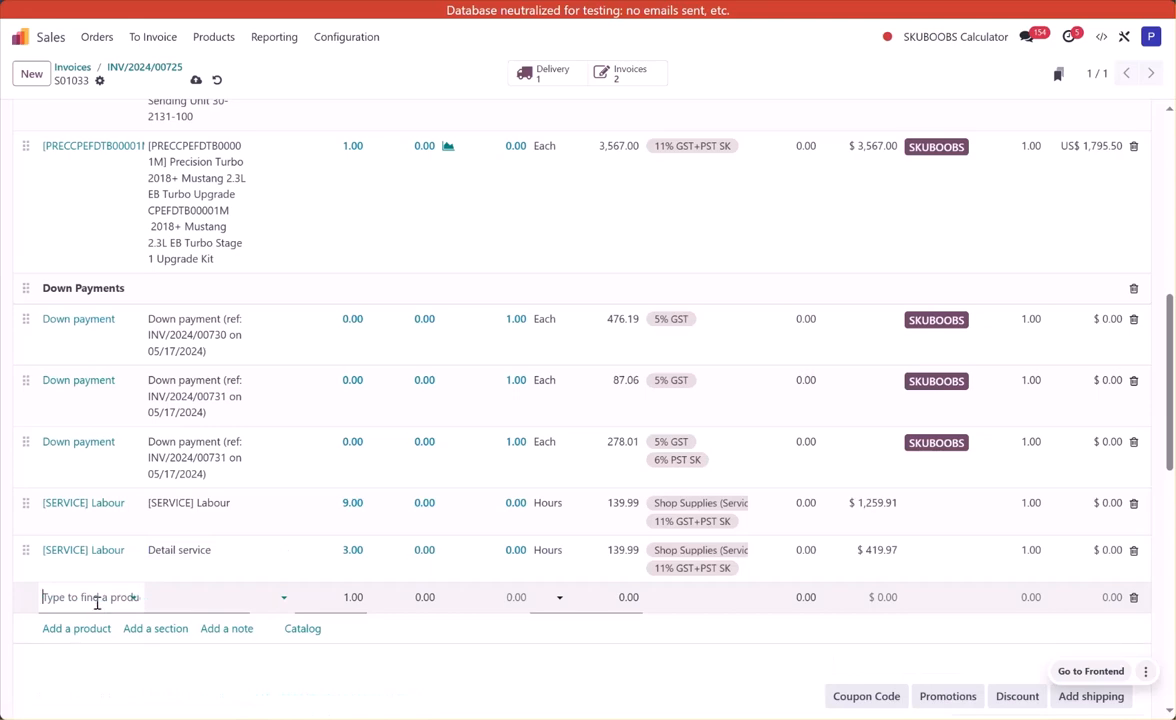
text(ener)
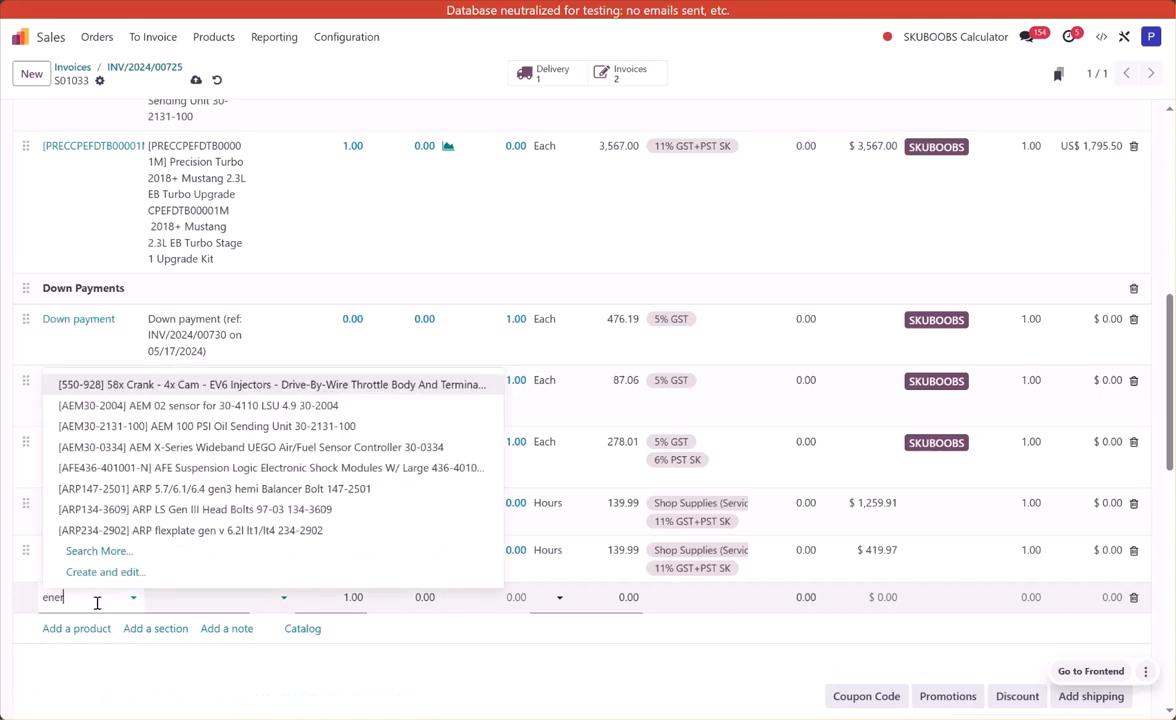
text(g)
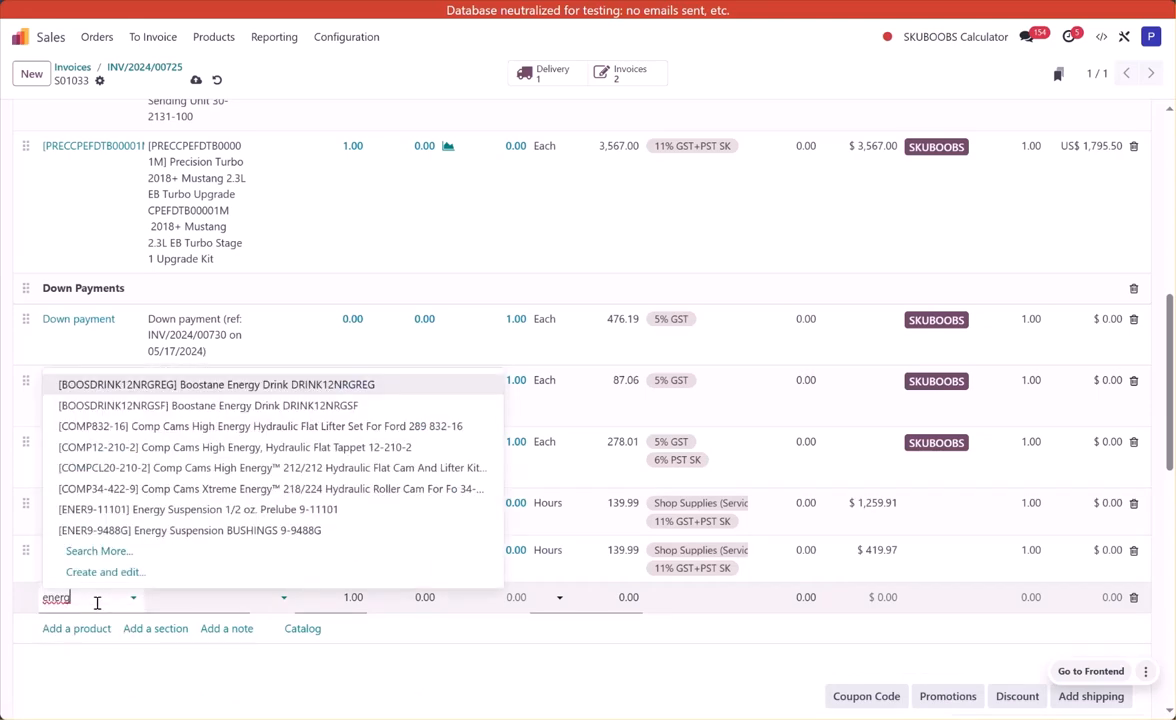
click(214, 384)
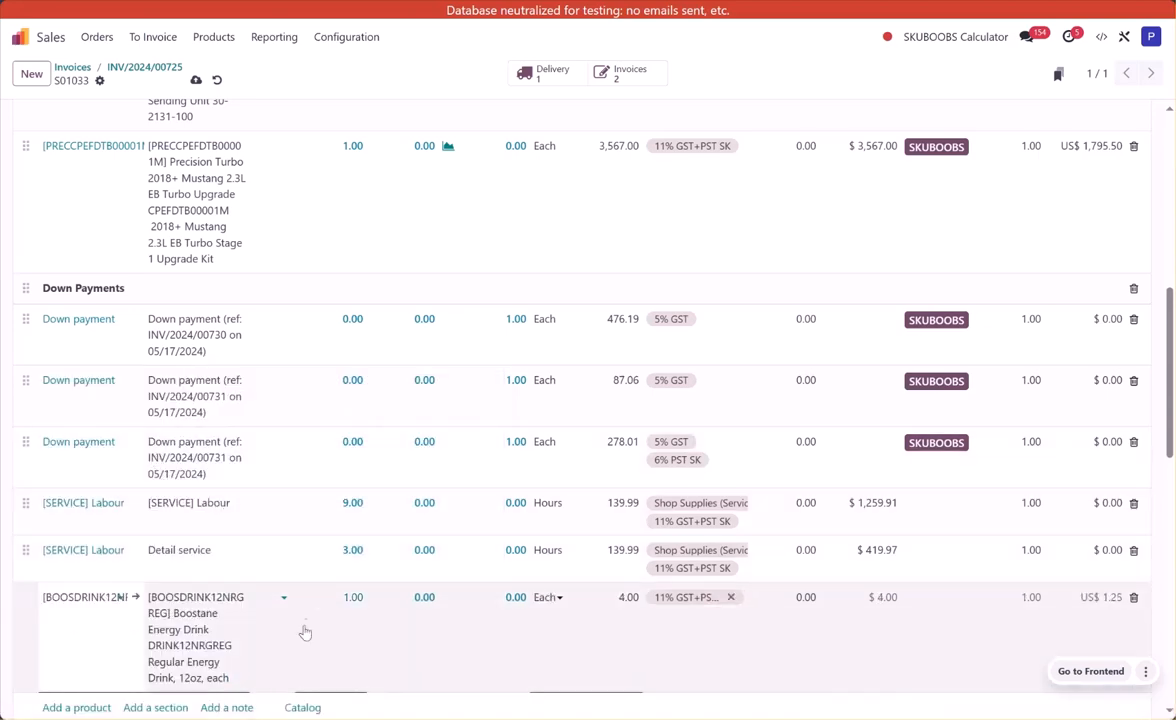
scroll(down, 3)
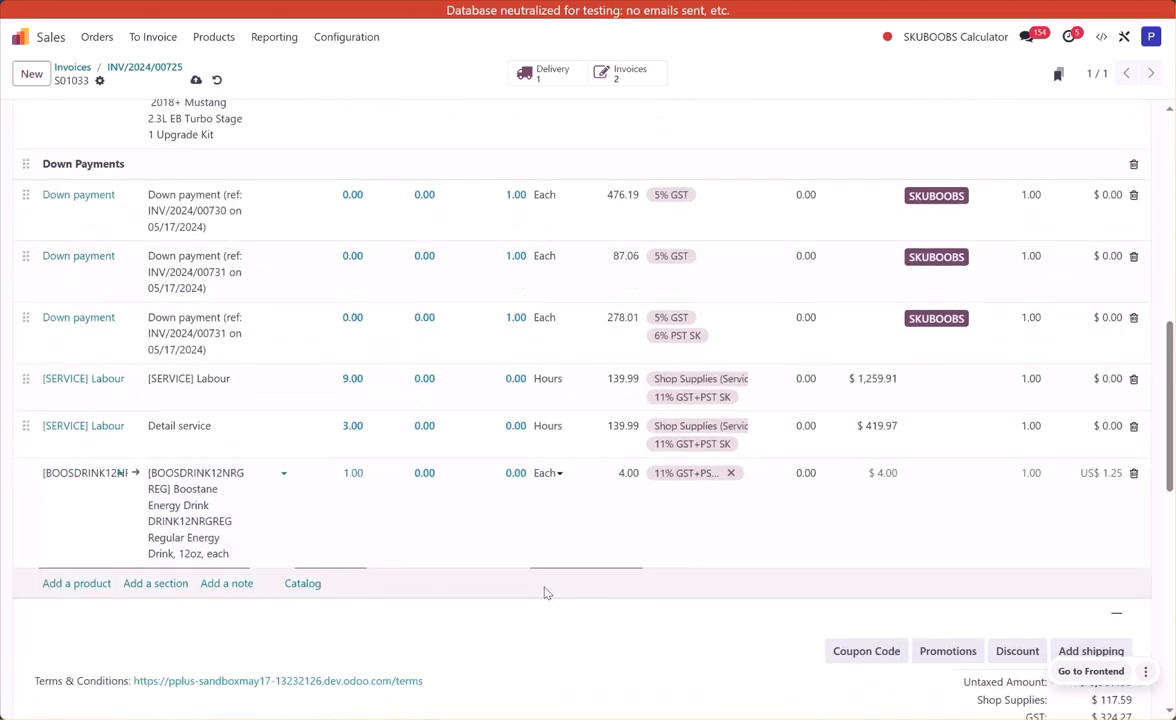
scroll(down, 3)
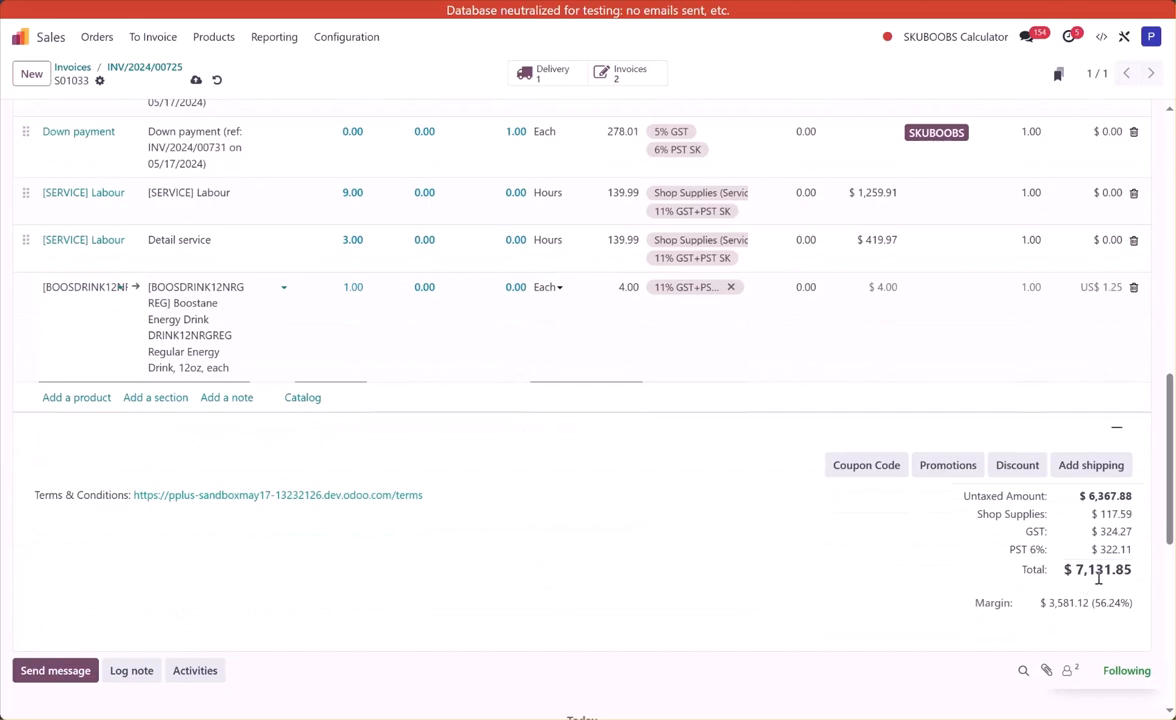
scroll(up, 3)
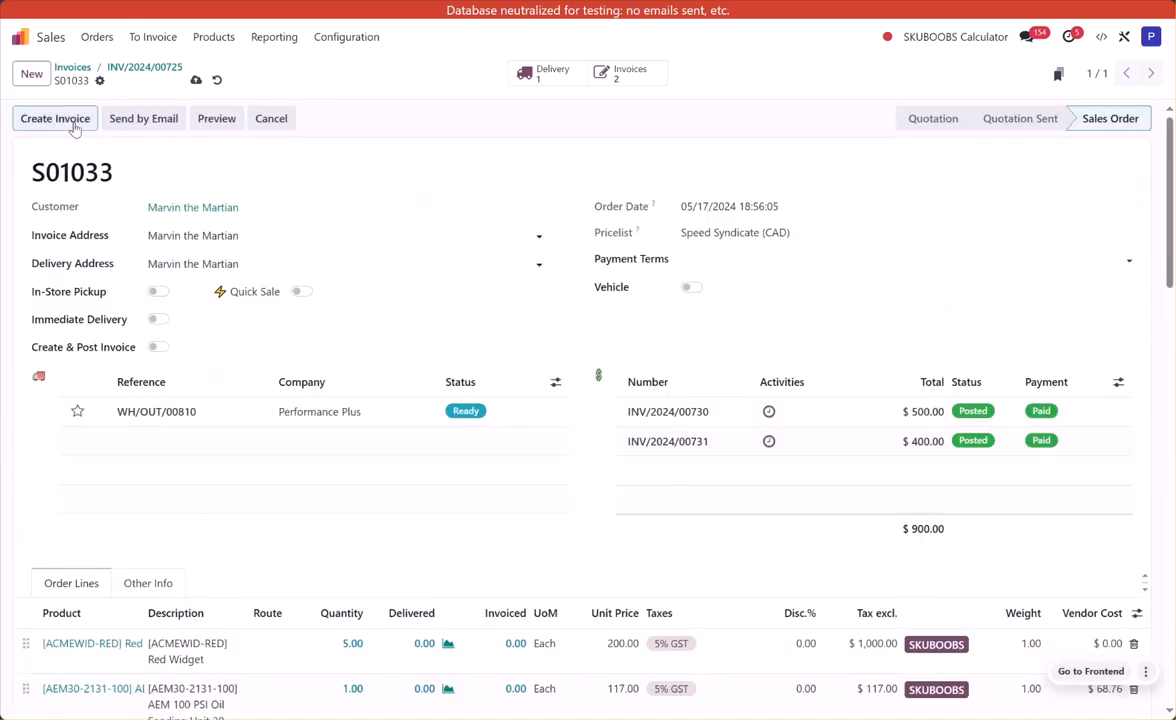
Step: Draft a regular invoice for the remaining $6,231.85 on S01033
click(55, 118)
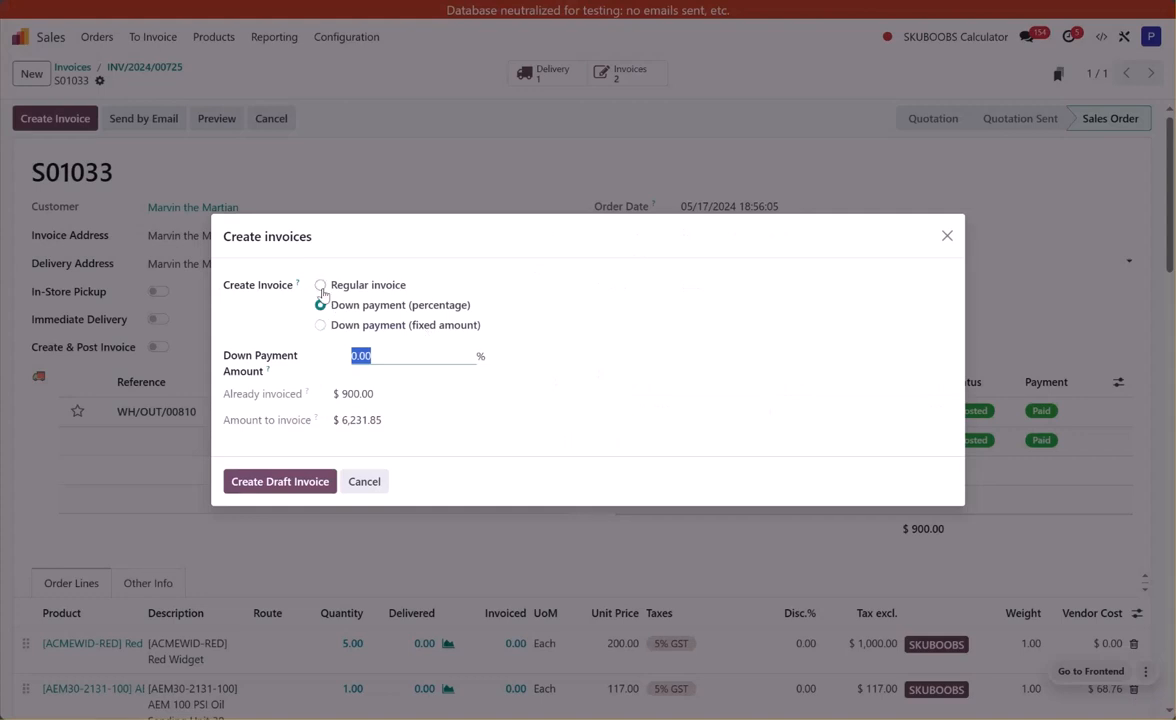
click(320, 304)
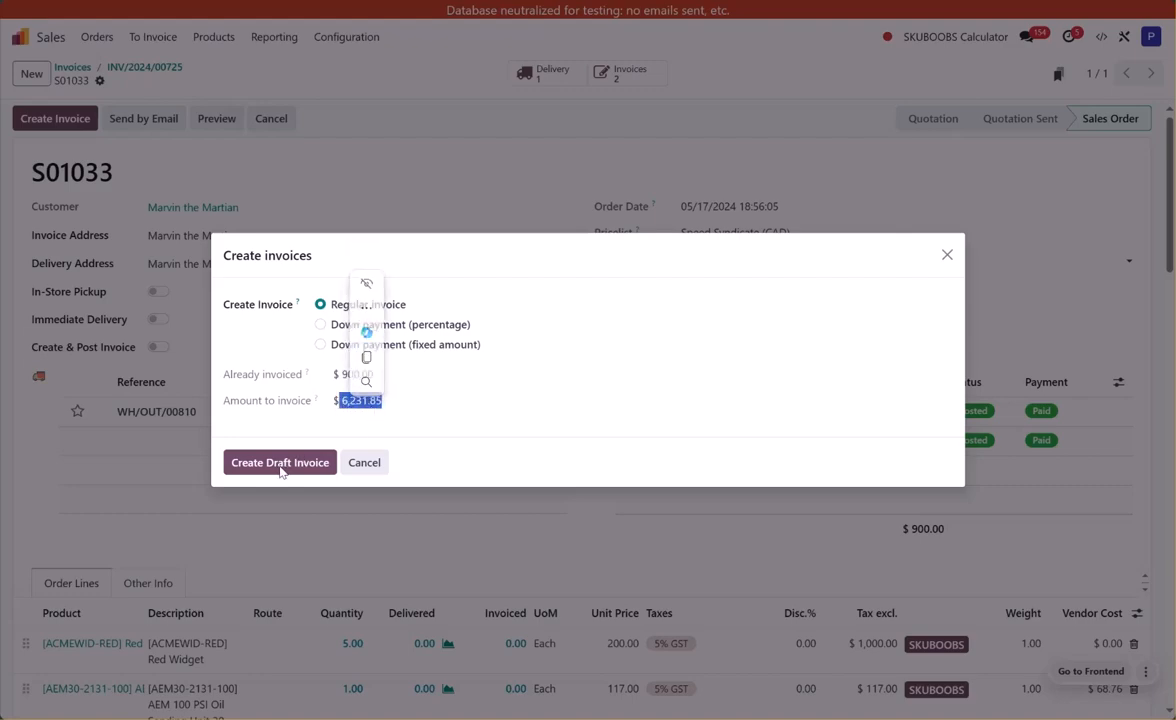
click(279, 462)
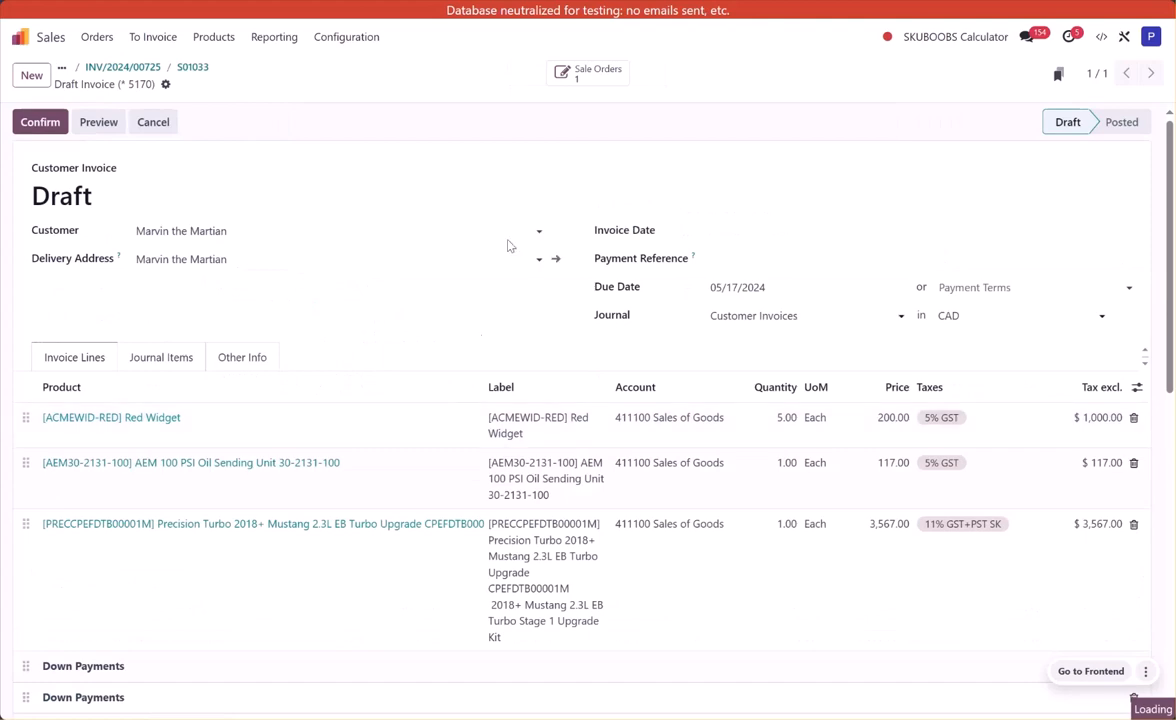
Step: Delete the duplicate Down Payments section from the draft invoice
scroll(down, 3)
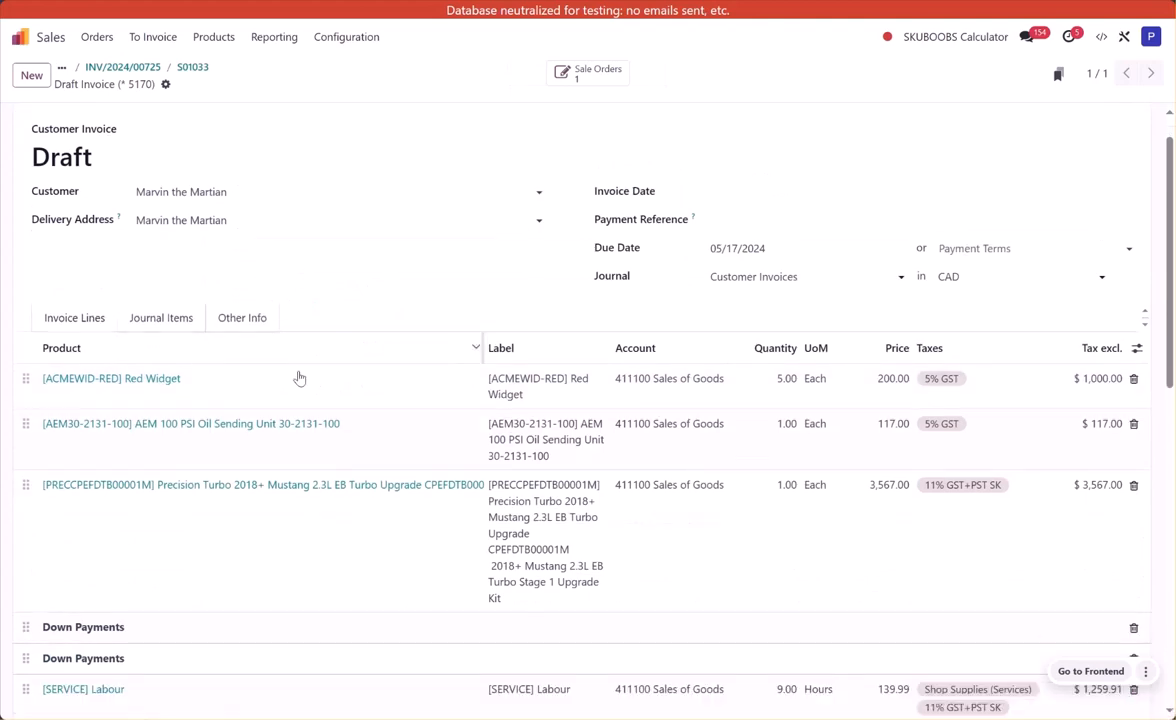
scroll(down, 3)
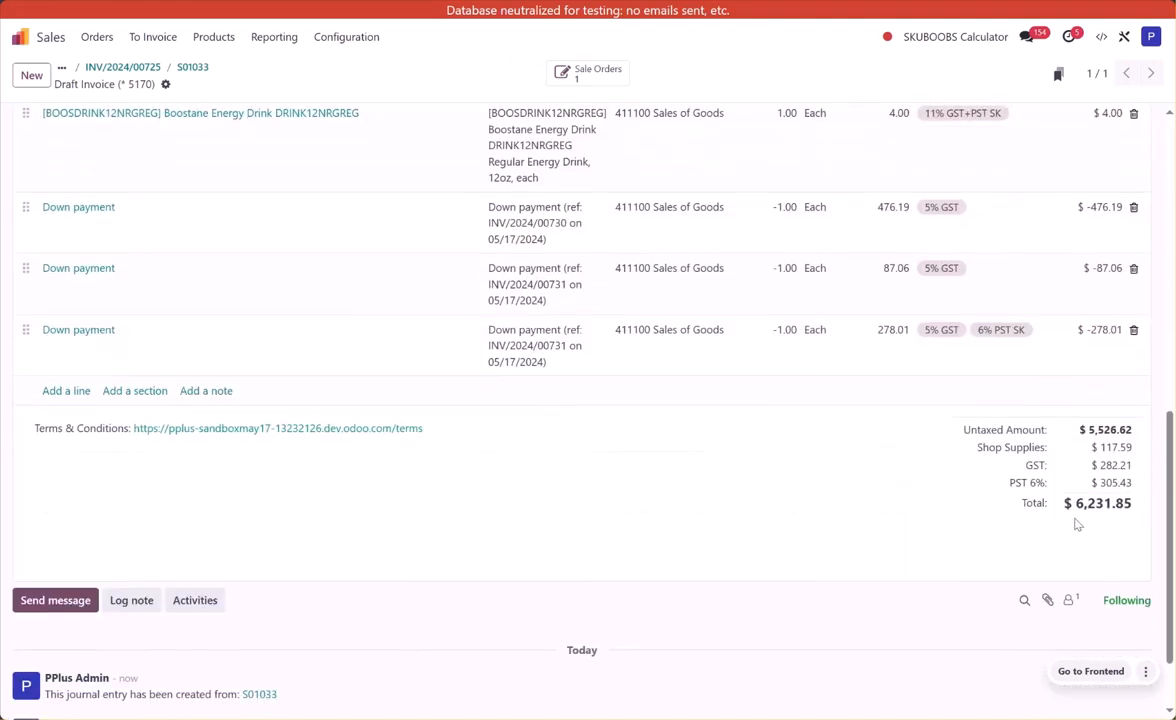
scroll(up, 3)
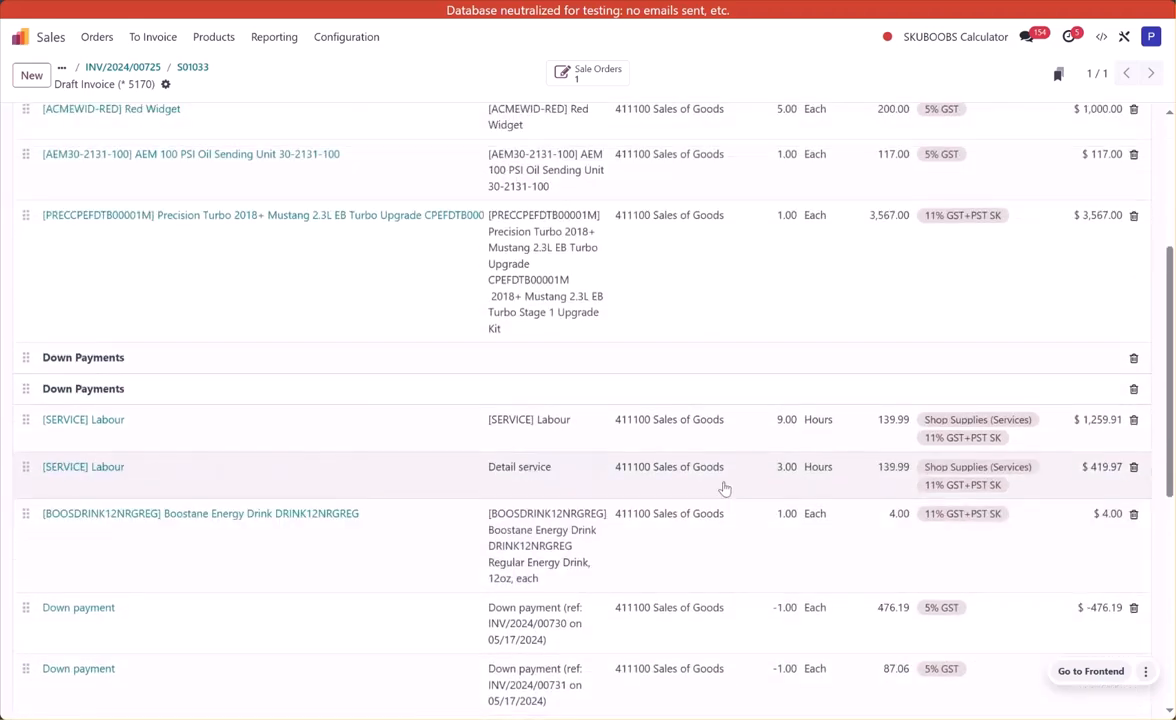
scroll(up, 3)
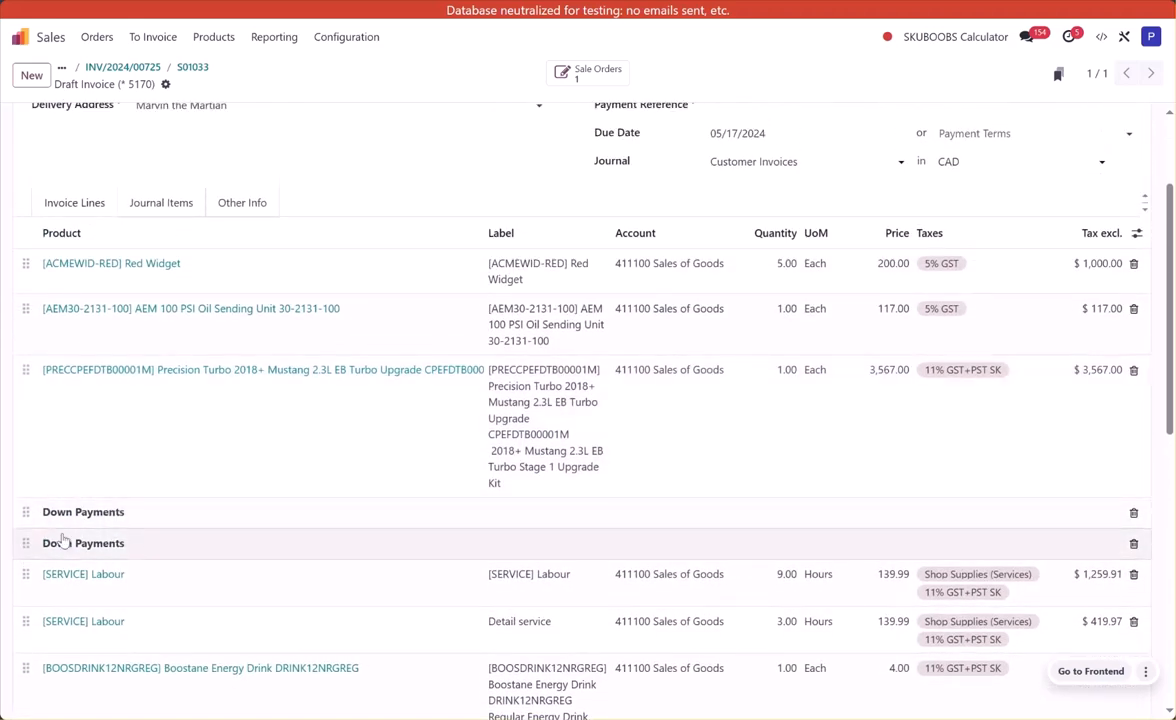
mouse_move(610, 563)
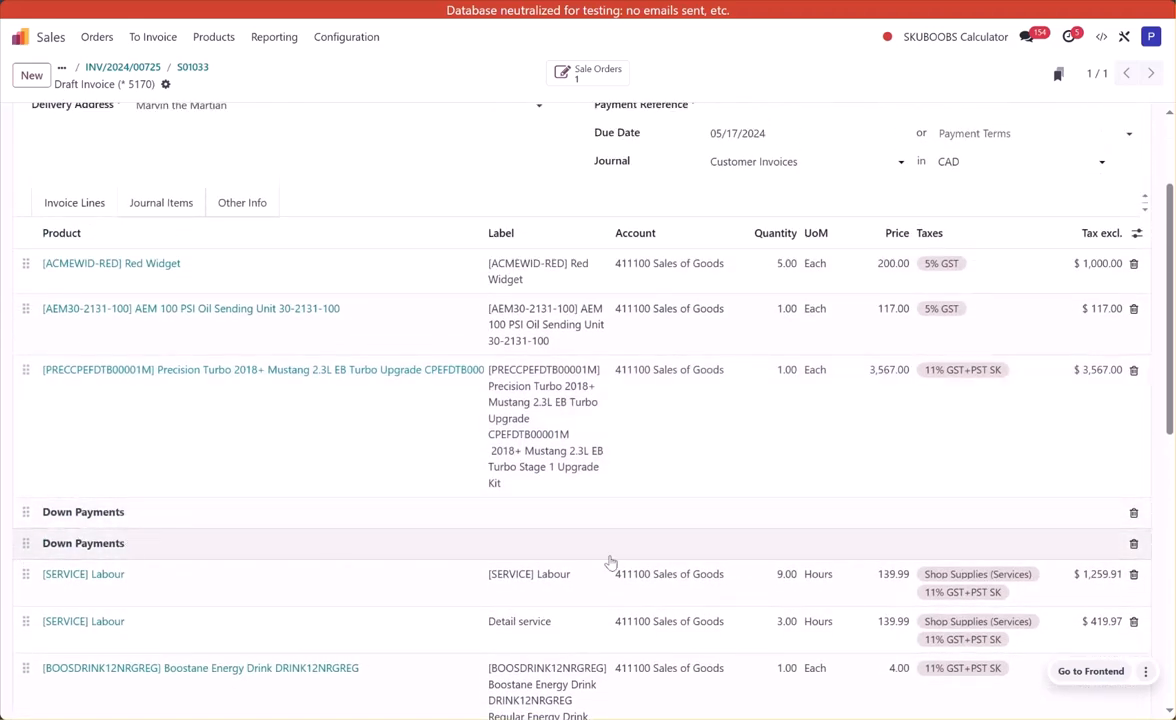
click(1133, 543)
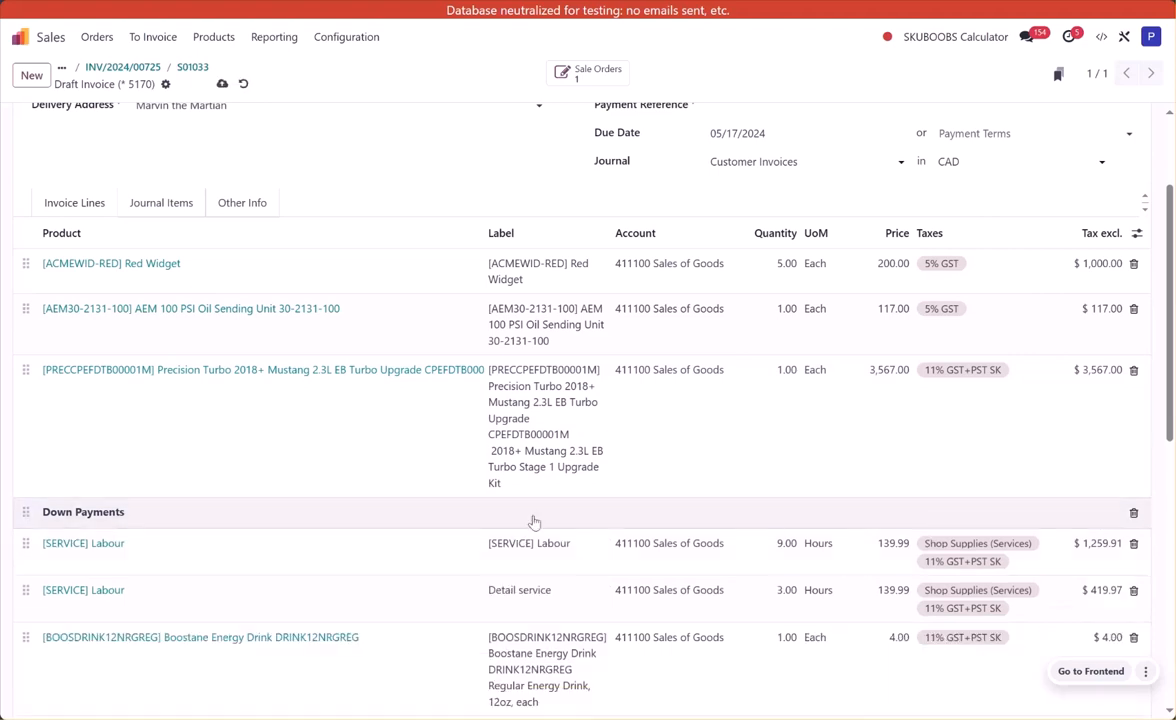
Step: Drag the remaining Down Payments section below the two Labour lines
scroll(down, 3)
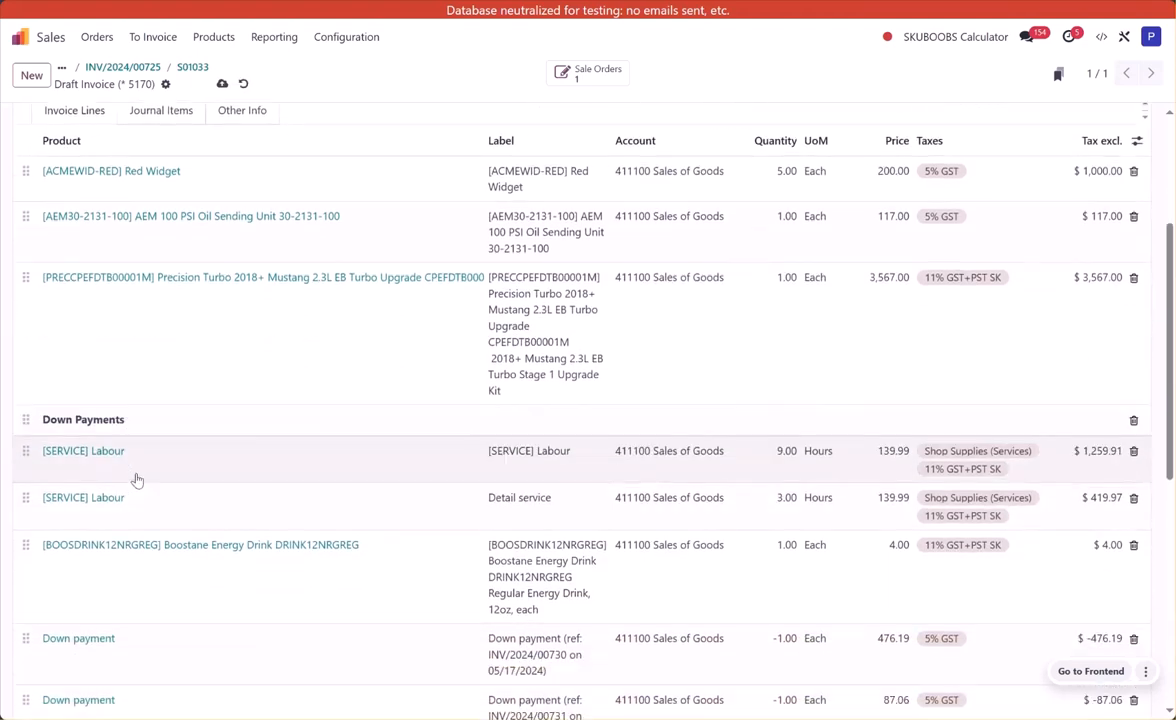
scroll(down, 3)
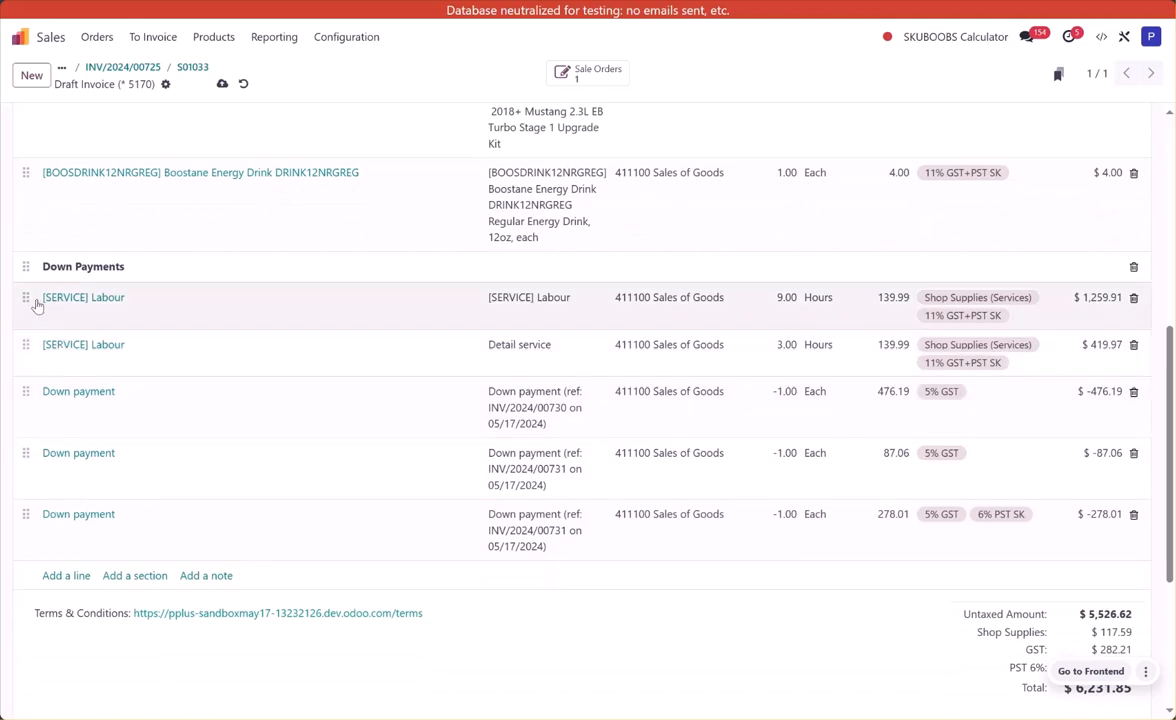
drag(25, 297, 25, 266)
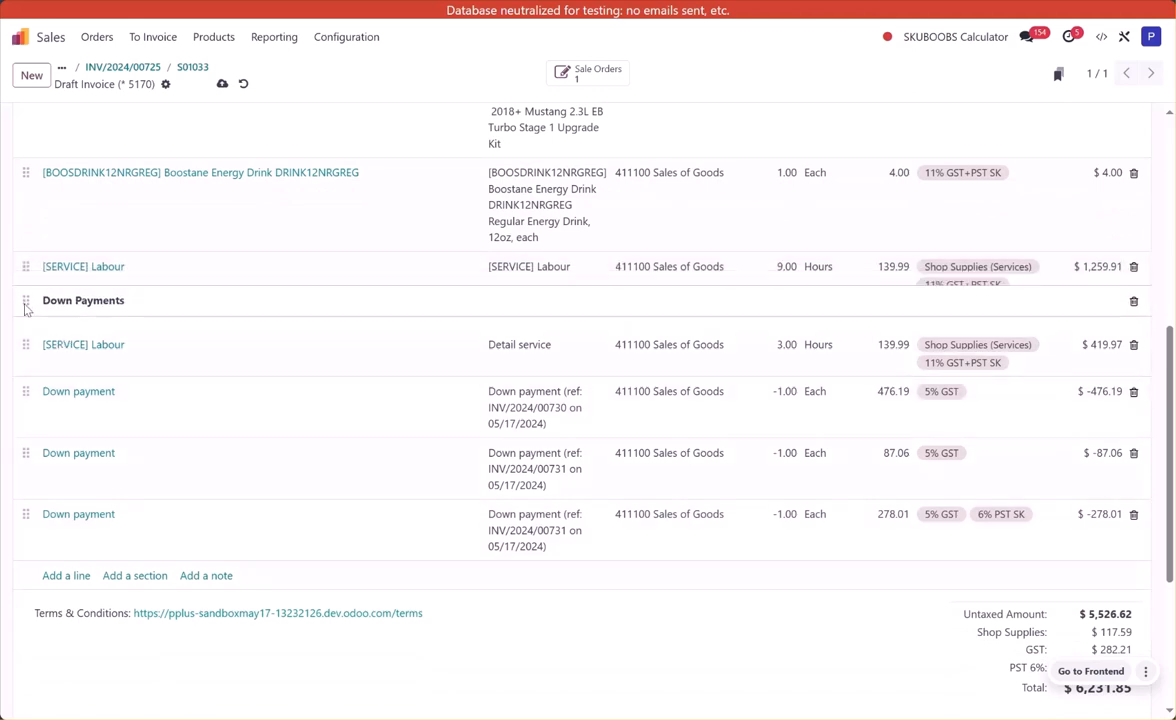
scroll(up, 3)
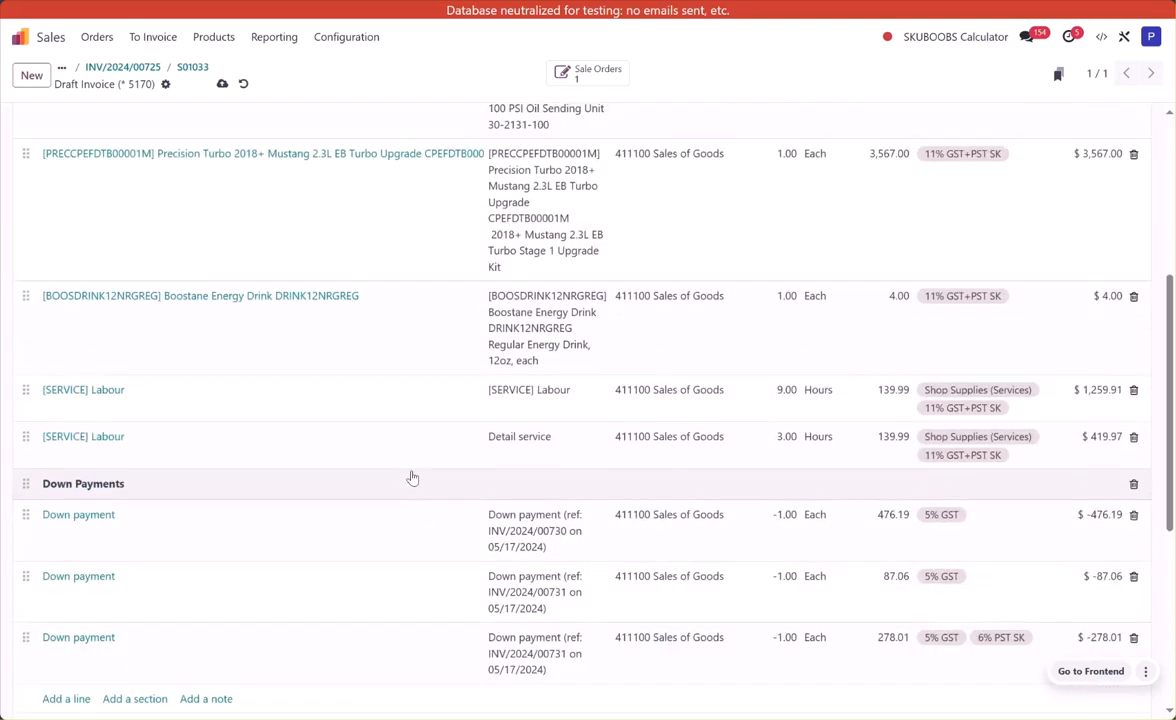
scroll(up, 3)
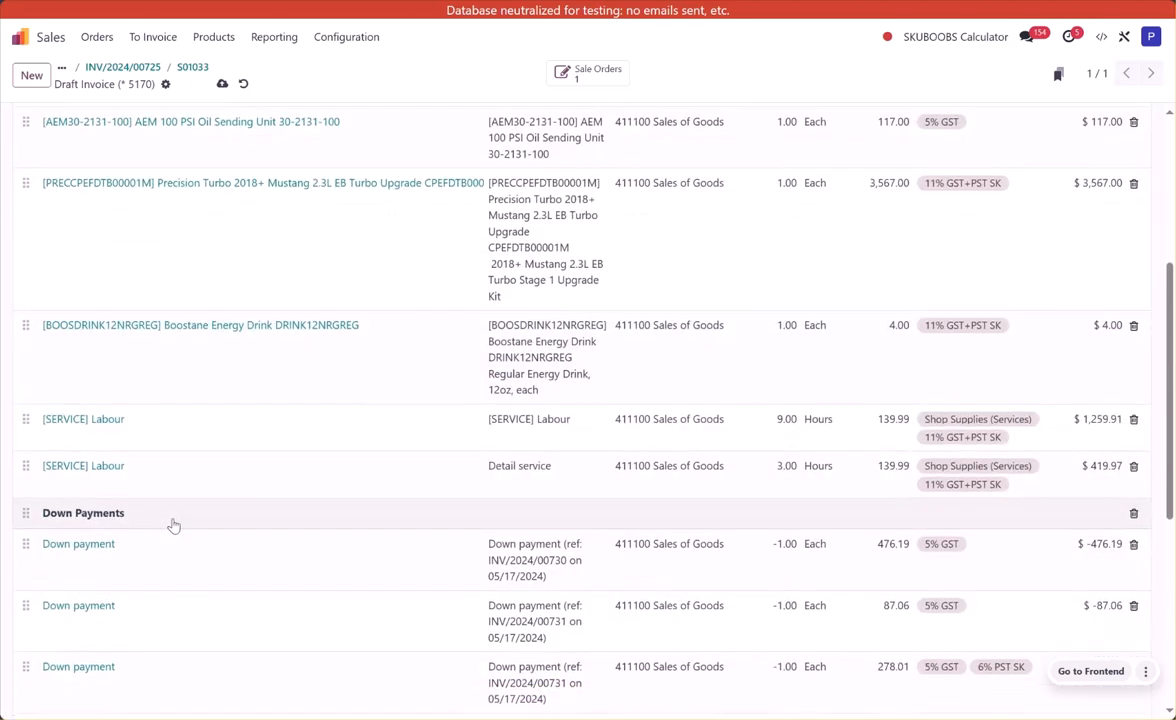
scroll(up, 3)
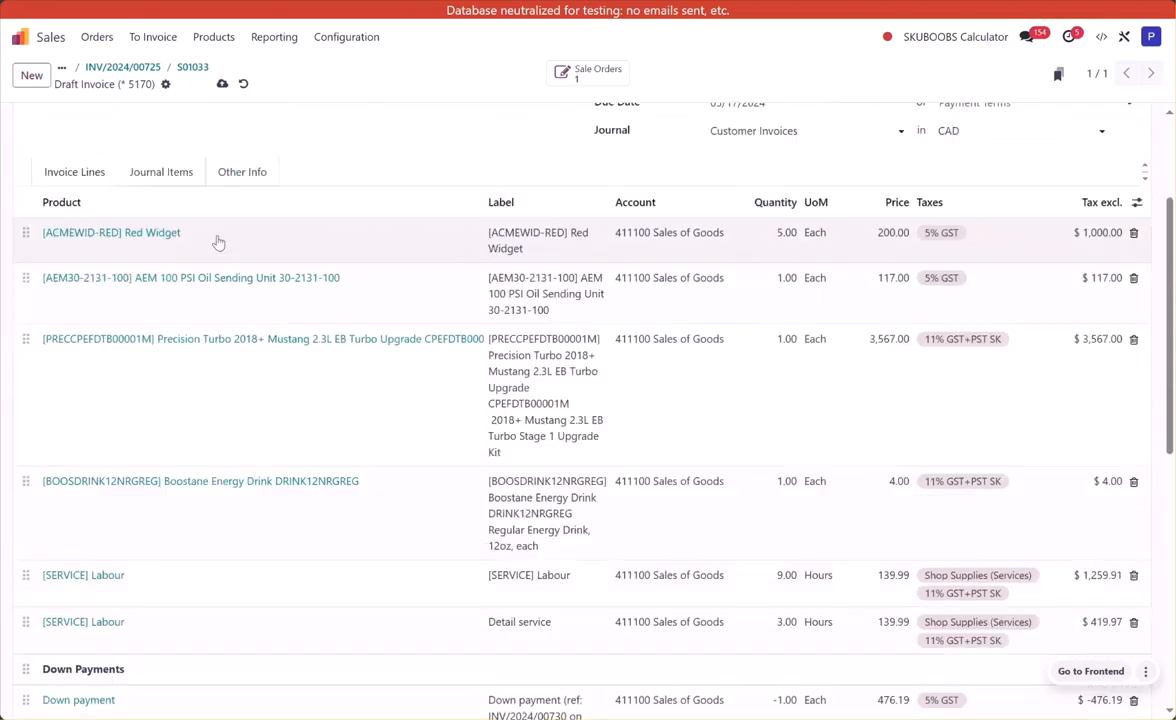
scroll(down, 3)
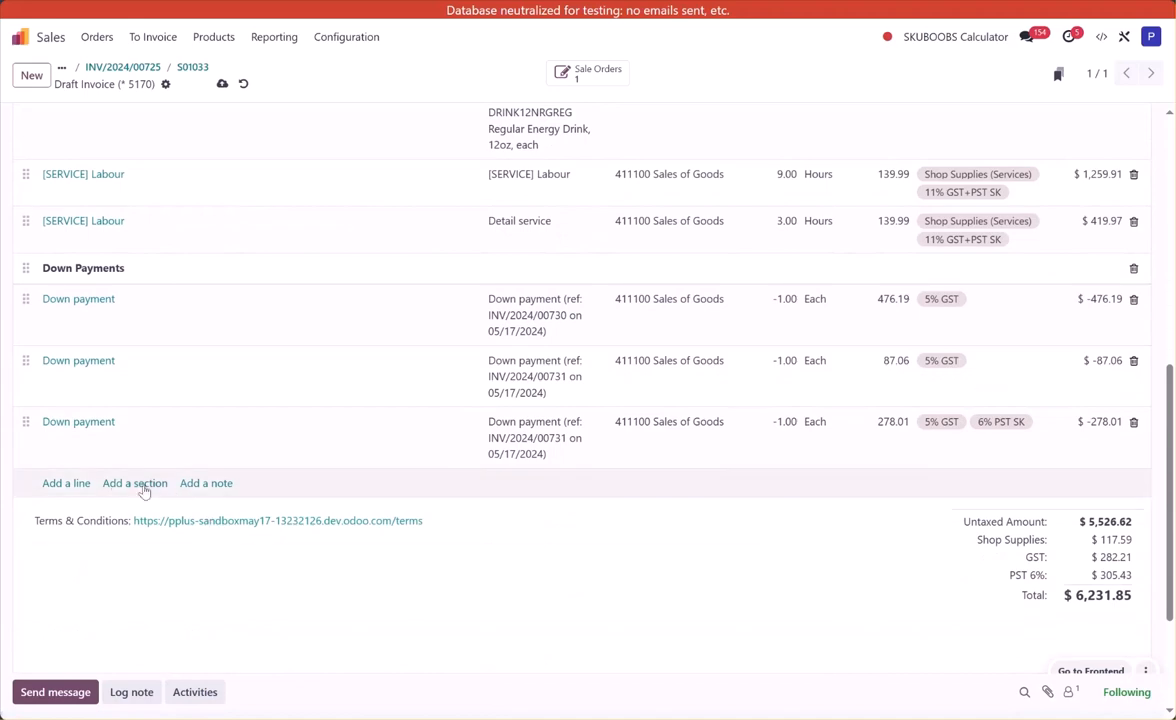
mouse_move(364, 497)
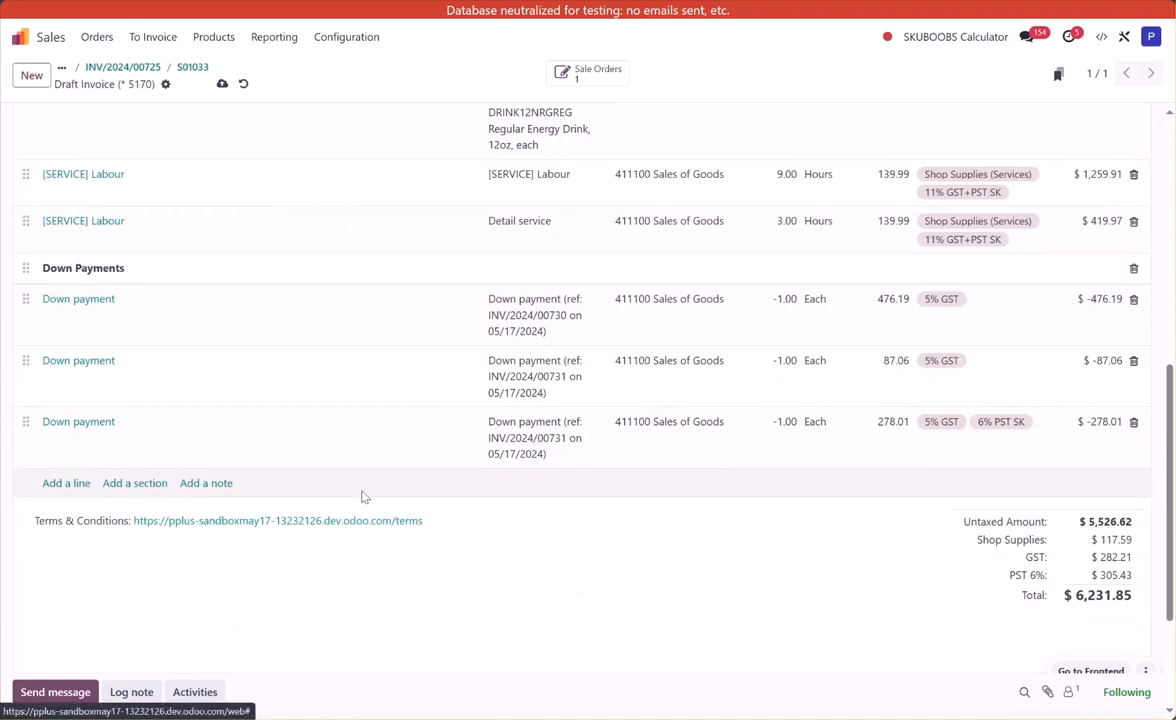
scroll(up, 3)
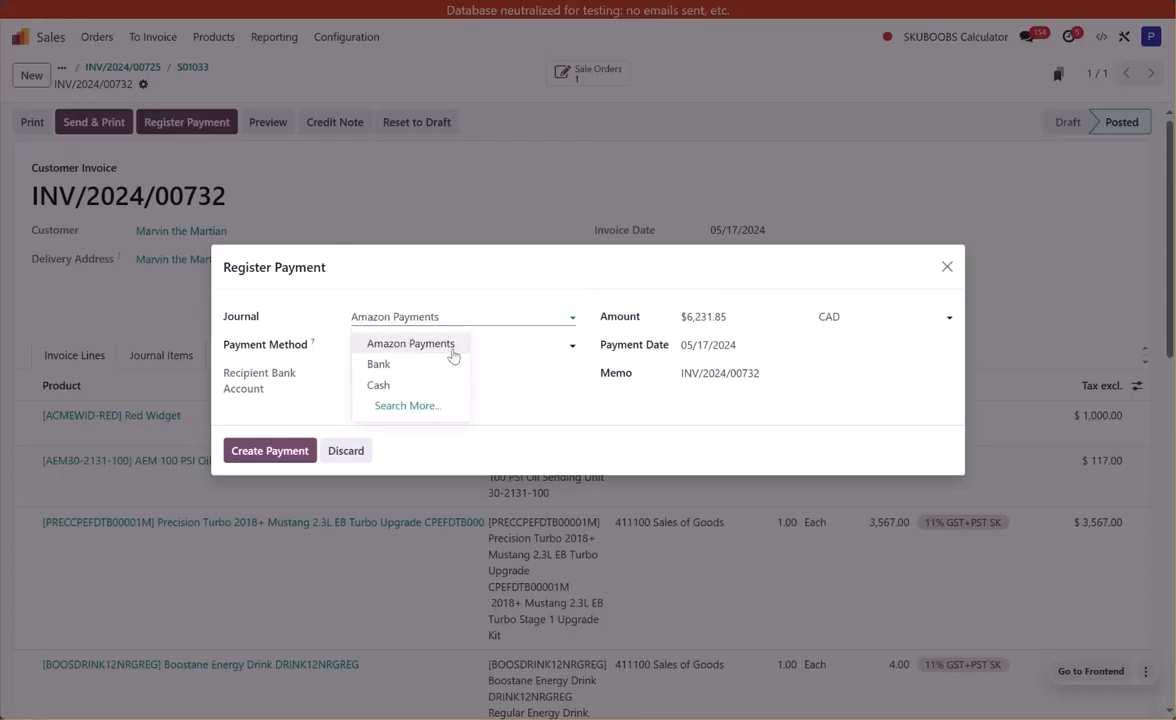
Step: Register the full $6,231.85 payment for INV/2024/00732 into the Bank journal
click(378, 363)
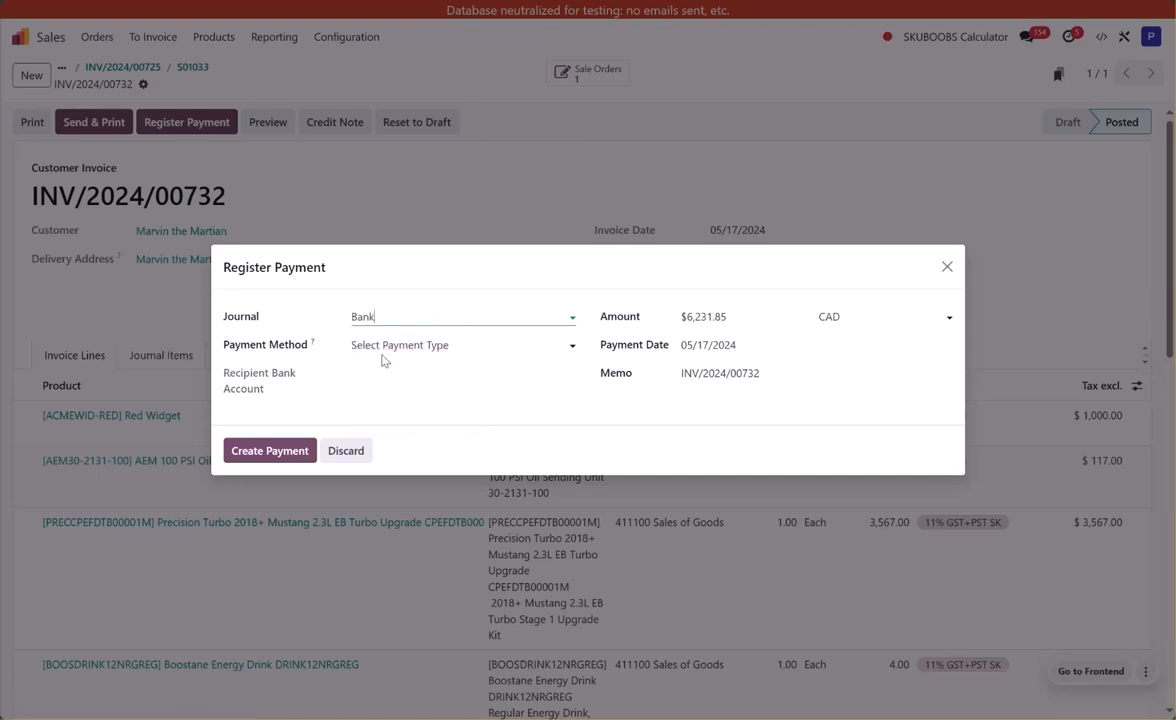
click(460, 344)
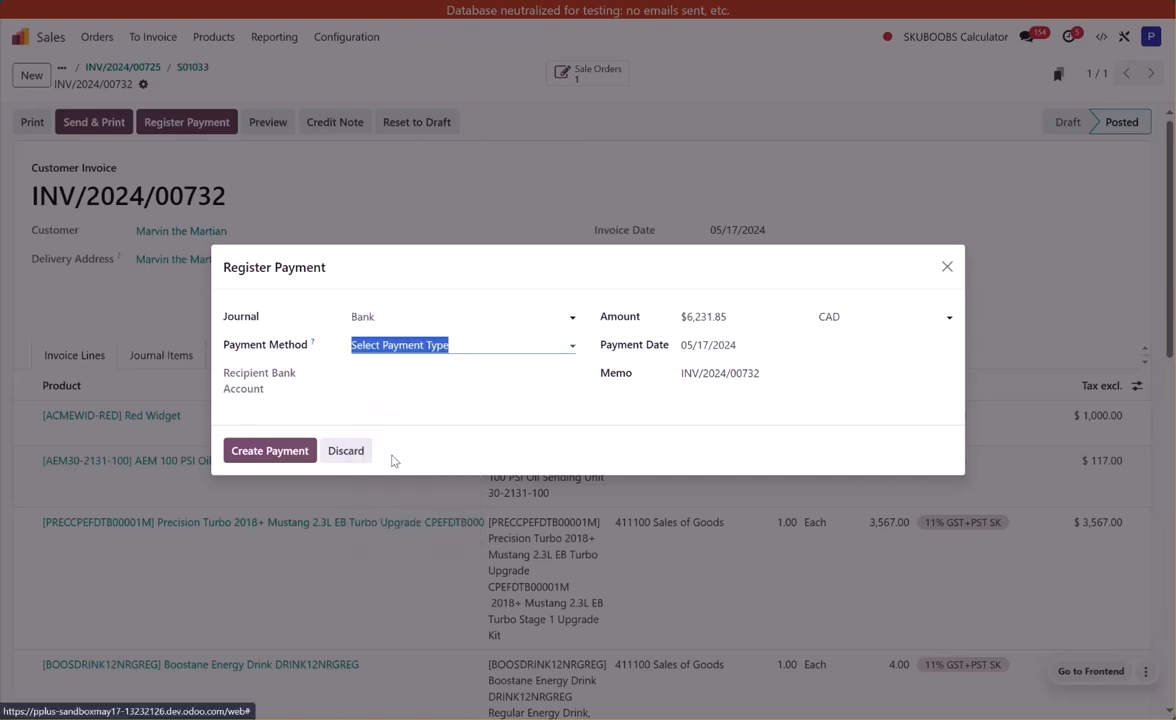
click(269, 450)
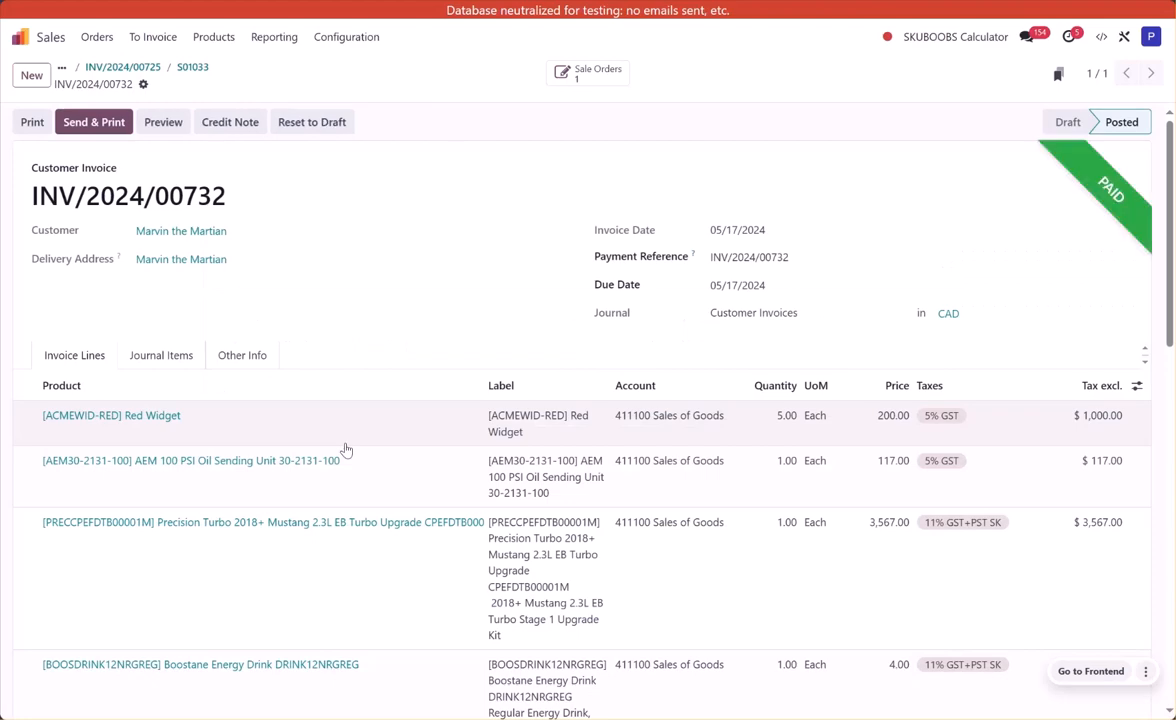
Step: Open Send & Print for the paid invoice, then close that dialog
scroll(down, 3)
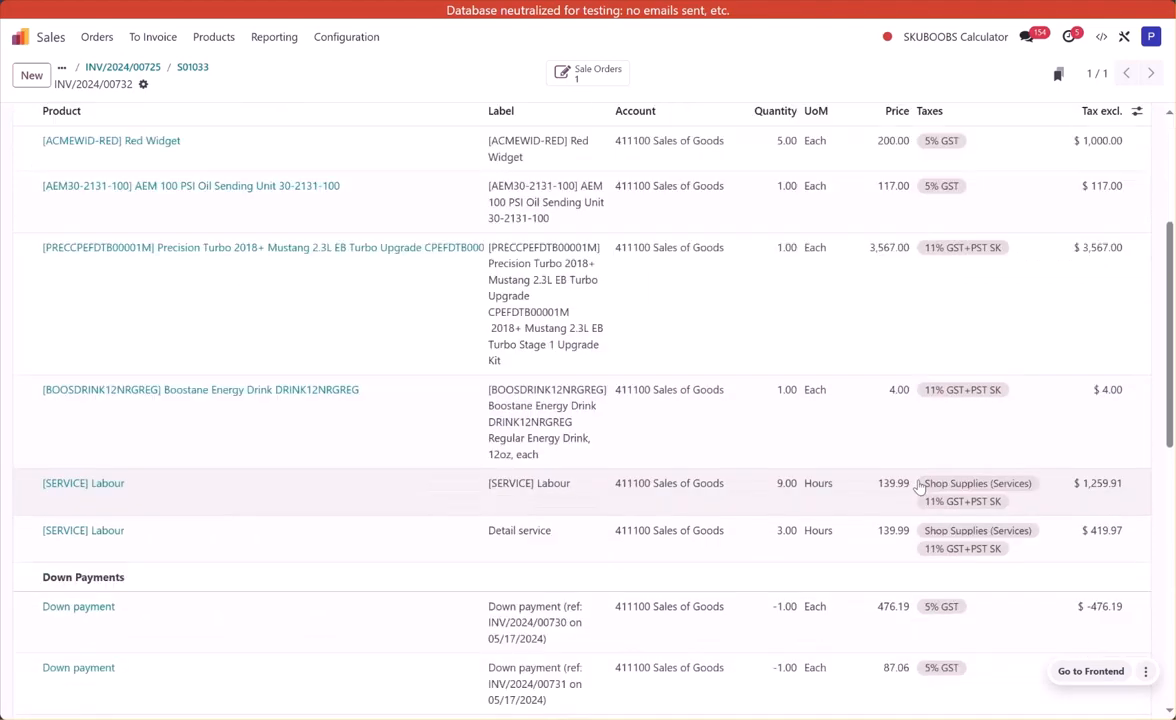
scroll(down, 3)
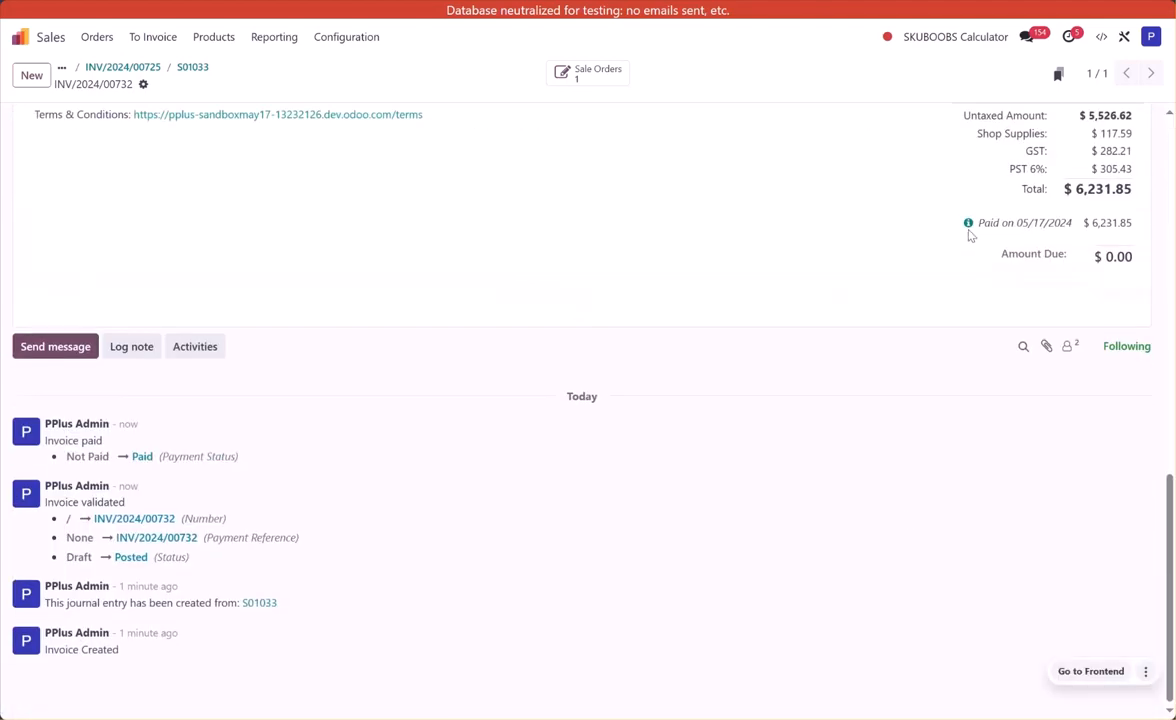
scroll(up, 3)
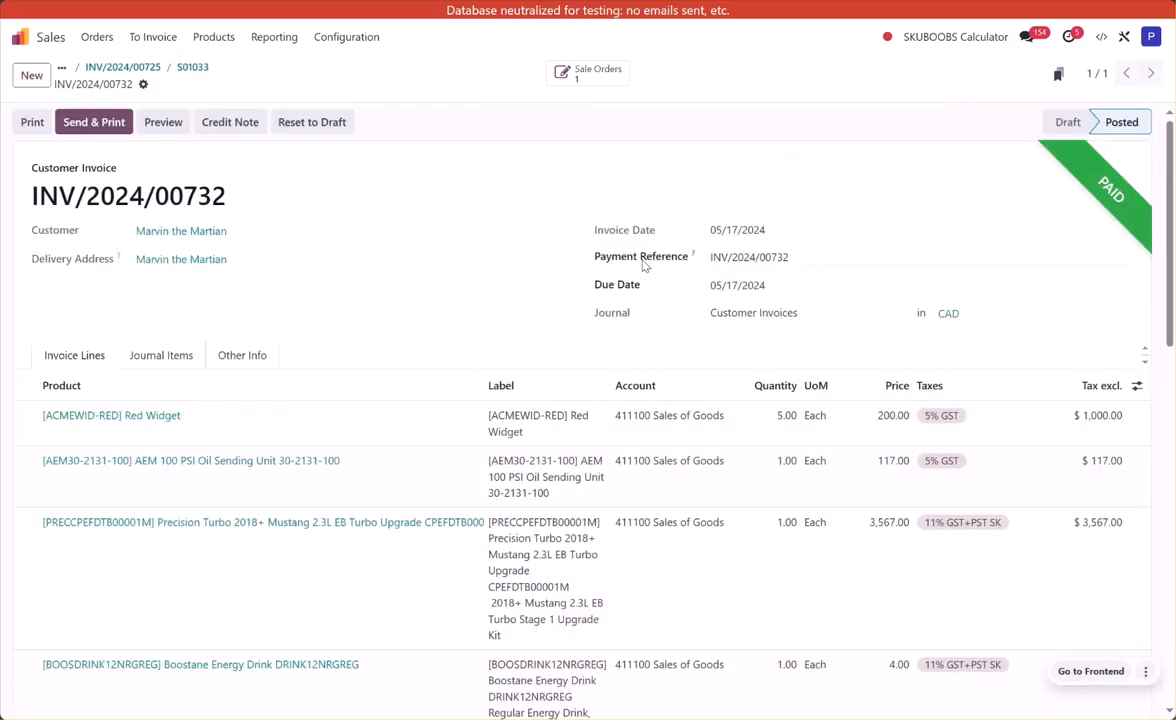
click(93, 121)
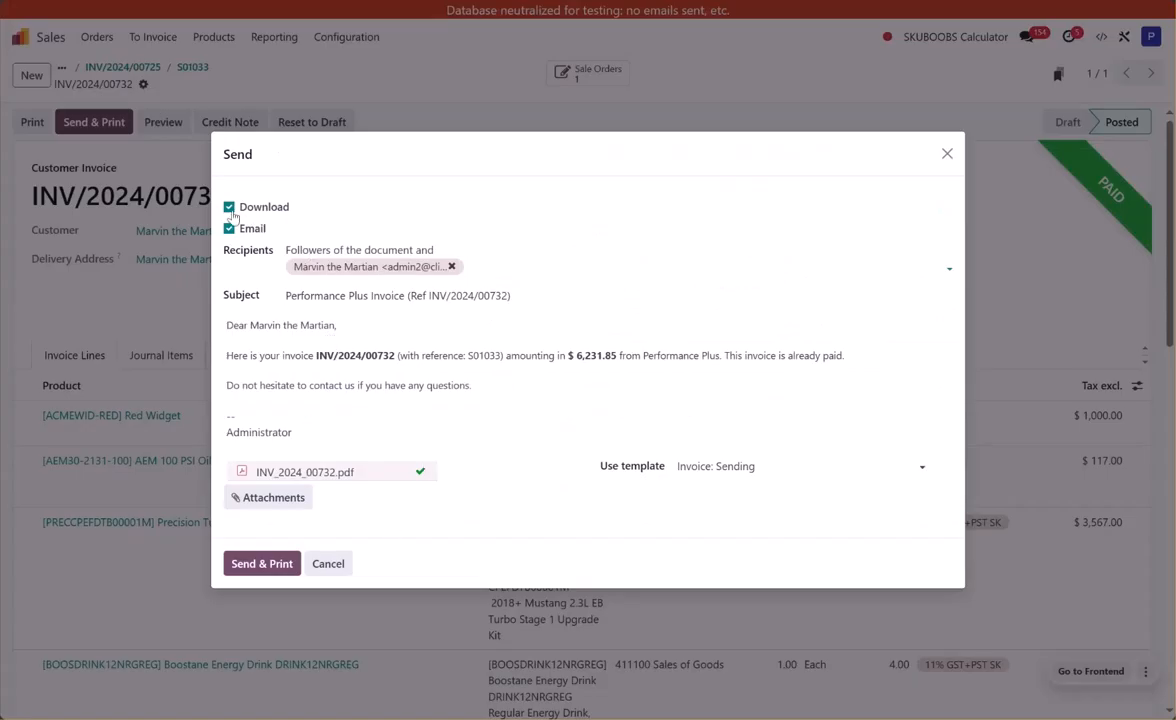
click(328, 563)
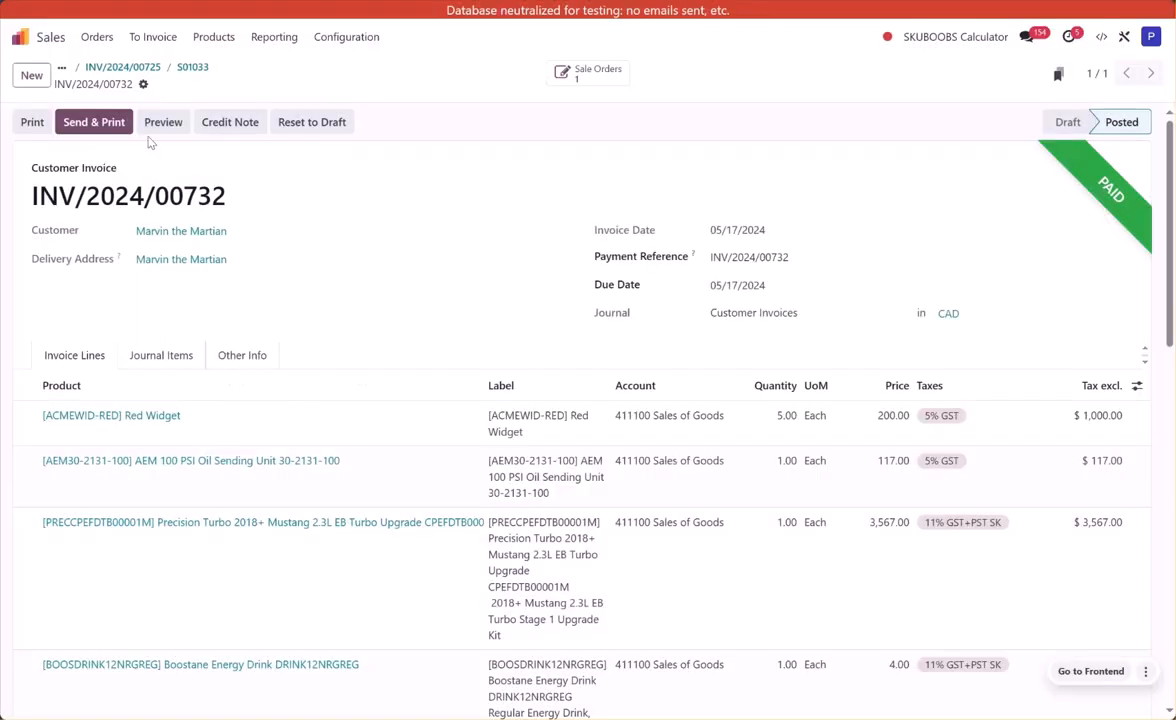
mouse_move(192, 67)
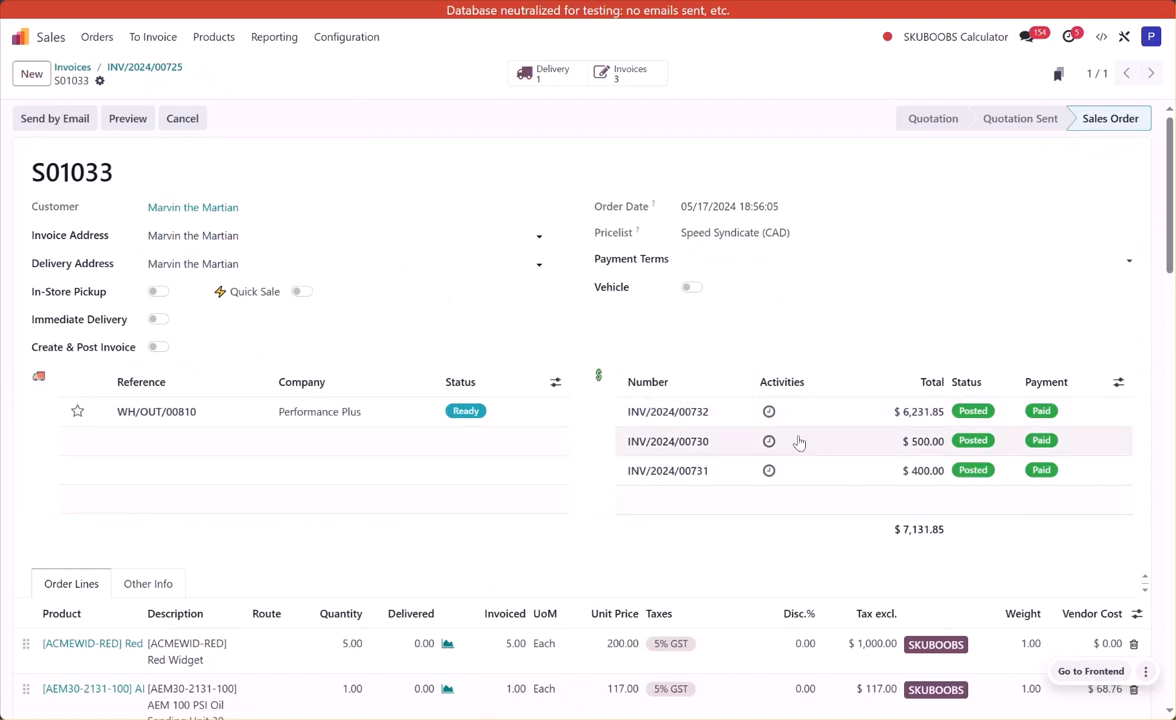
Step: Open delivery WH/OUT/00810 from the delivery list of order S01033
scroll(down, 3)
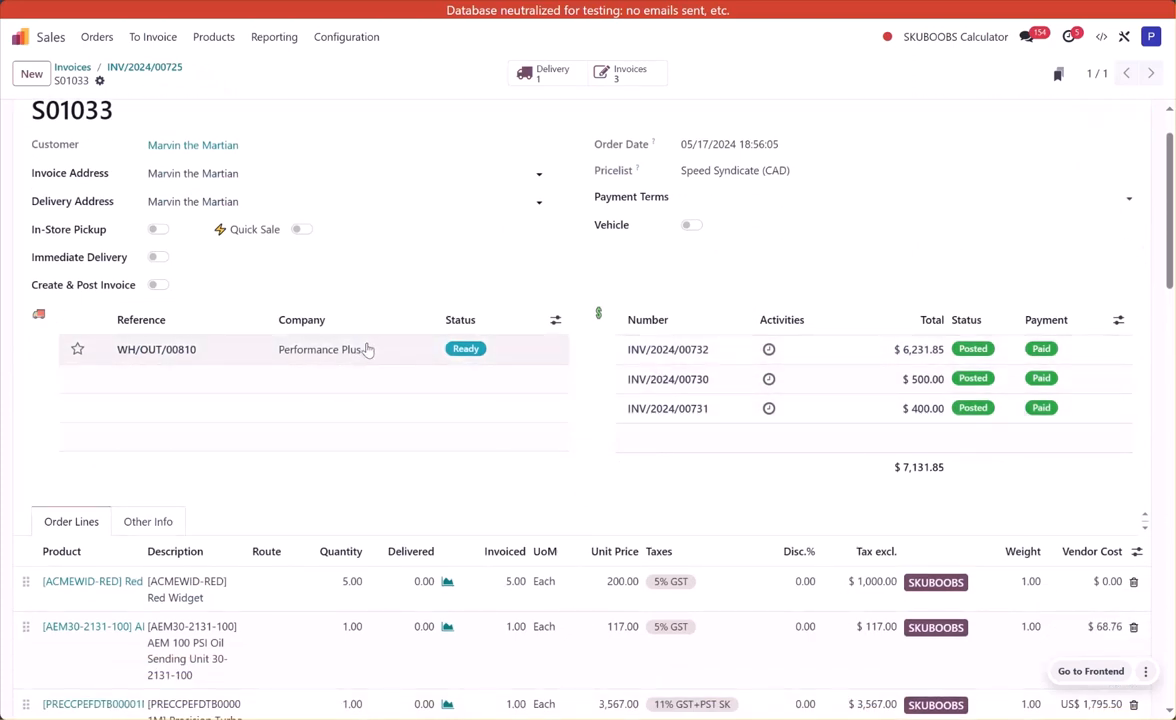
mouse_move(385, 357)
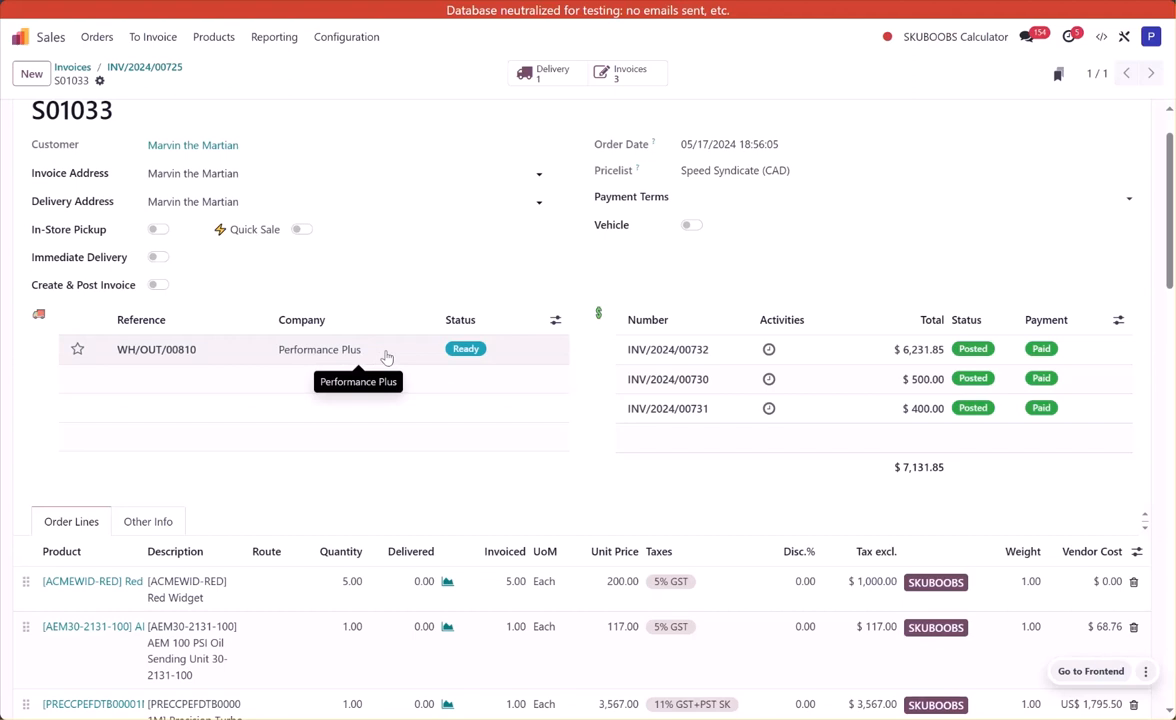
mouse_move(1099, 302)
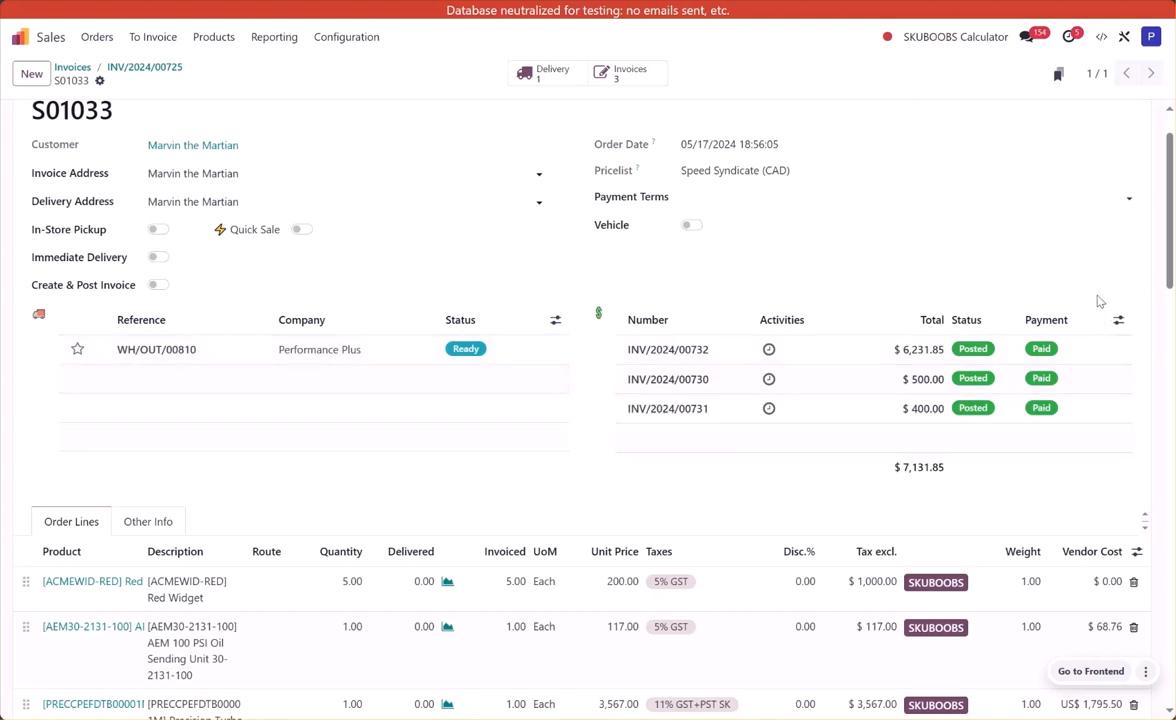
click(156, 349)
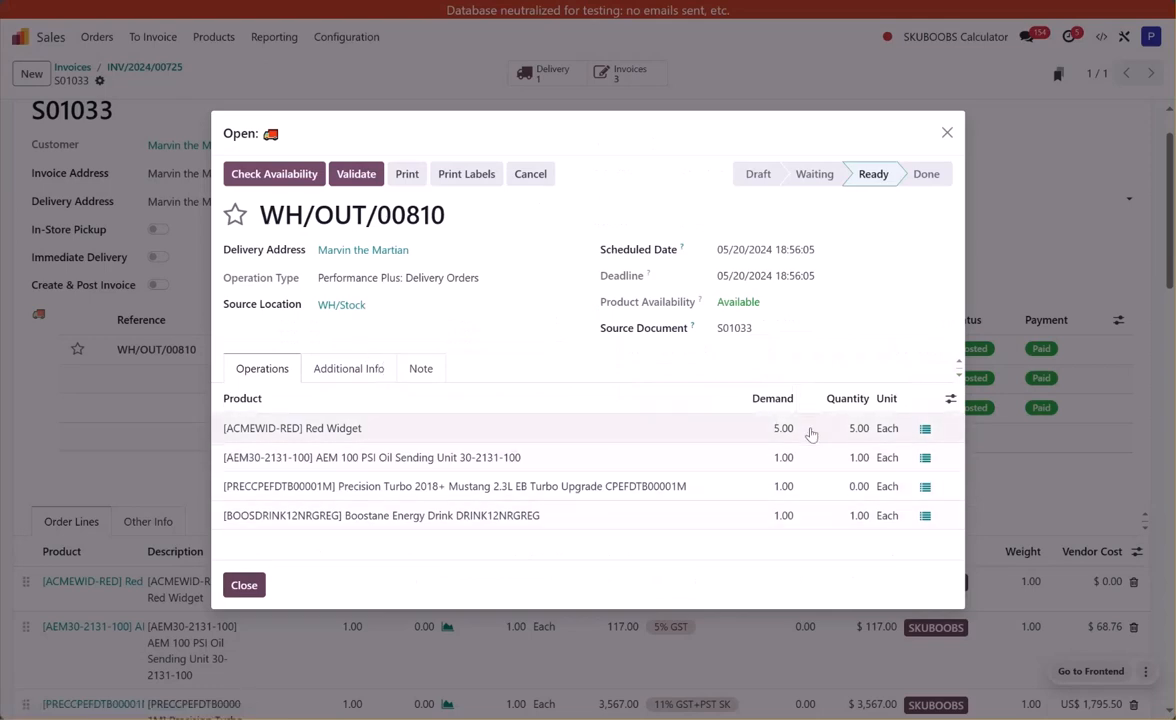
mouse_move(749, 497)
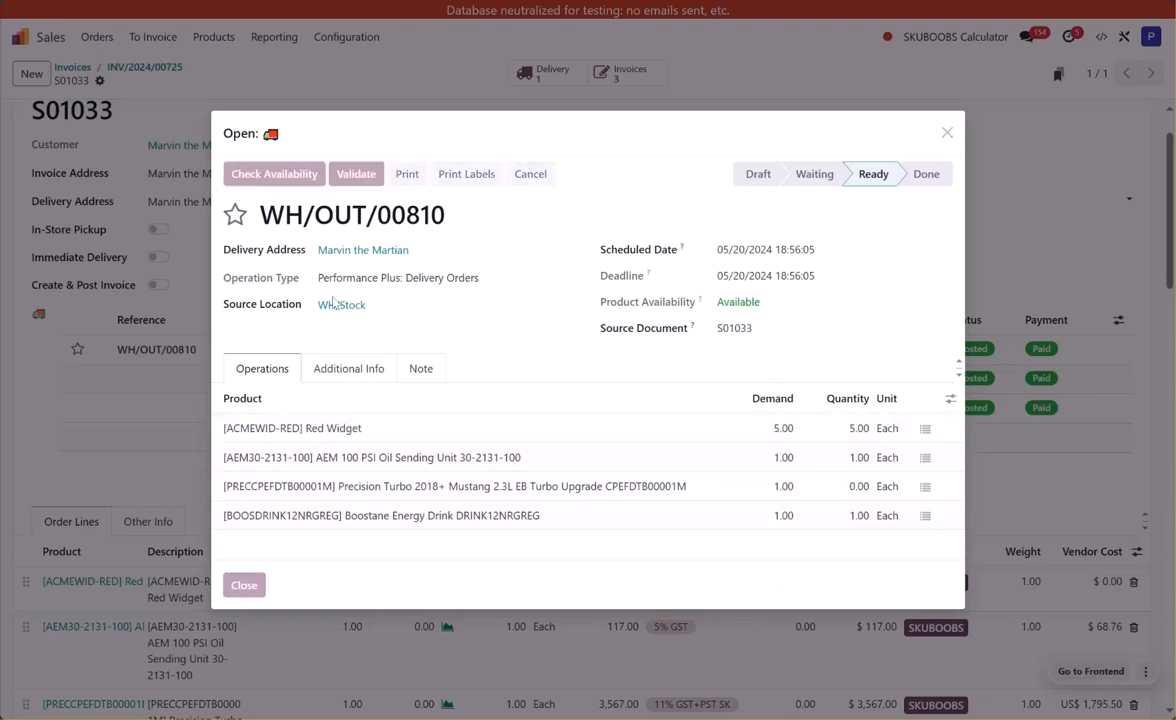
Step: Check availability for WH/OUT/00810, validate it to Done, and close back to S01033
click(274, 173)
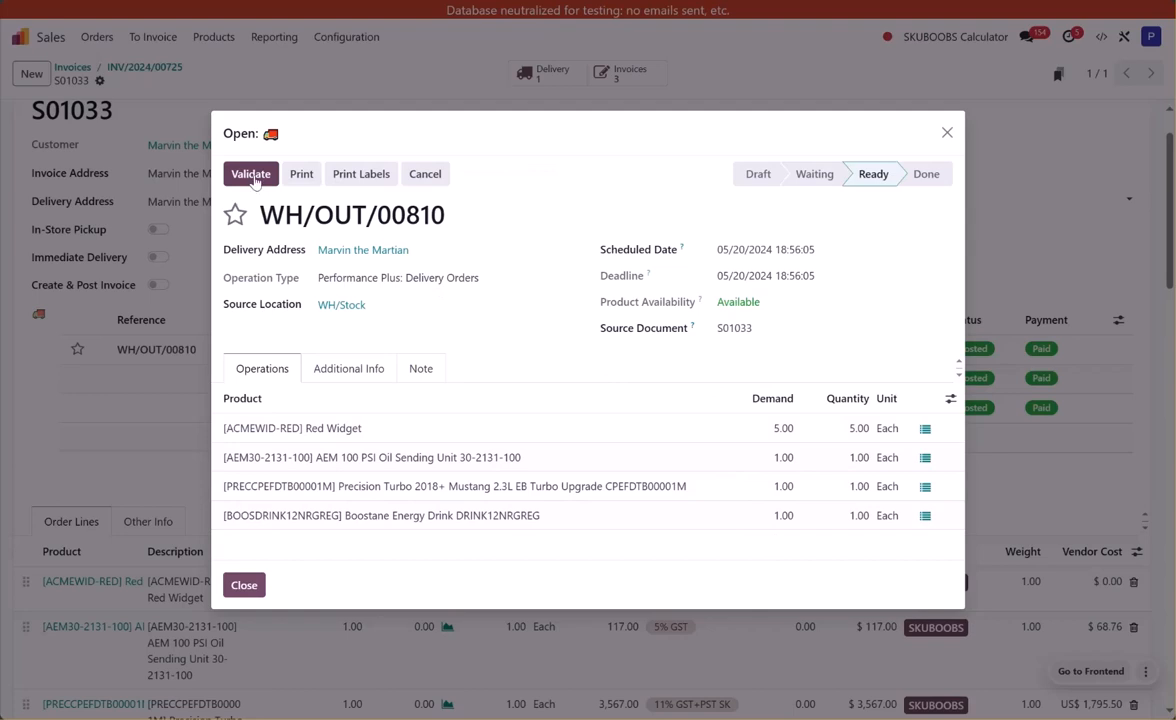
click(250, 173)
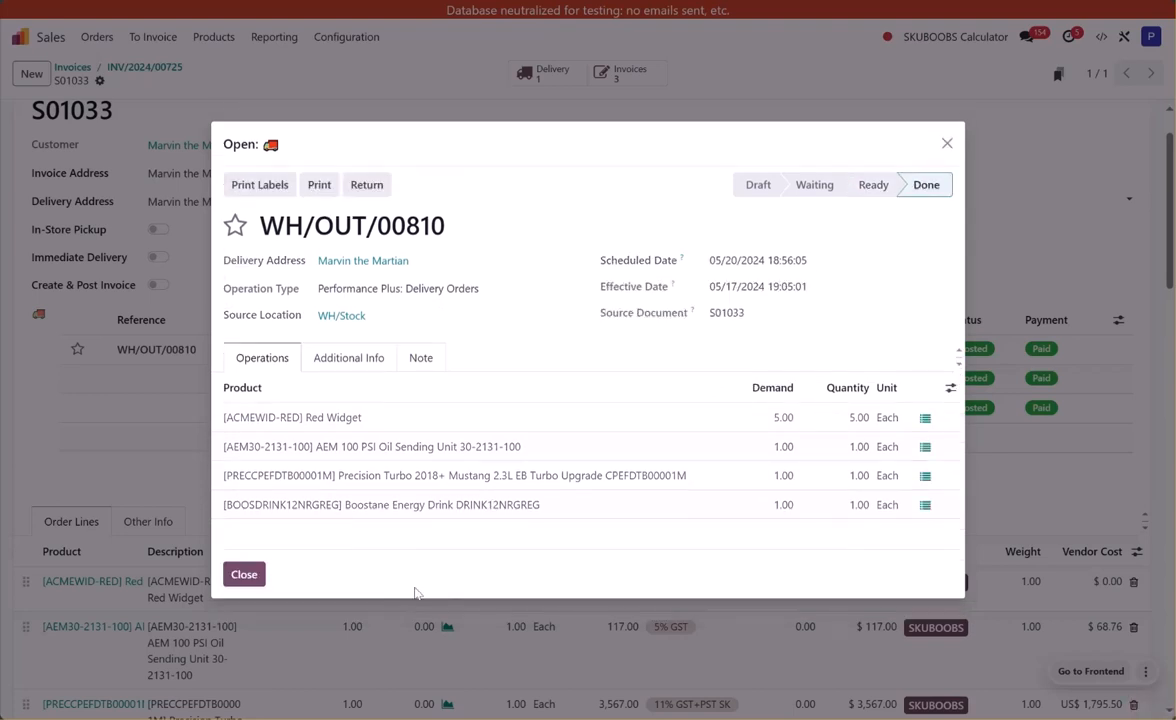
click(243, 573)
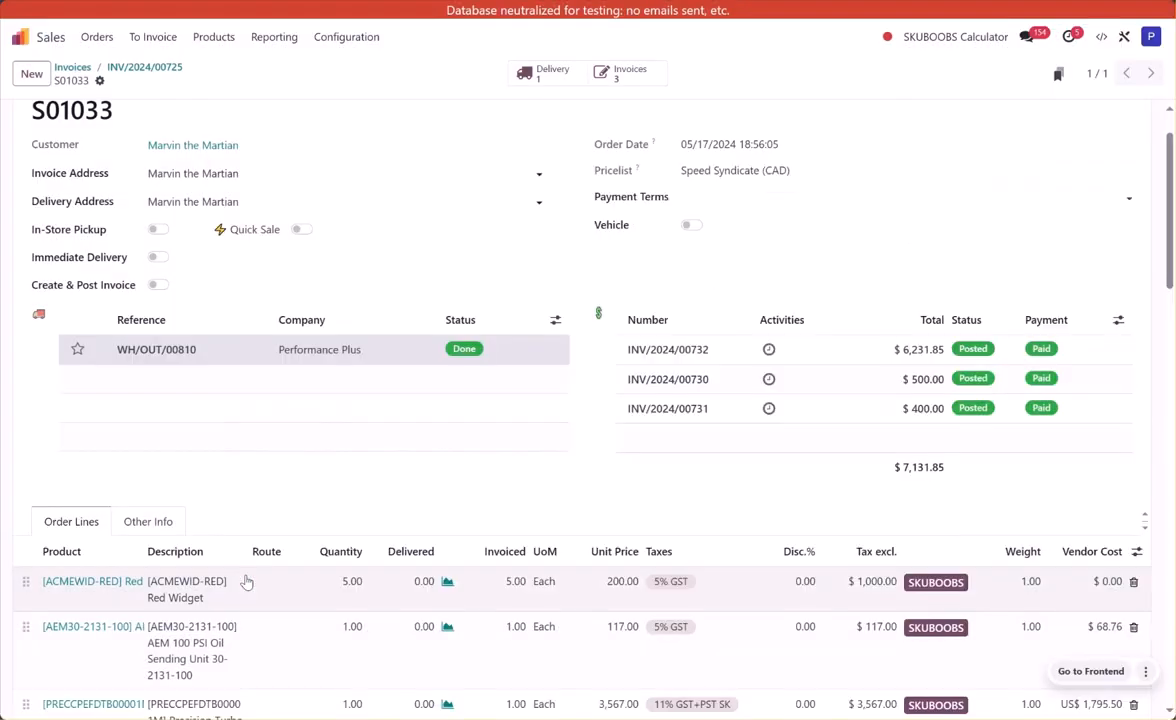
mouse_move(903, 437)
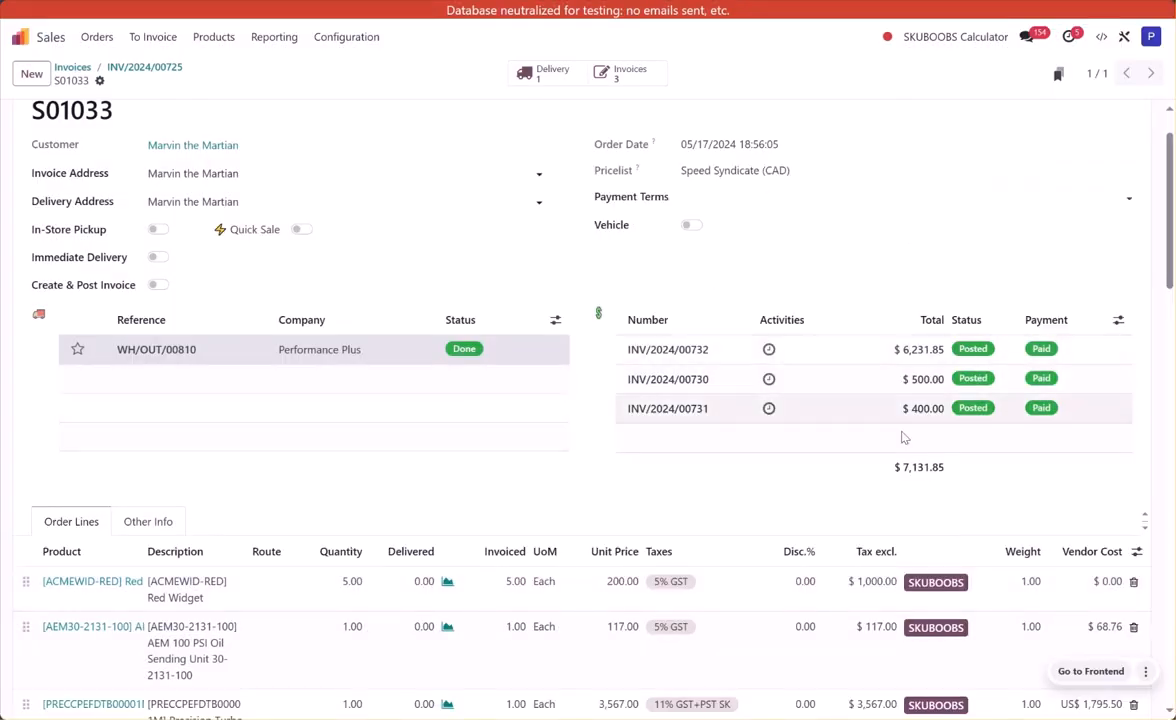
scroll(down, 3)
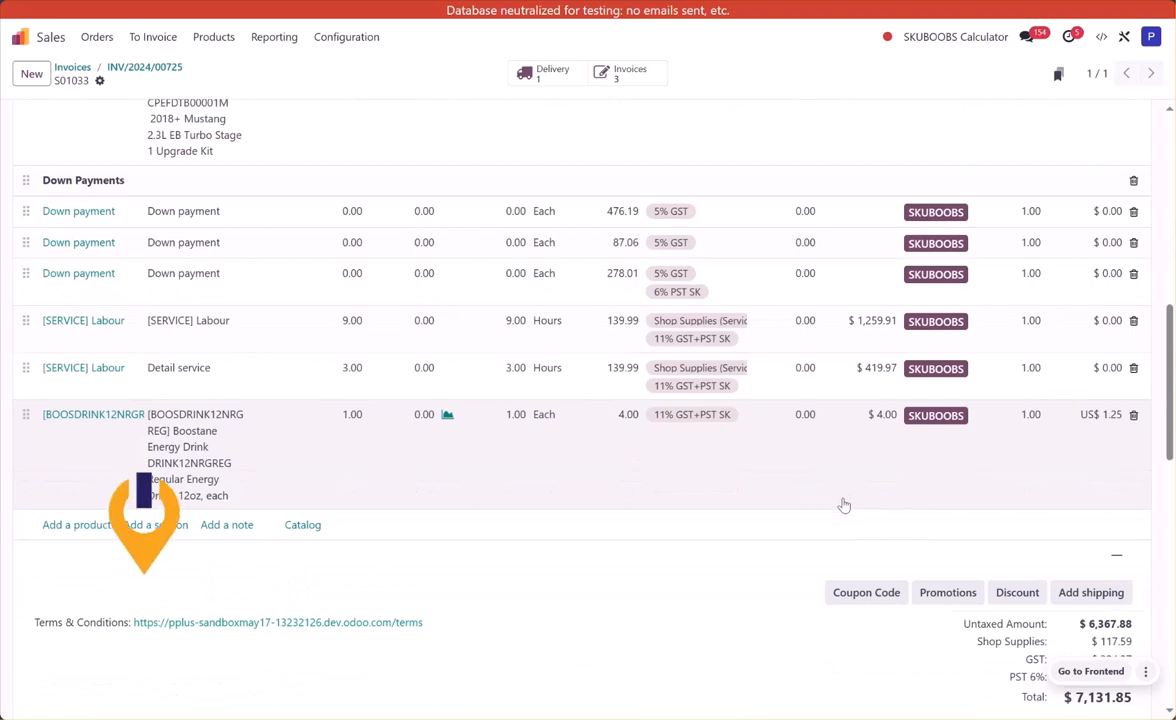